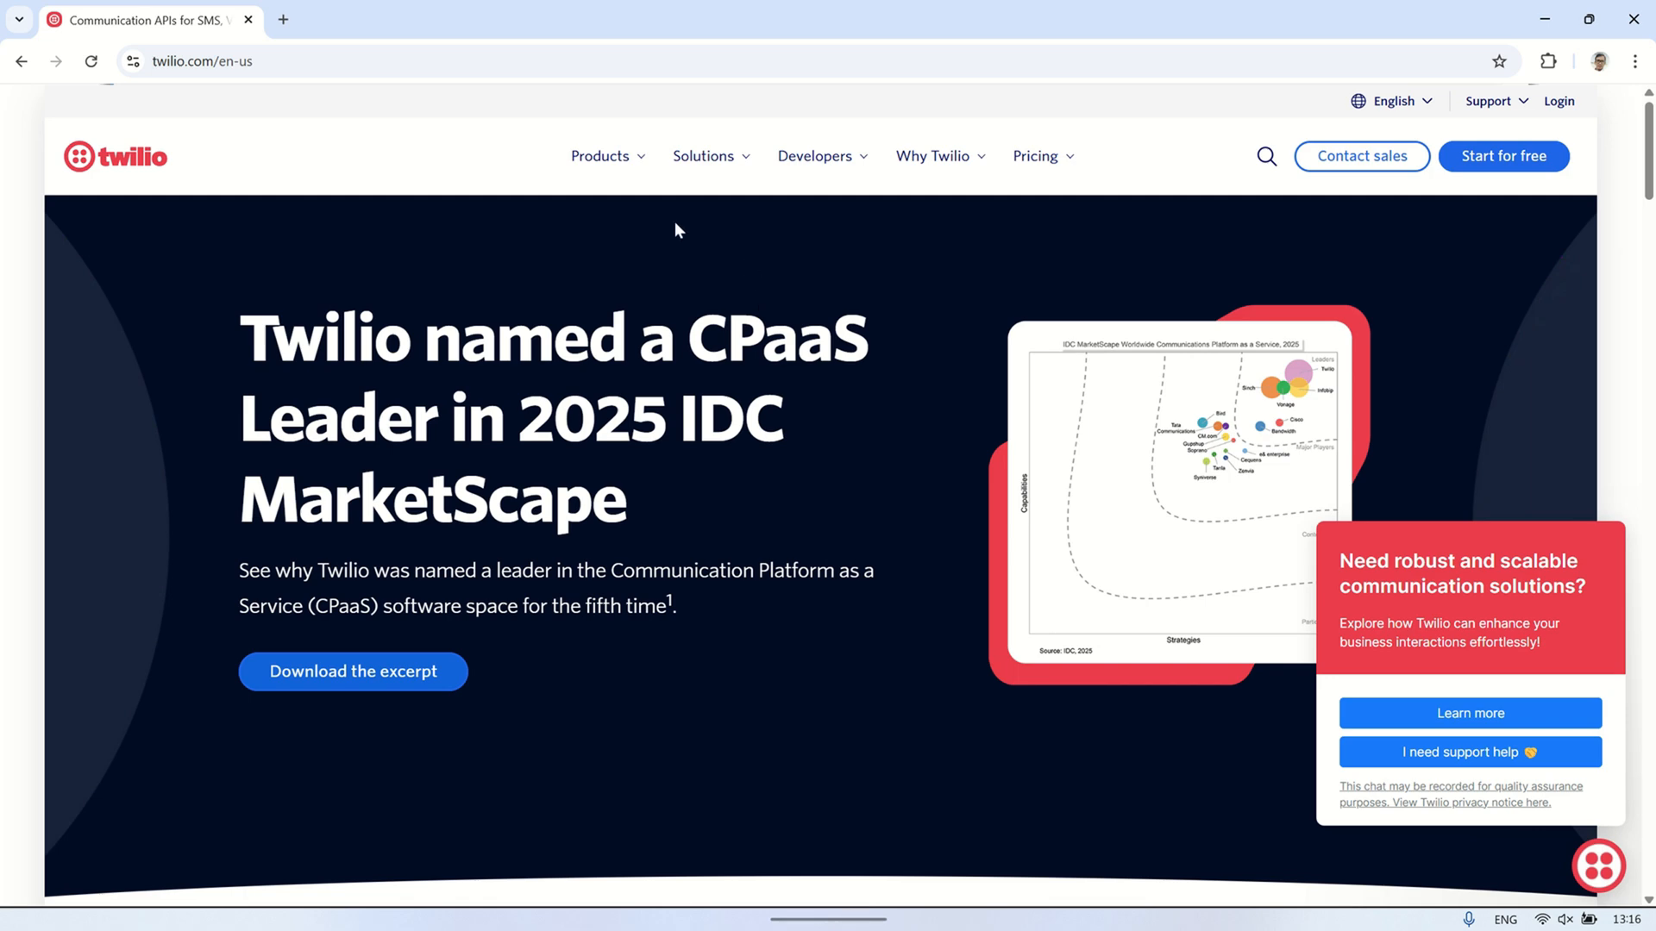
- Go from Twilio Products to the WhatsApp messaging page and its Start for free sign-up form
left_click(598, 156)
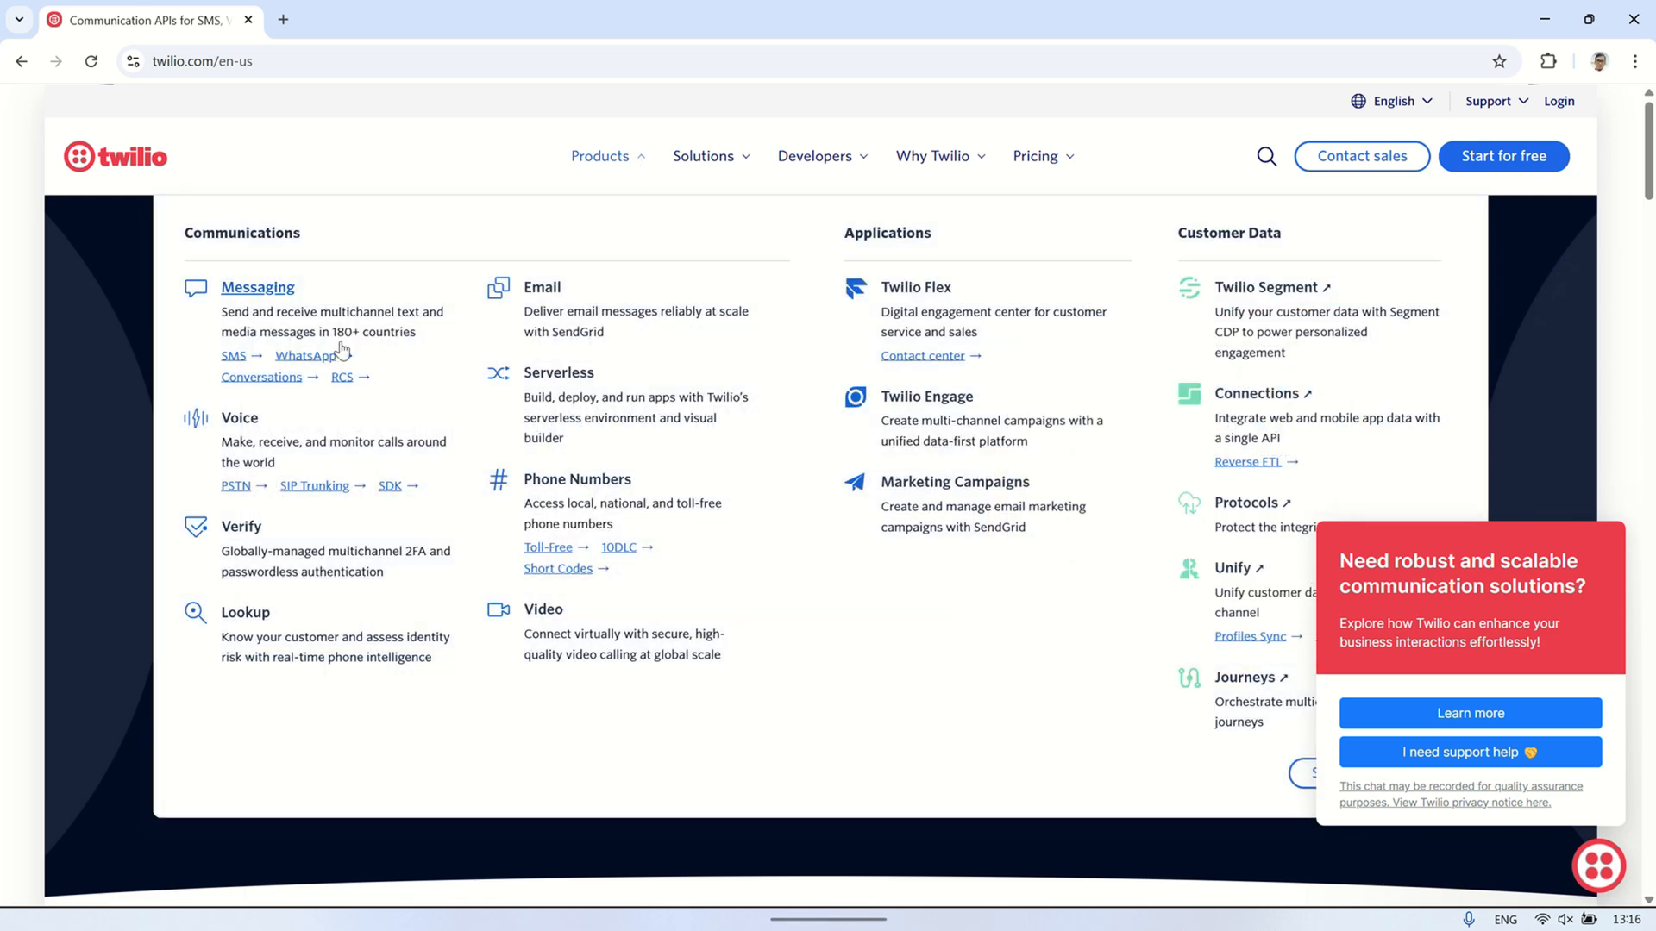
left_click(304, 355)
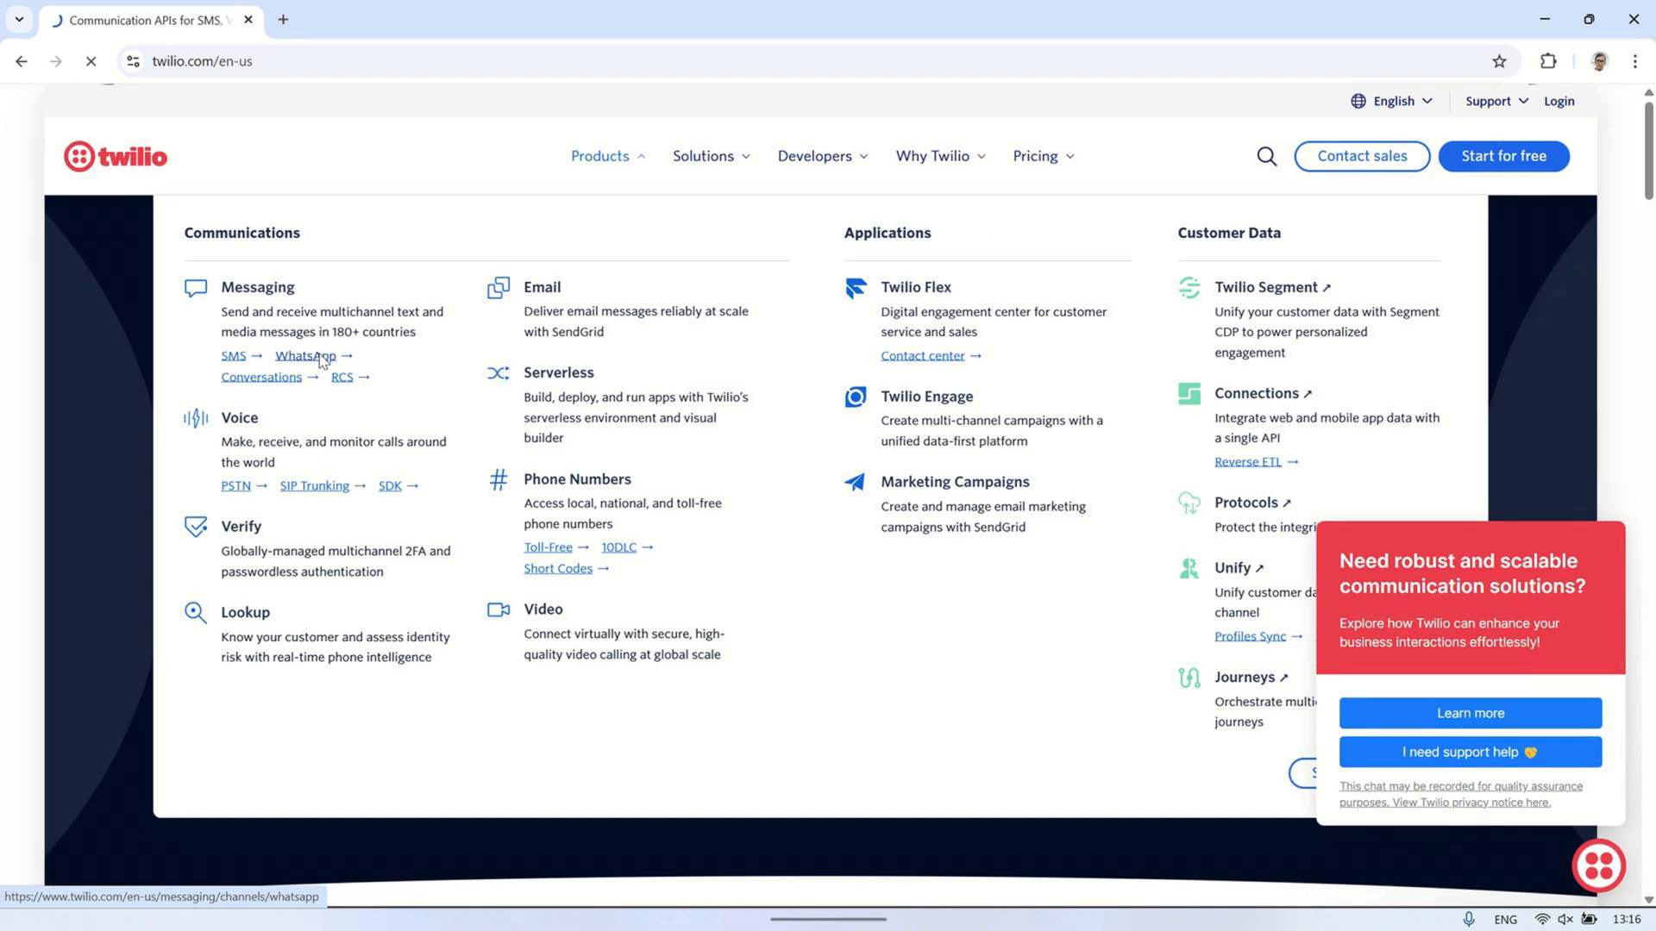
left_click(302, 356)
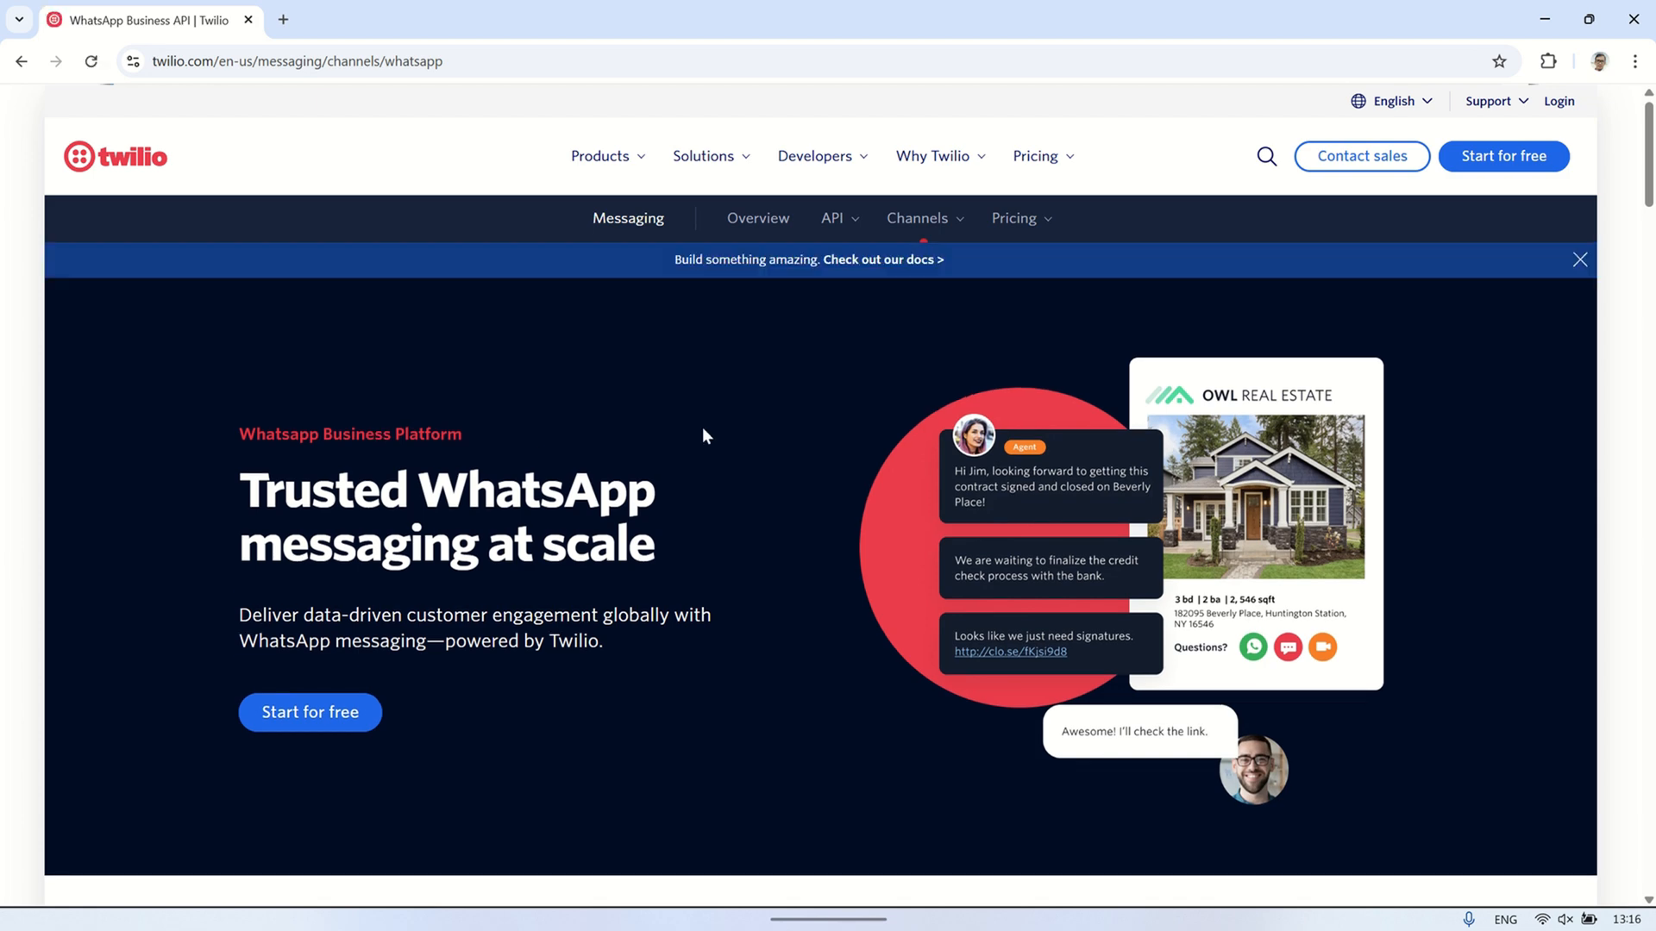
scroll("down", 3)
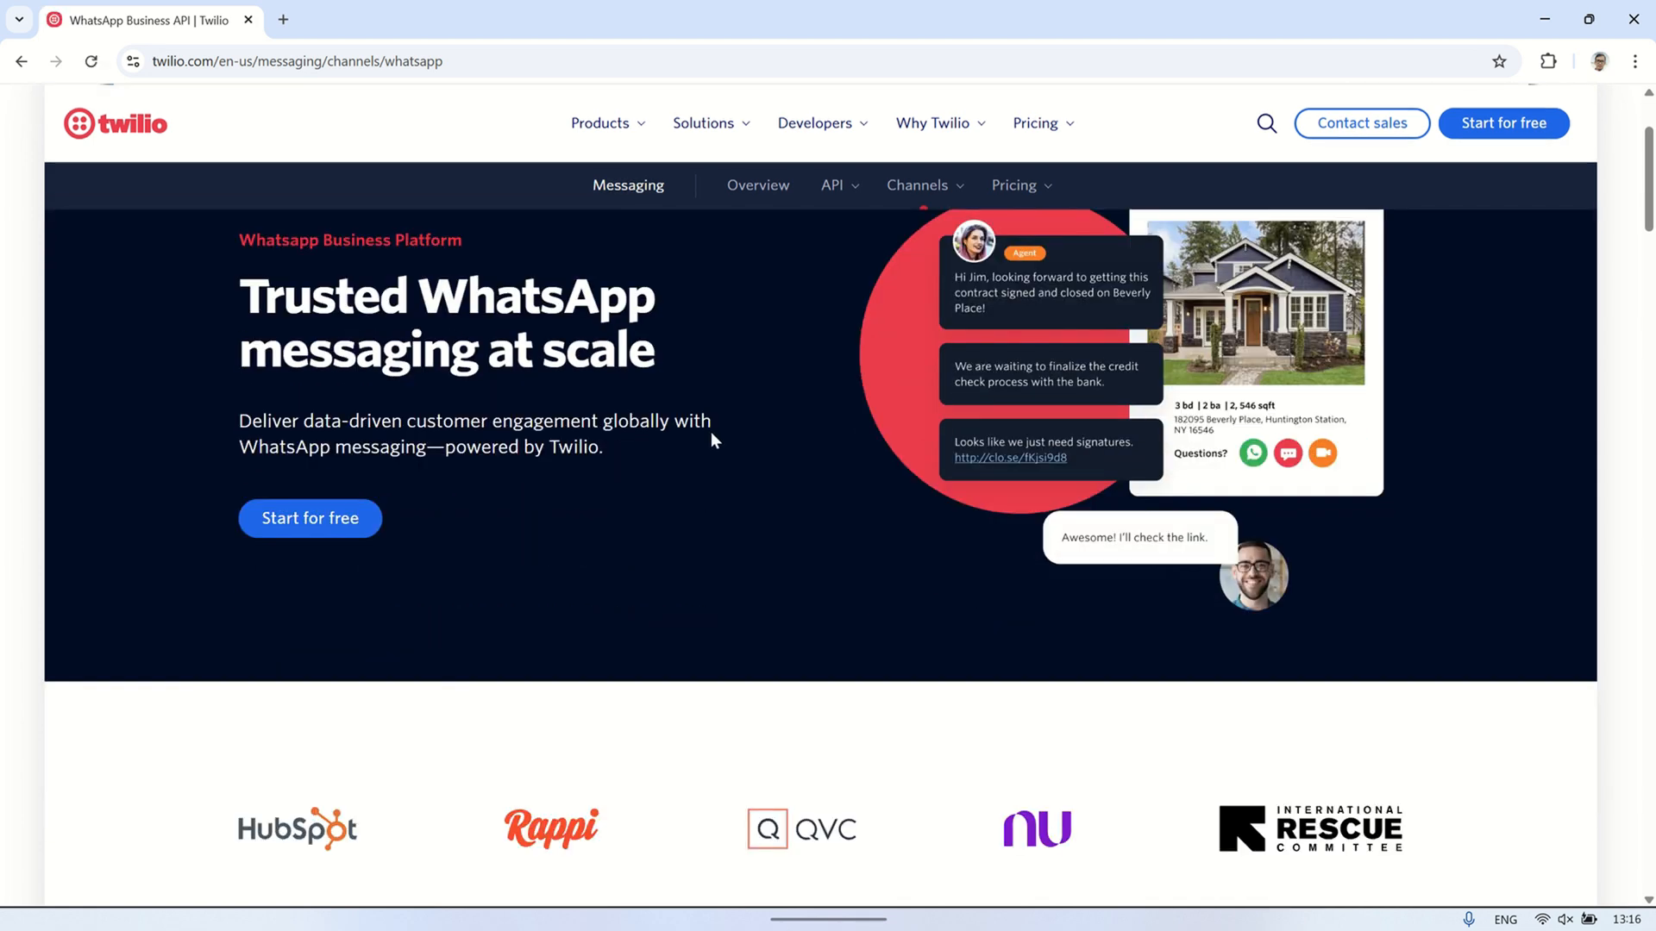
mouse_move(339, 525)
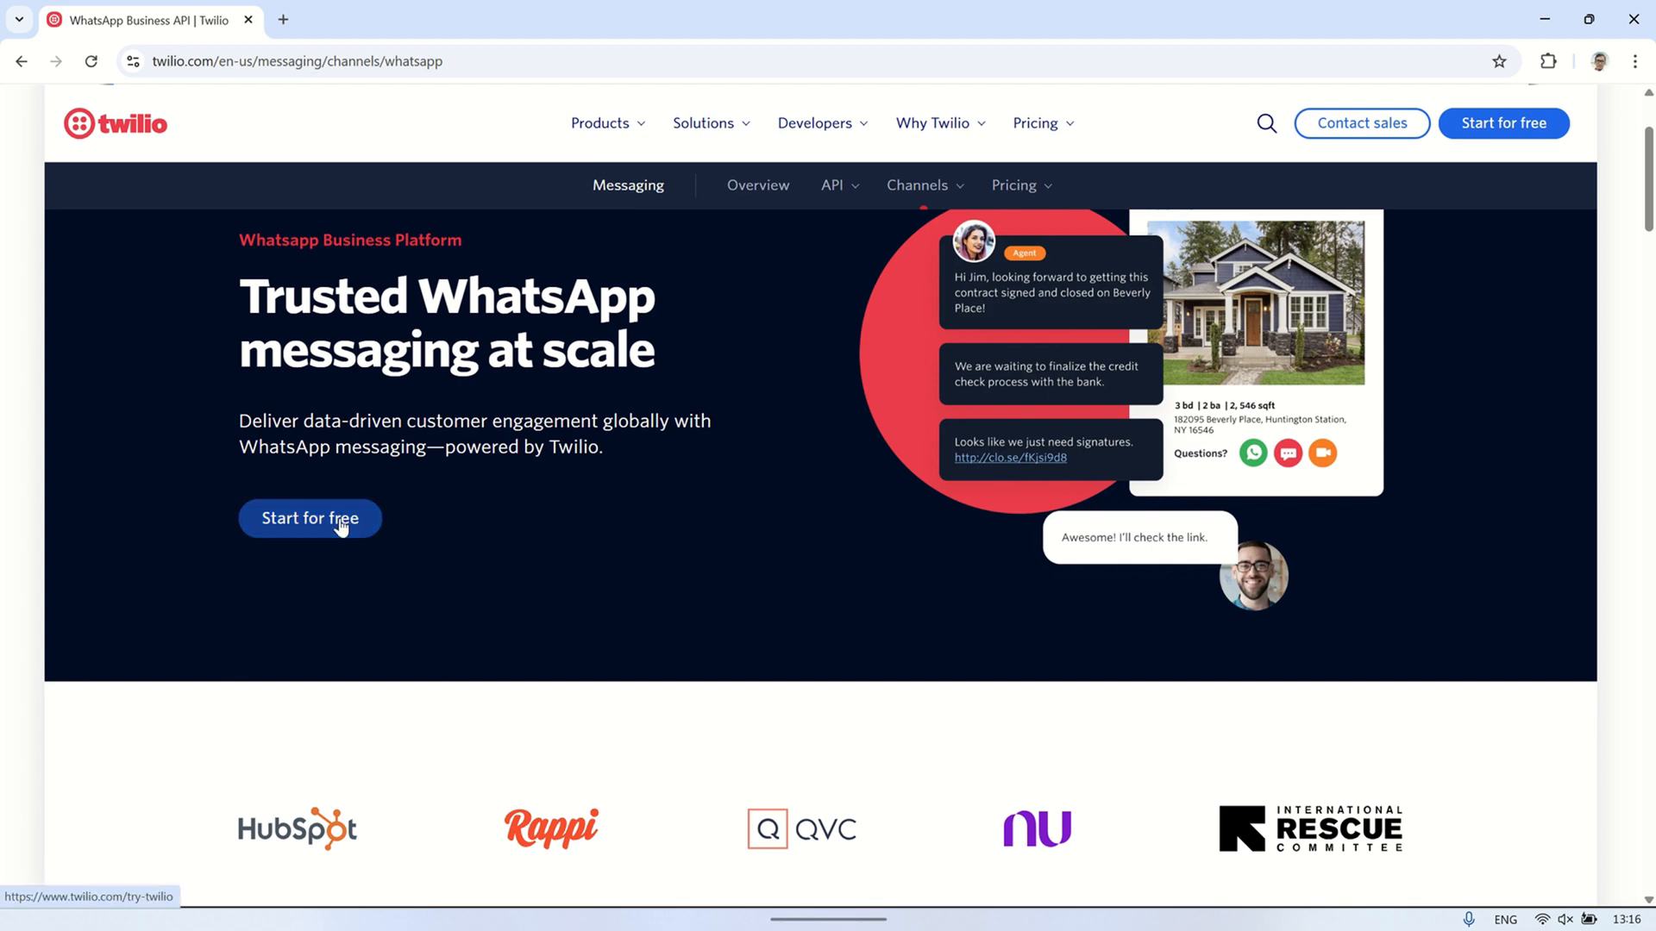
left_click(309, 518)
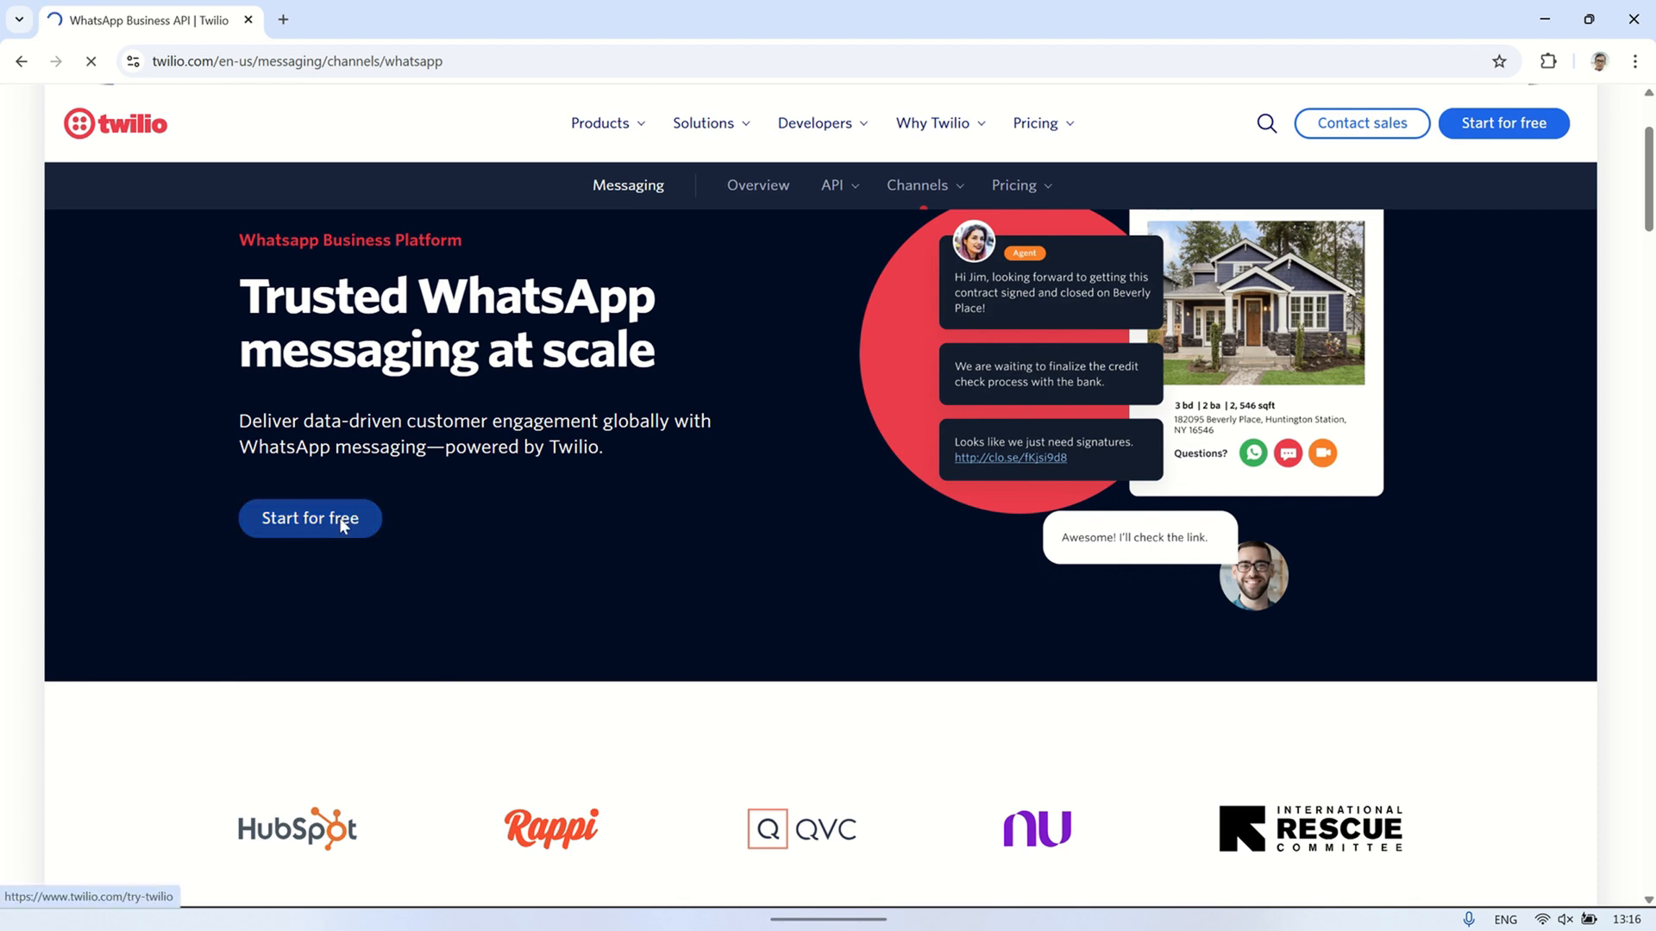
left_click(311, 518)
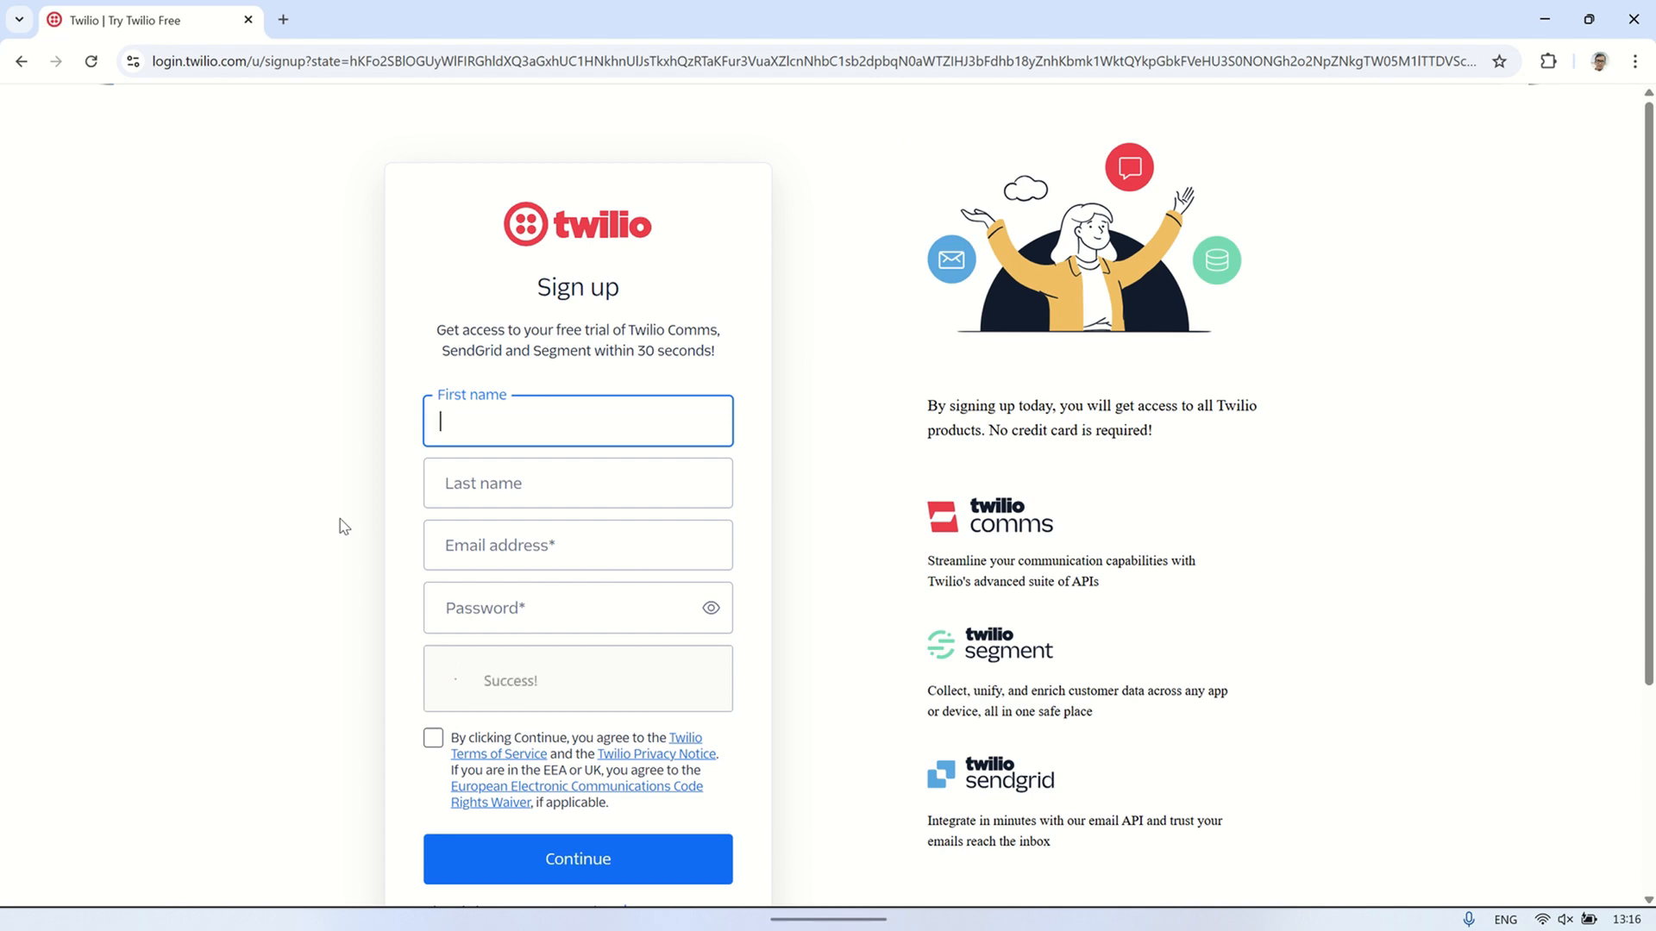
scroll("down", 3)
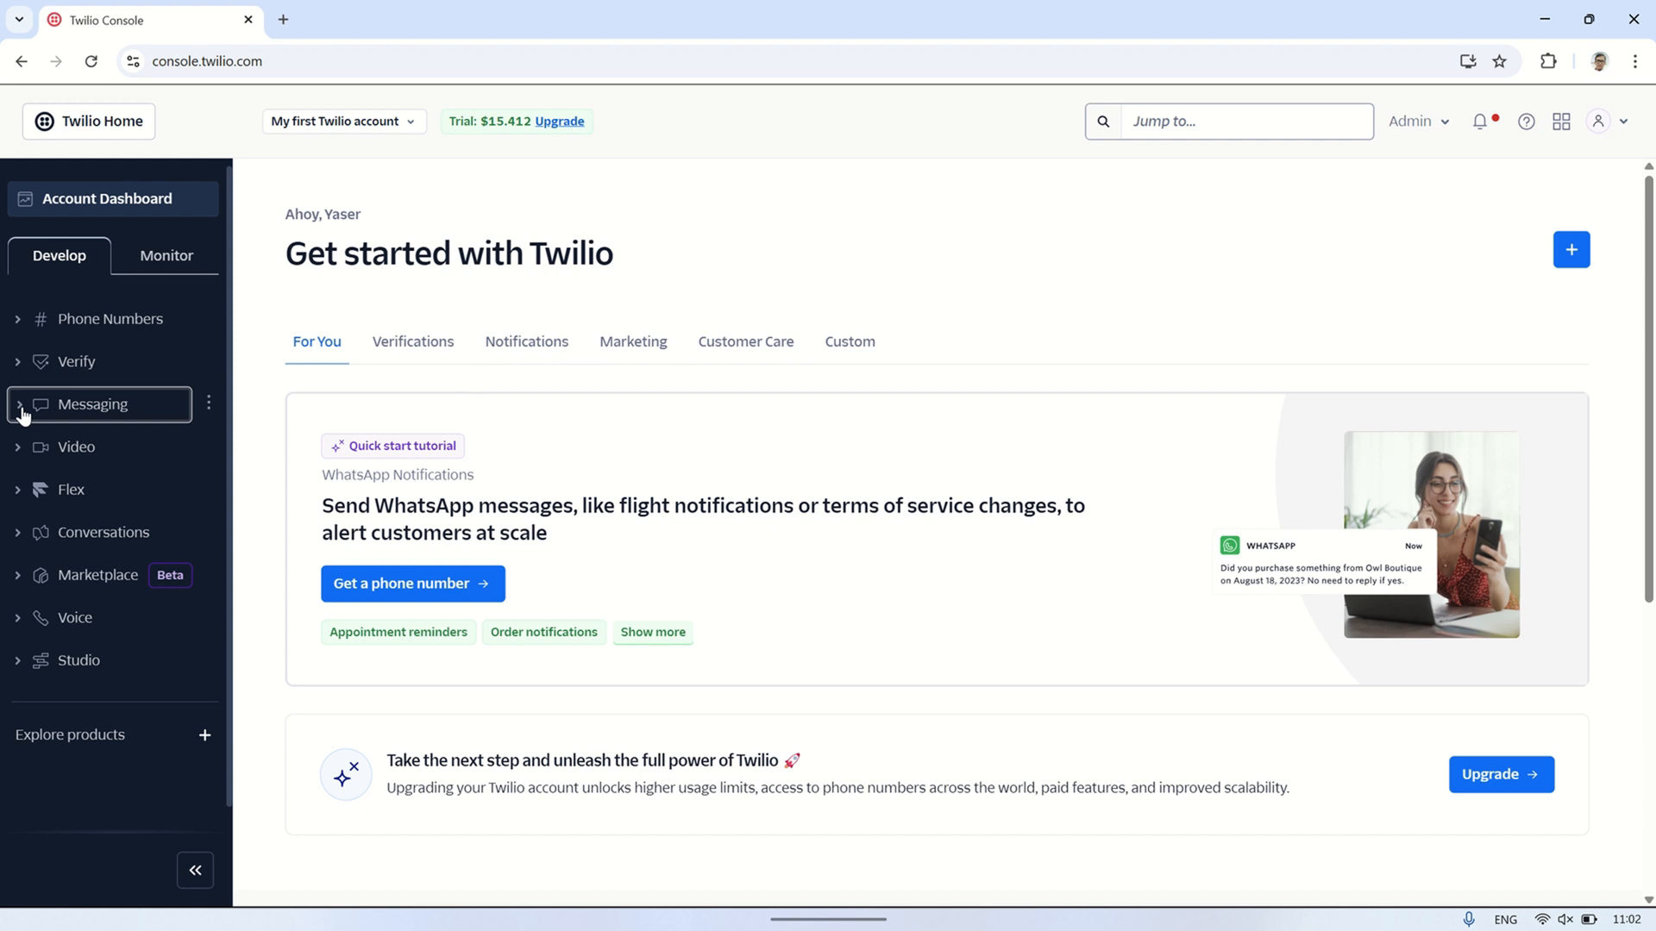
- Open Messaging > Try it out > Send a WhatsApp message and copy the sandbox number
left_click(92, 405)
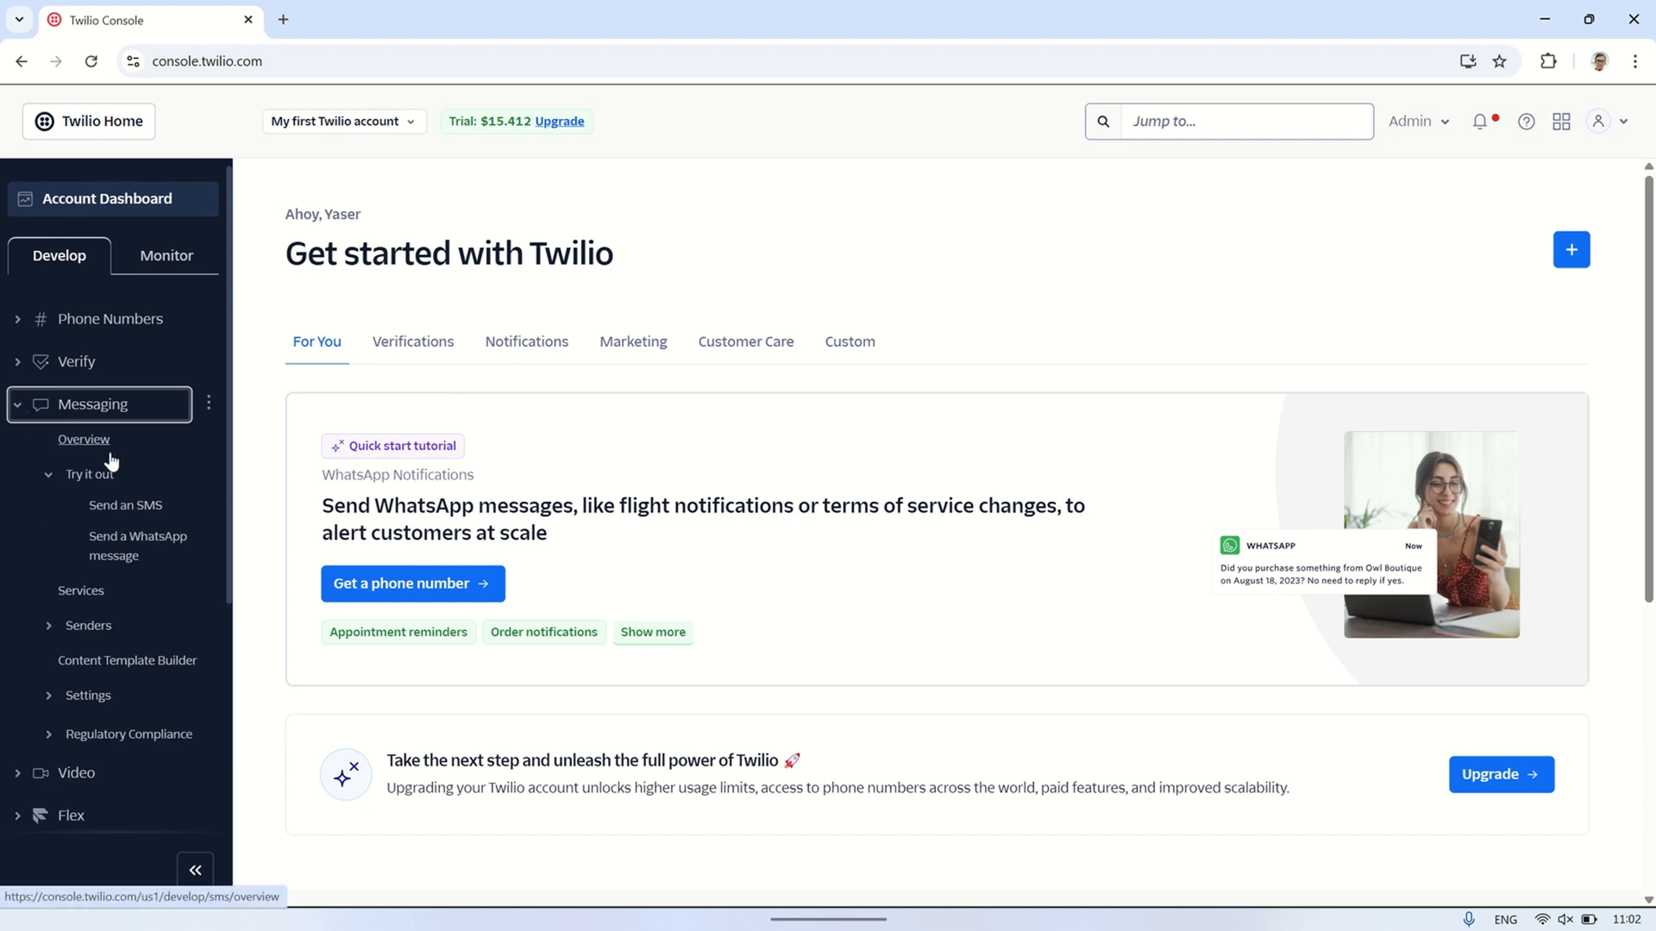
left_click(137, 546)
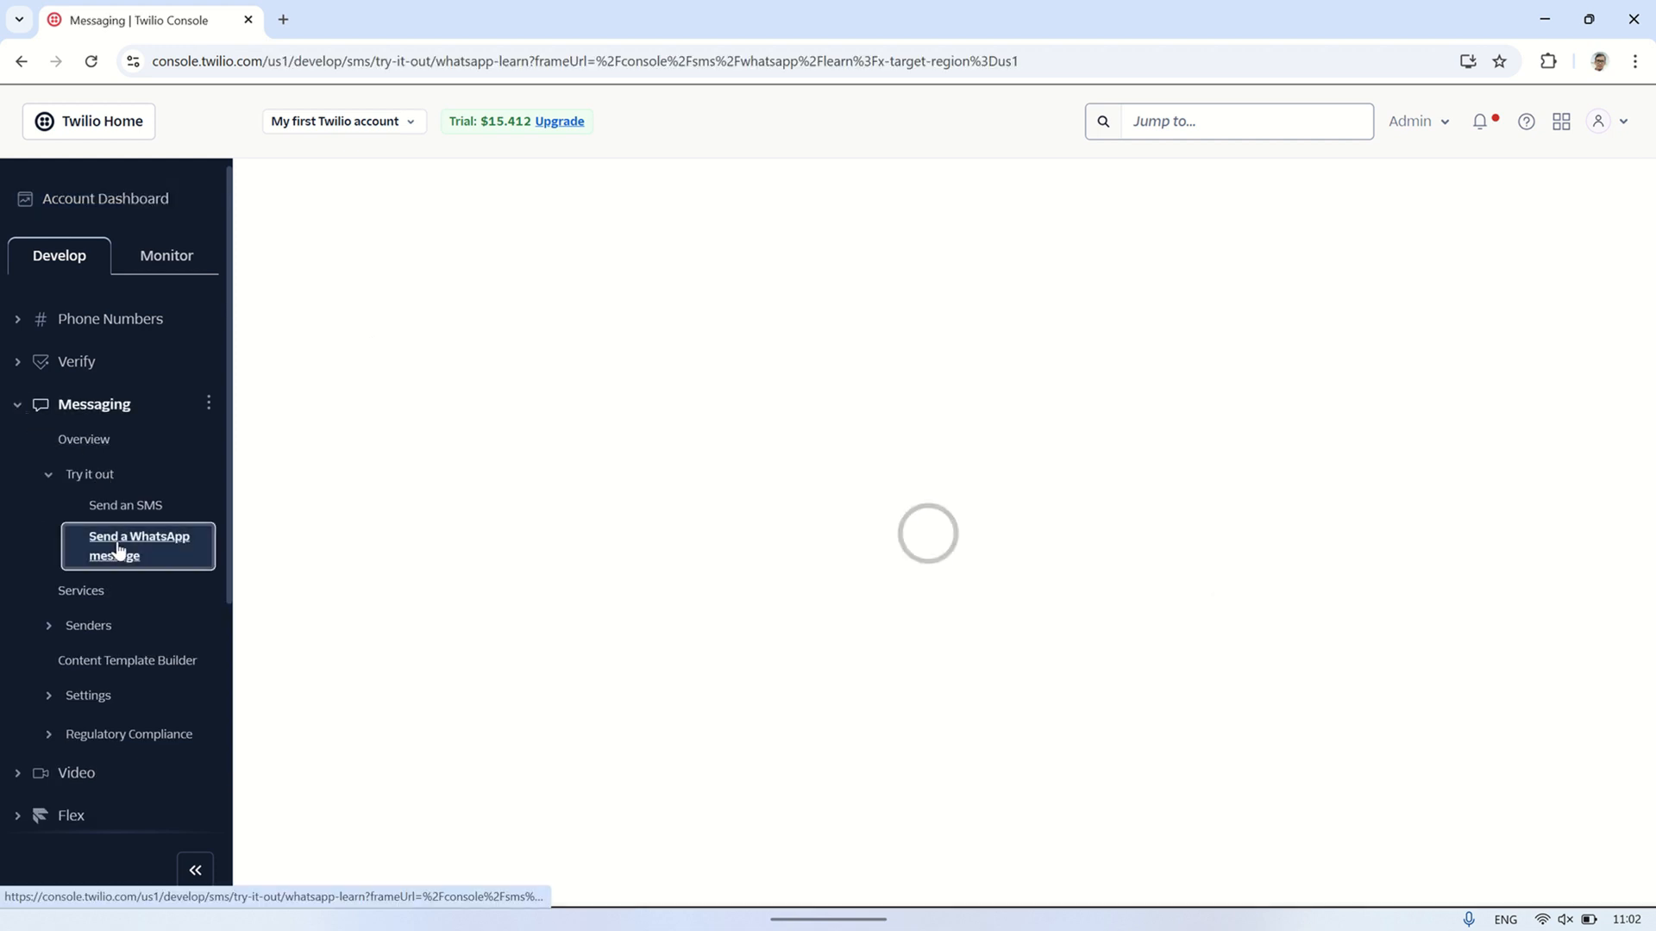
left_click(138, 546)
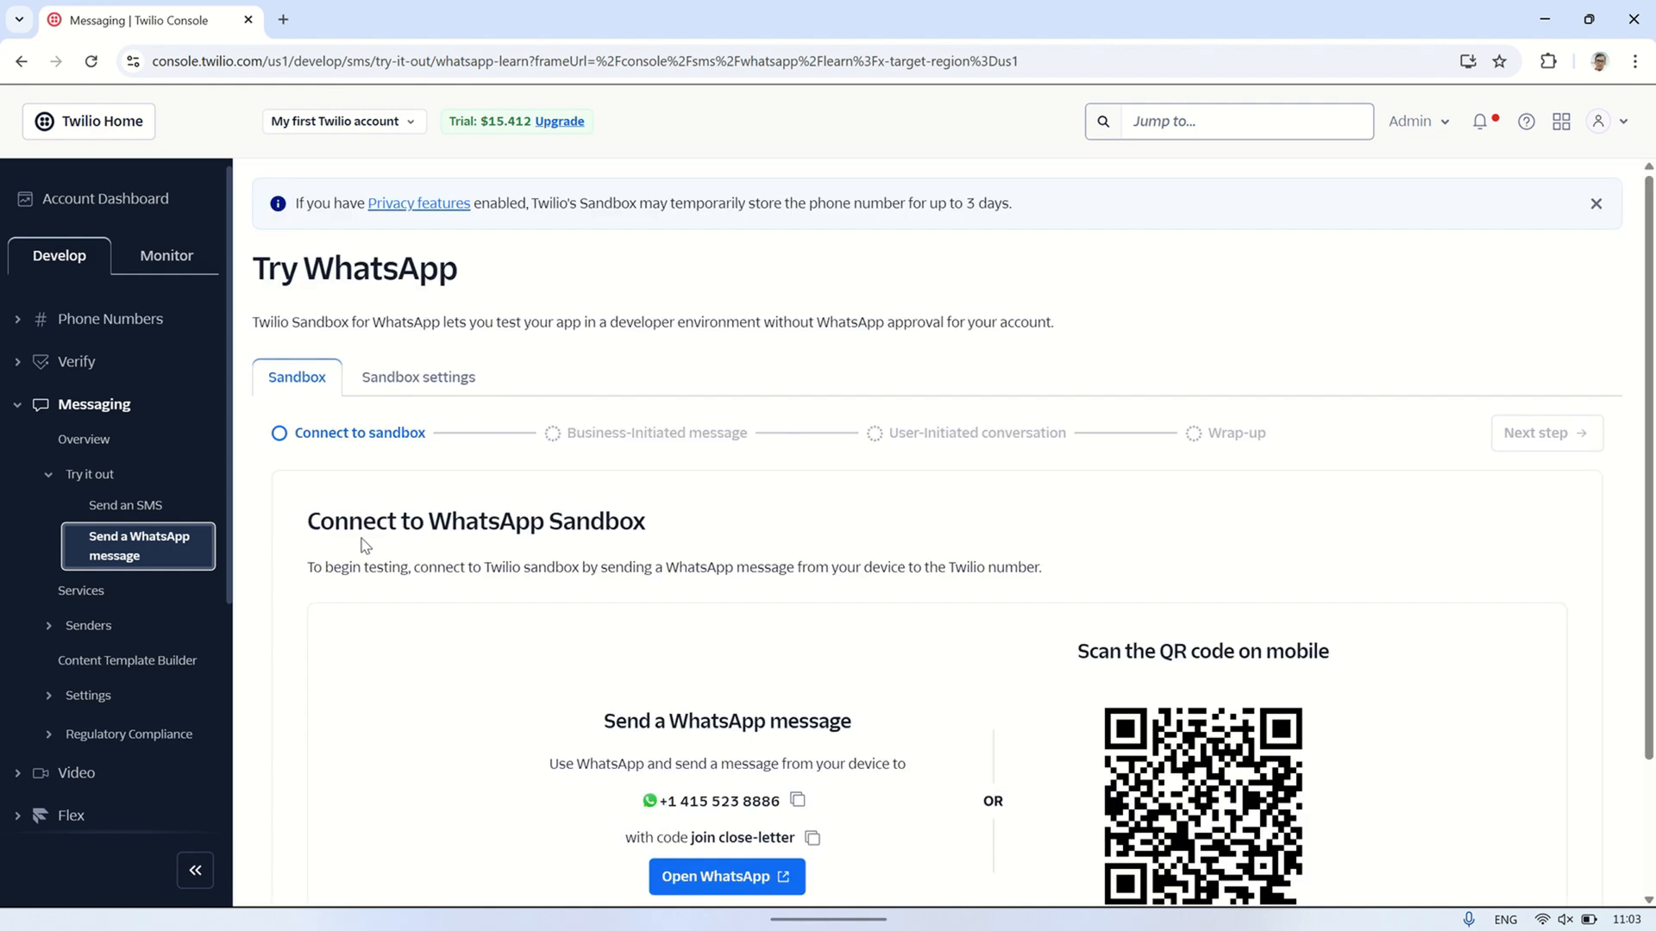
scroll("down", 3)
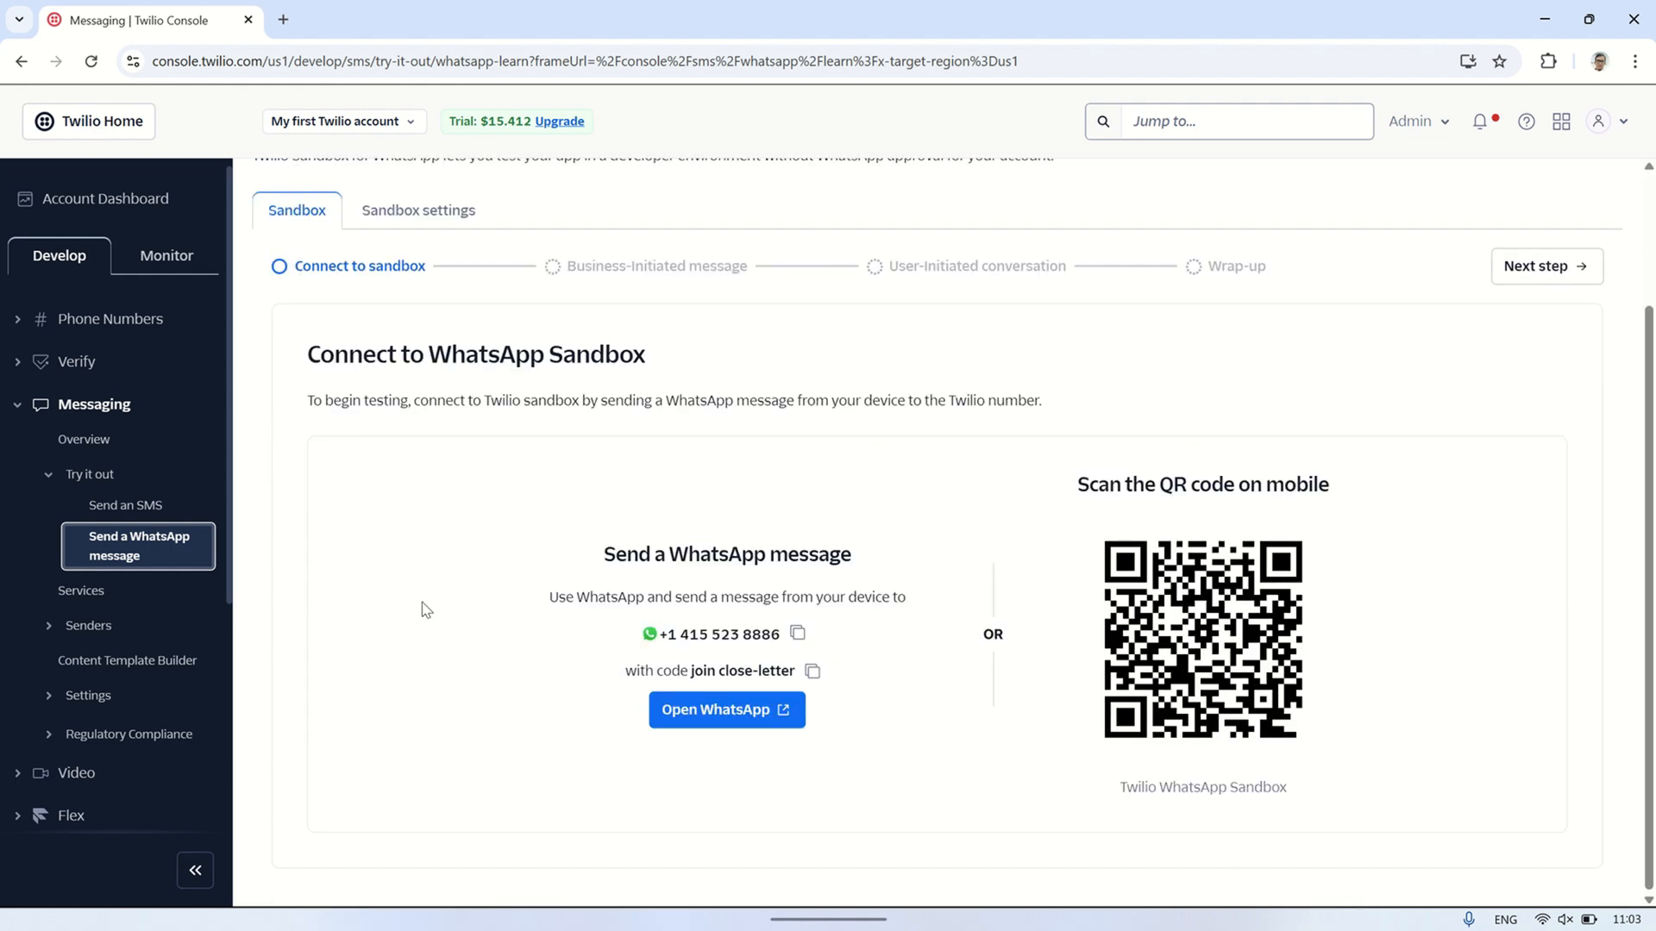
mouse_move(795, 635)
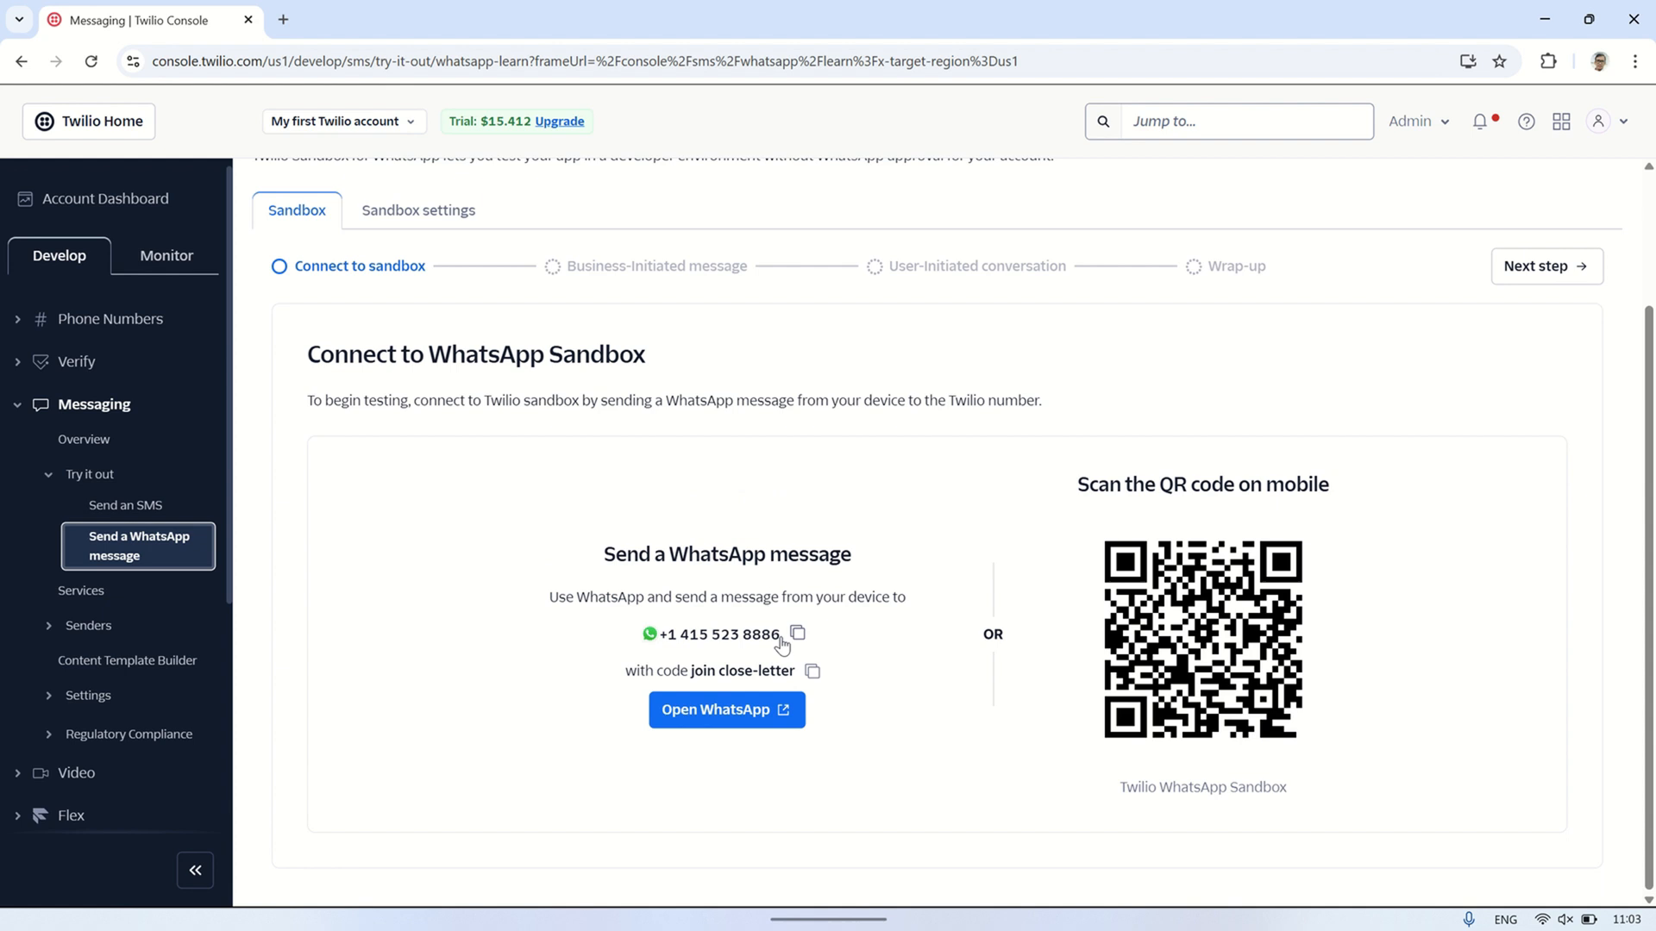
left_click(796, 635)
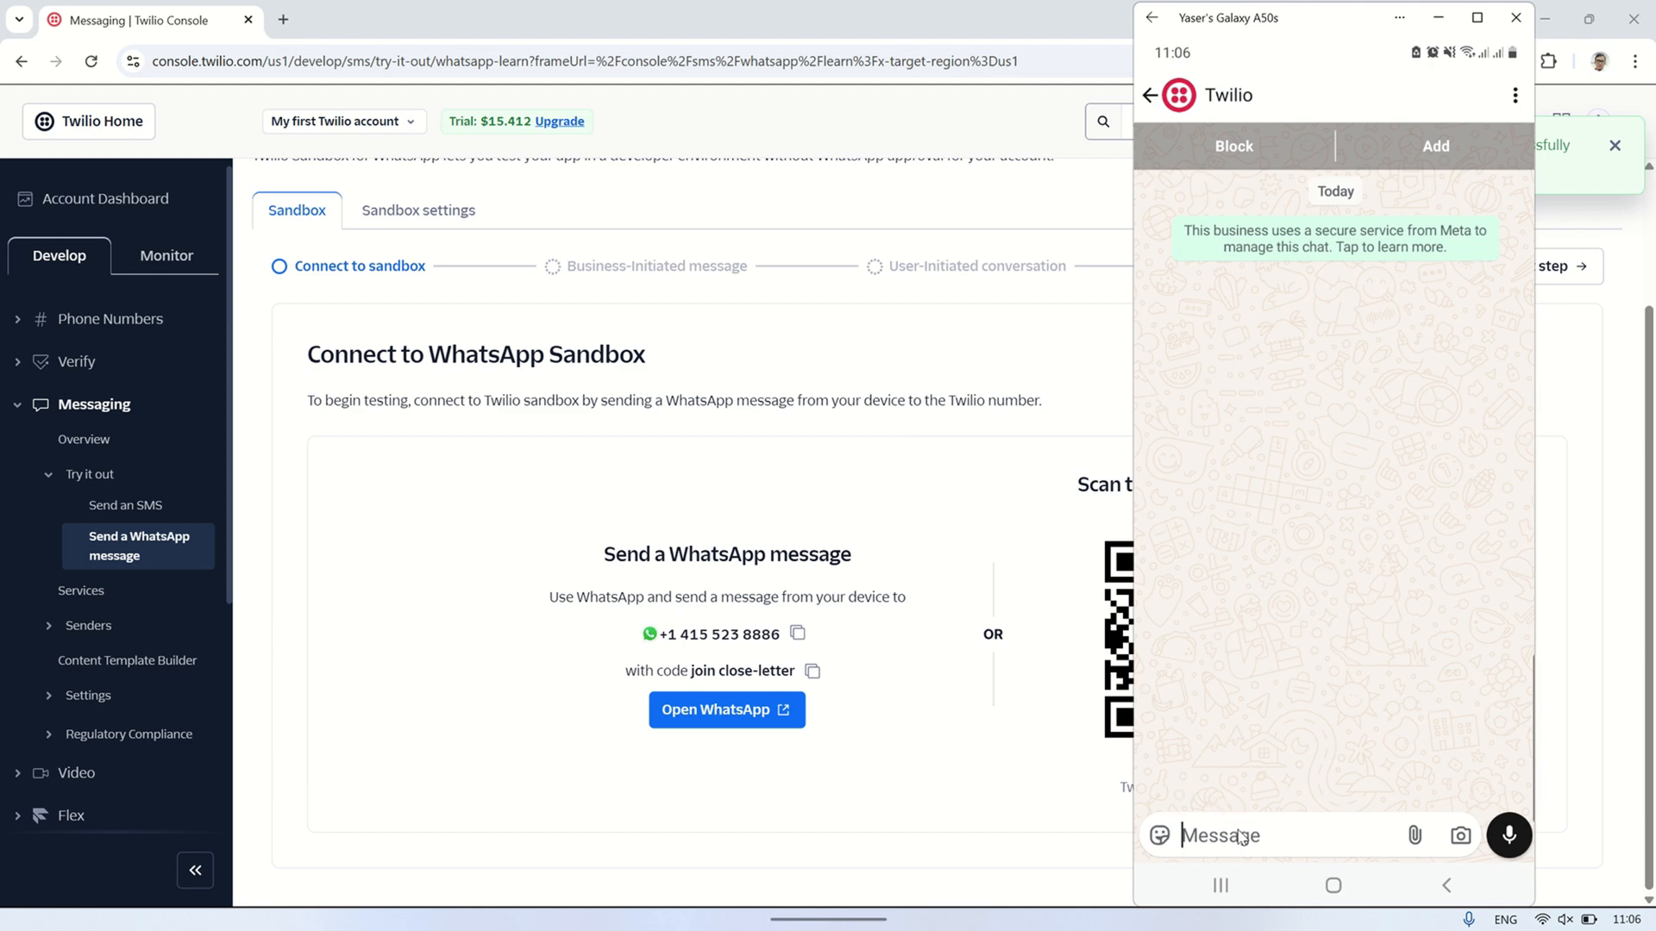
- Send the message 'join close-letter' in the Twilio WhatsApp chat
type("join close")
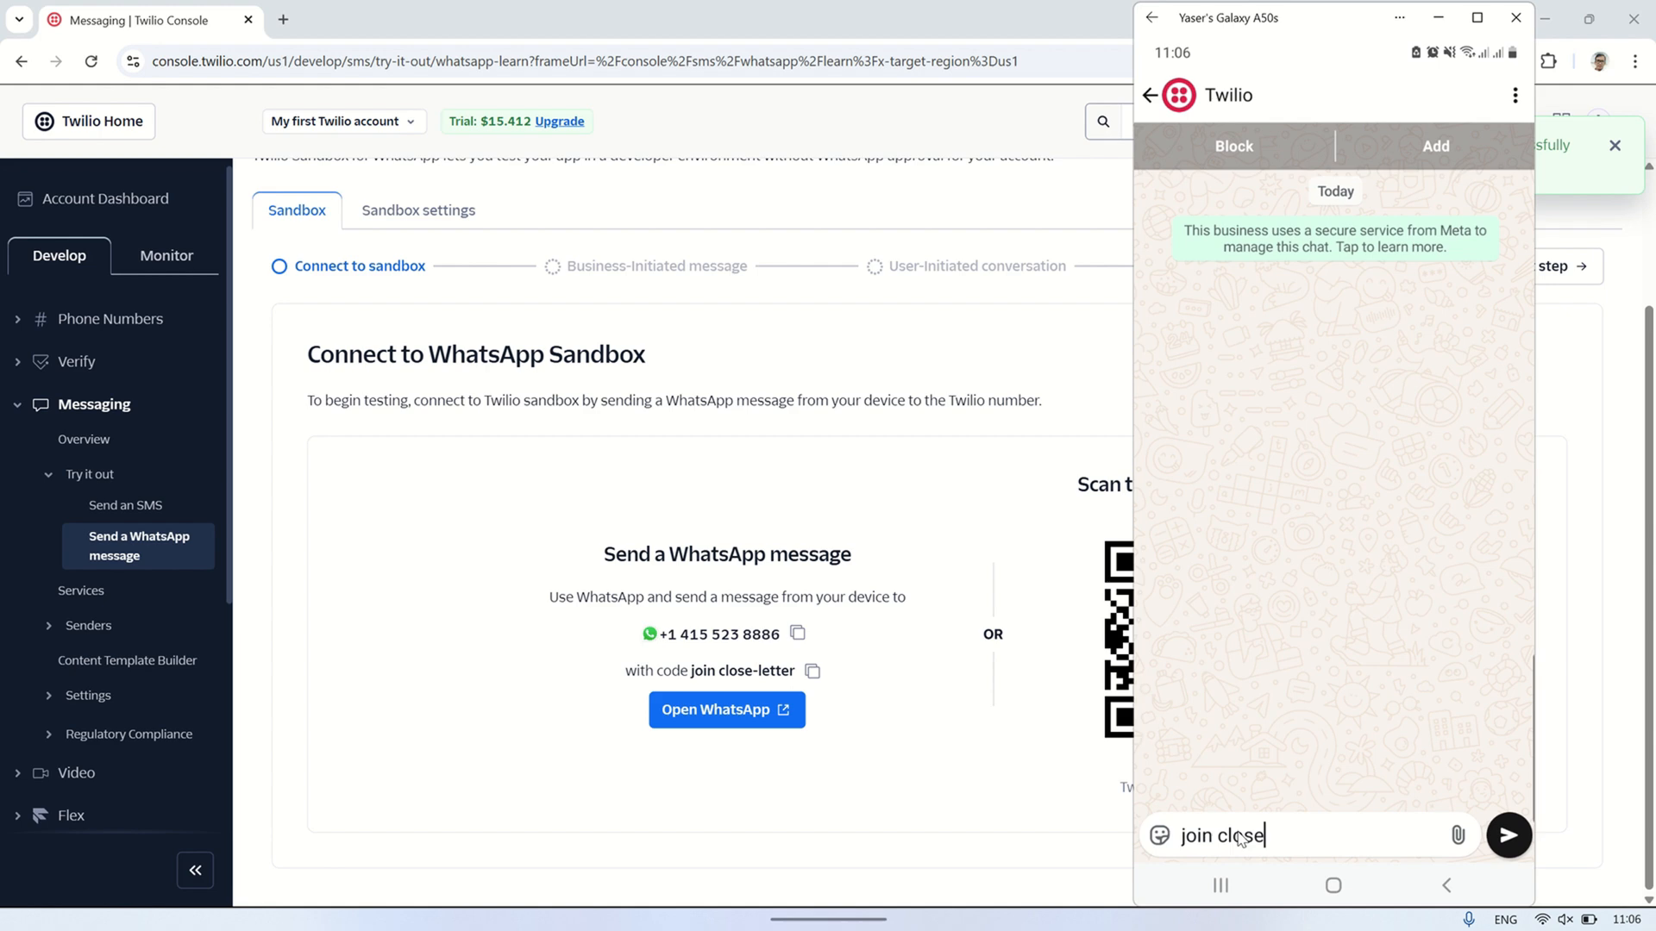
type("-letter")
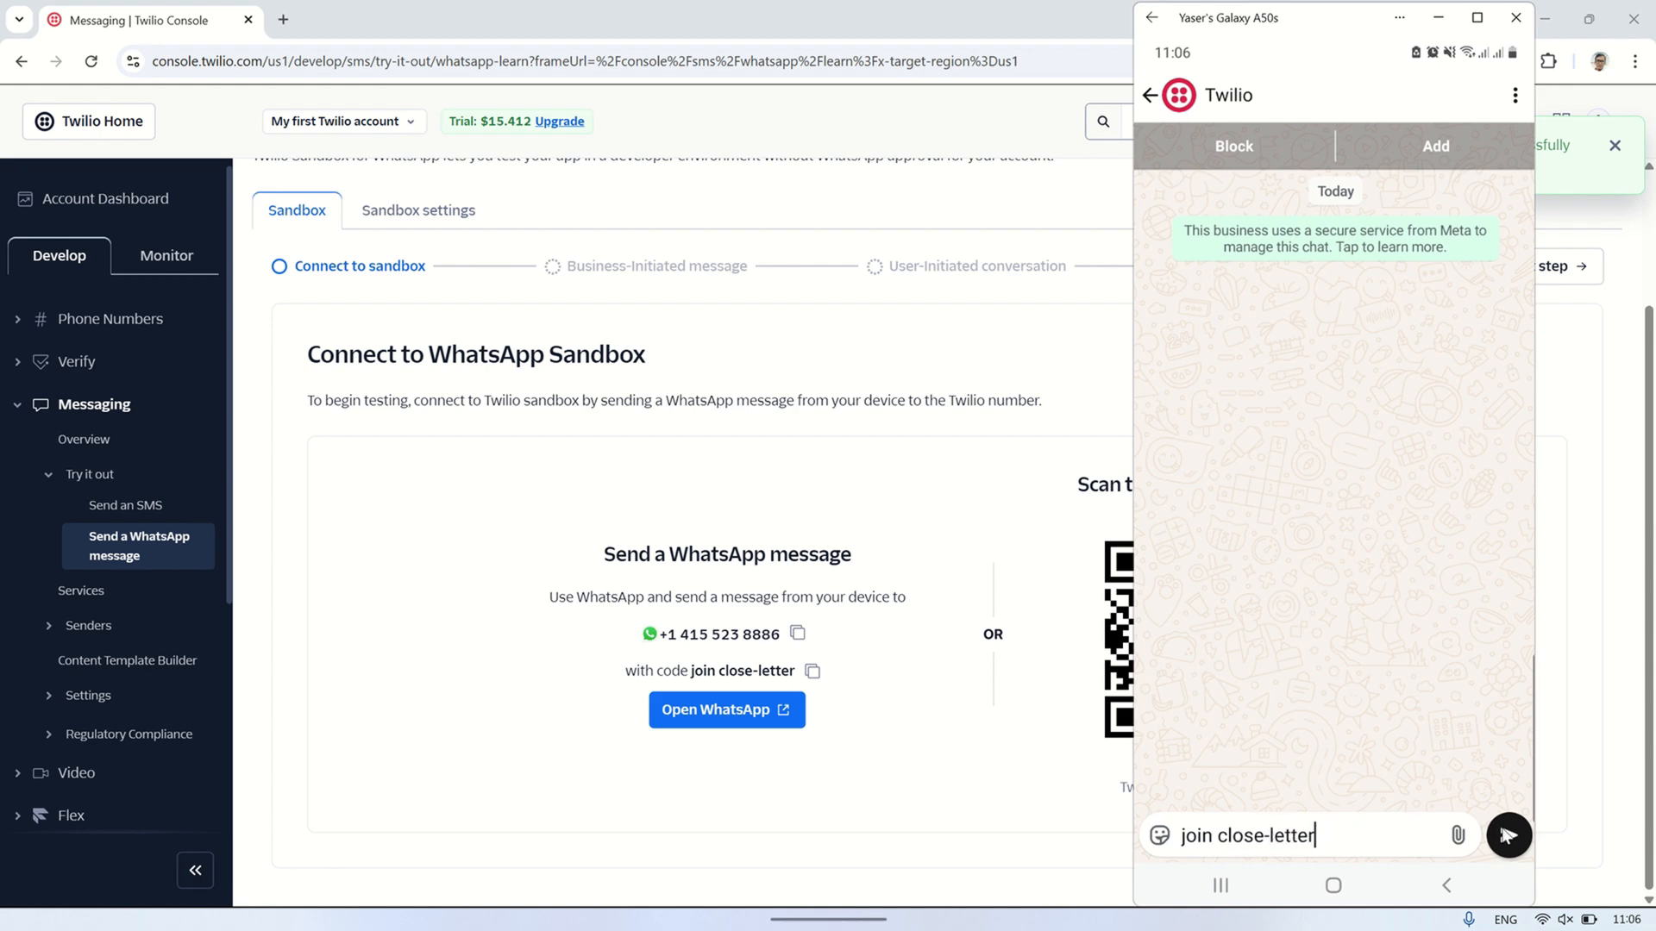
left_click(1508, 837)
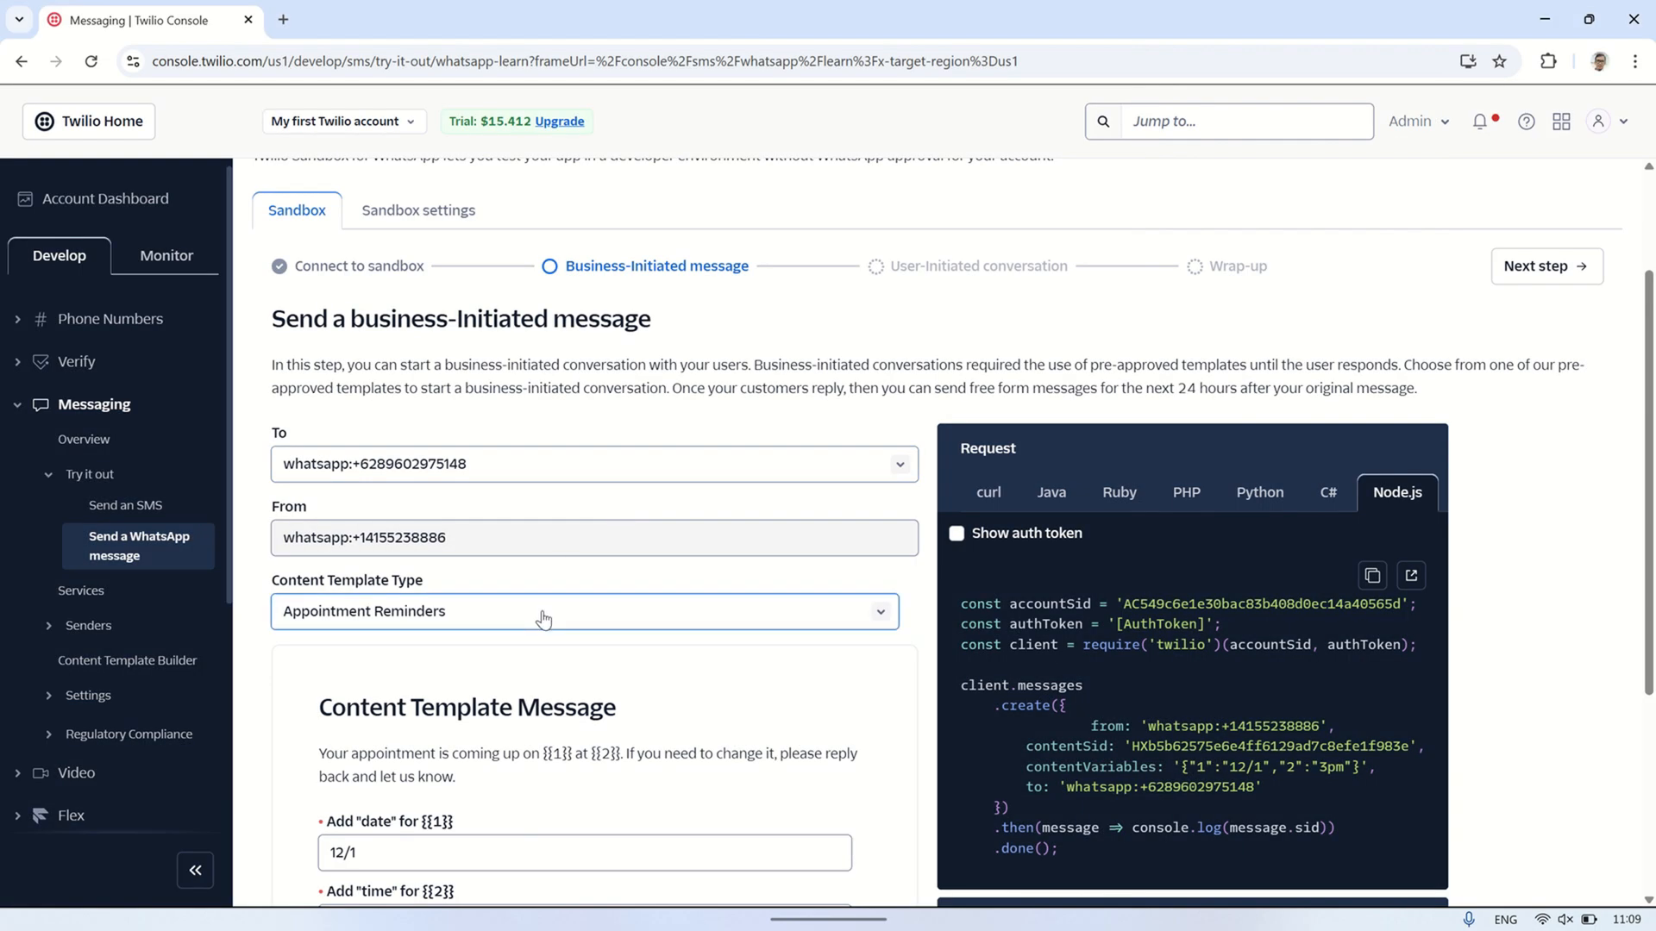
- Switch the content template type to Verification Codes and send the template message
left_click(544, 611)
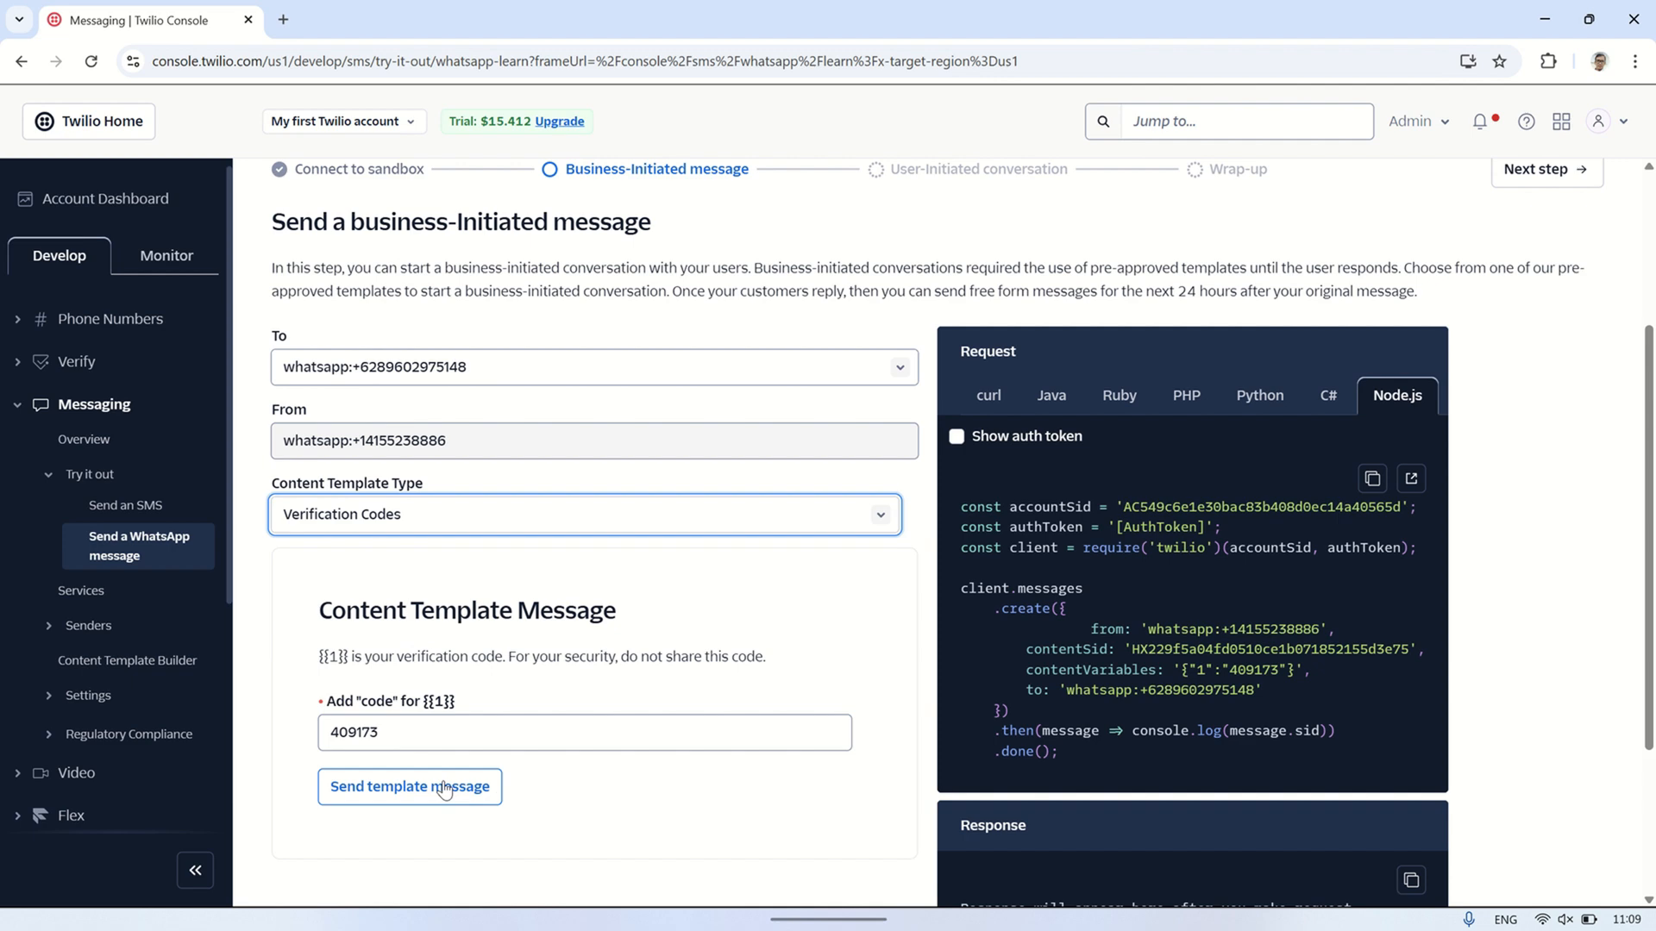
left_click(410, 786)
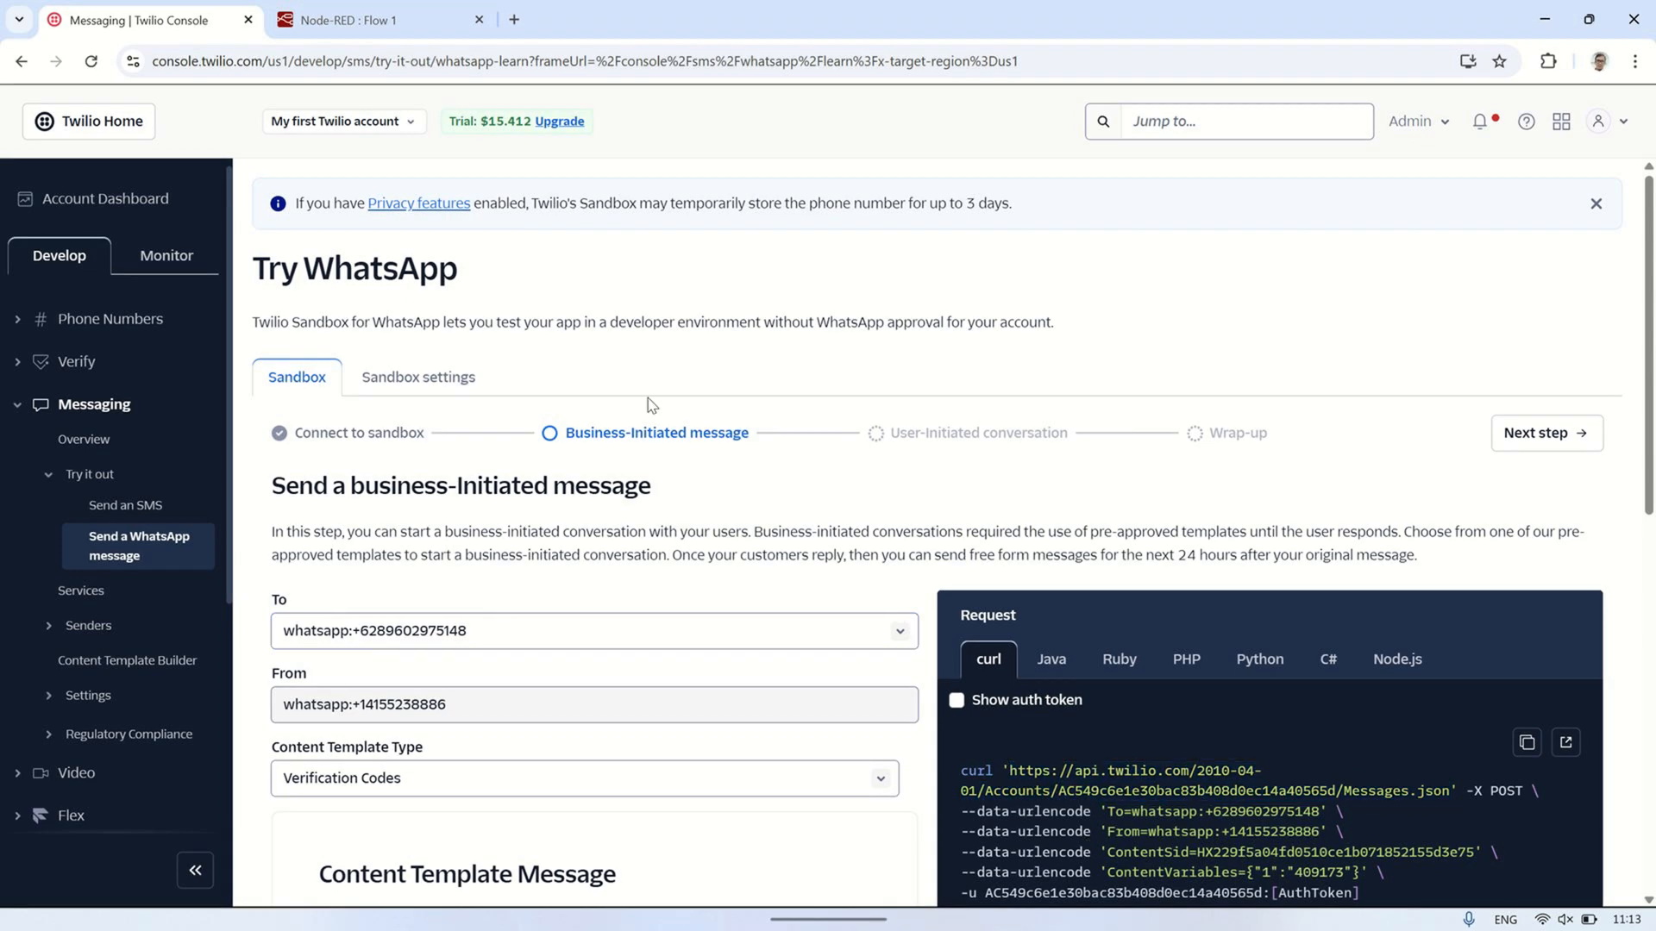
- Add timestamp inject, function 1 and http request nodes, wired in that order
left_click(371, 19)
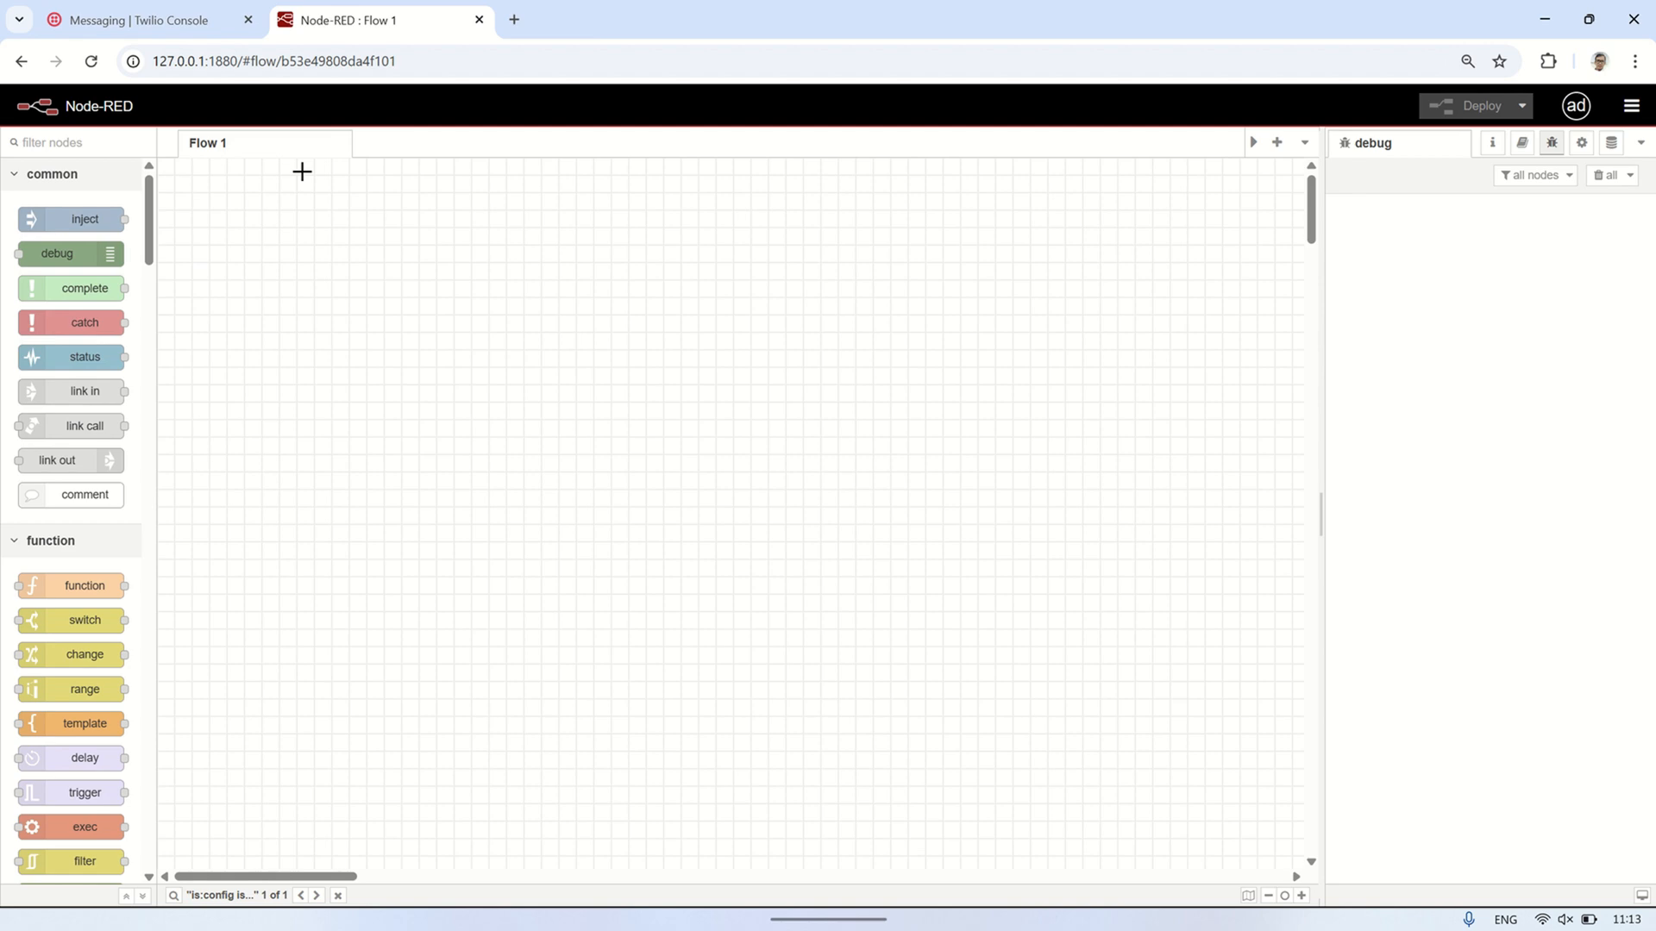
left_click_drag(85, 218, 333, 297)
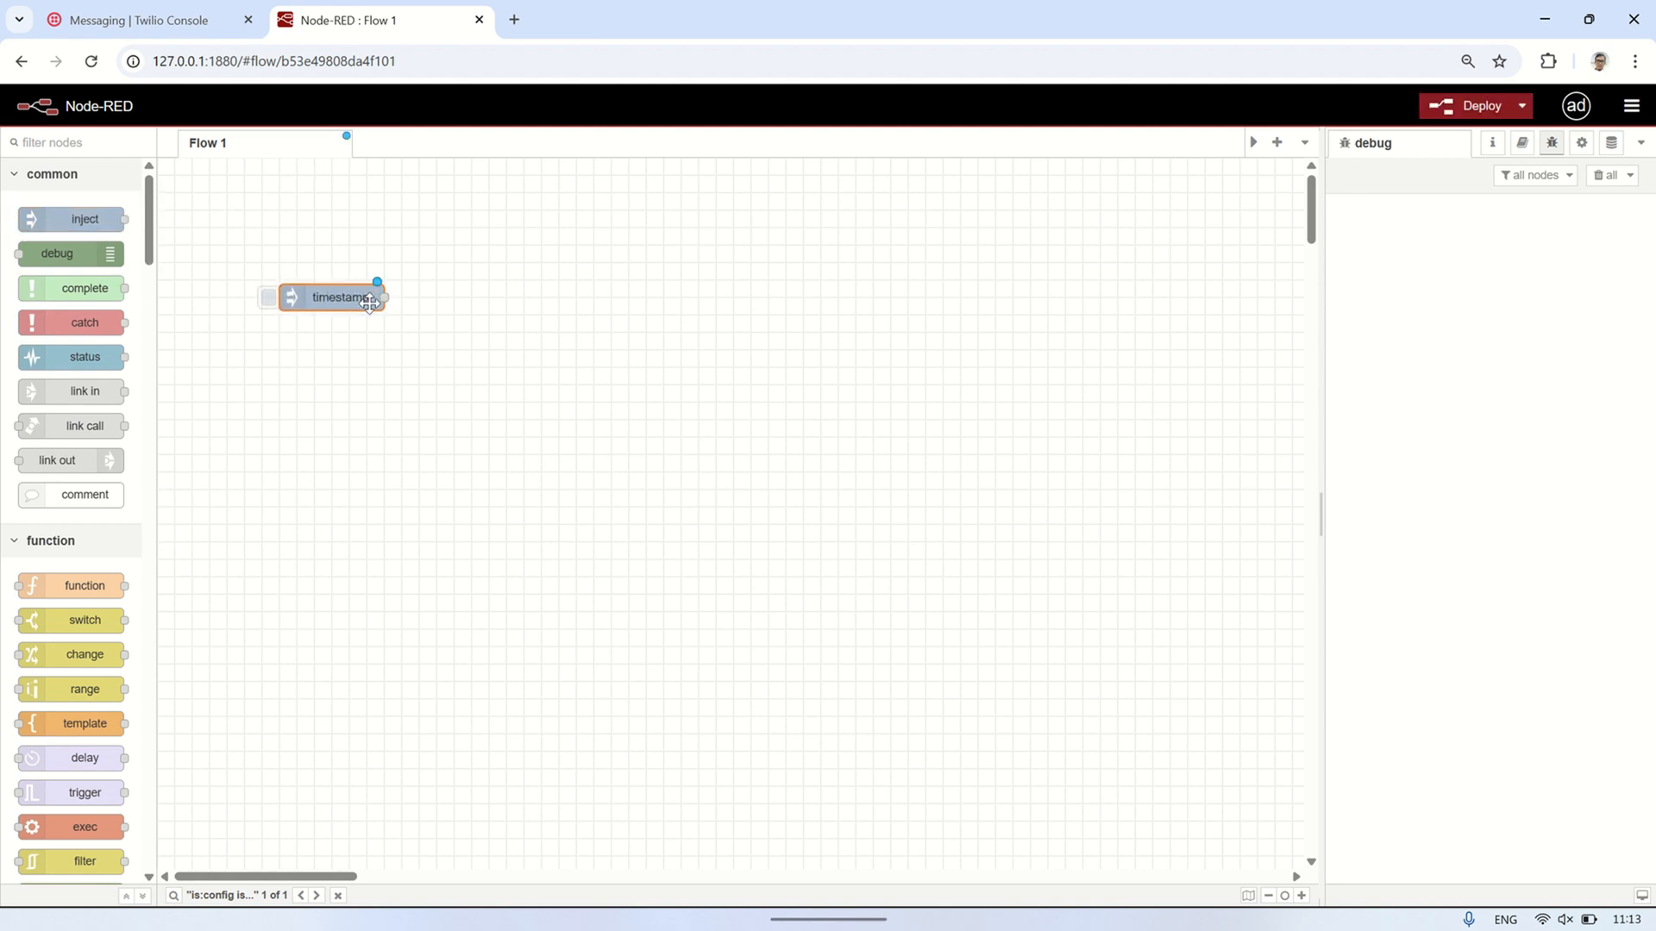
left_click_drag(85, 585, 485, 346)
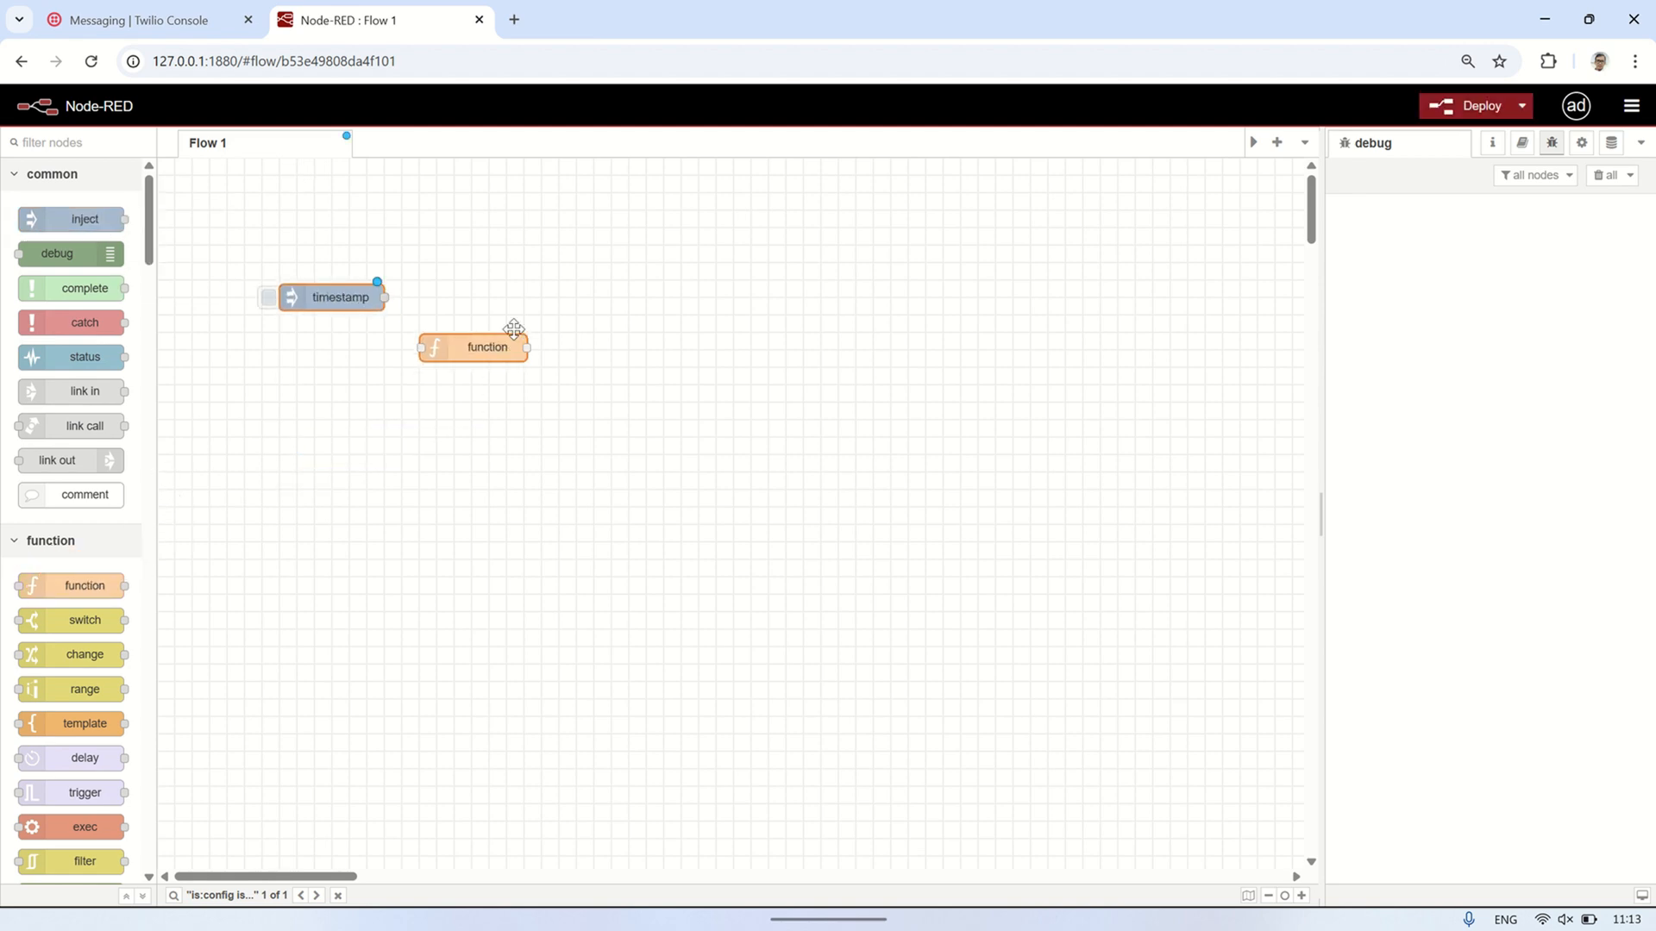
left_click_drag(486, 347, 493, 297)
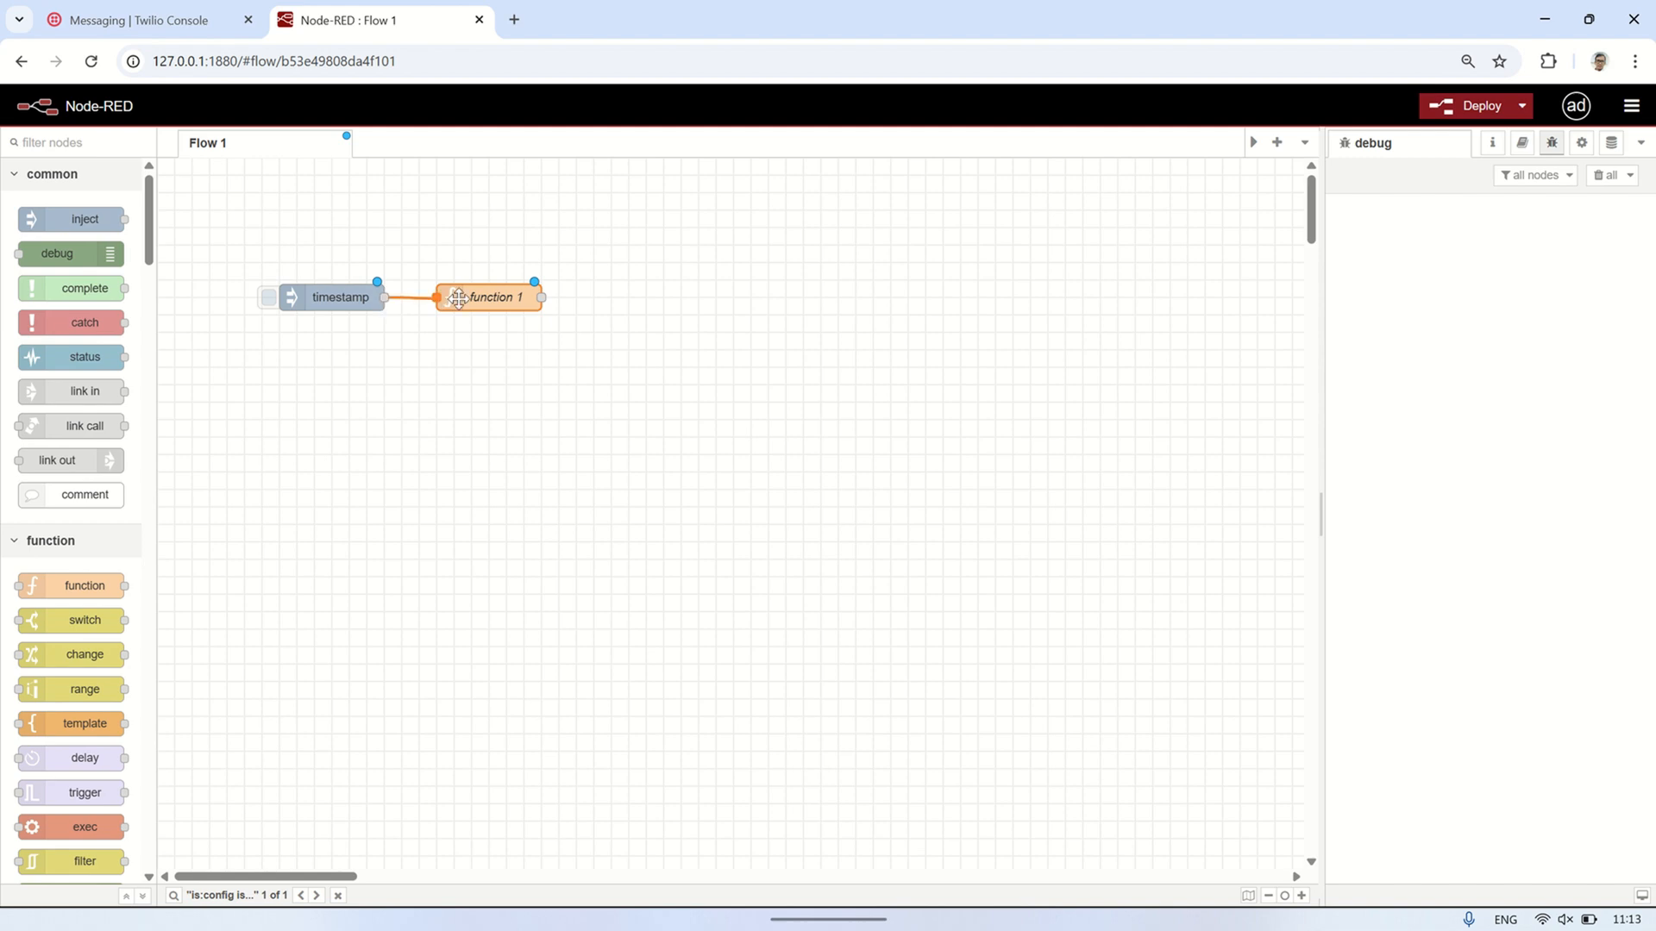
double_click(494, 298)
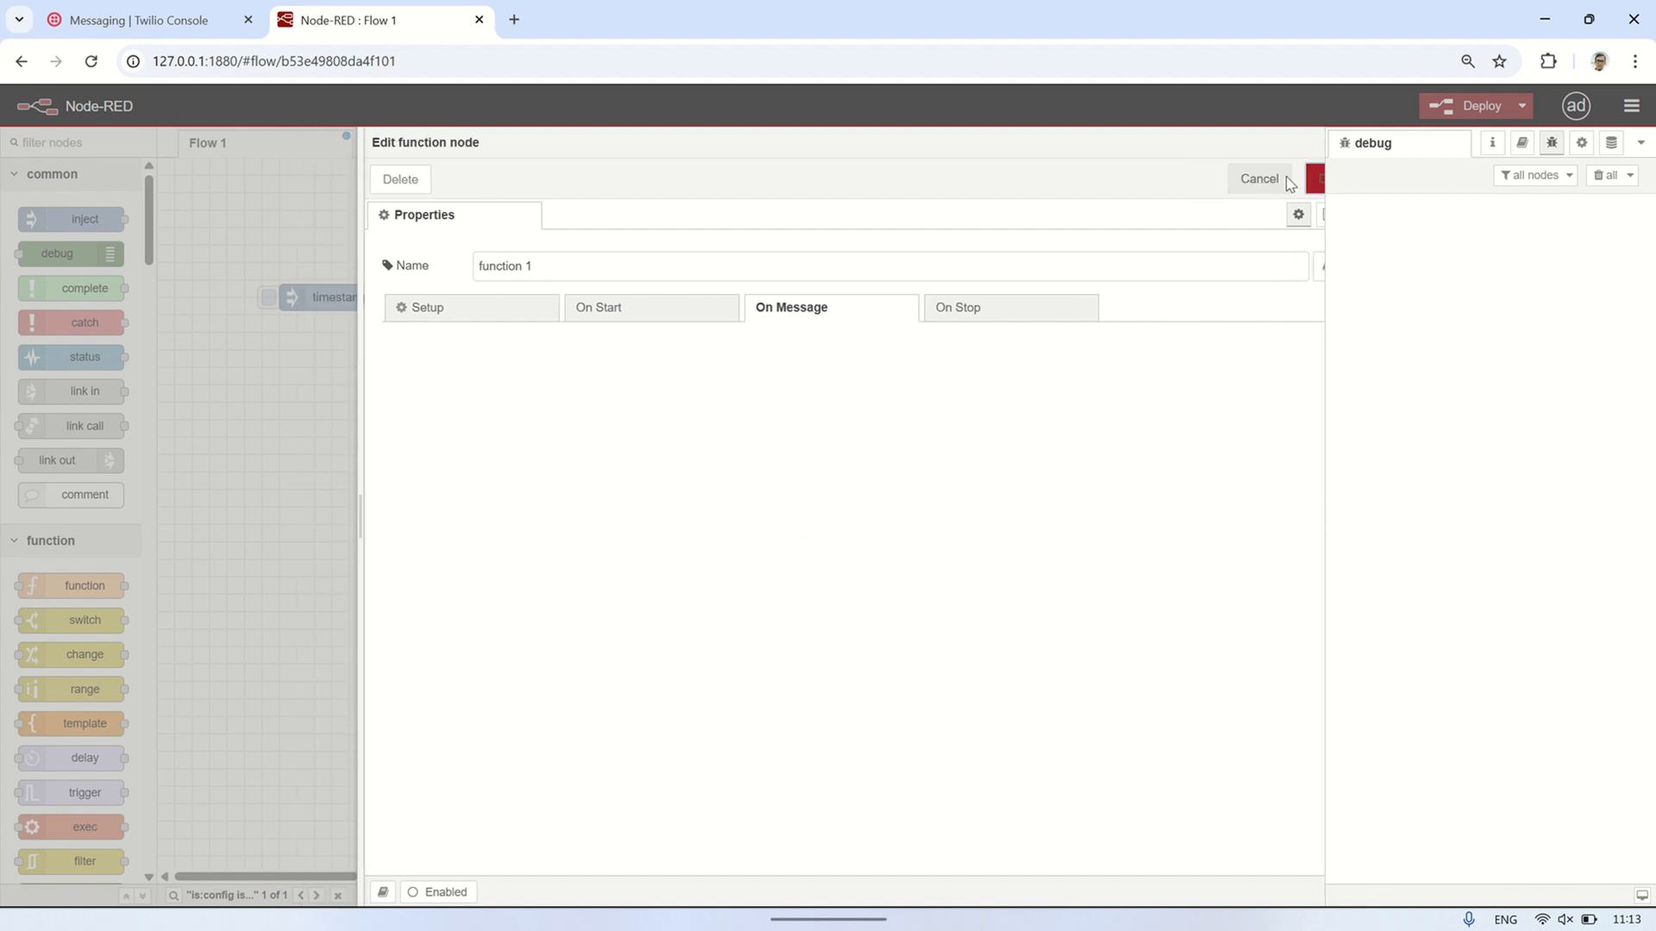
left_click(1259, 179)
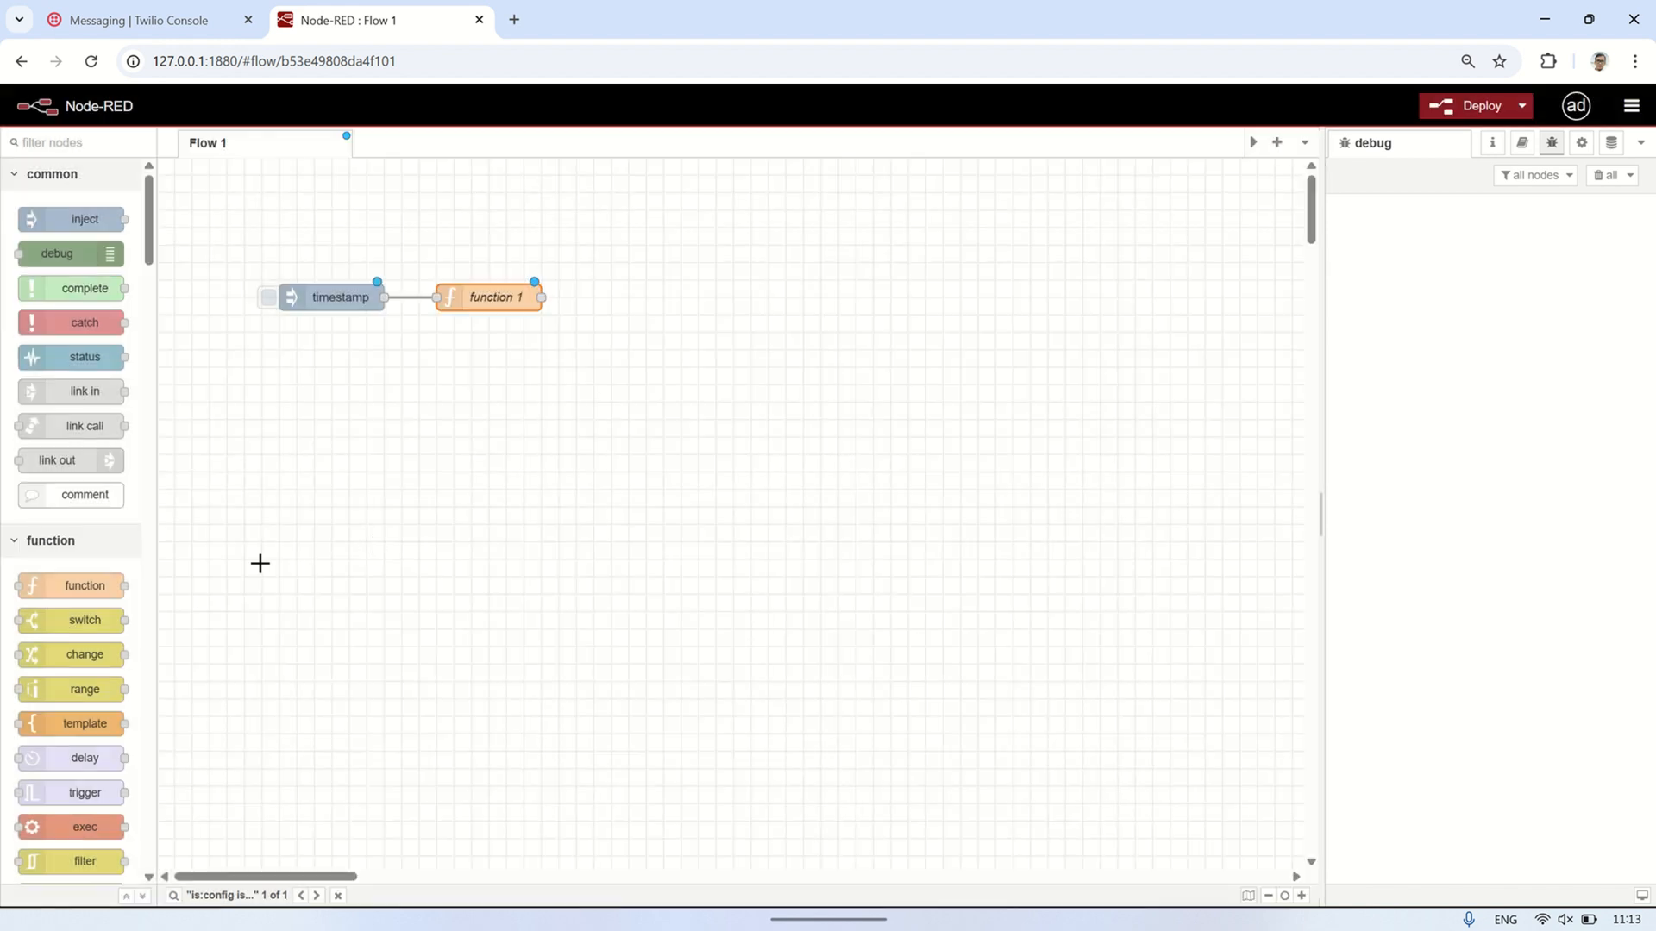
scroll("down", 3)
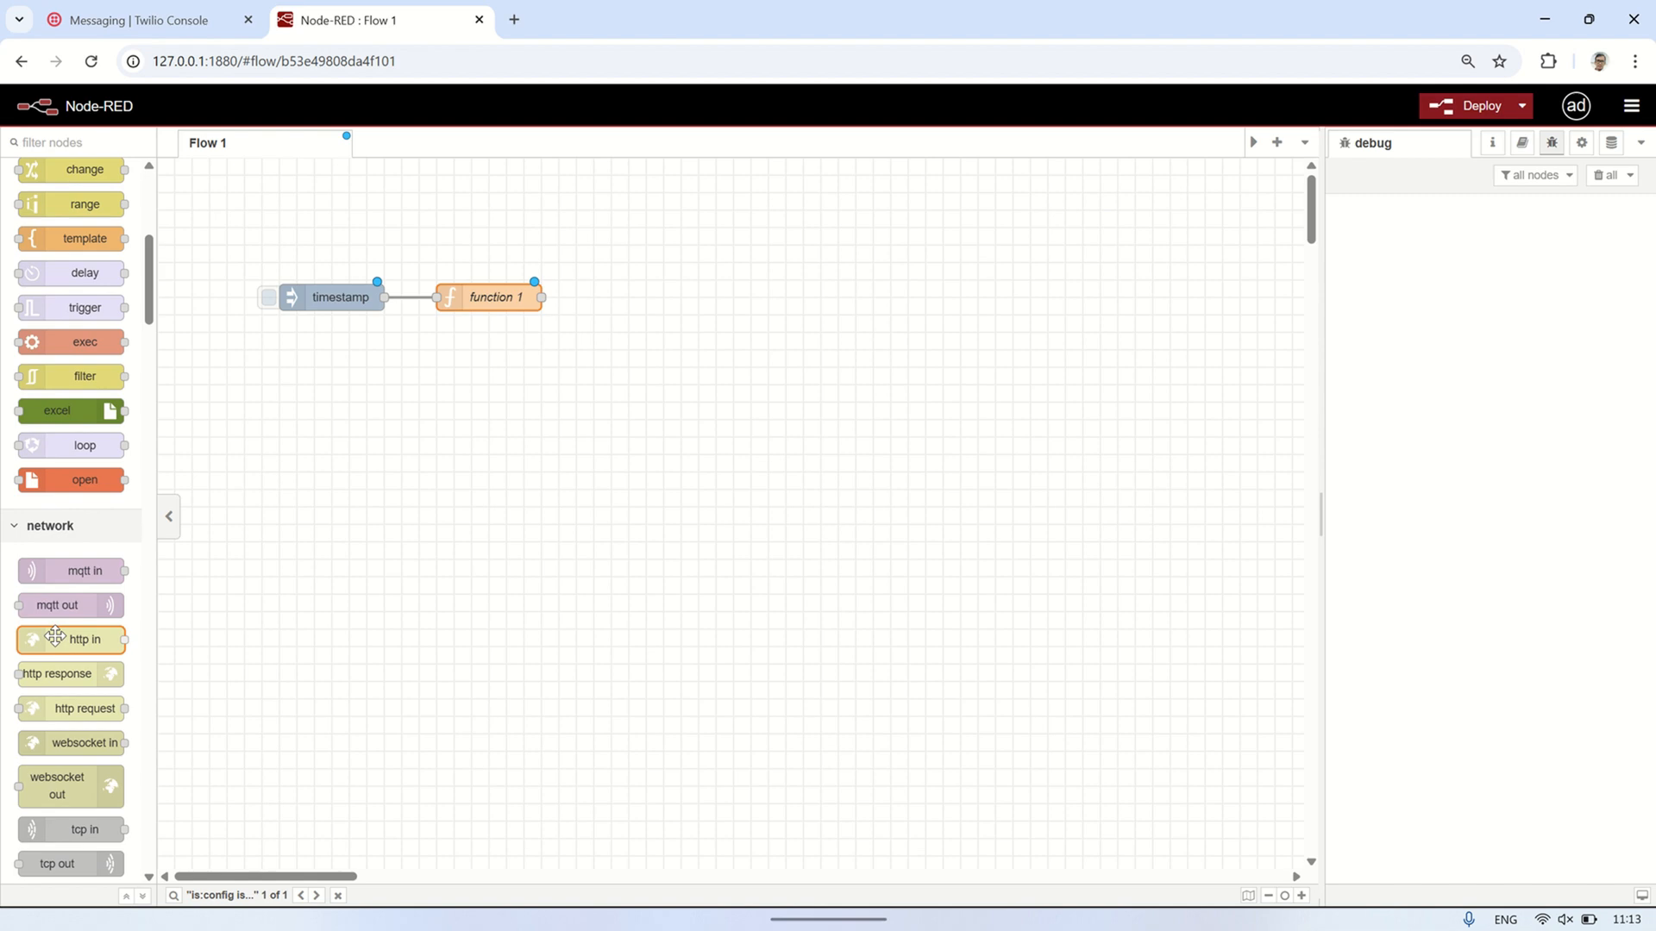
left_click_drag(85, 707, 644, 406)
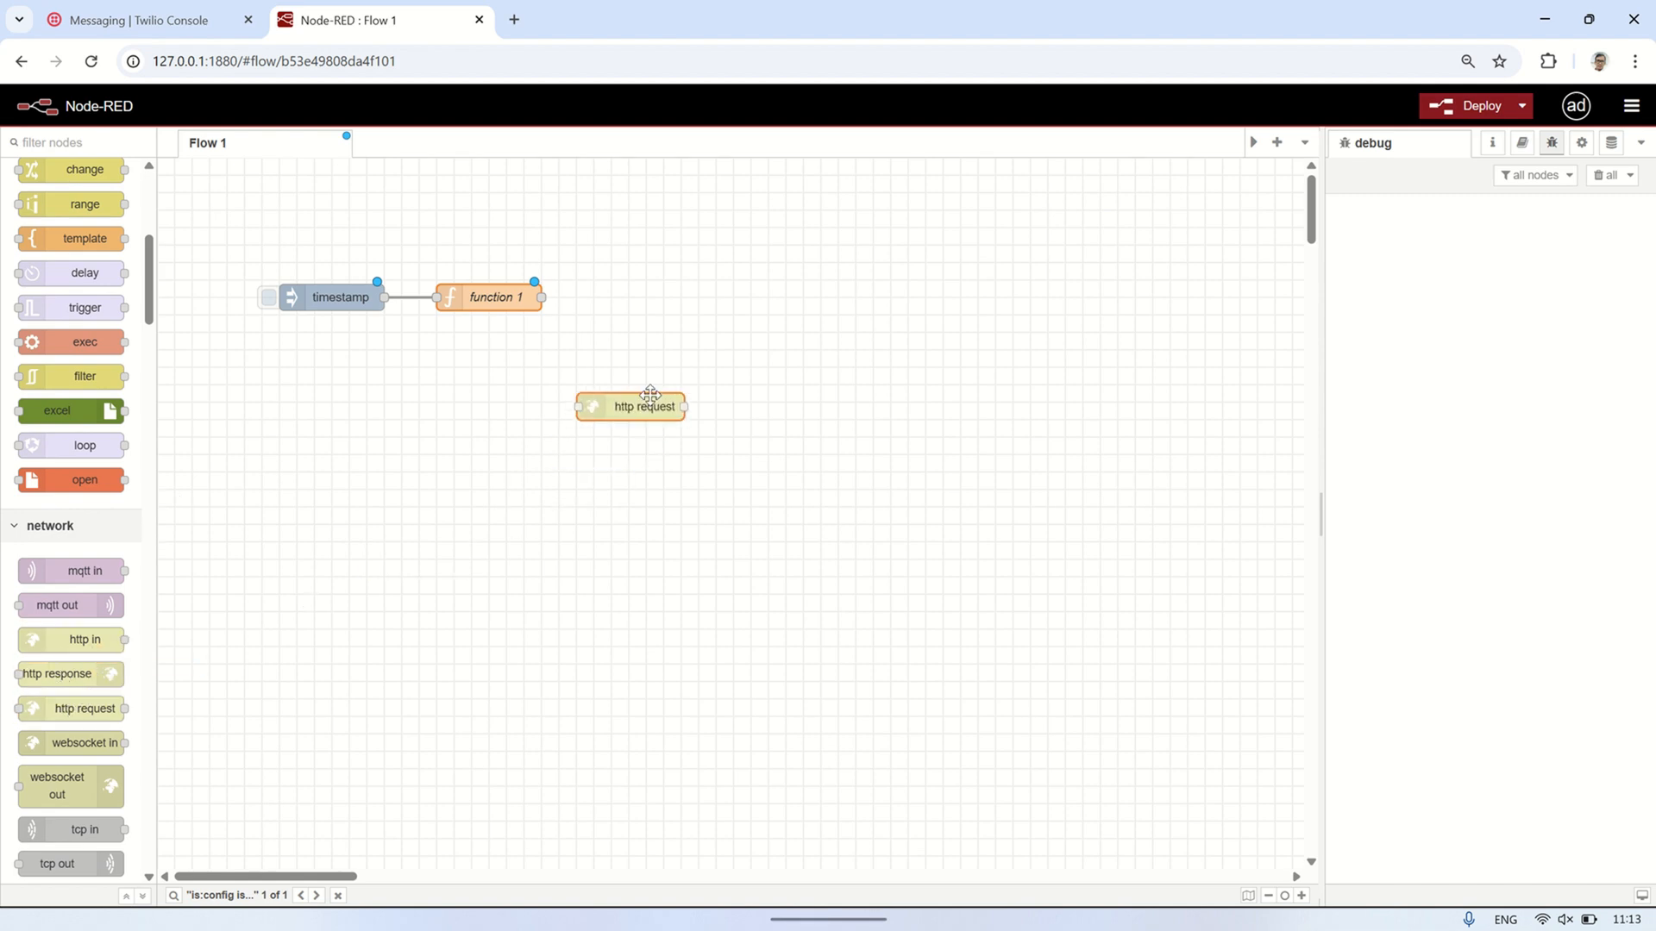
left_click_drag(631, 405, 656, 296)
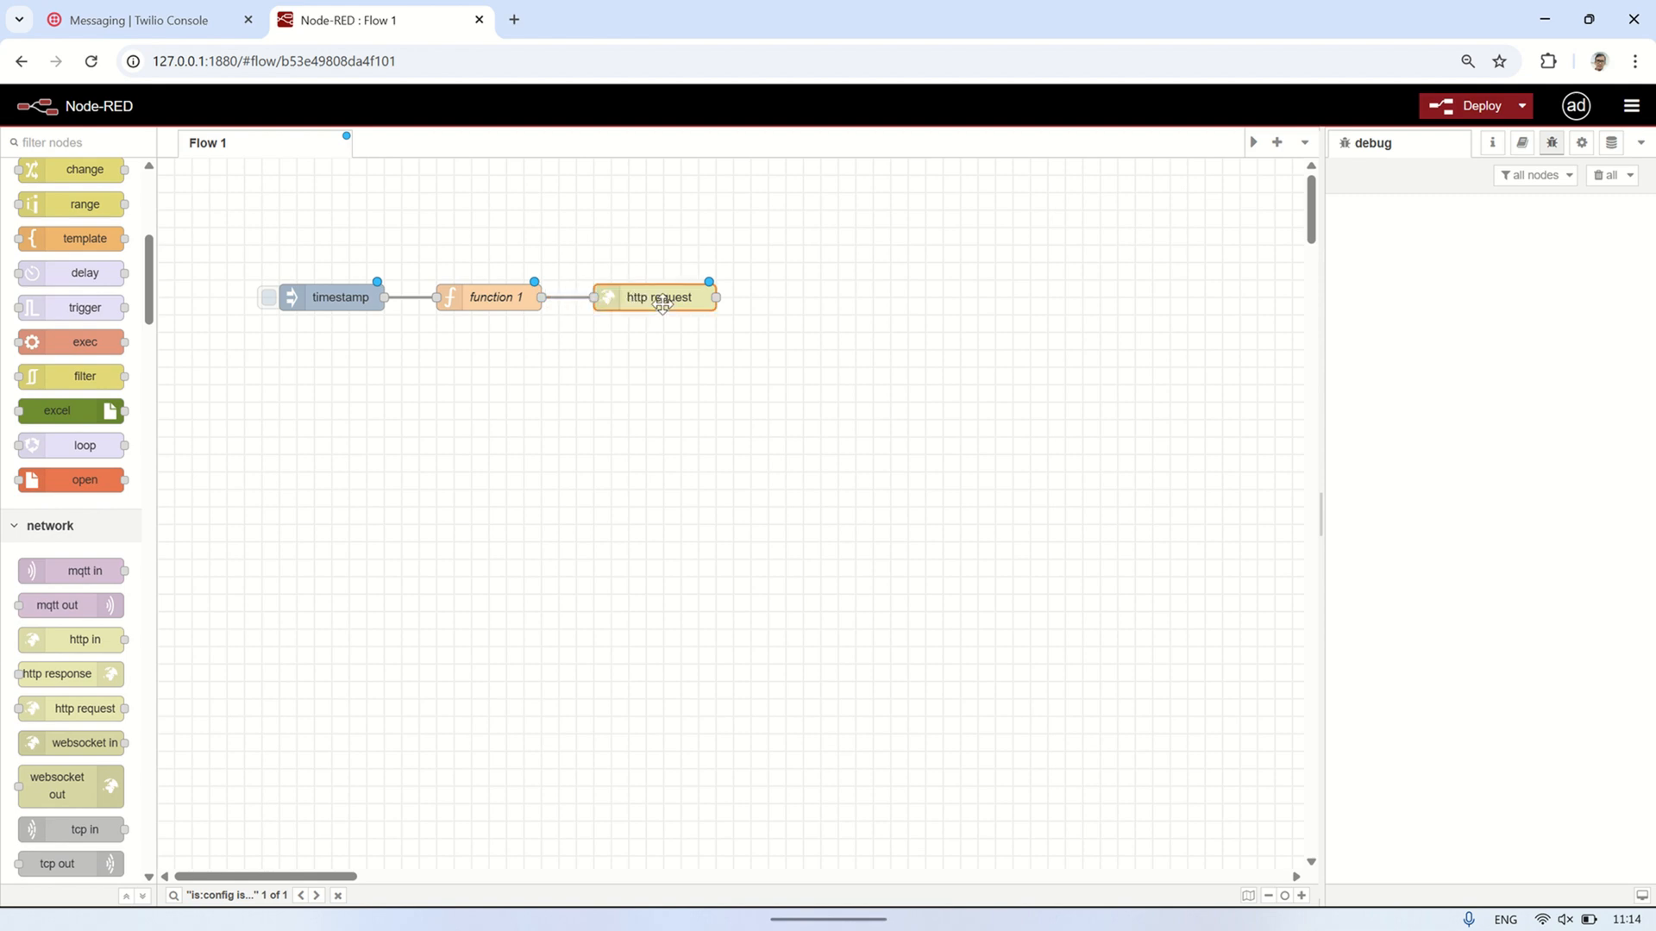
double_click(657, 298)
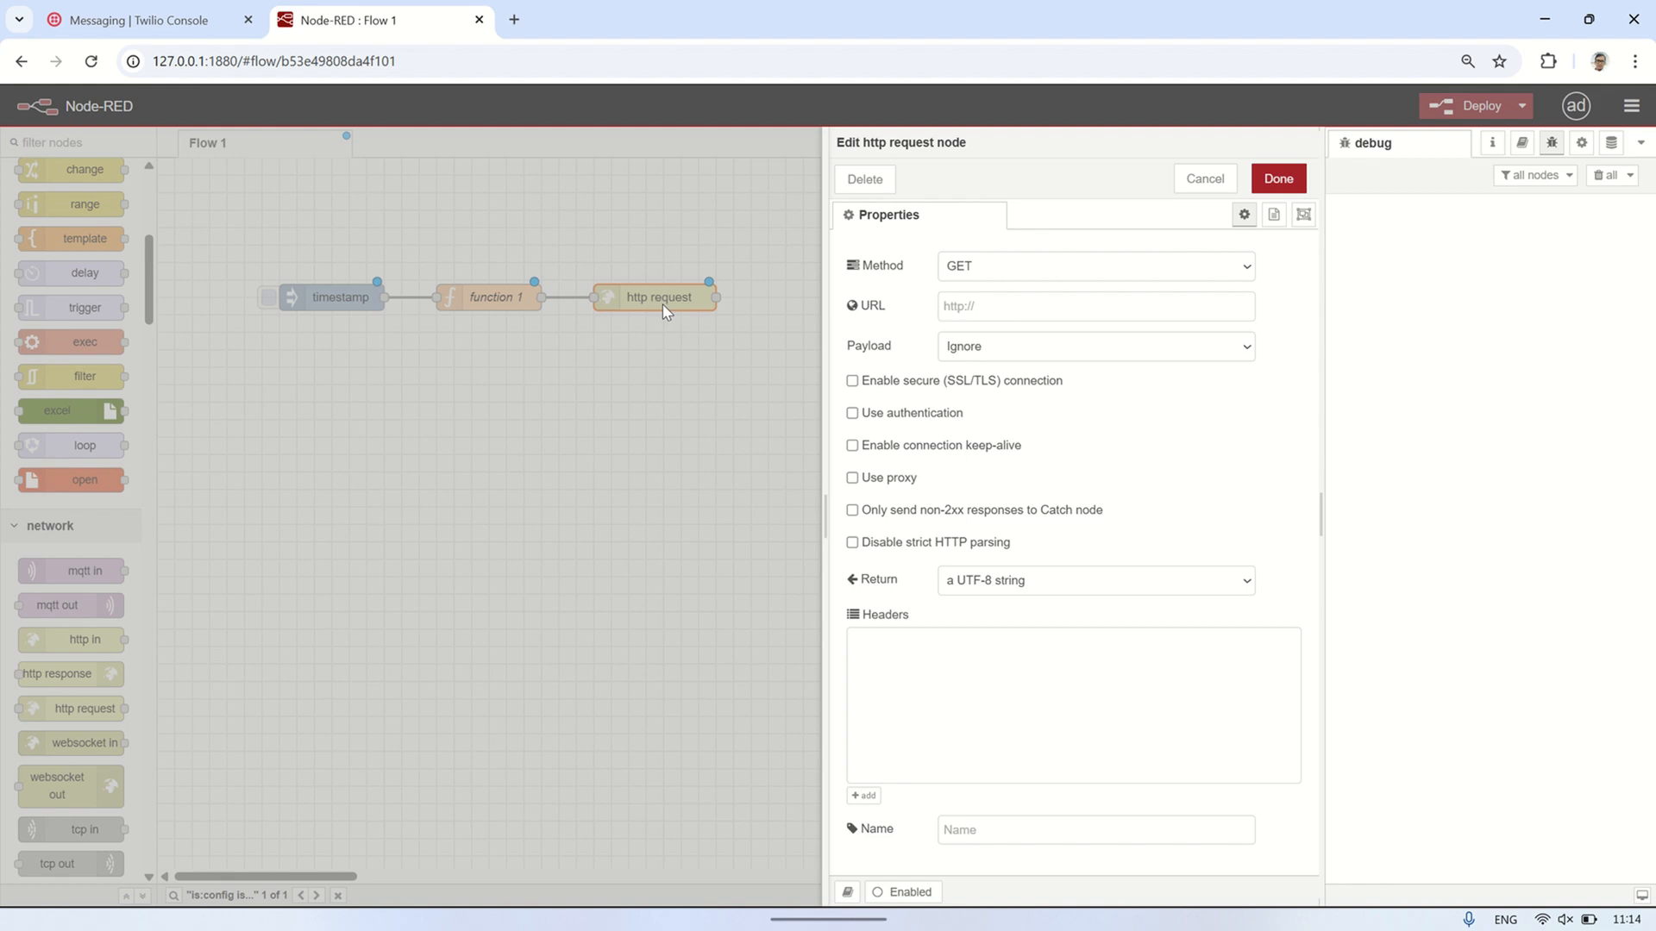
left_click(1095, 265)
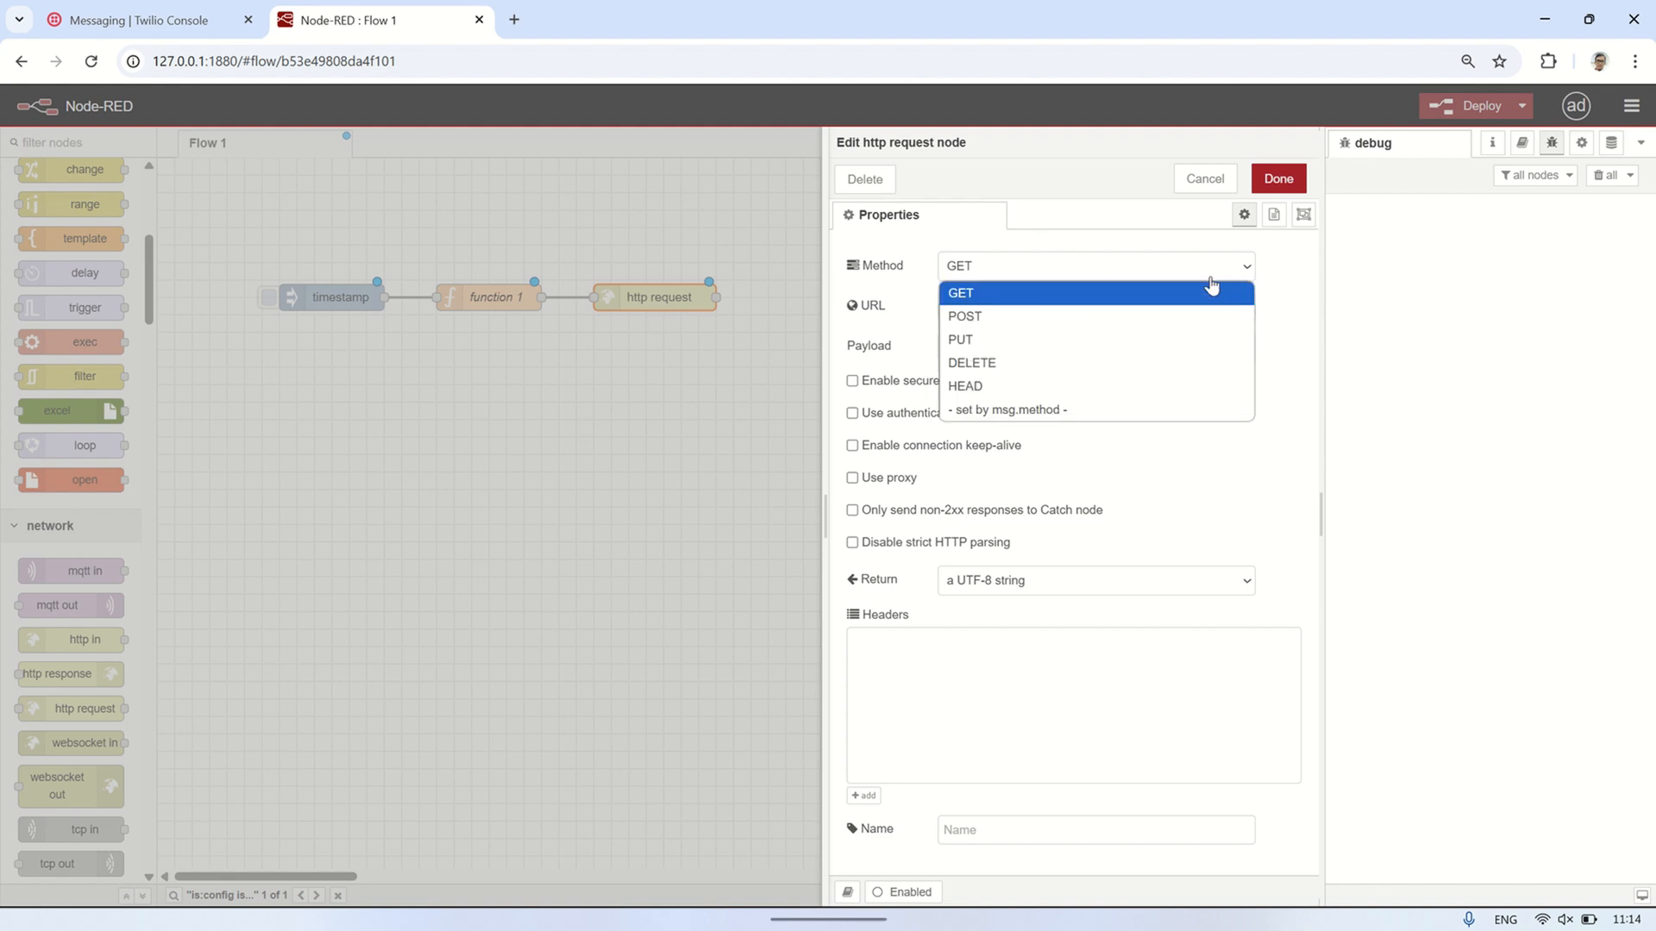
left_click(1006, 410)
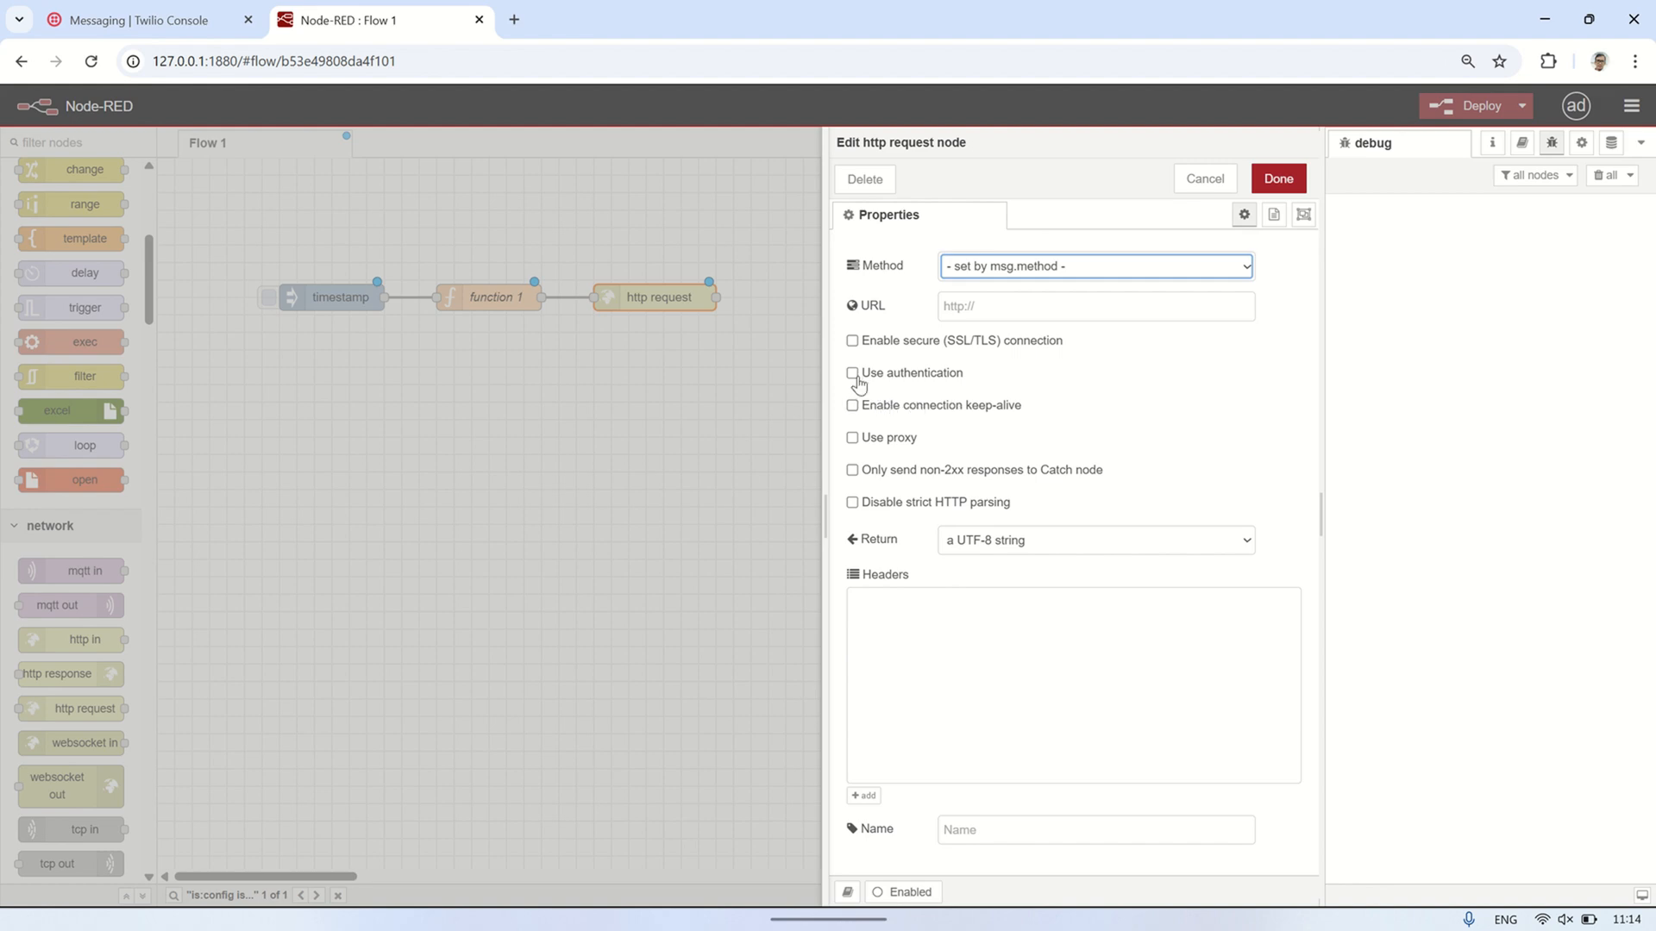
left_click(852, 372)
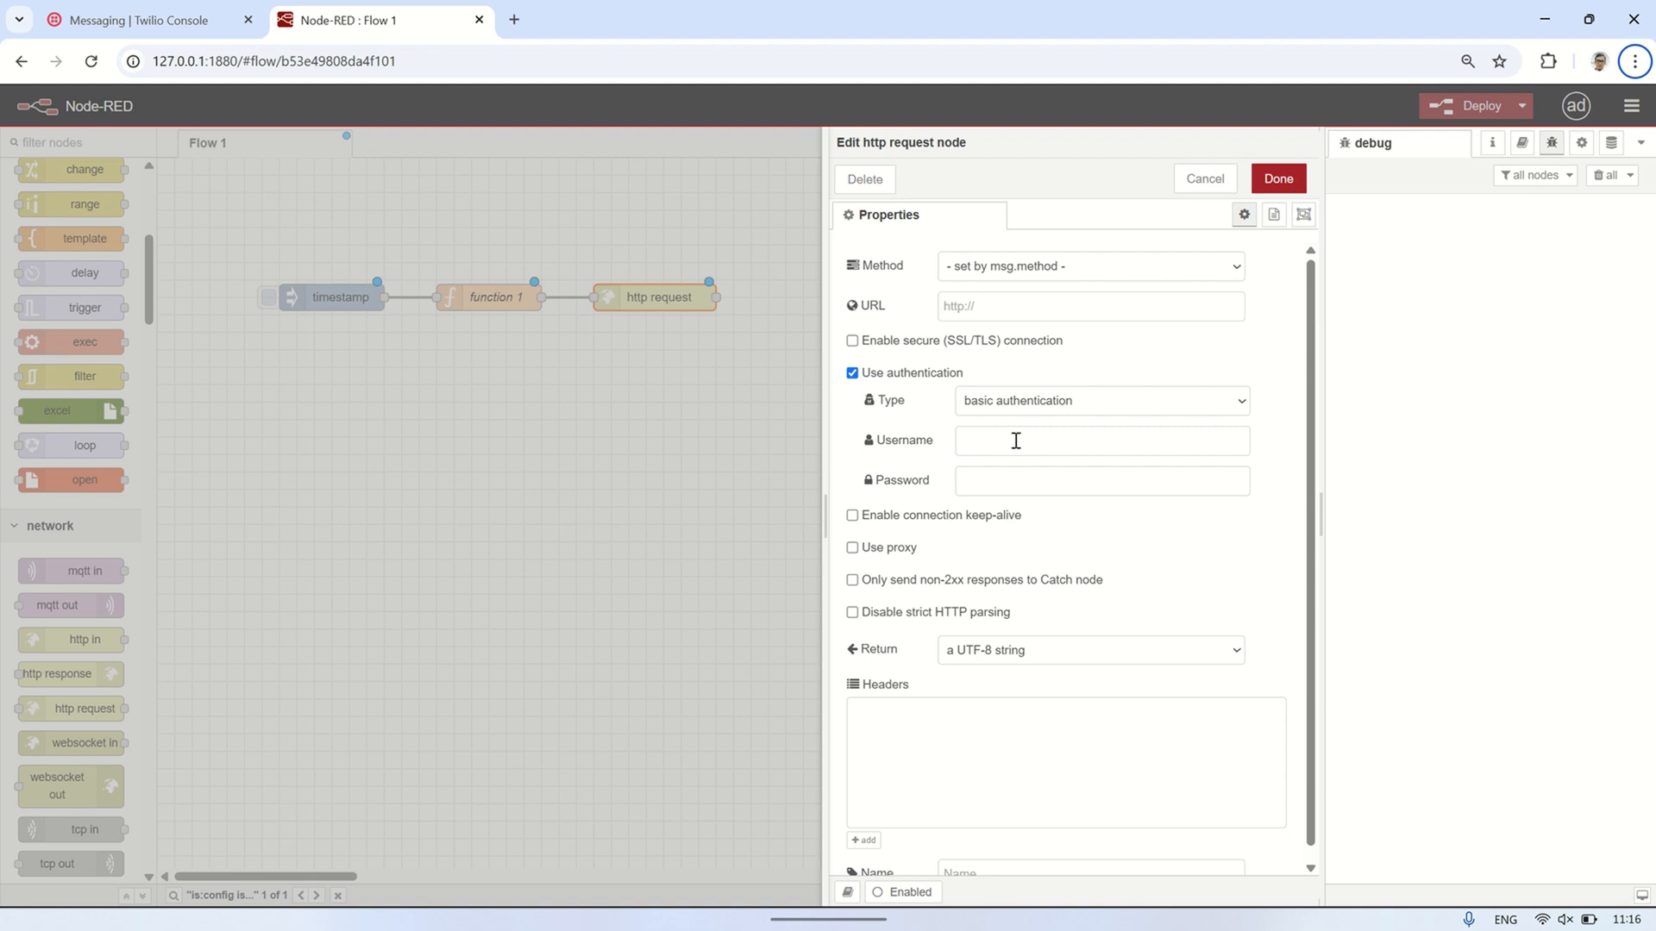
type("AC549c631e30bac83b408d0ec14a40565d")
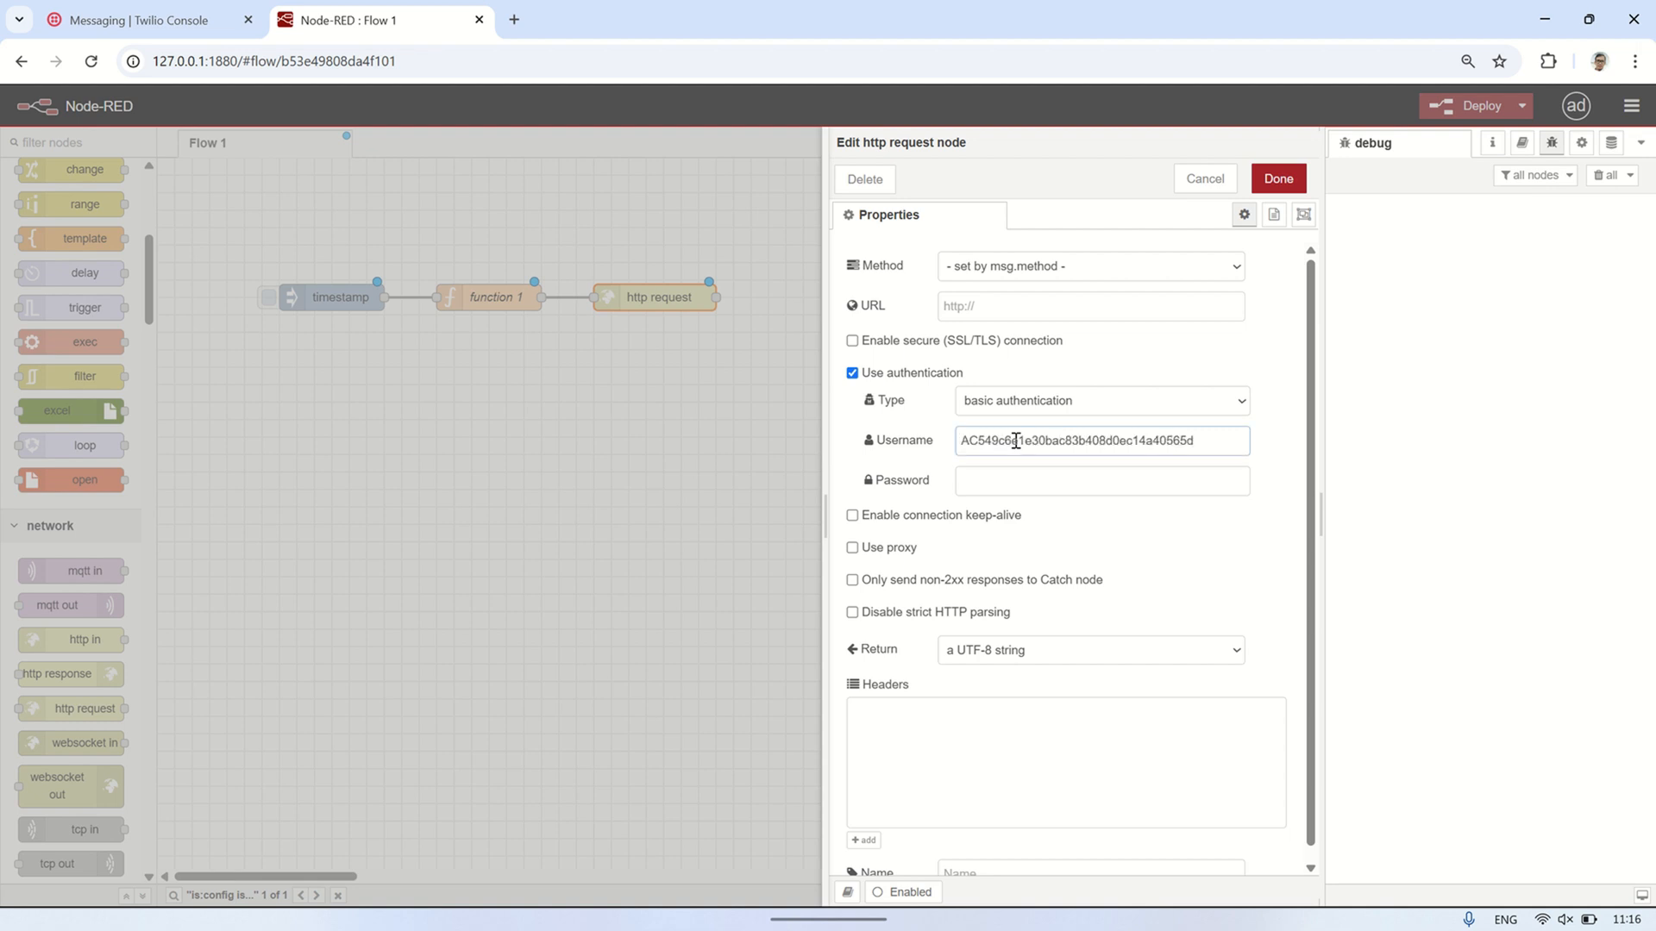
left_click(1101, 481)
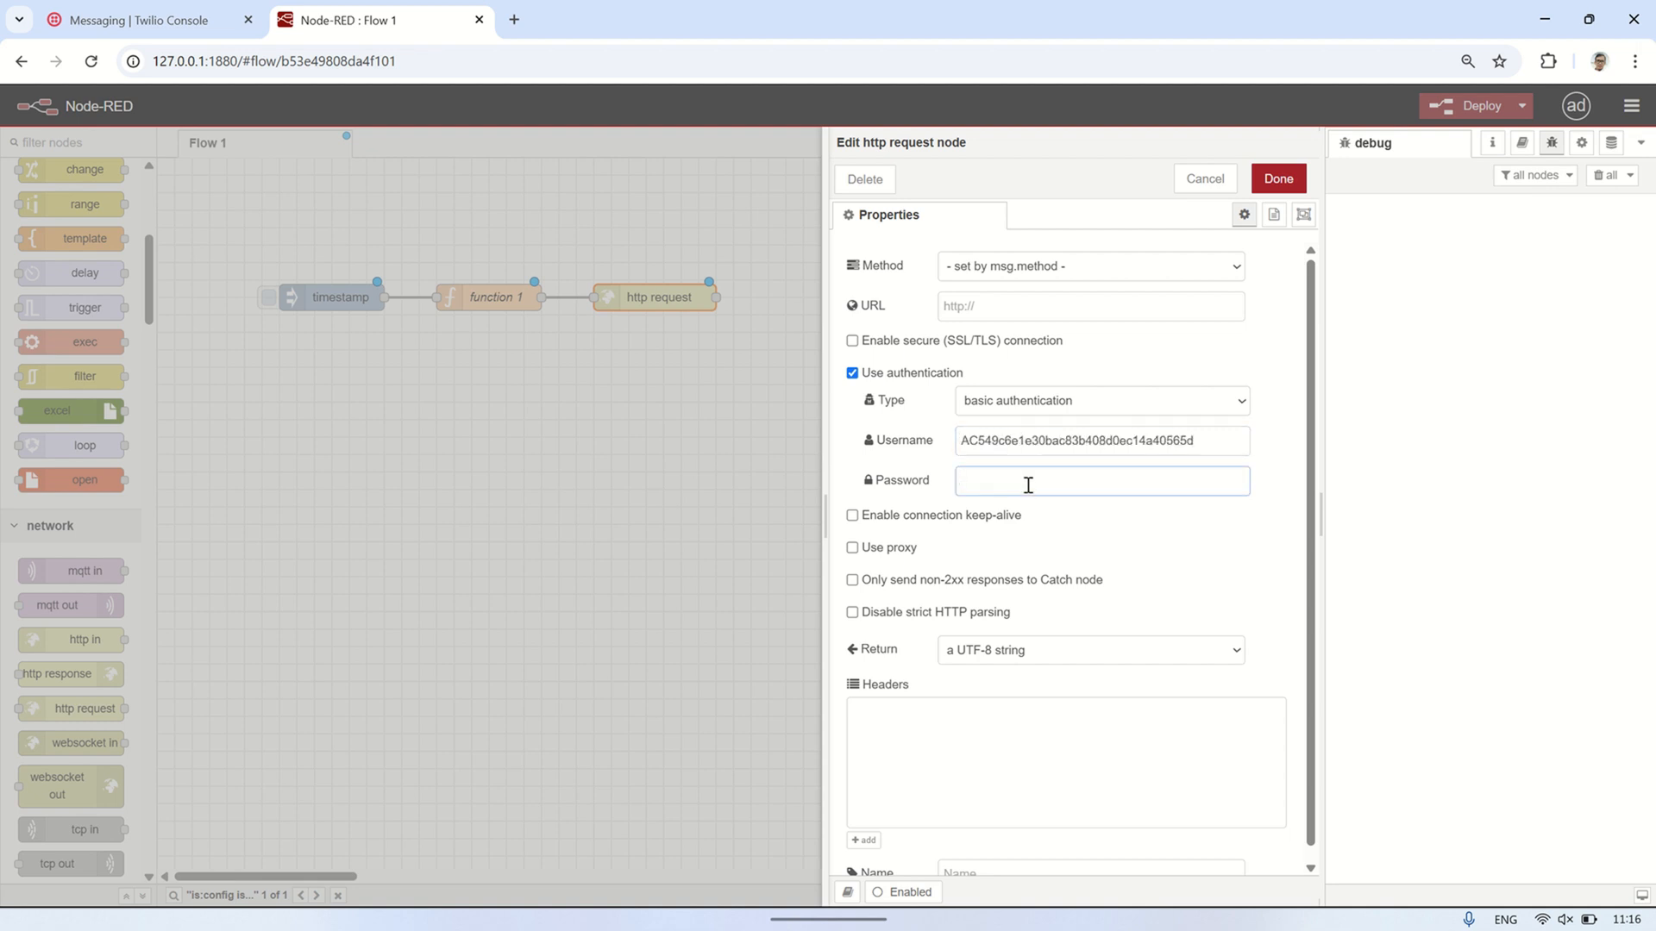
left_click(138, 20)
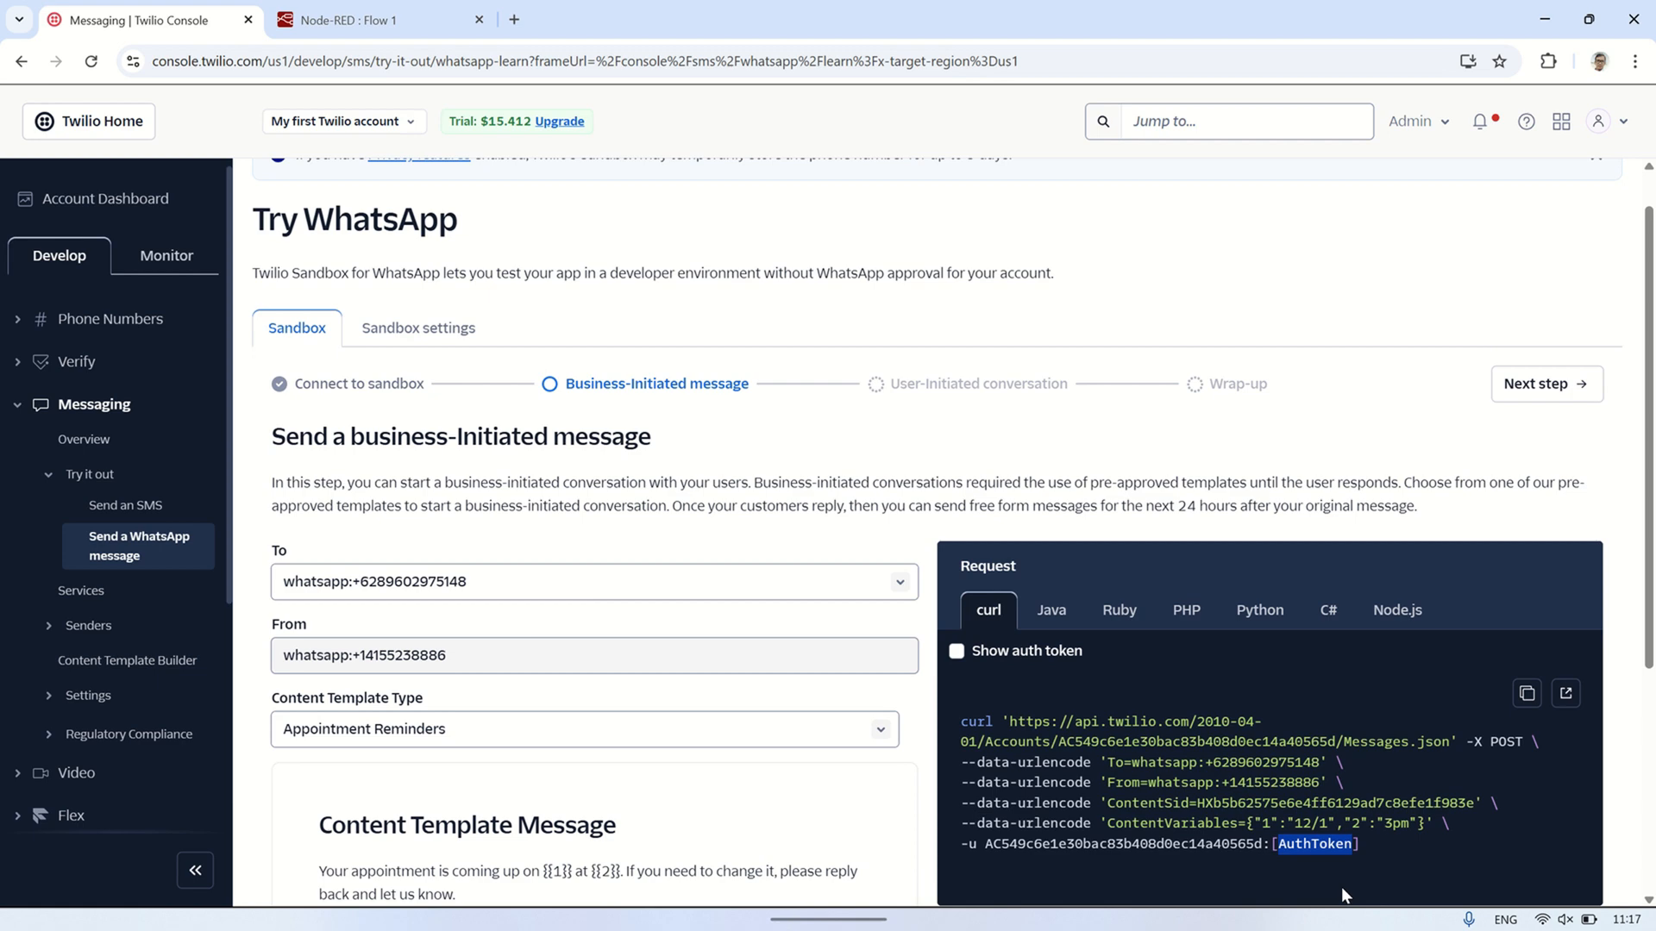
mouse_move(996, 551)
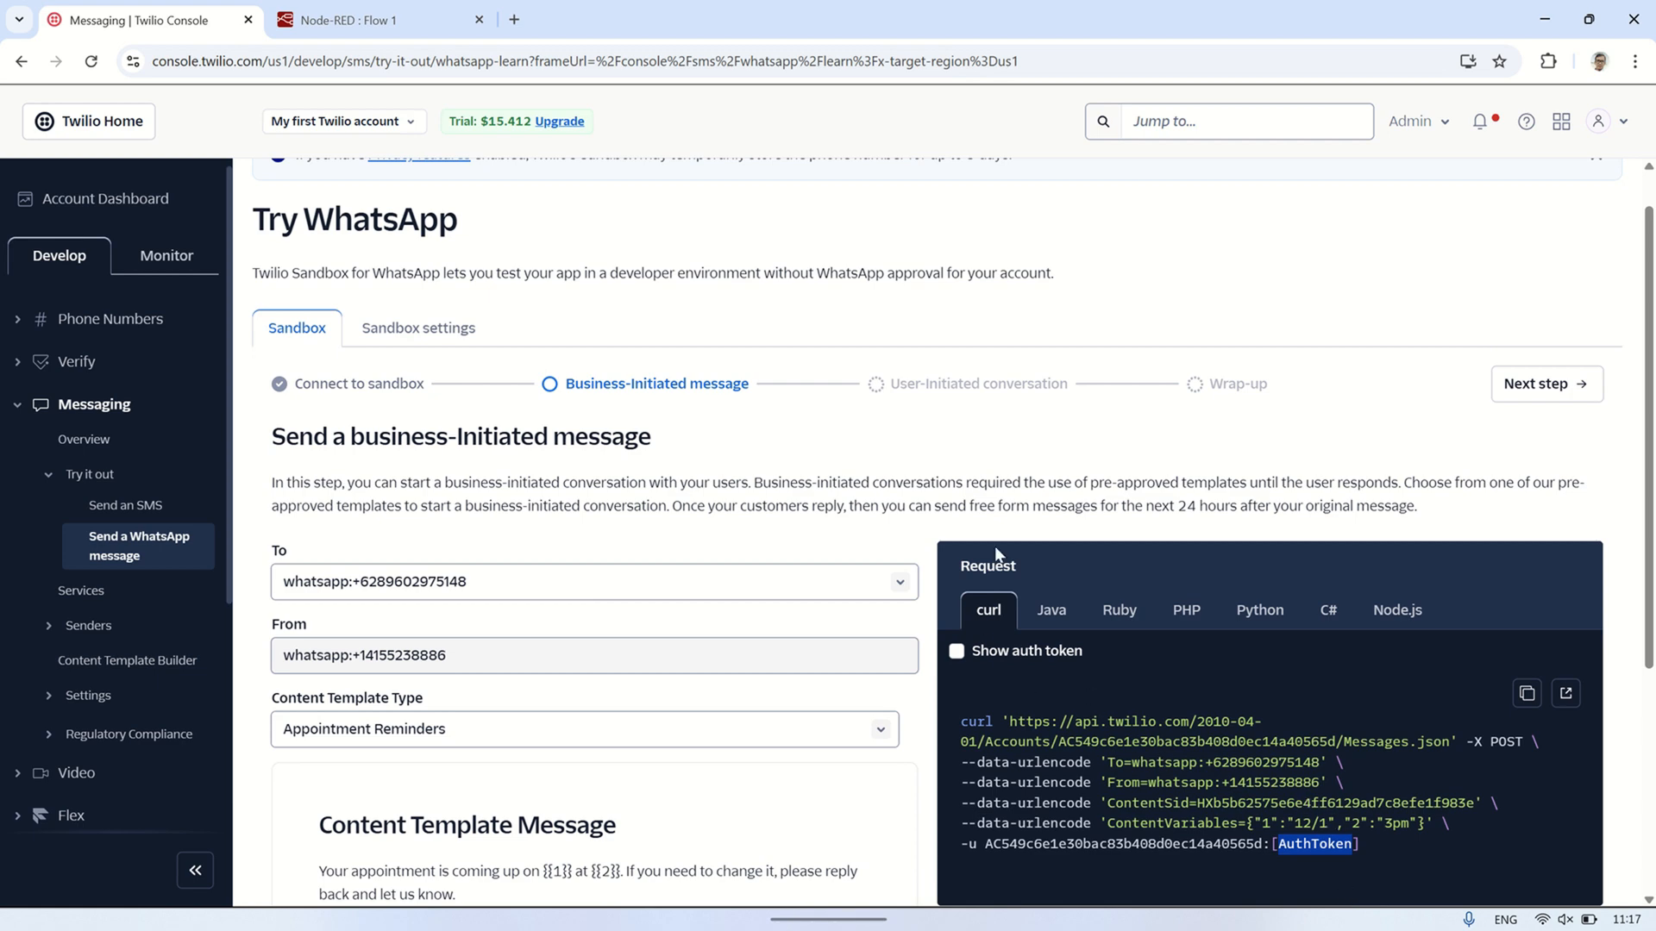
scroll("up", 3)
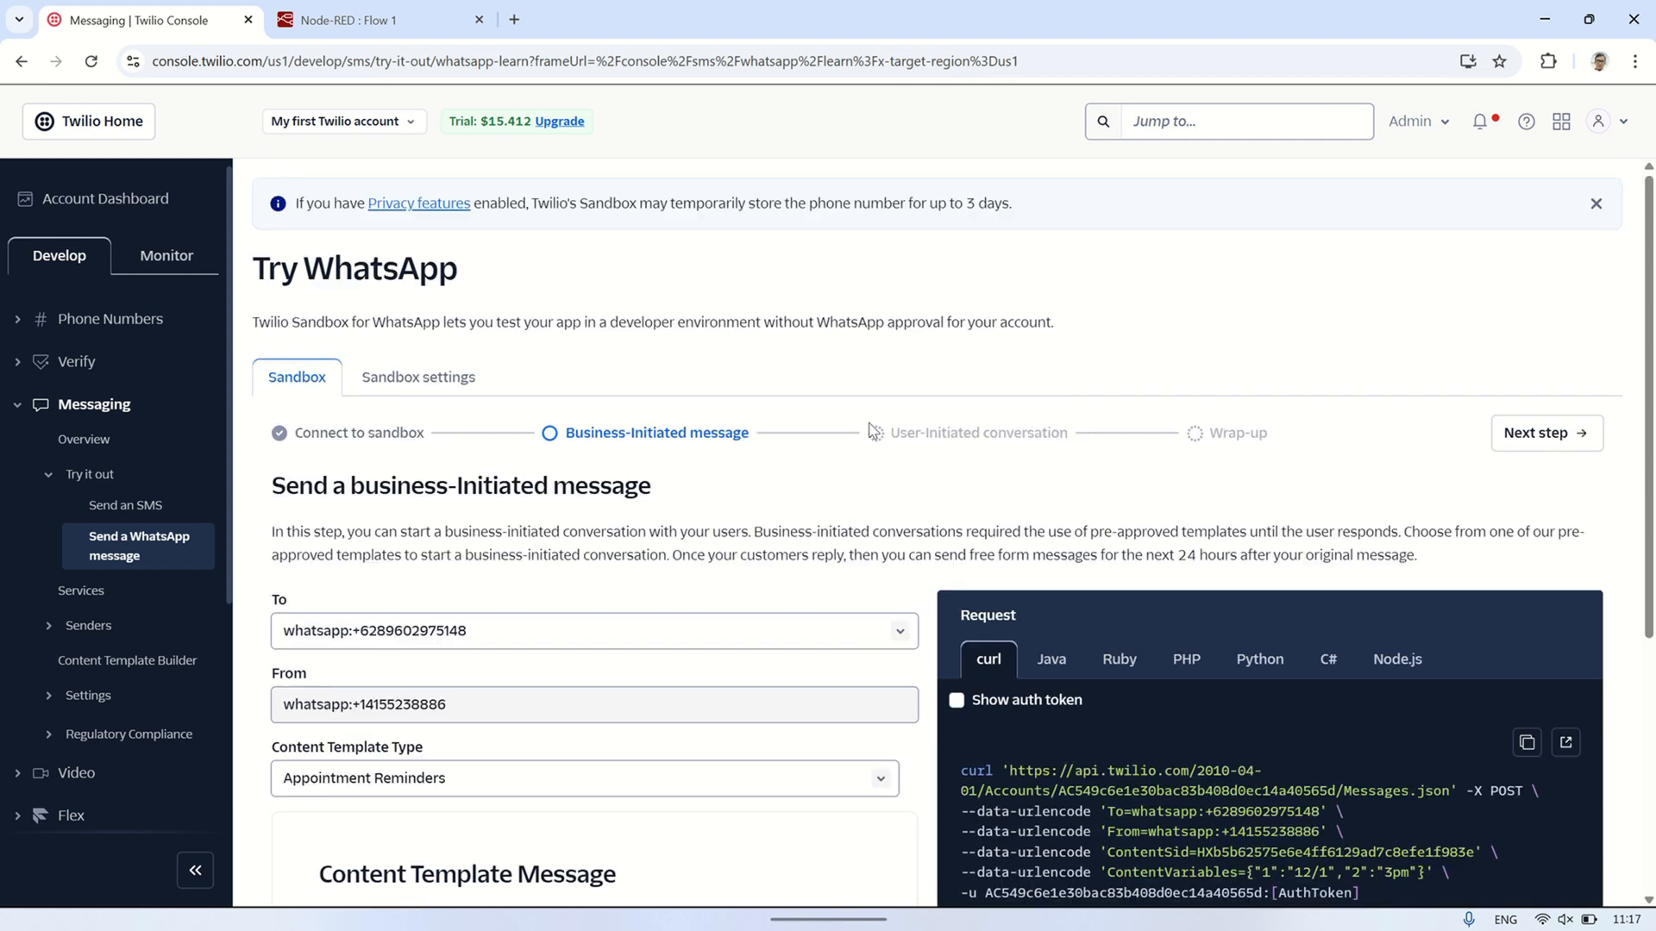
left_click(379, 19)
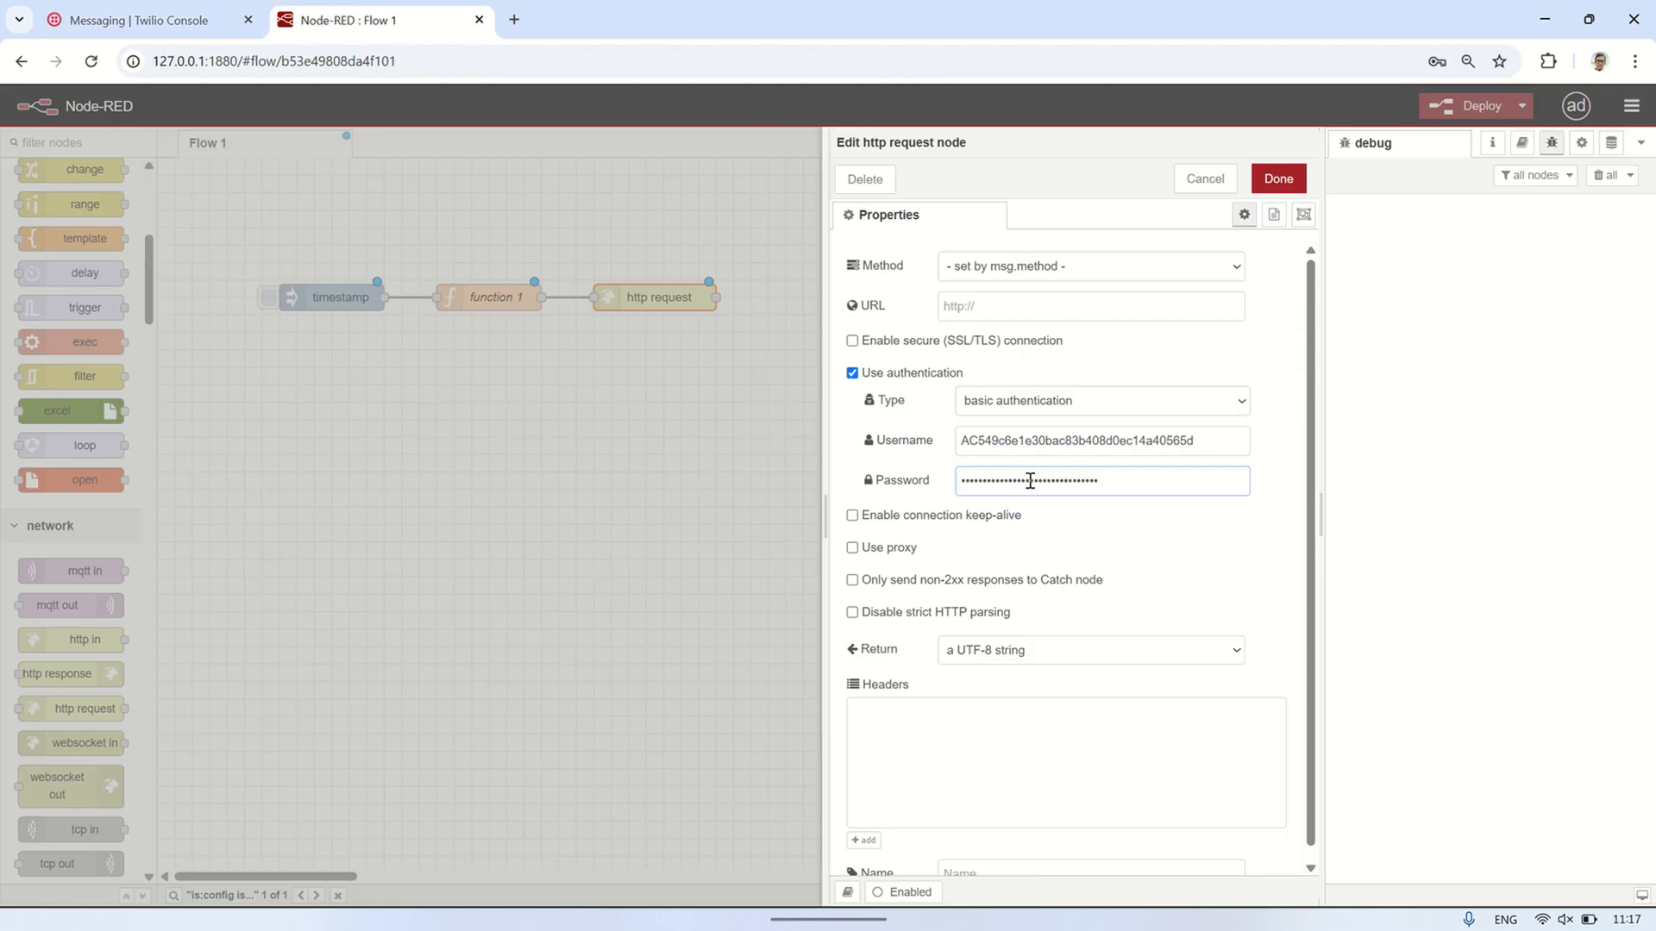
- Save the http request node settings and deploy the flow
left_click(1279, 179)
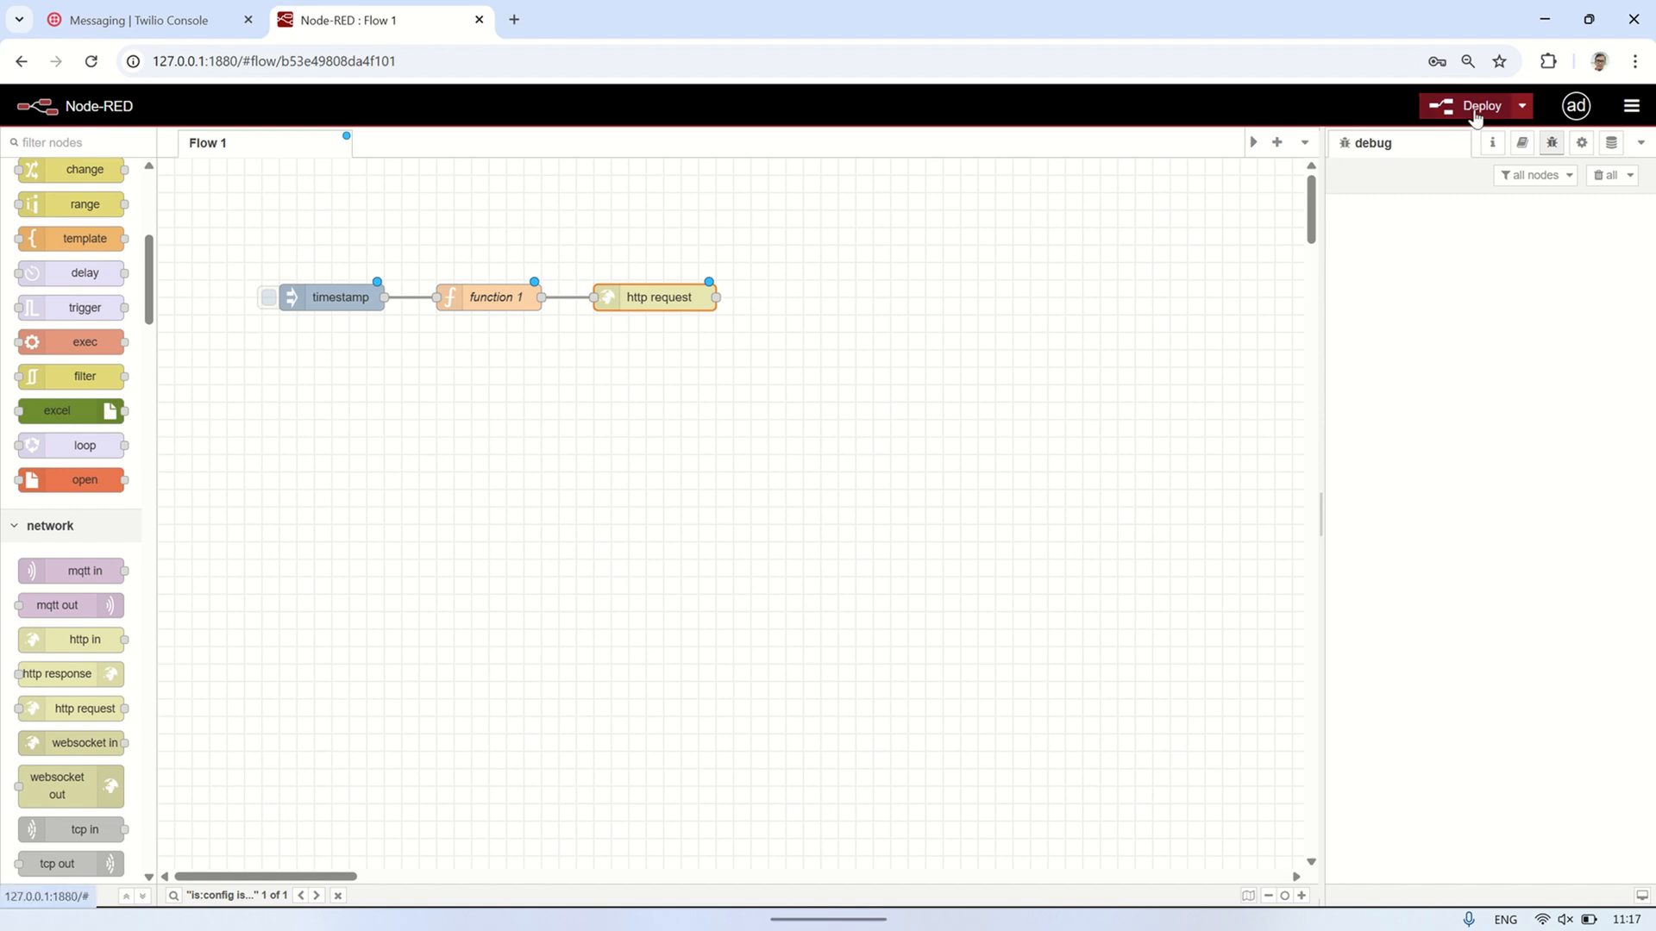
left_click(1480, 105)
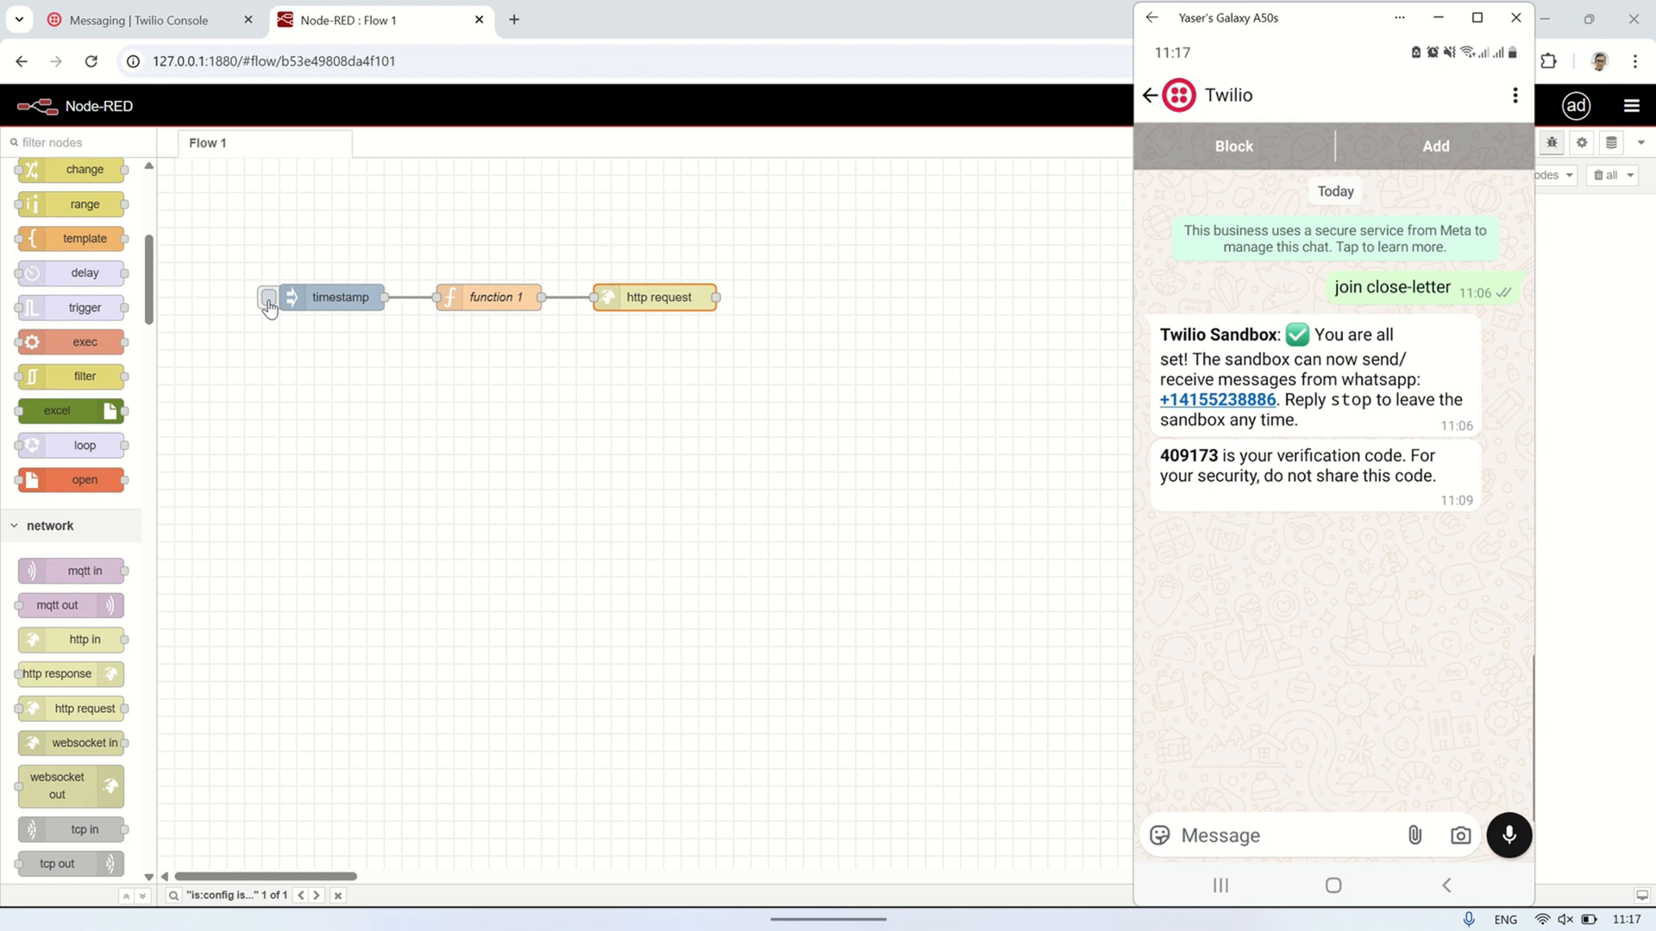
- Trigger the timestamp inject node to send 'Hello dari Node-RED!' to the phone
left_click(264, 297)
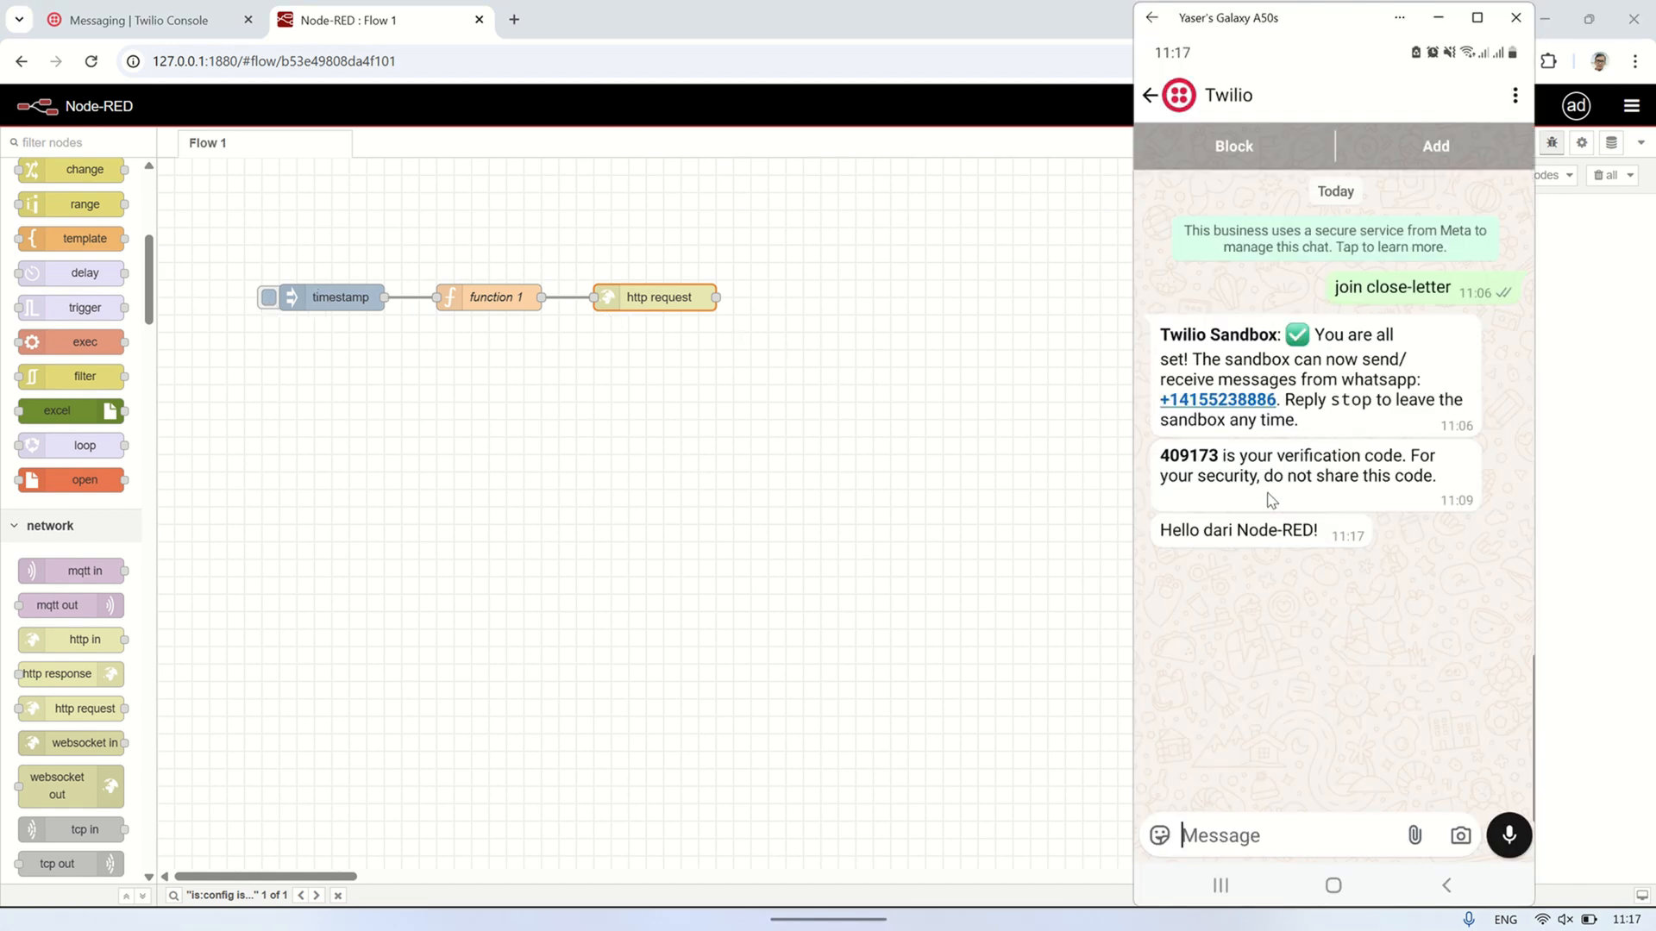
mouse_move(1309, 540)
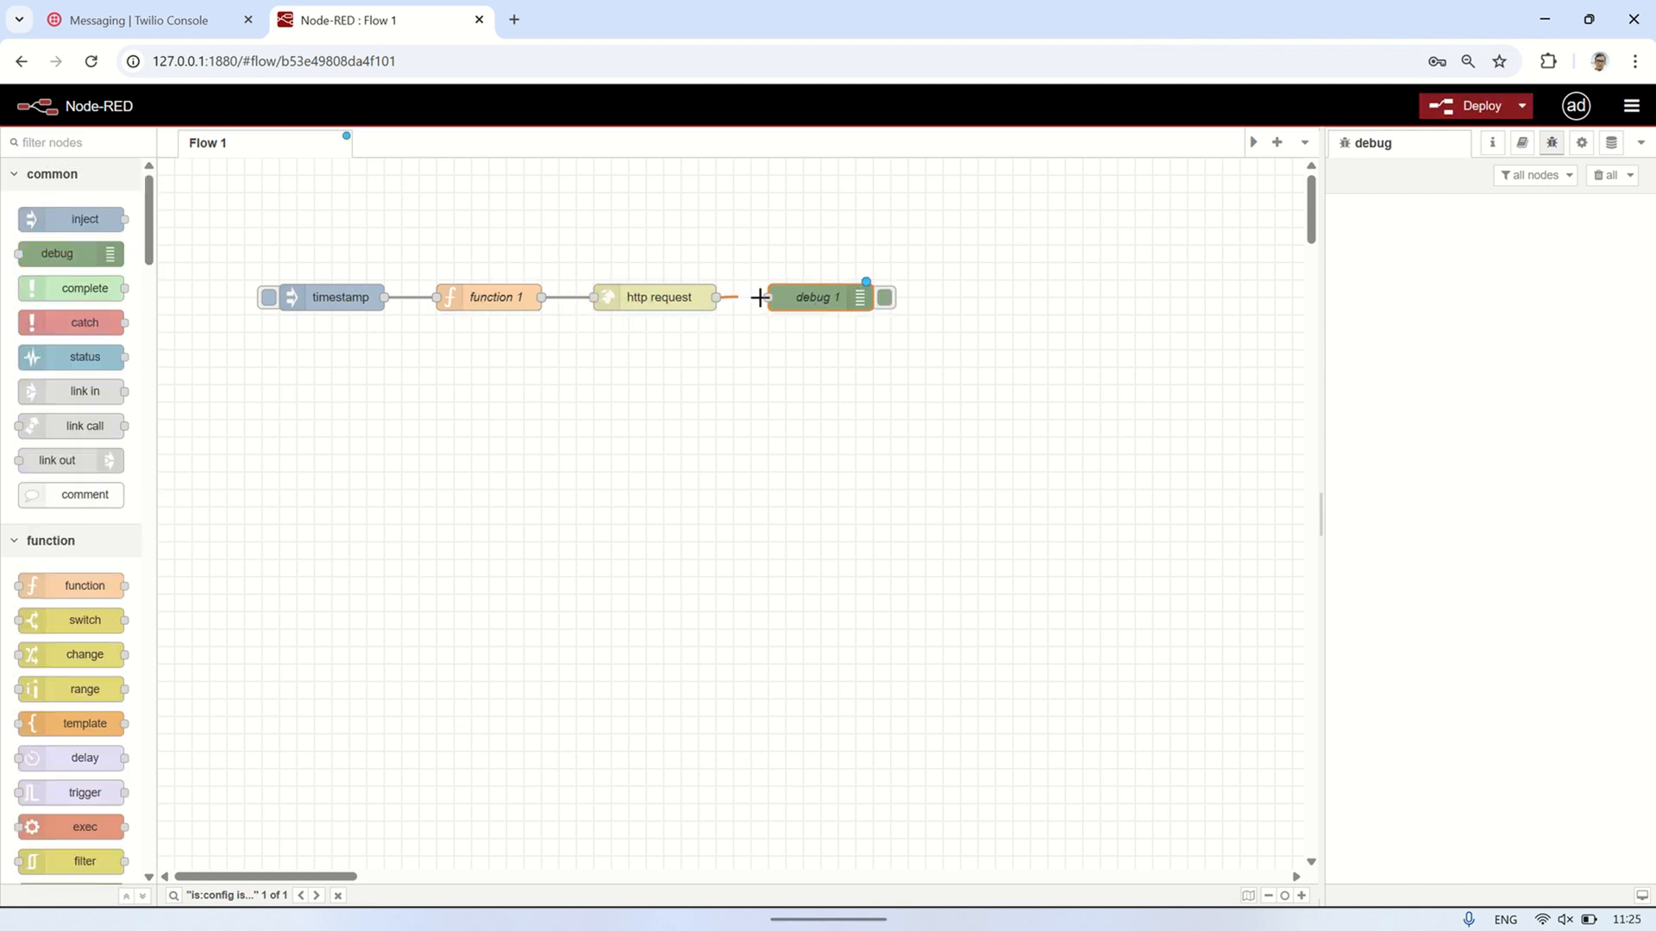
- Set the debug 1 node to output the complete msg object
double_click(818, 298)
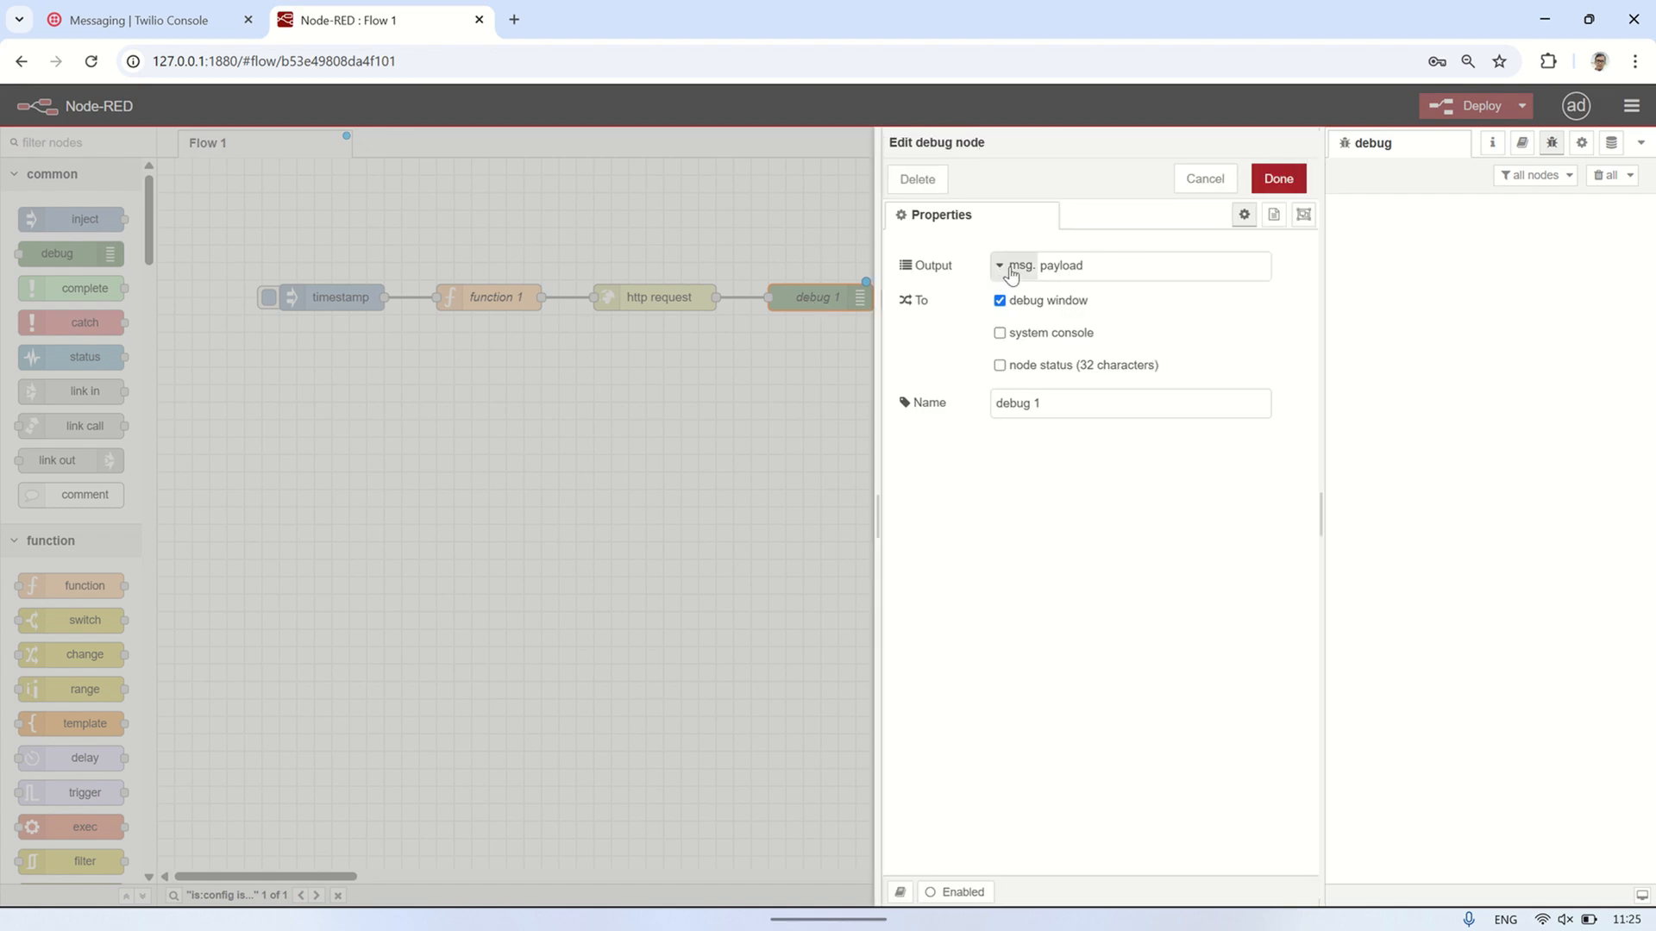
left_click(1129, 266)
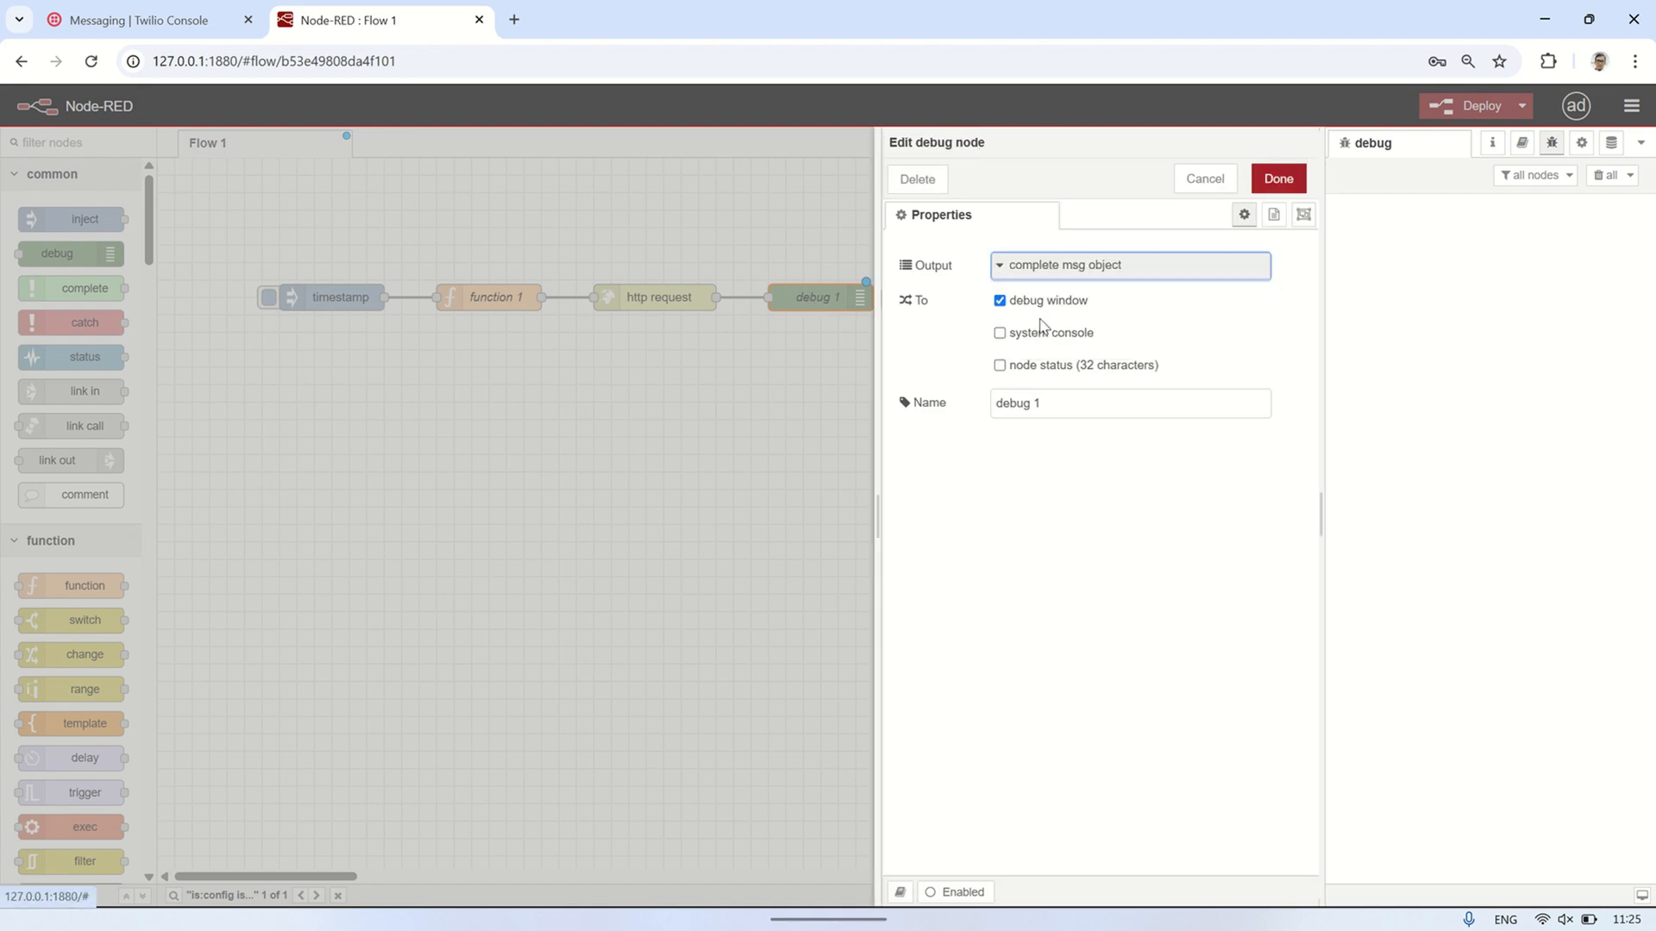
left_click(1278, 178)
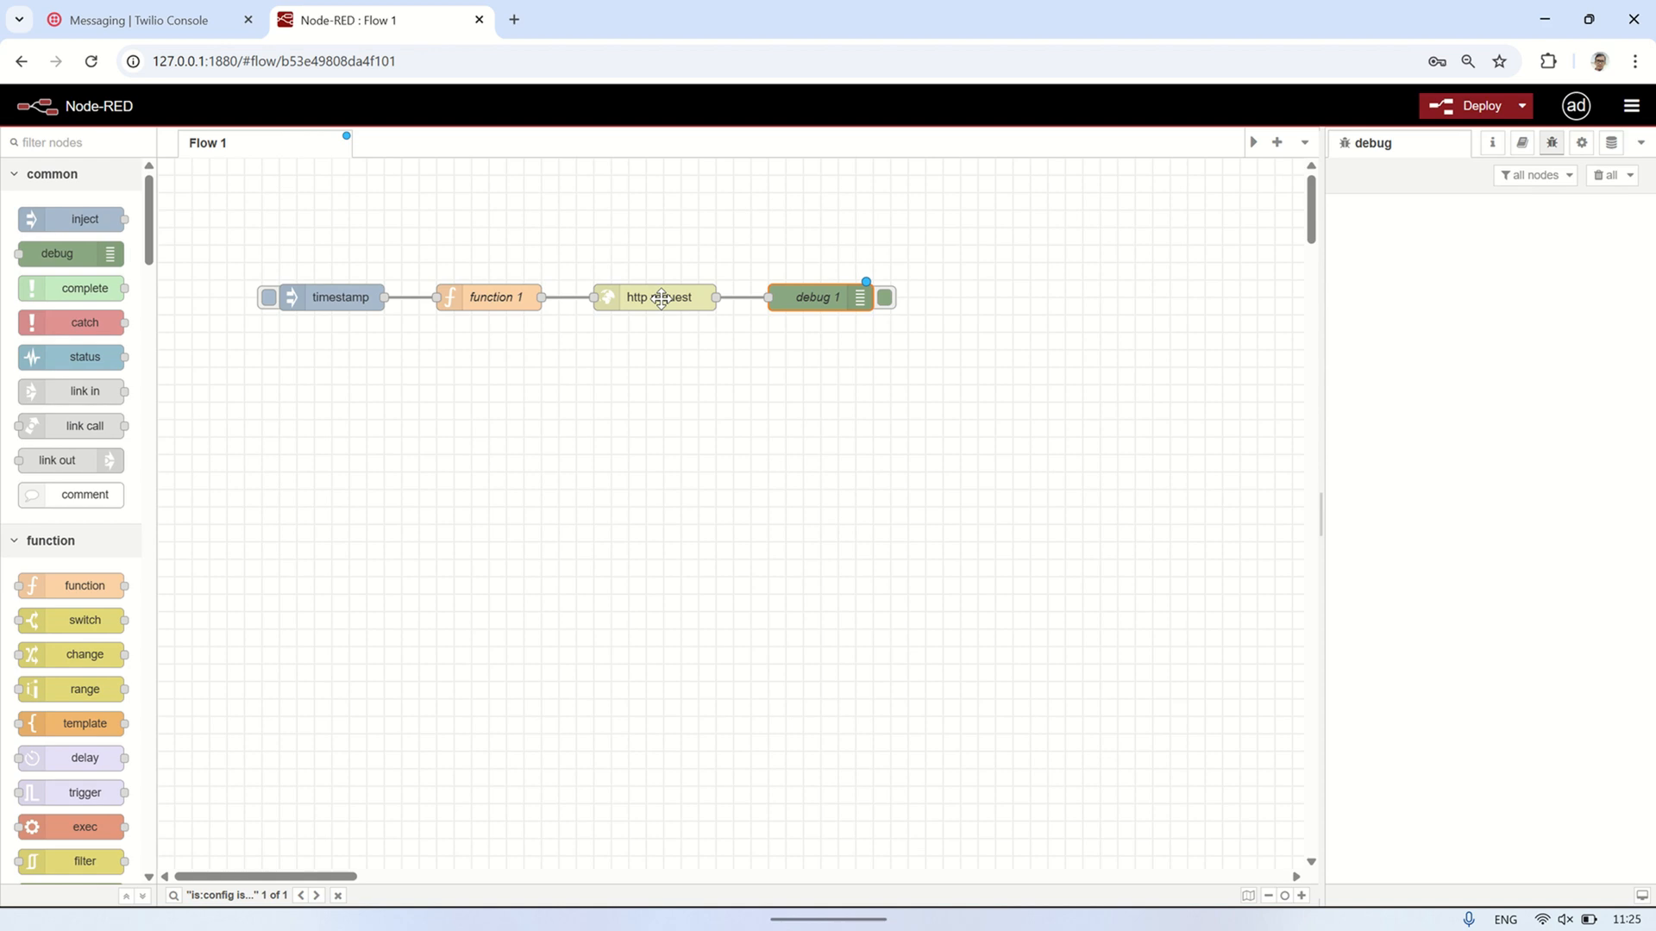
- Change function 1's body to 'Pesan ini dikirim dari Node-RED', redeploy, and trigger the flow
double_click(494, 297)
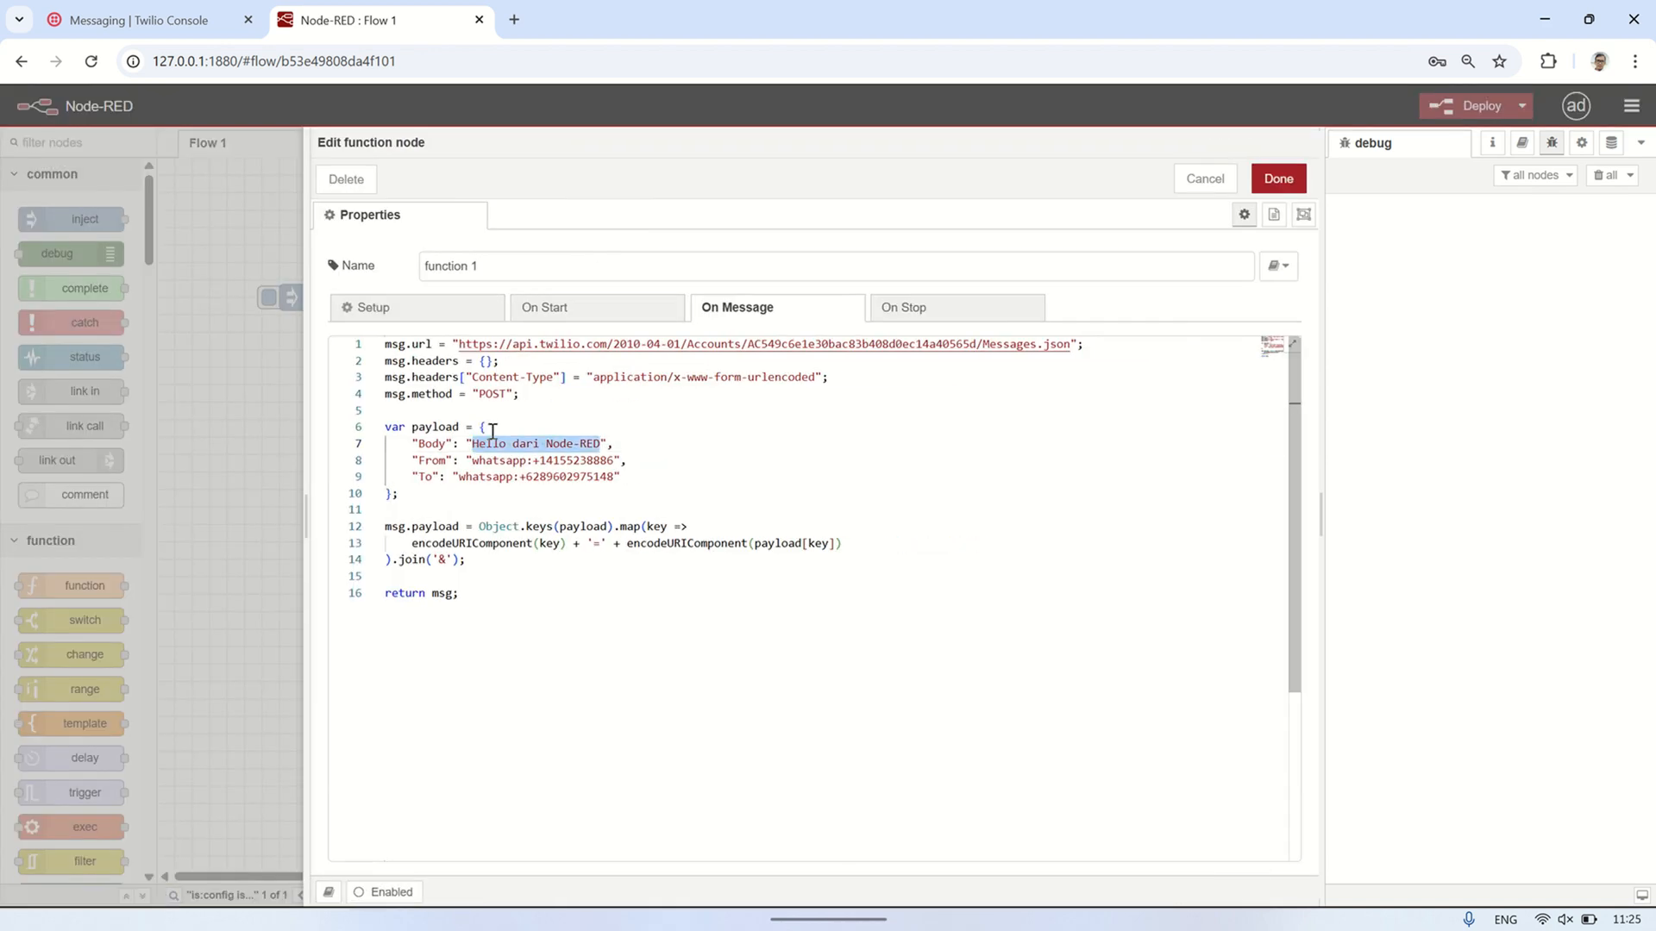
type("Pesan ini d\",")
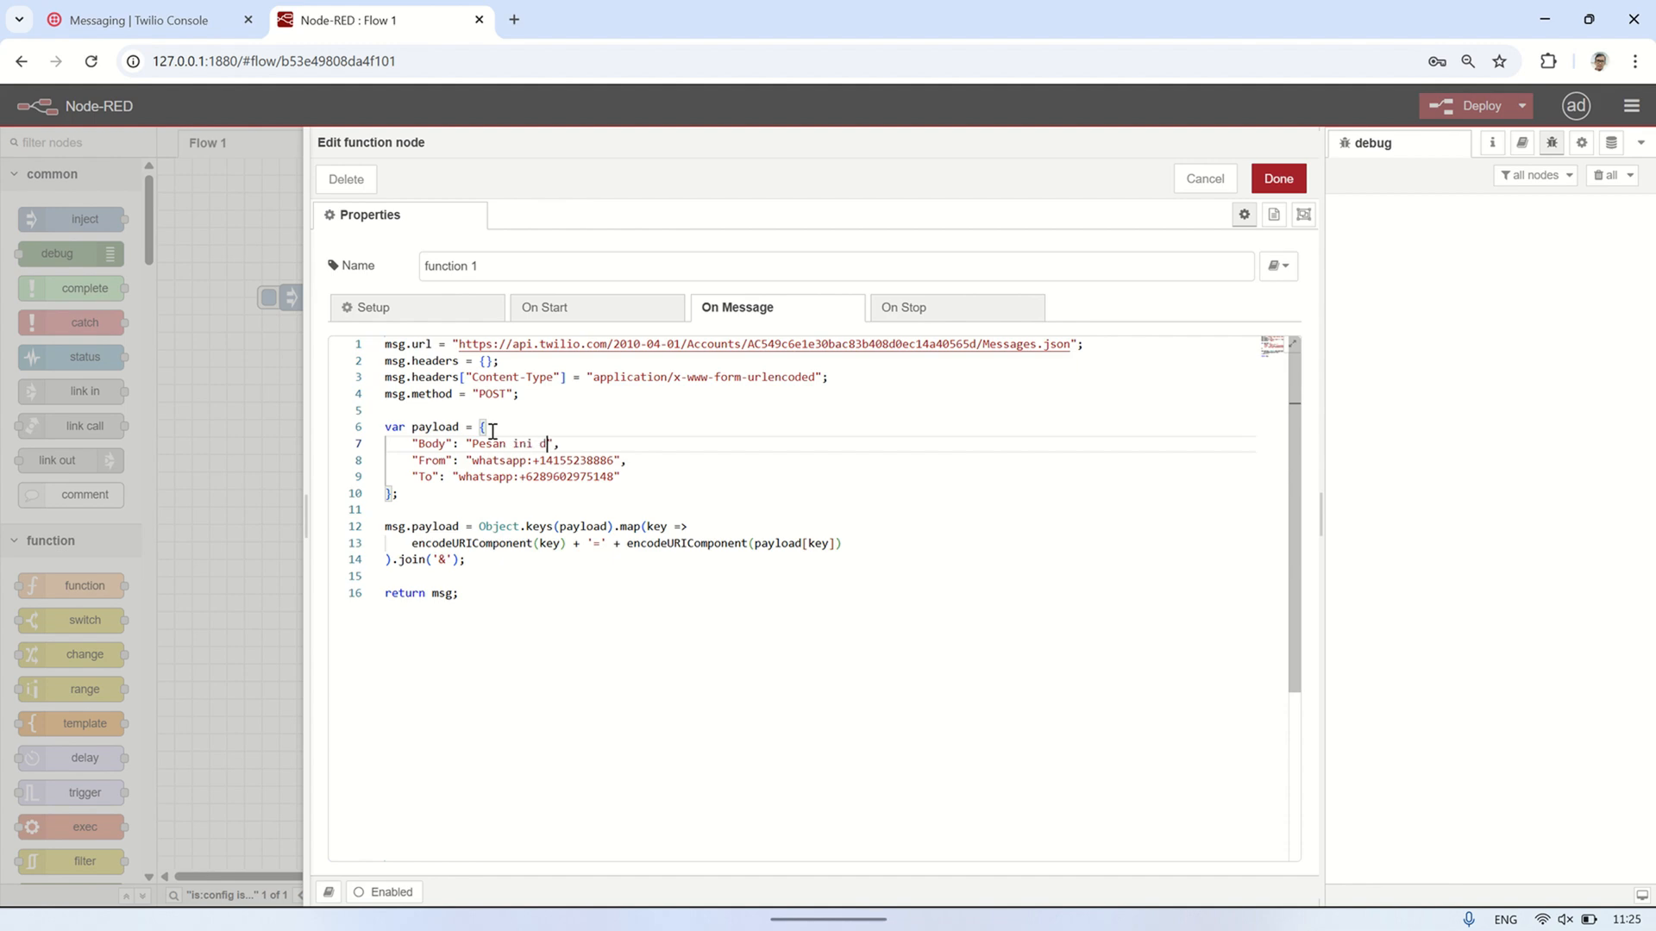
type("ikirim dari Node-RED")
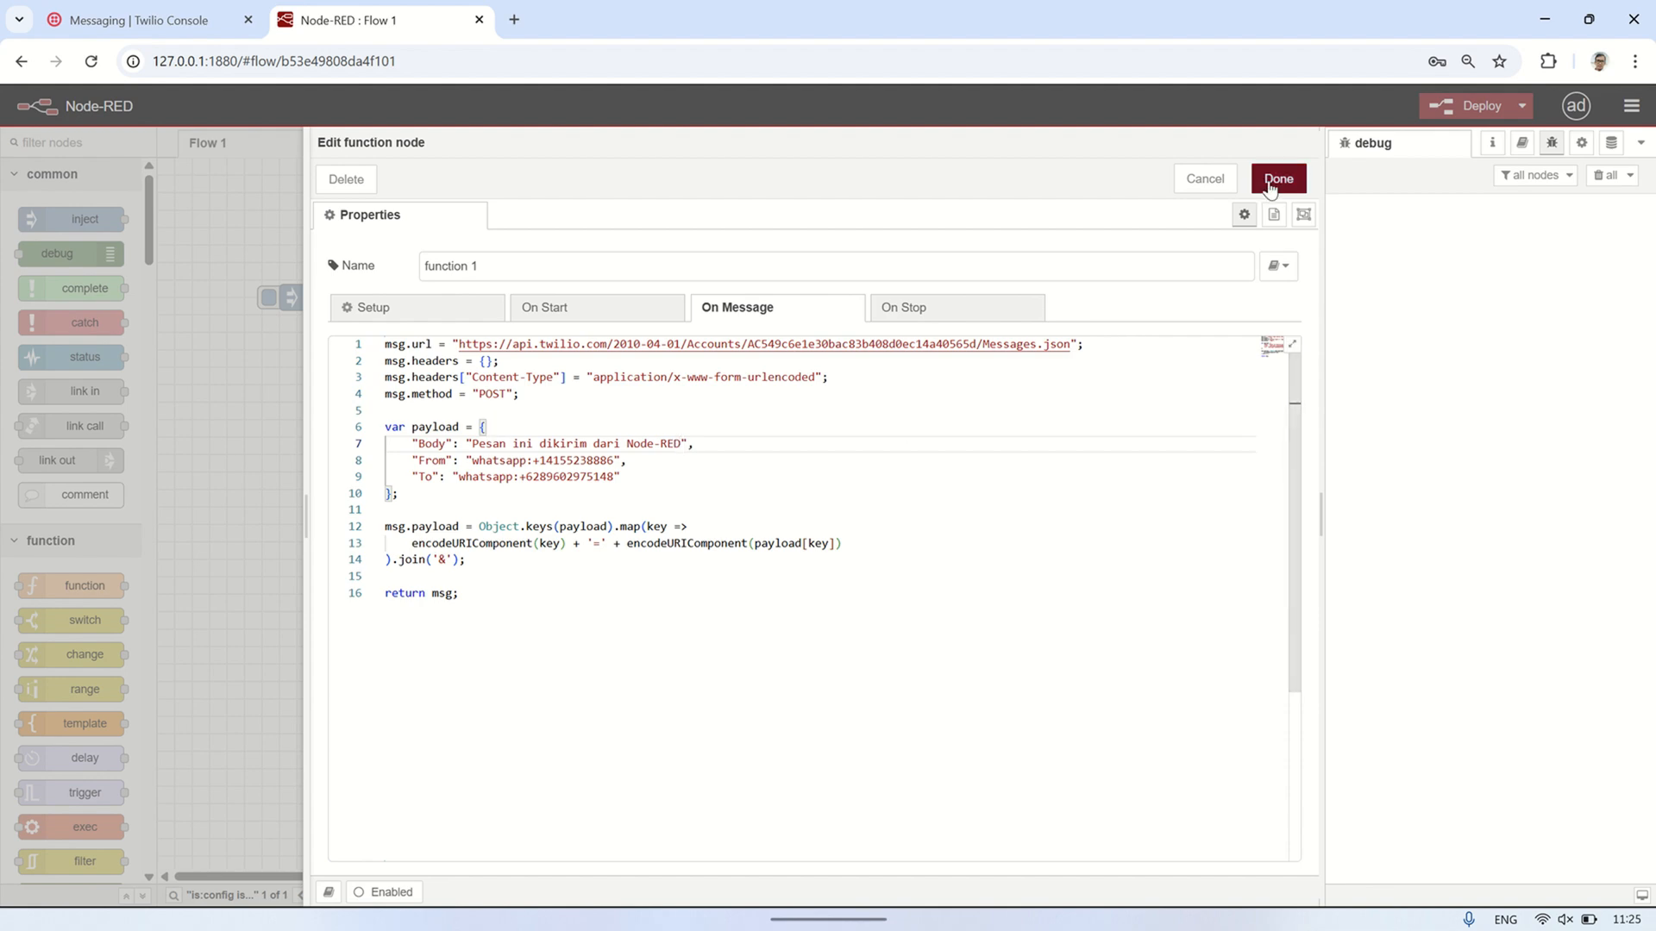
left_click(1278, 179)
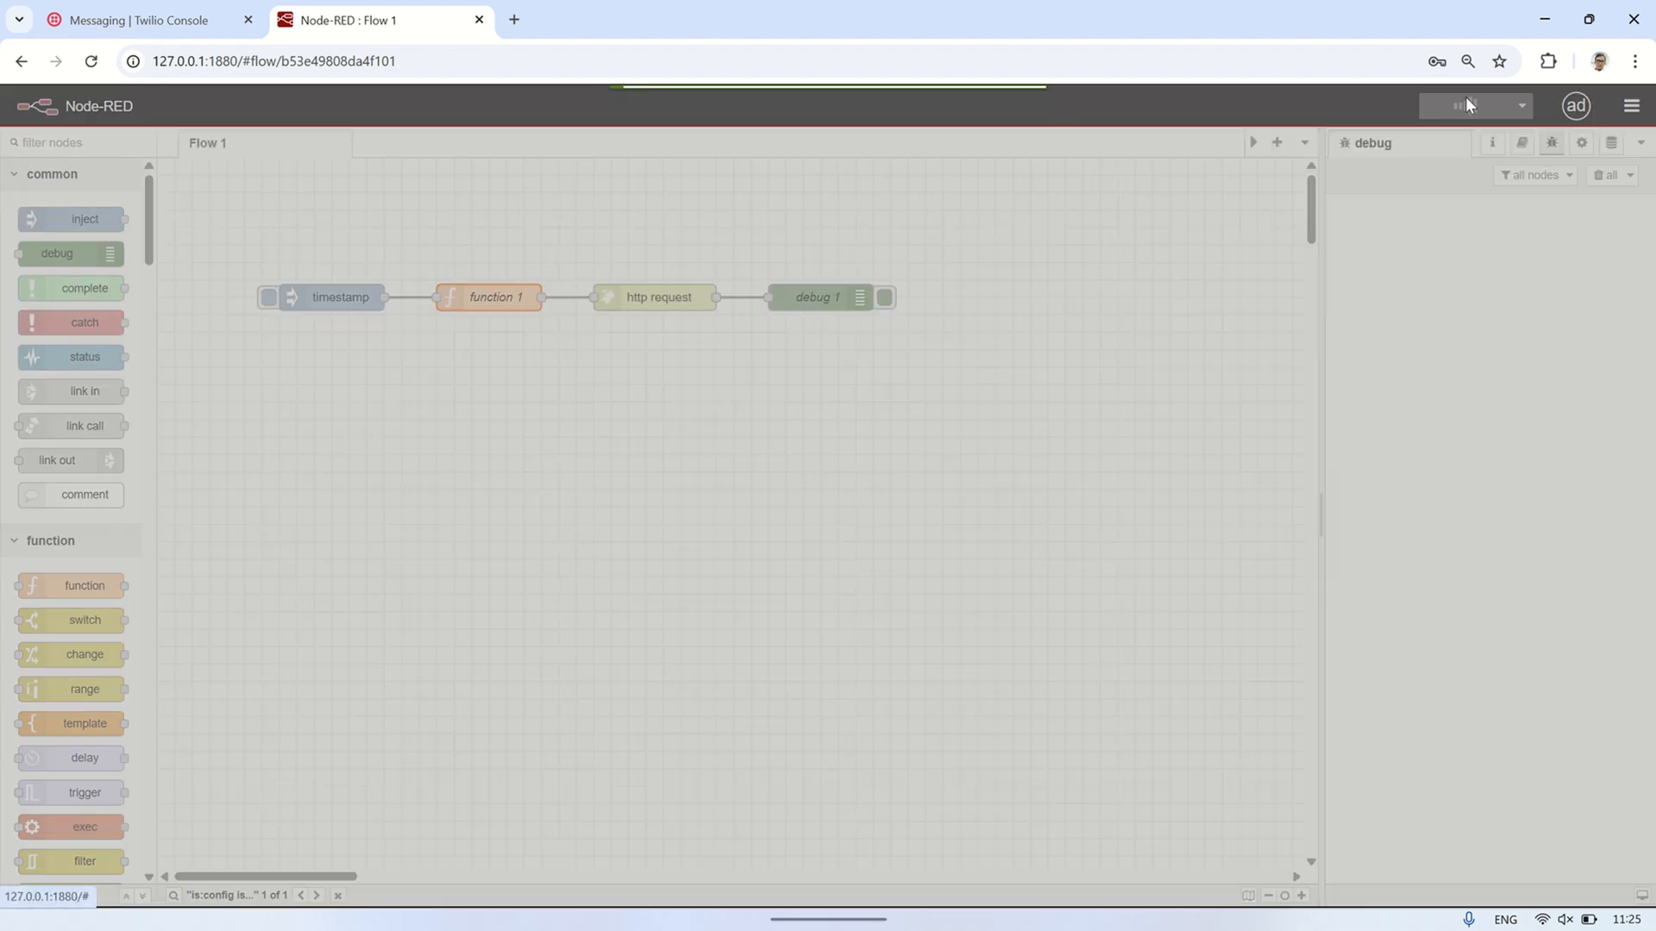
left_click(1465, 105)
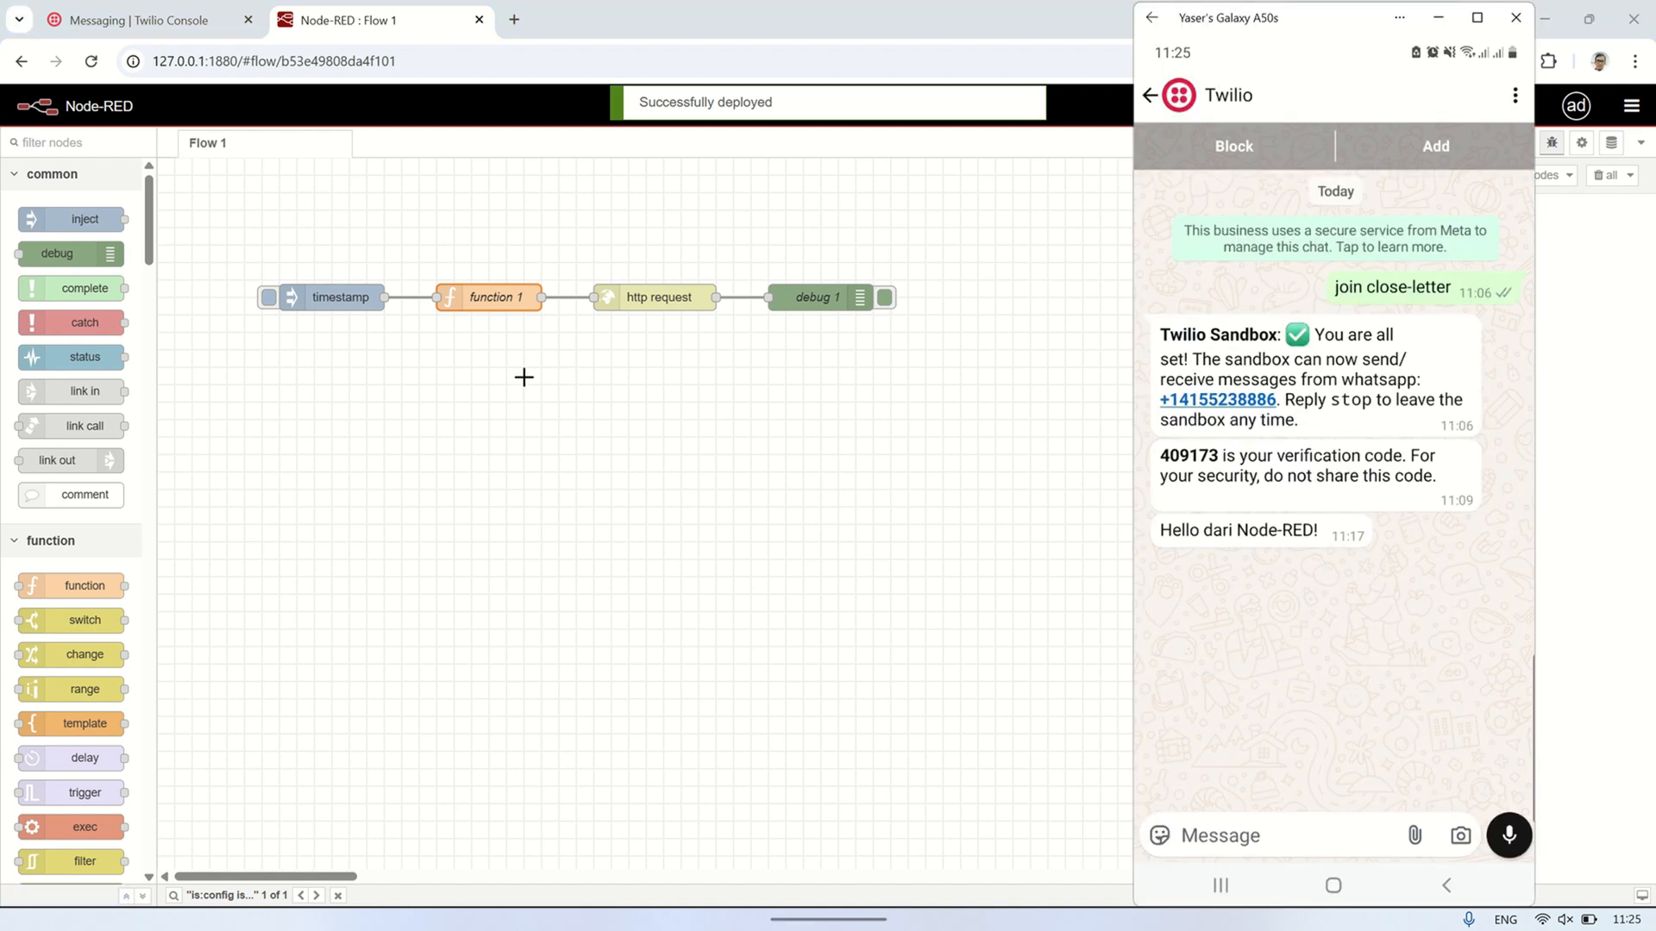
left_click(268, 298)
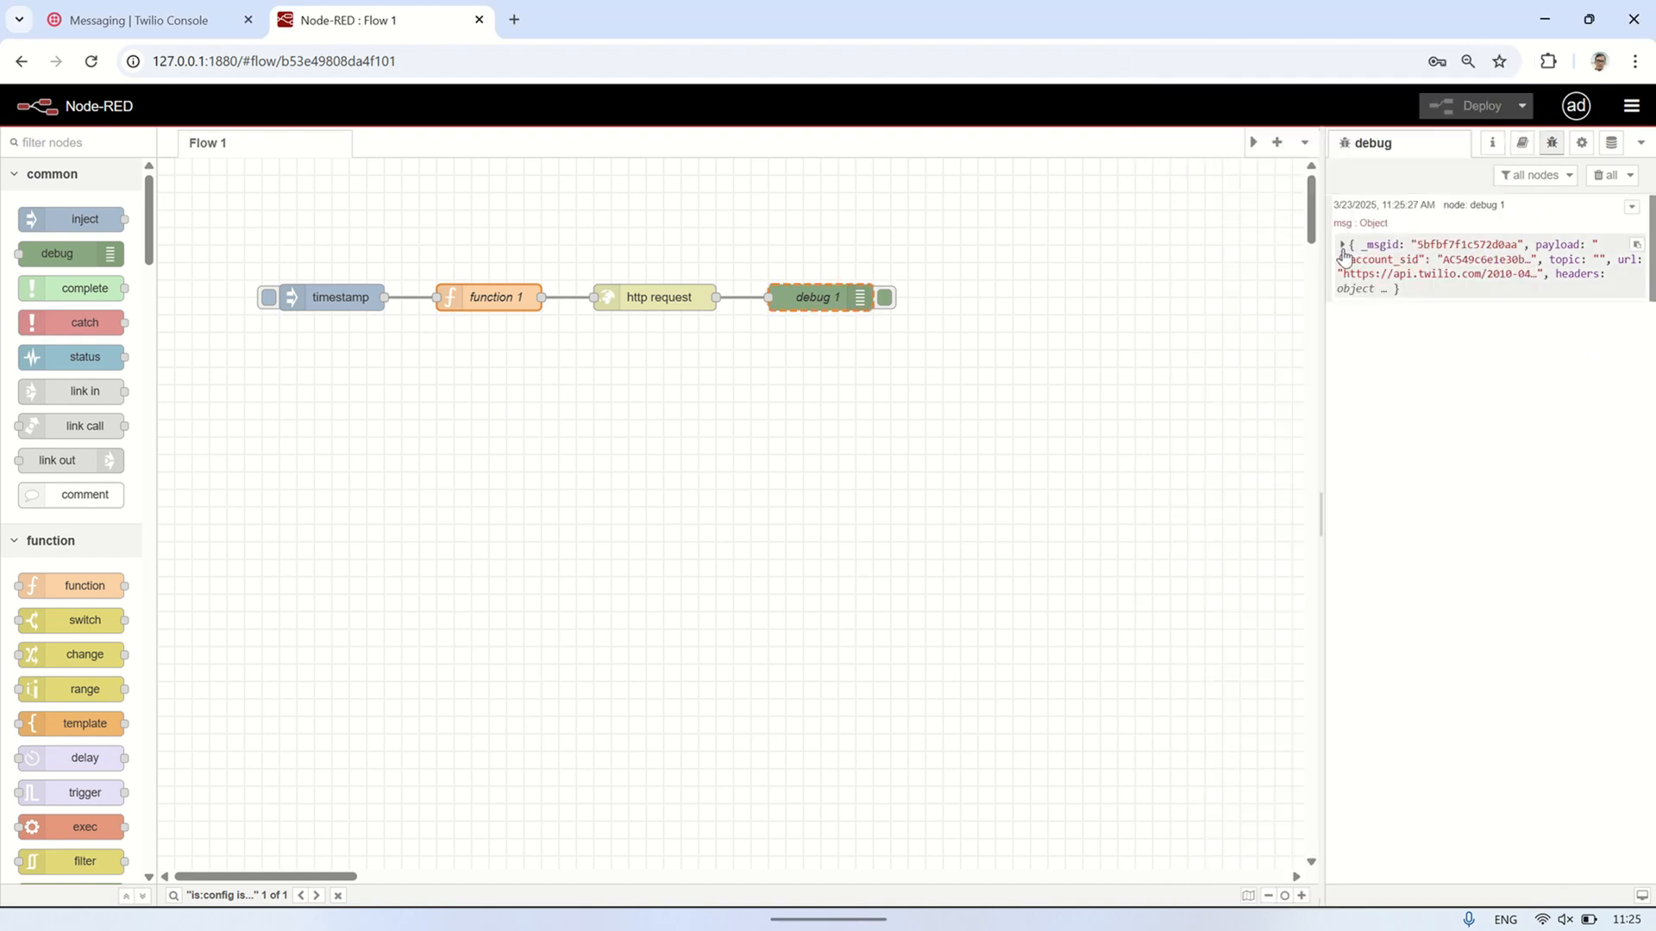
- Expand the response message logged by debug 1 in the debug sidebar
left_click(151, 19)
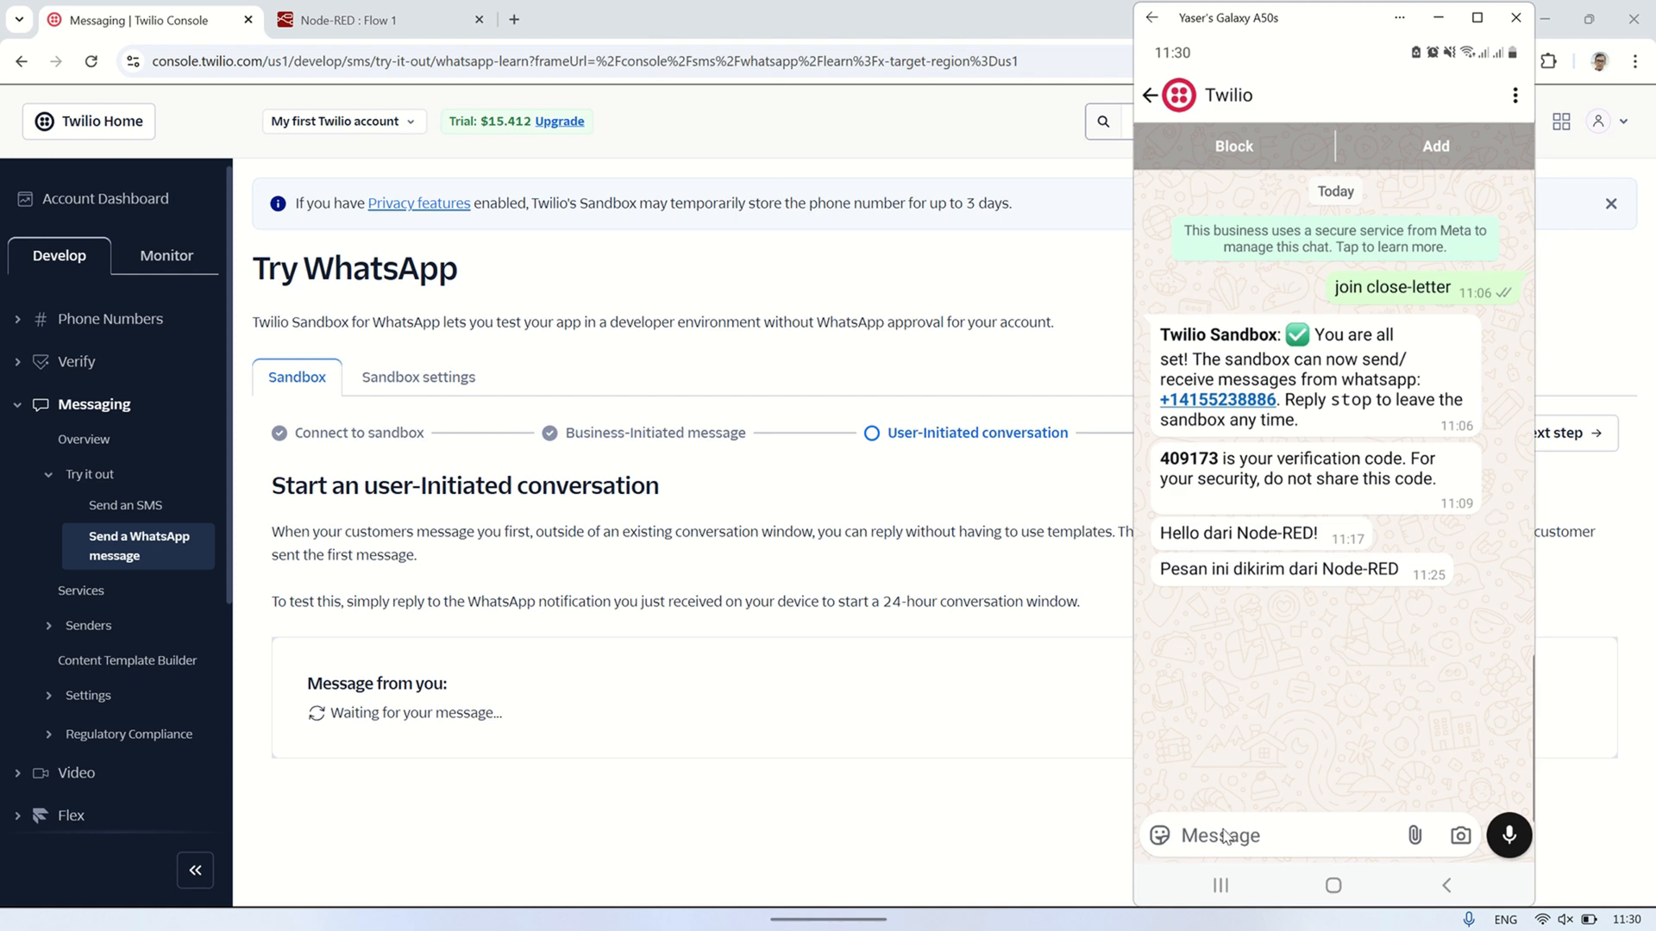
- Reply 'Test' from the phone's WhatsApp chat with the Twilio sandbox
type("Test")
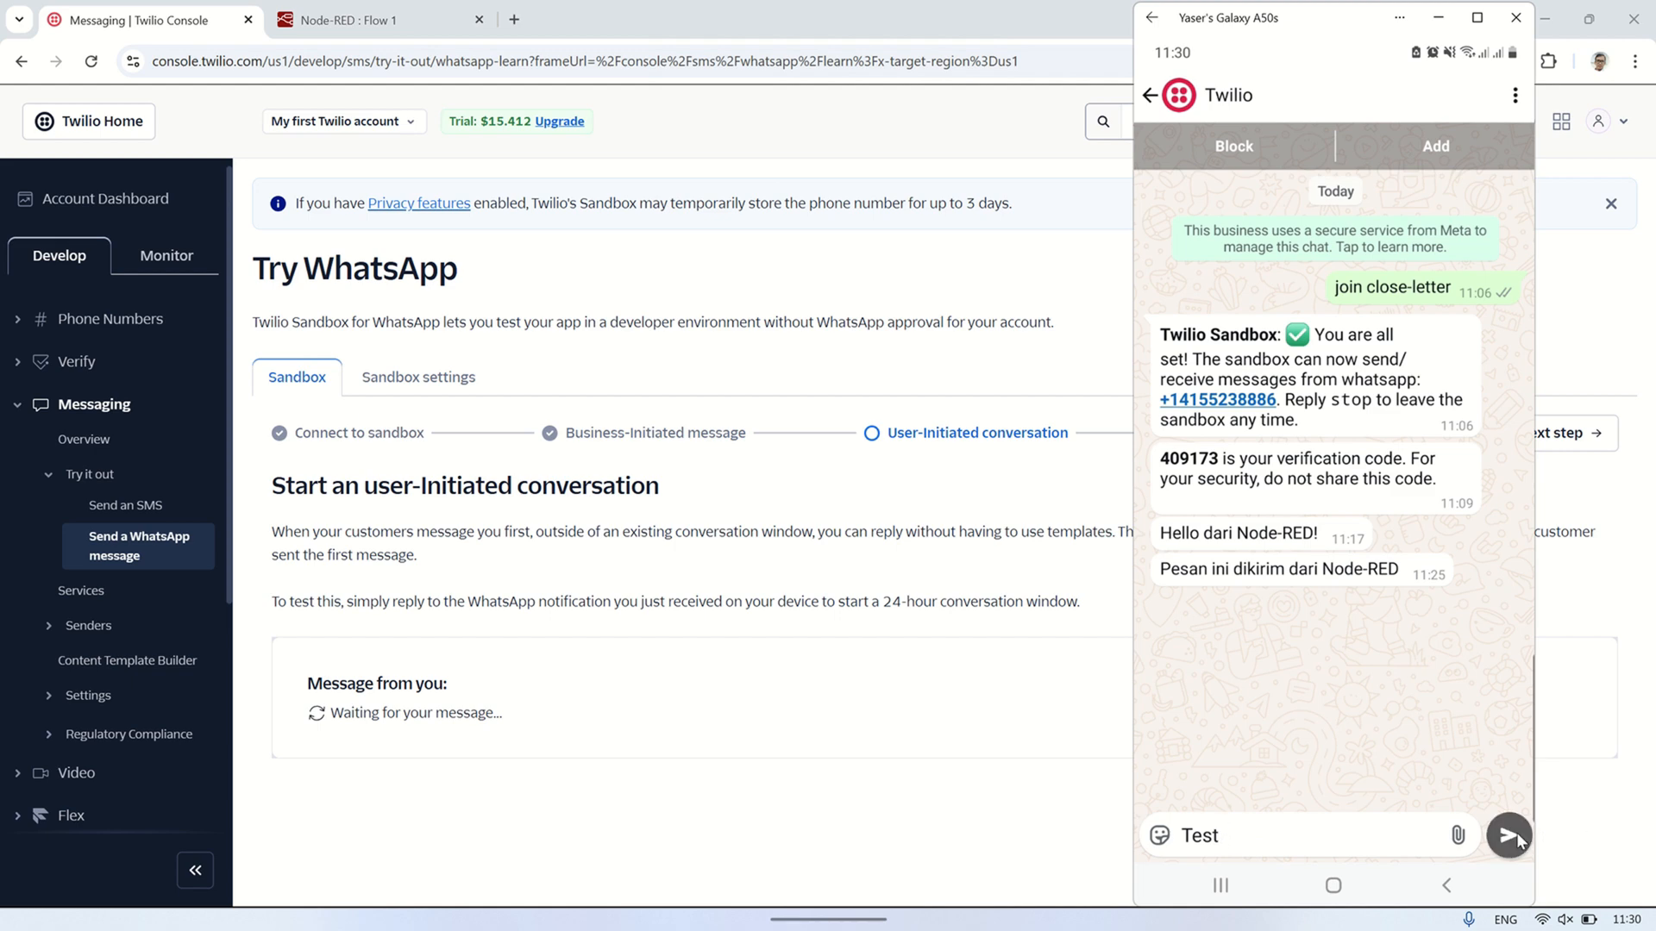
left_click(1517, 836)
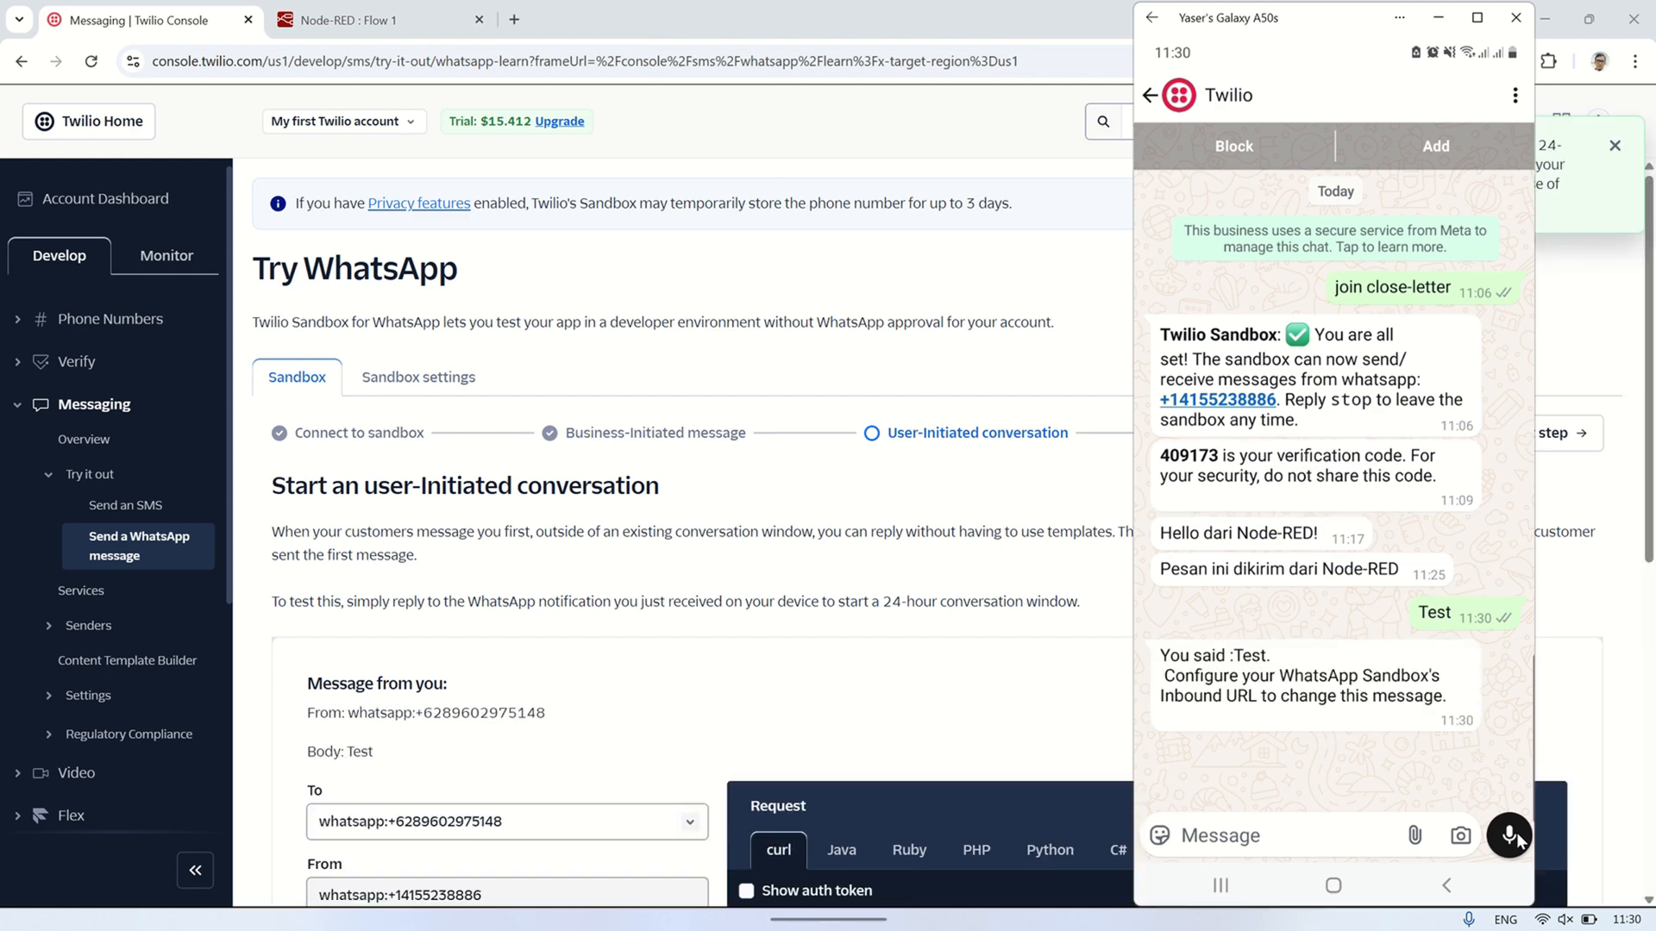
left_click(1512, 17)
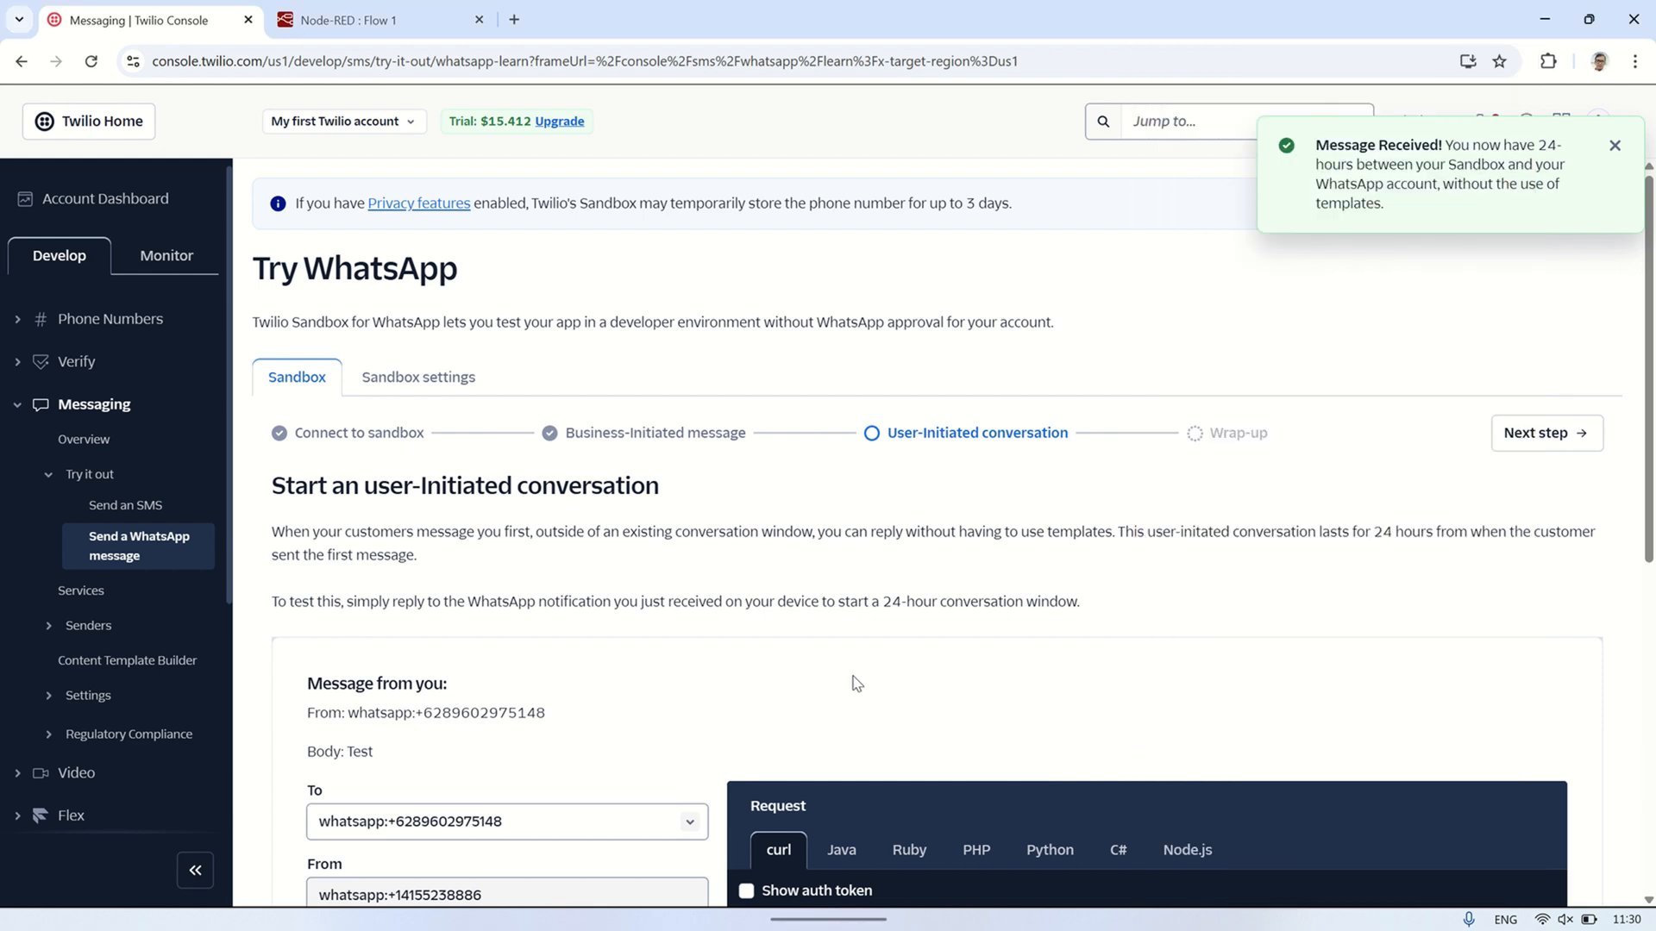
scroll("down", 3)
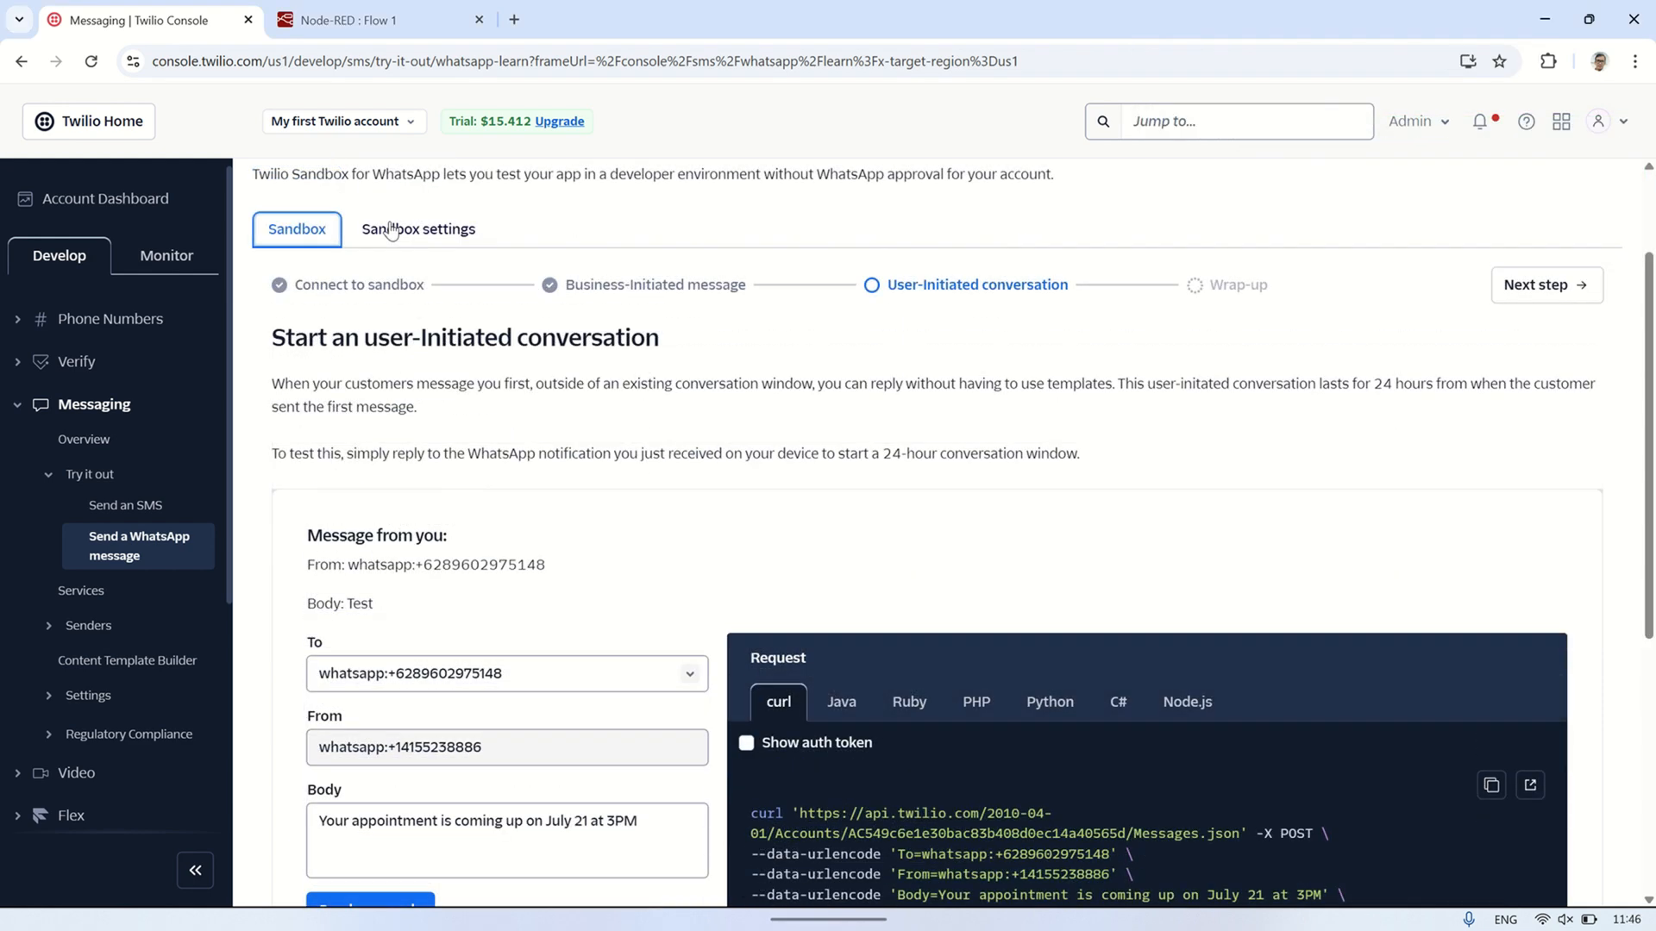
- Check the sandbox's incoming-message webhook URL, then open the FlowFuse-hosted Whatsapp instance
left_click(418, 229)
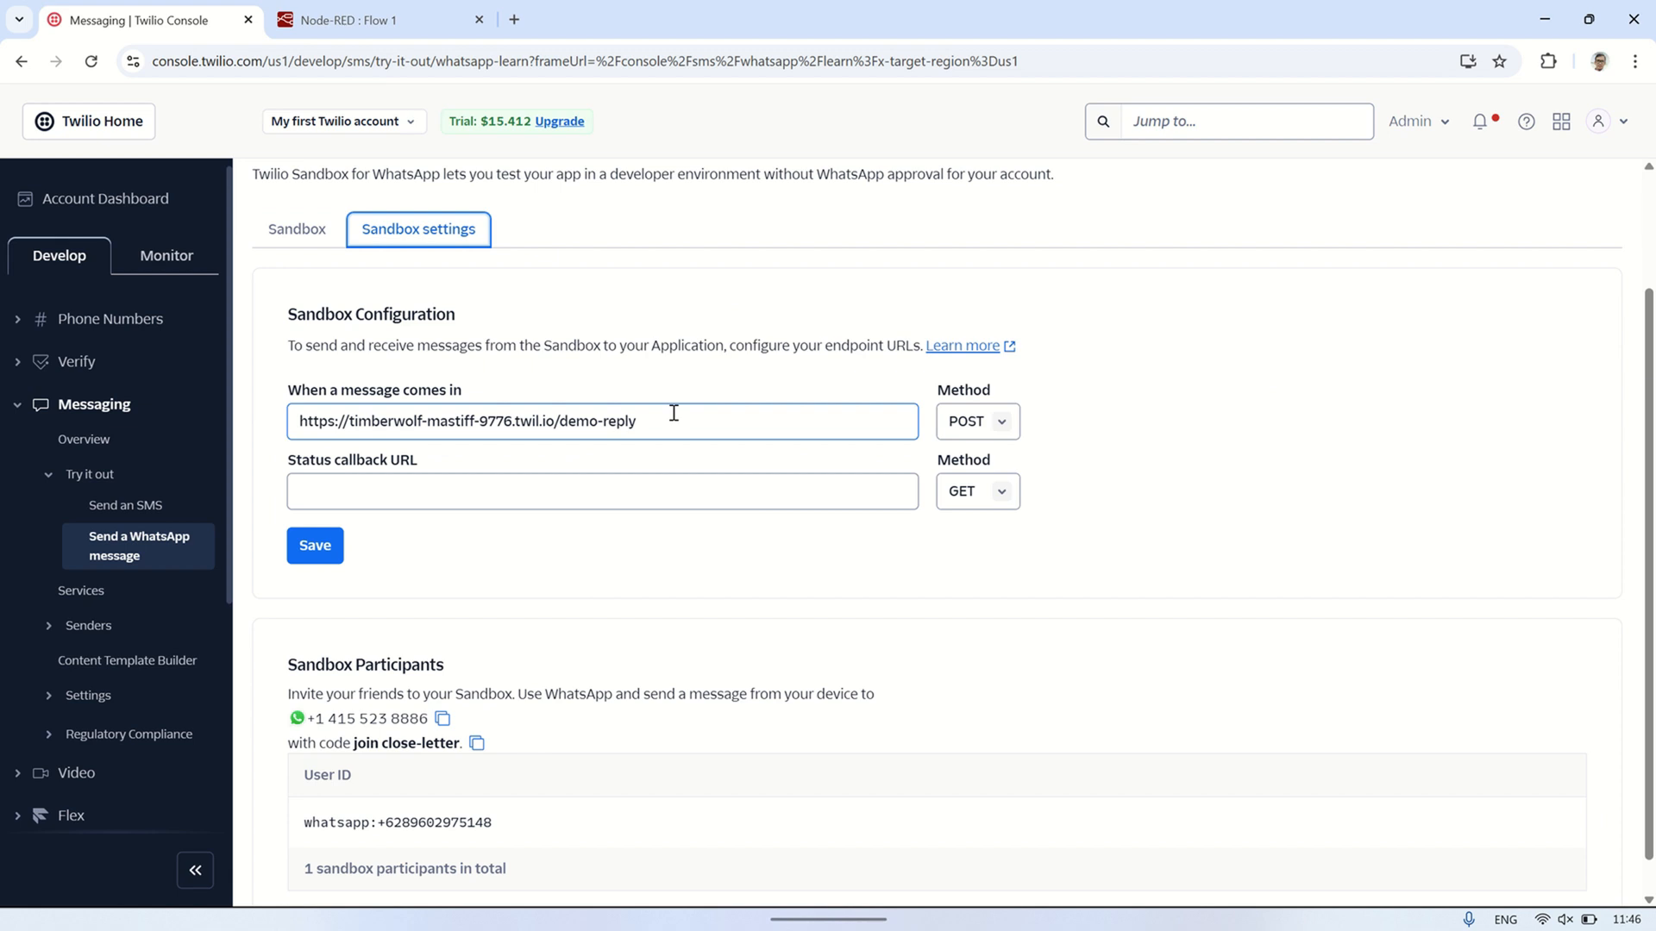
triple_click(463, 421)
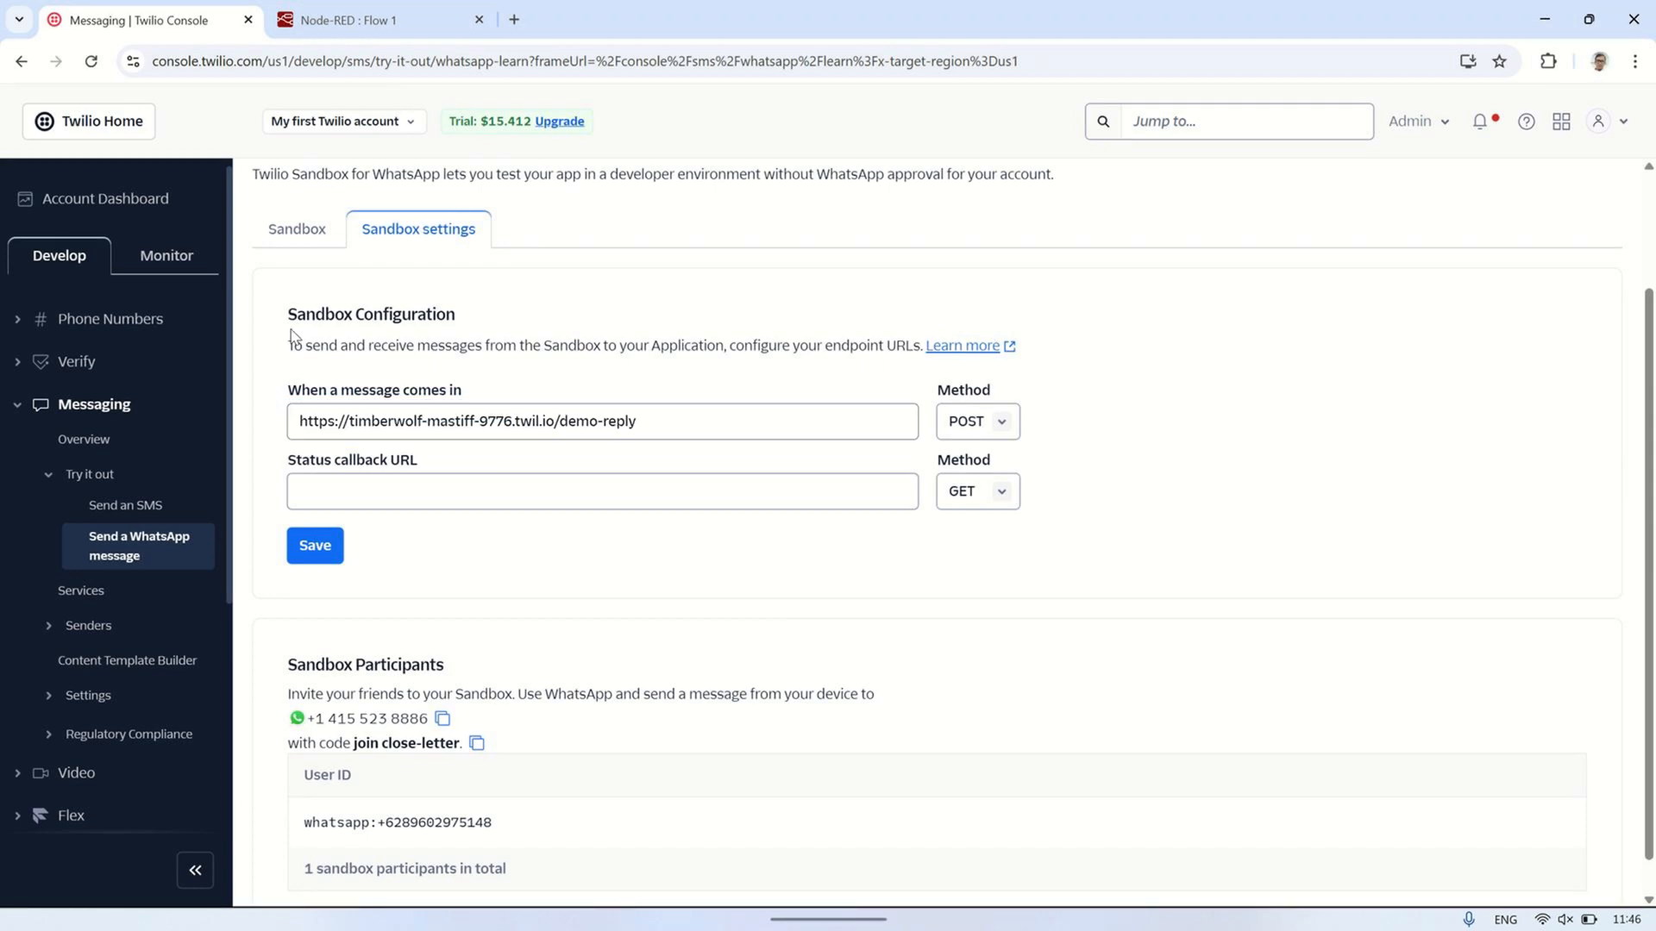
left_click(357, 19)
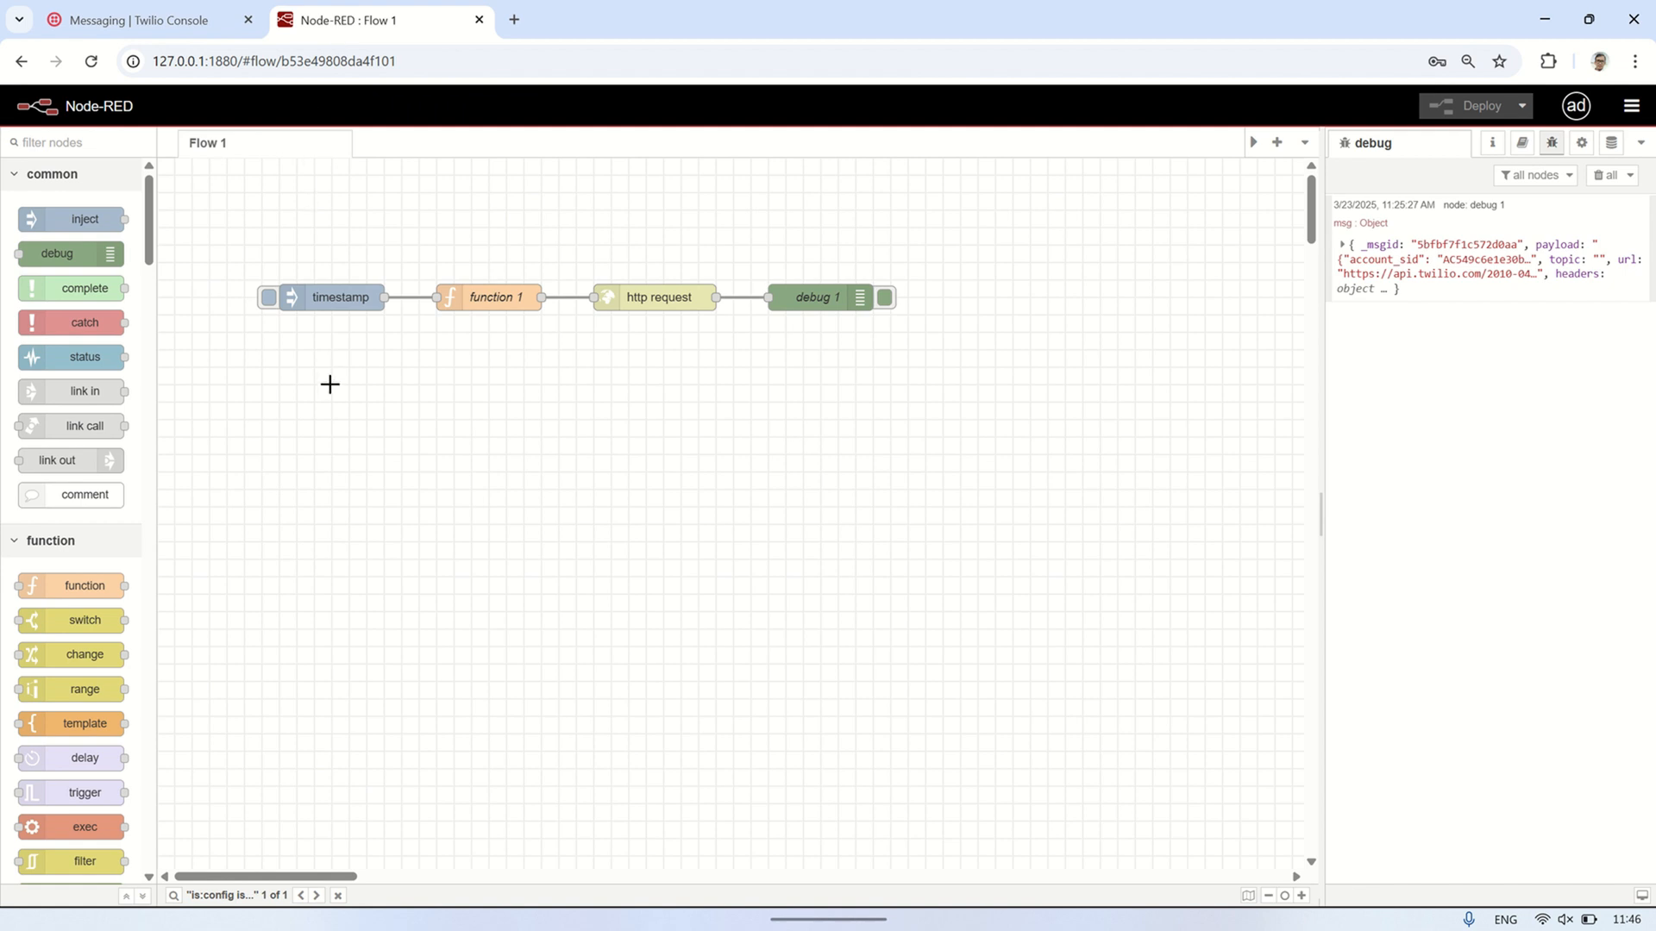
left_click(259, 61)
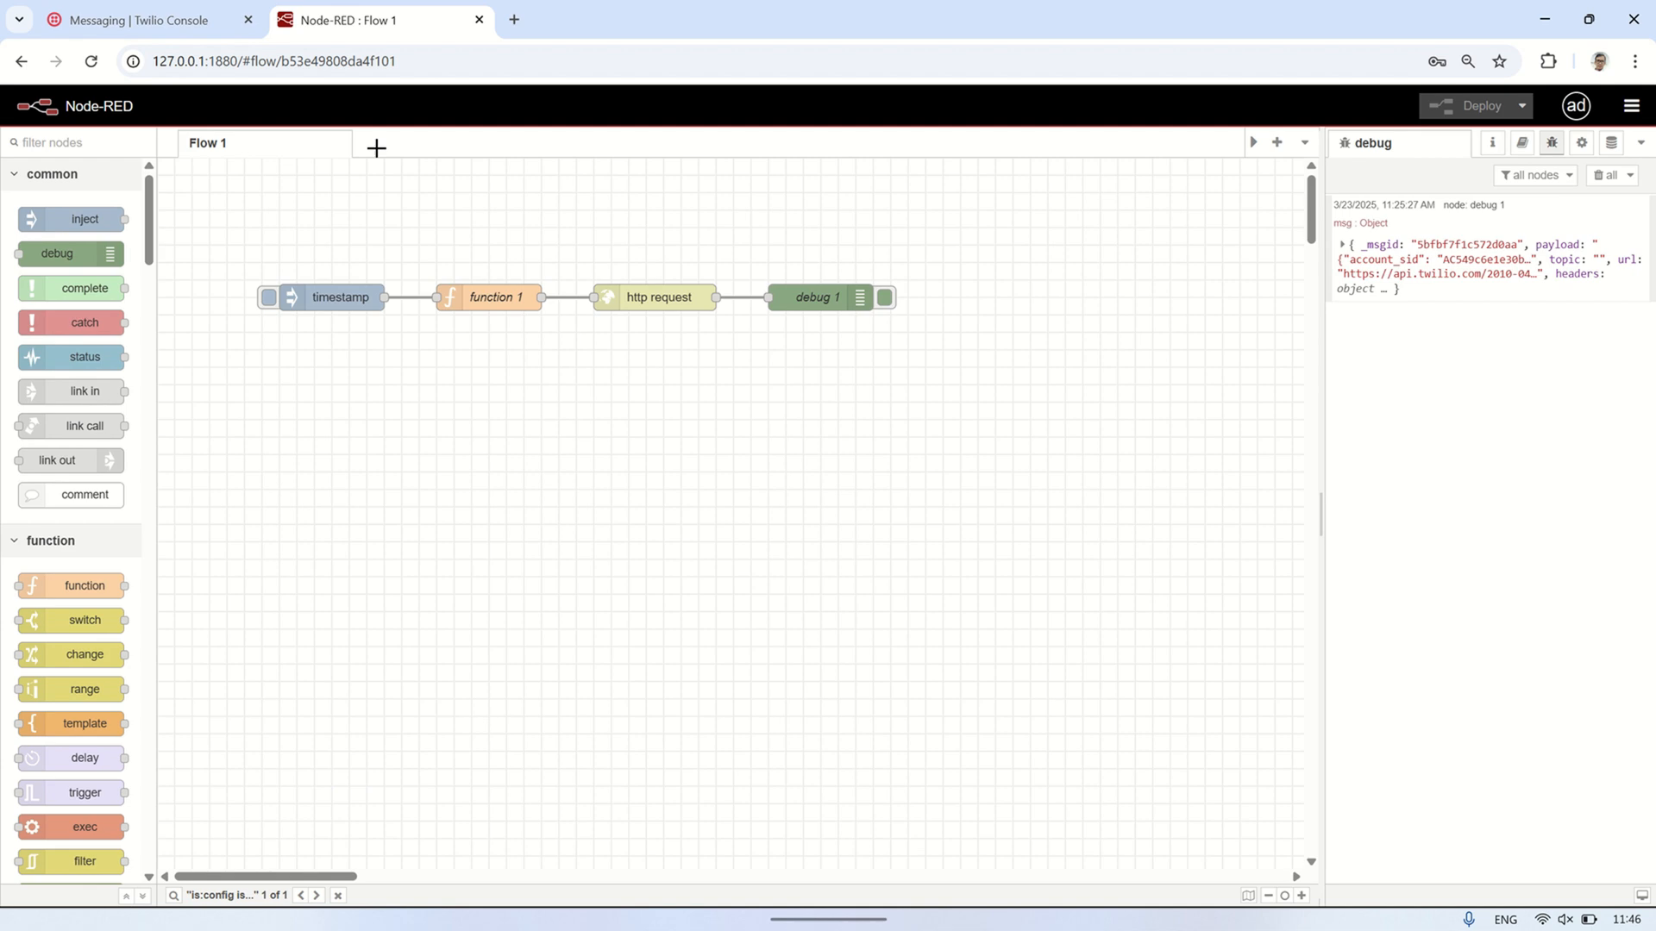
left_click(147, 19)
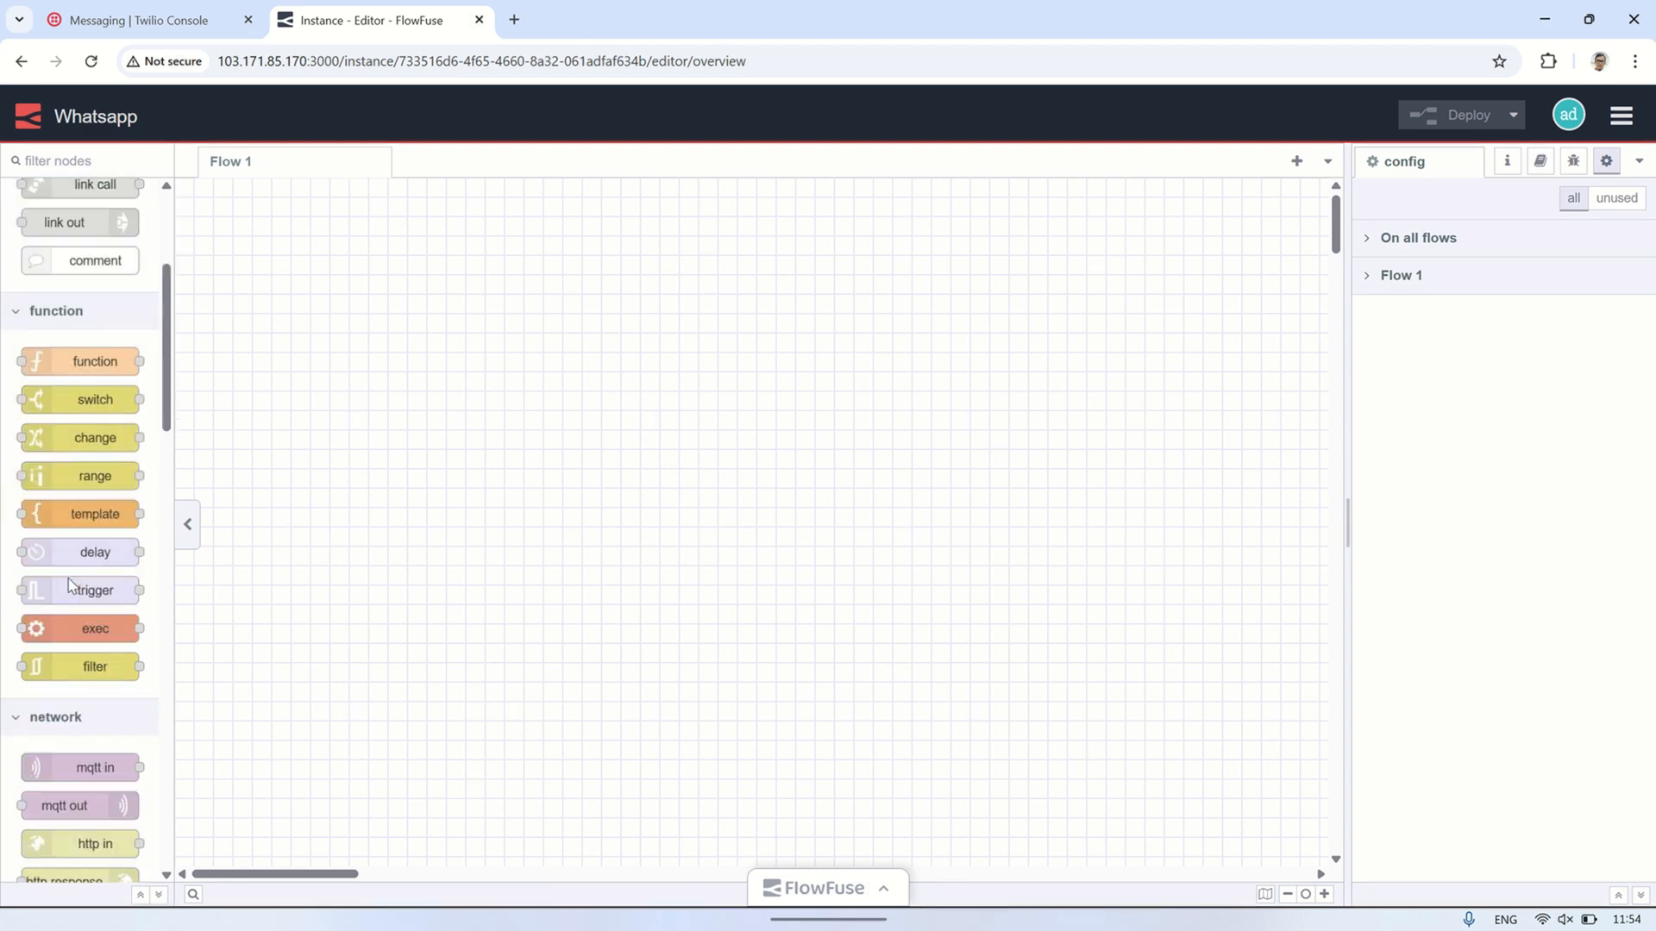
- Add an http in node that accepts POST requests at /webhook
scroll("down", 3)
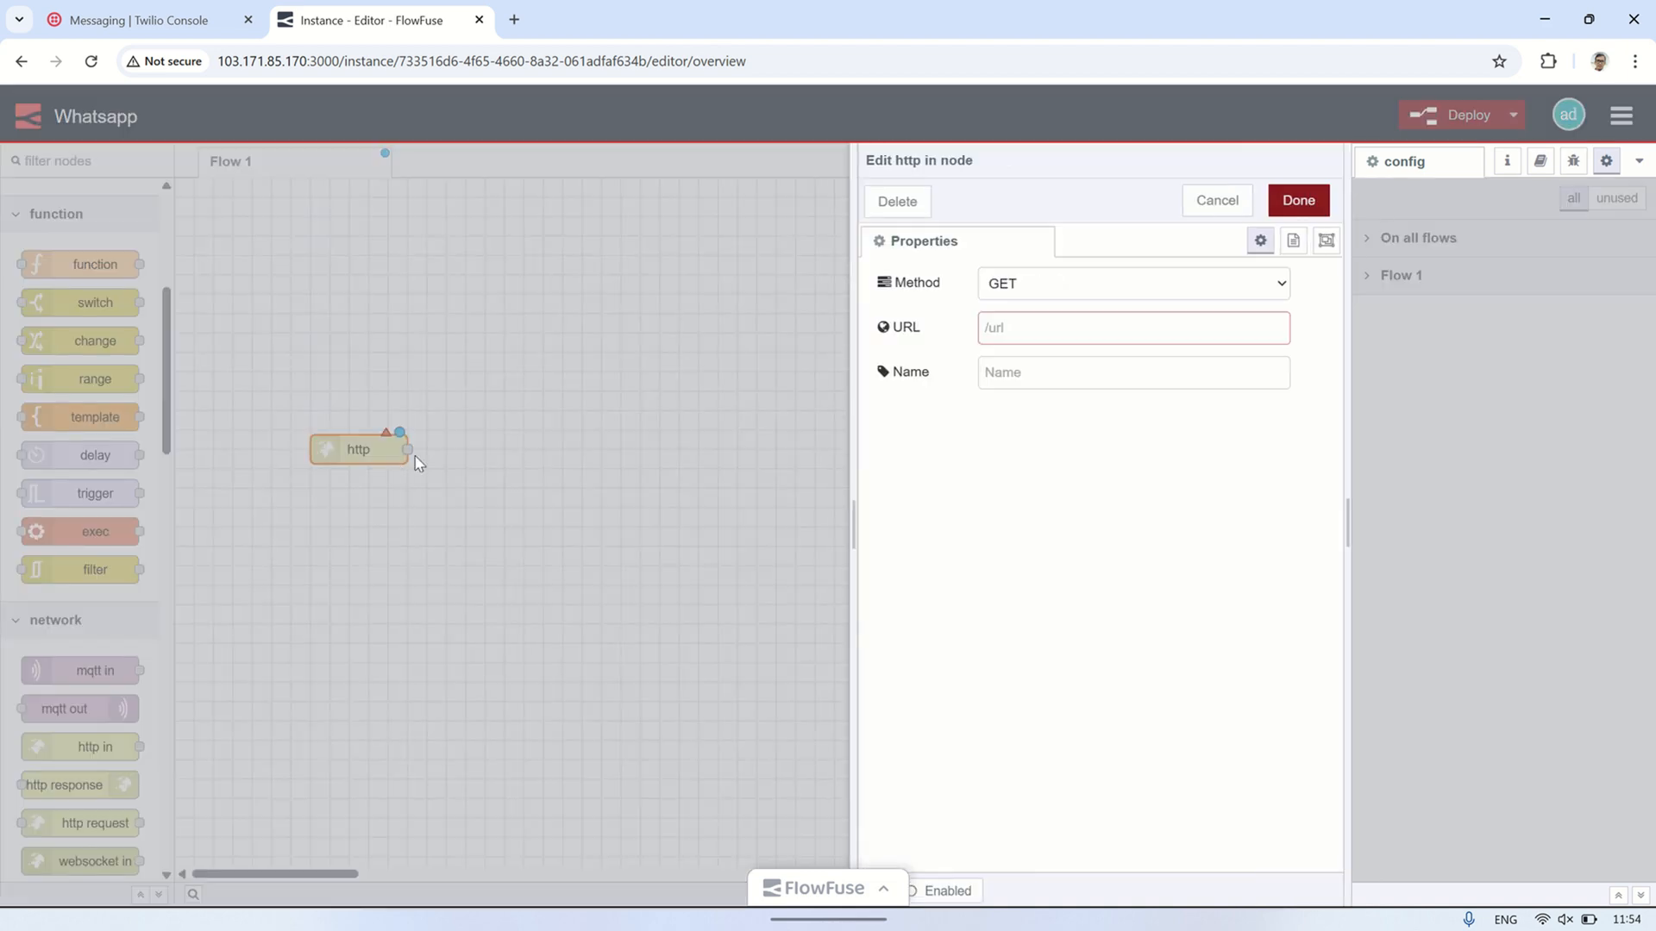
left_click(1133, 284)
type("/")
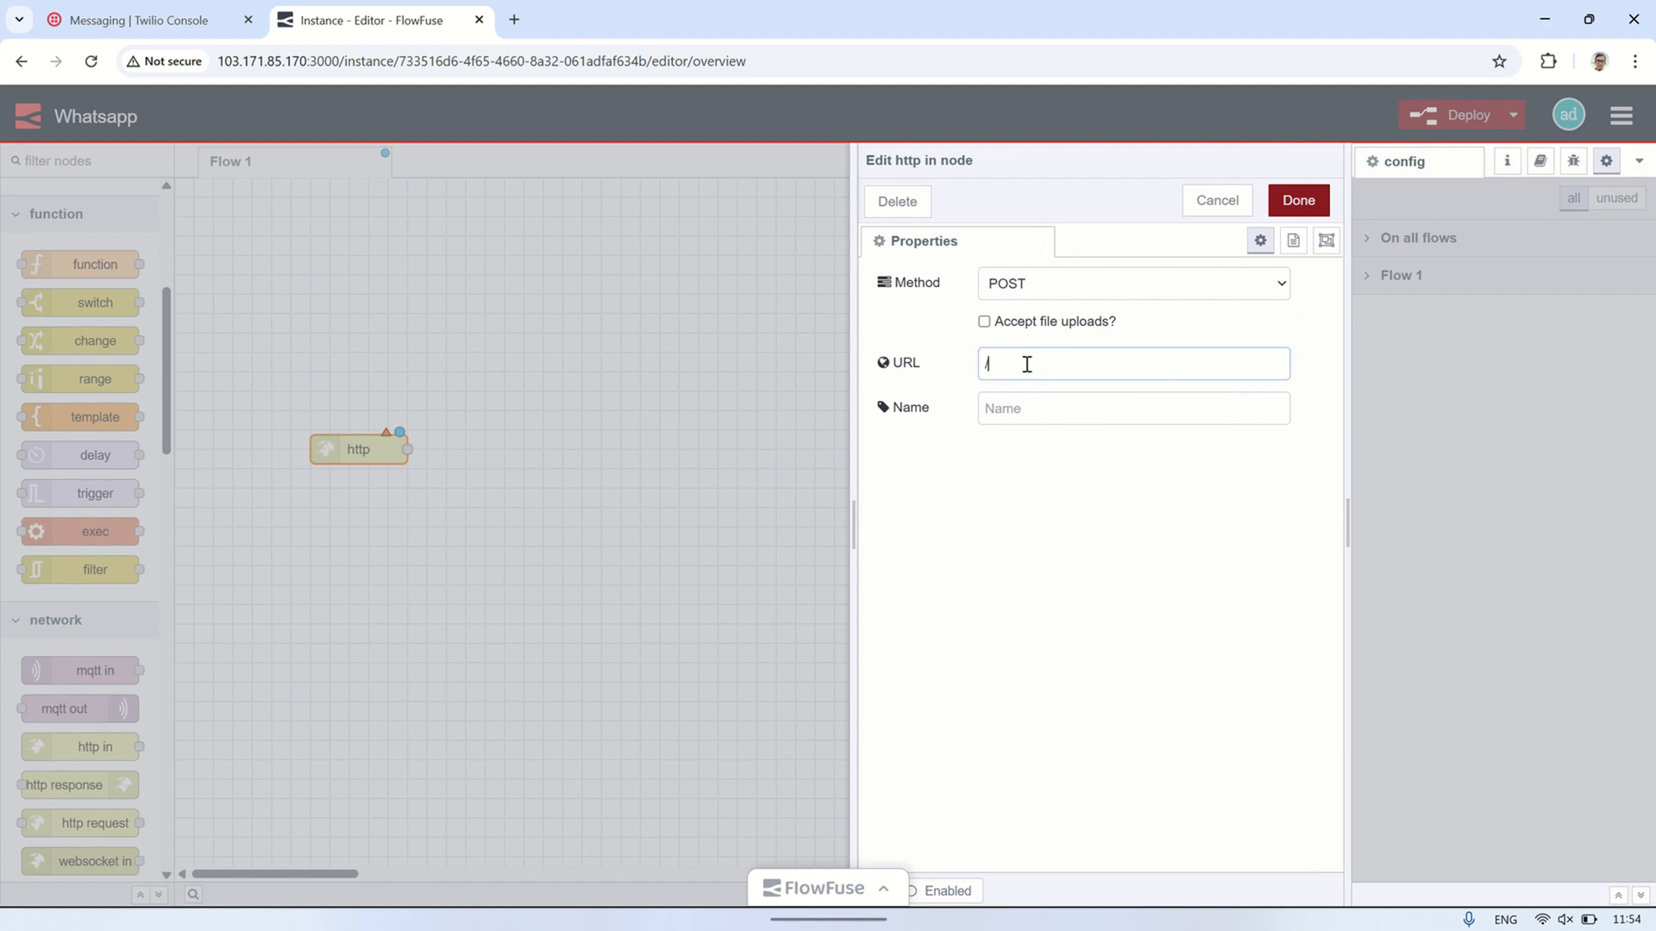
type("webhook")
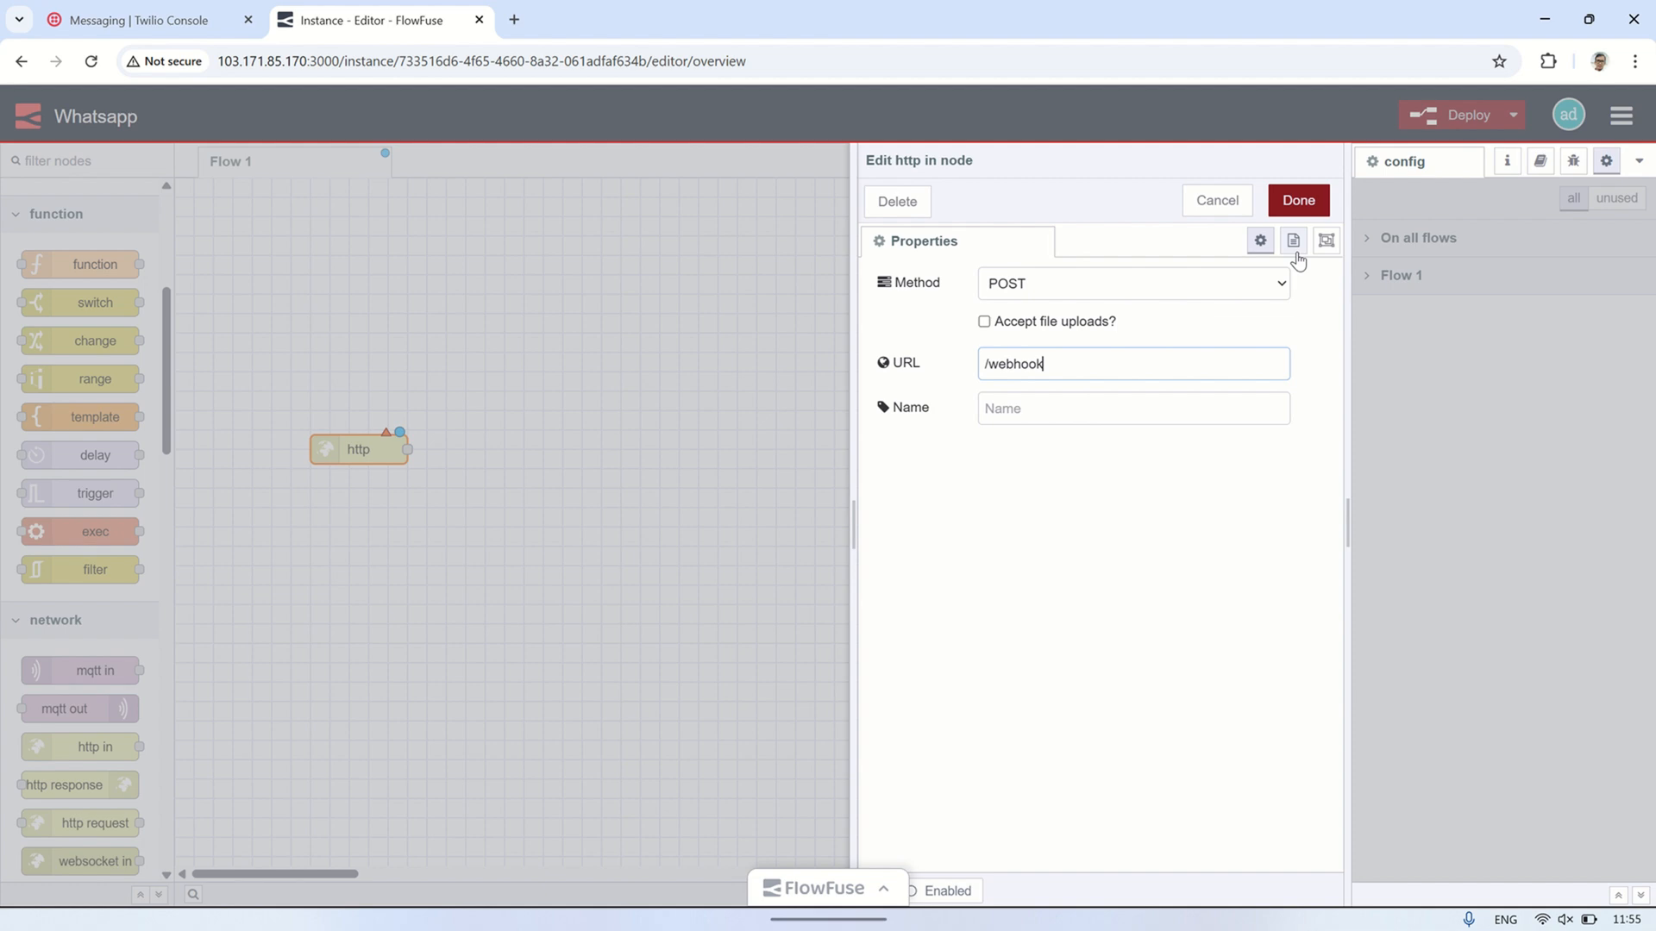
left_click(1299, 200)
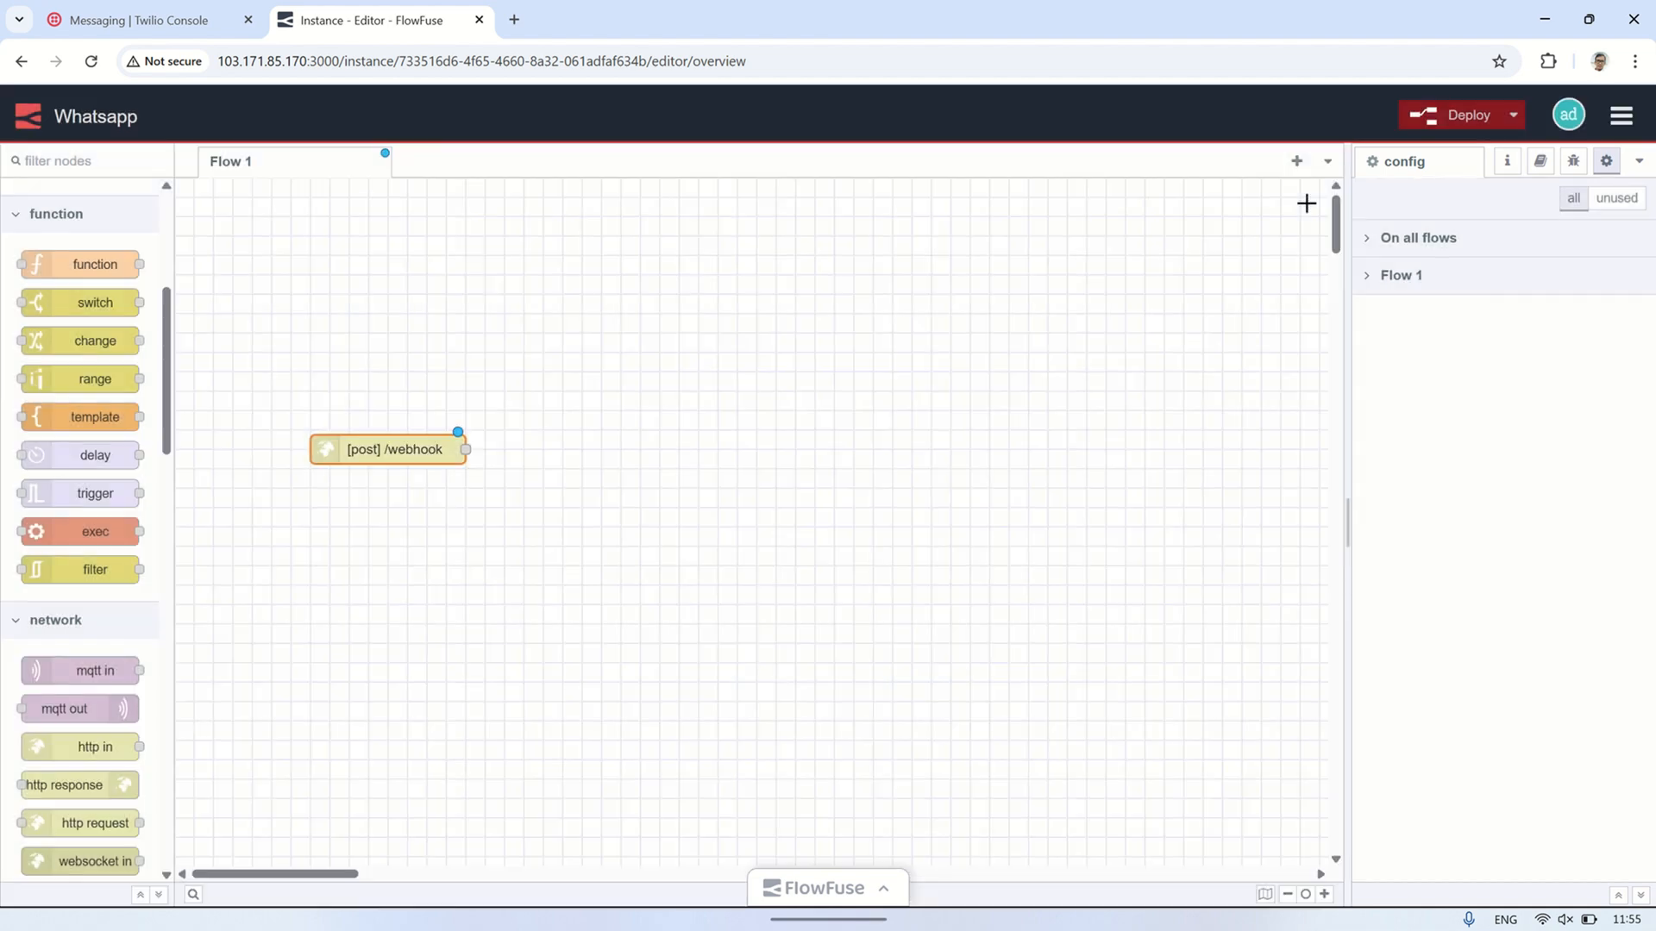
- Wire a new function node after the webhook, with code reading msg.req.body.From
left_click_drag(95, 263, 565, 449)
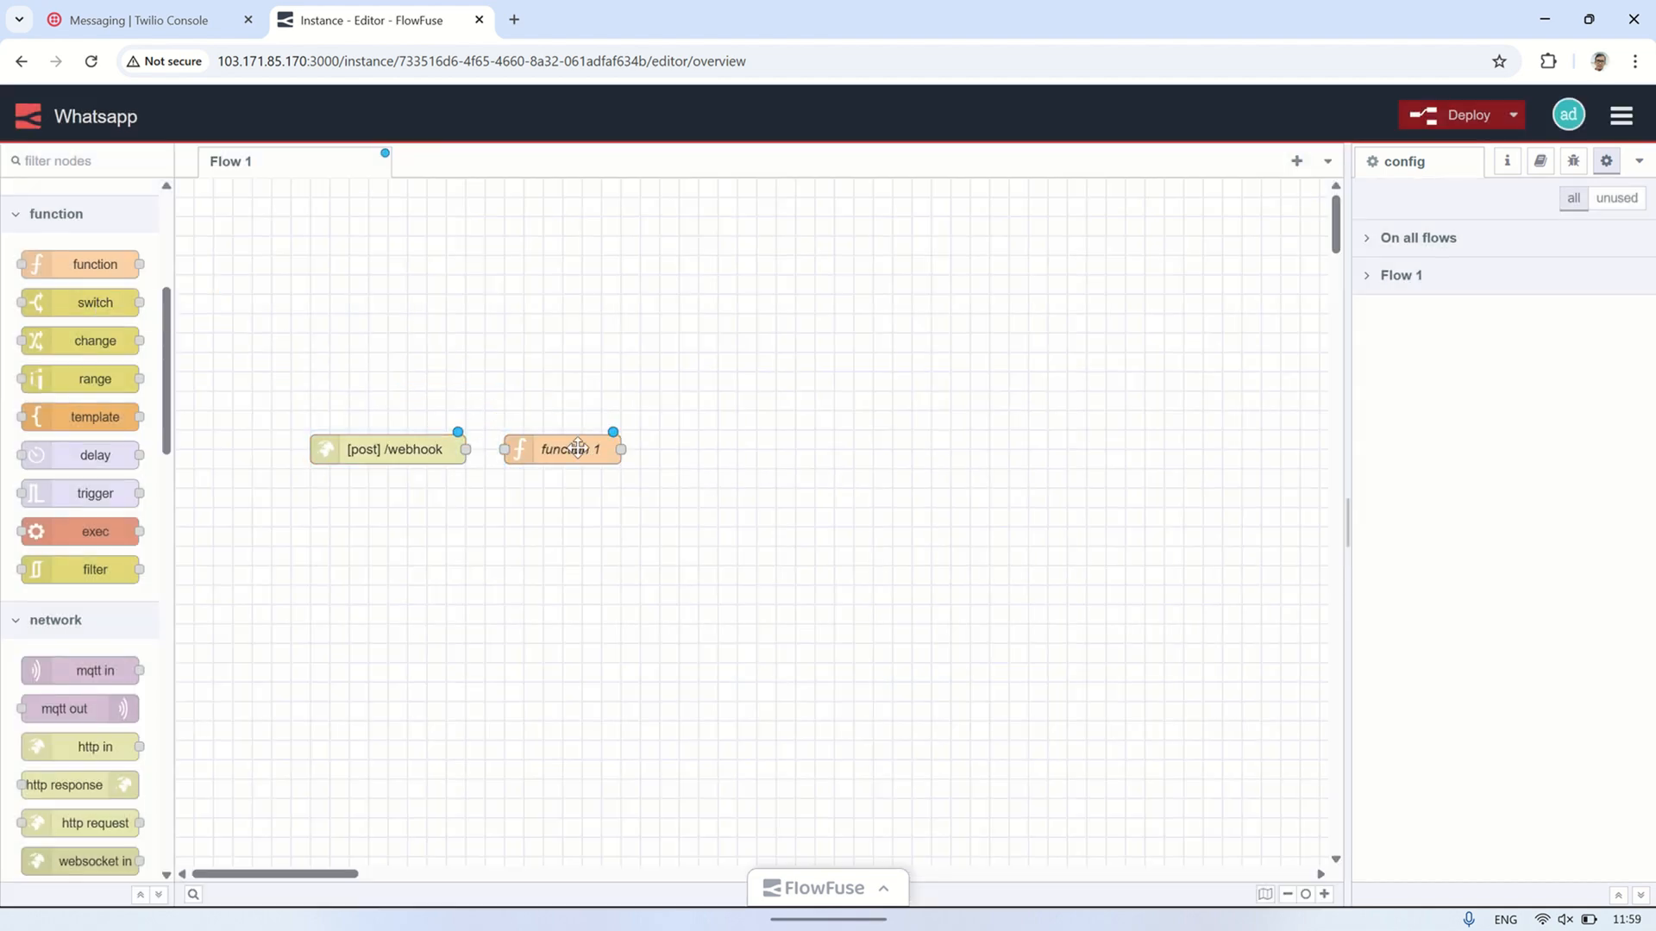
left_click_drag(466, 449, 506, 449)
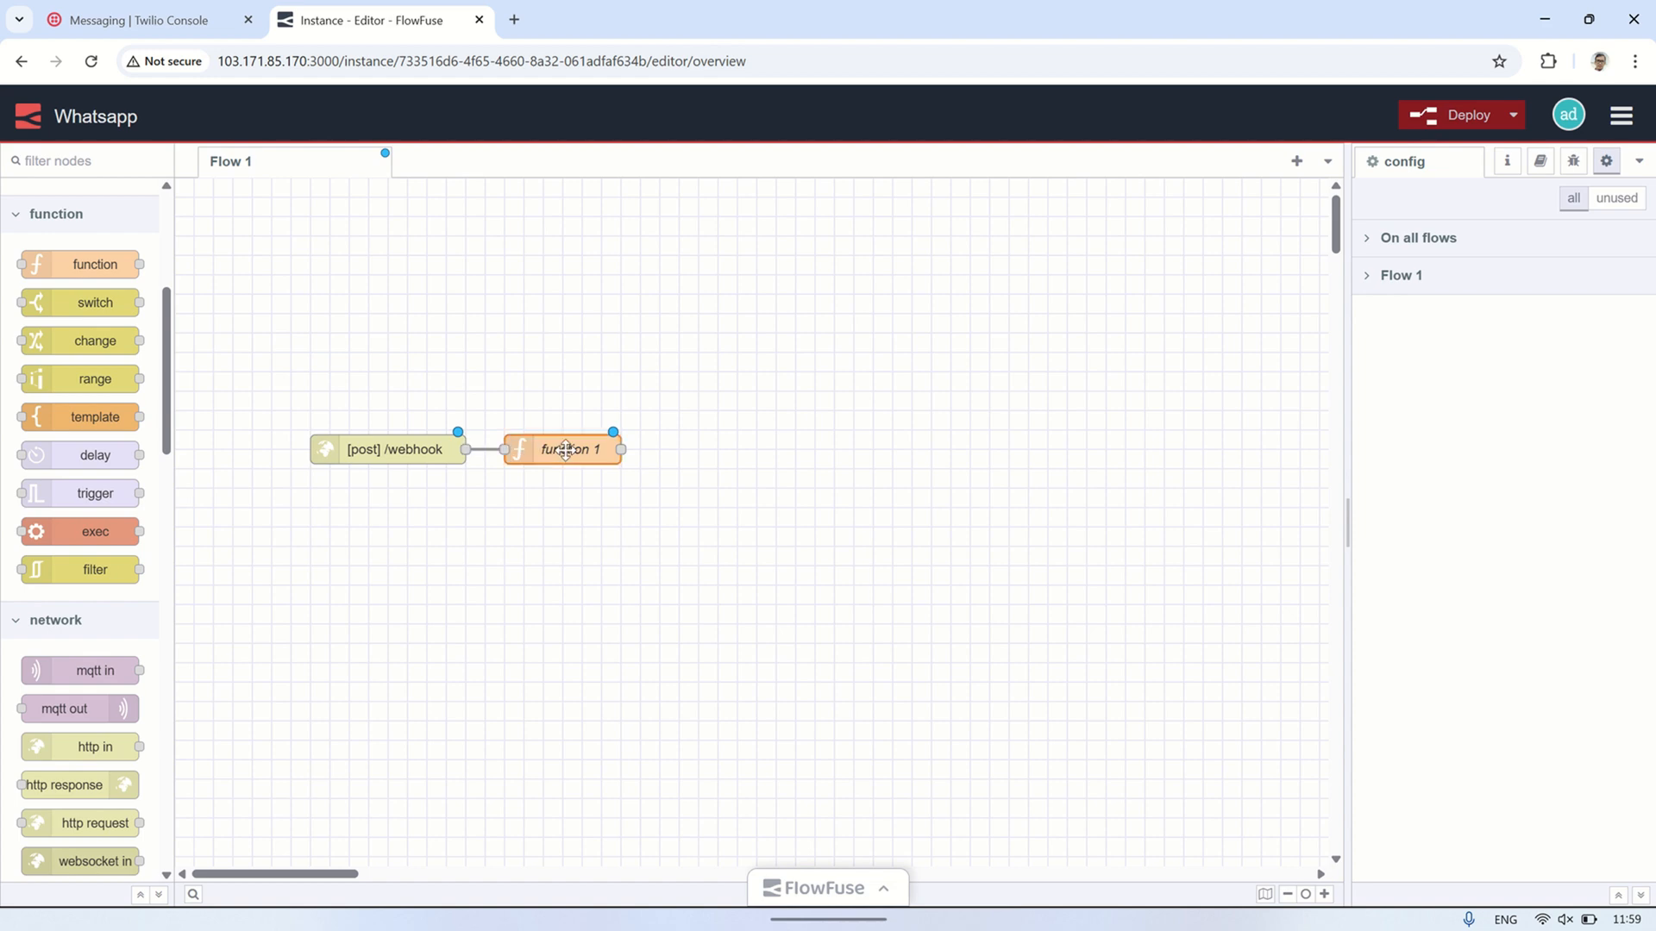
double_click(569, 450)
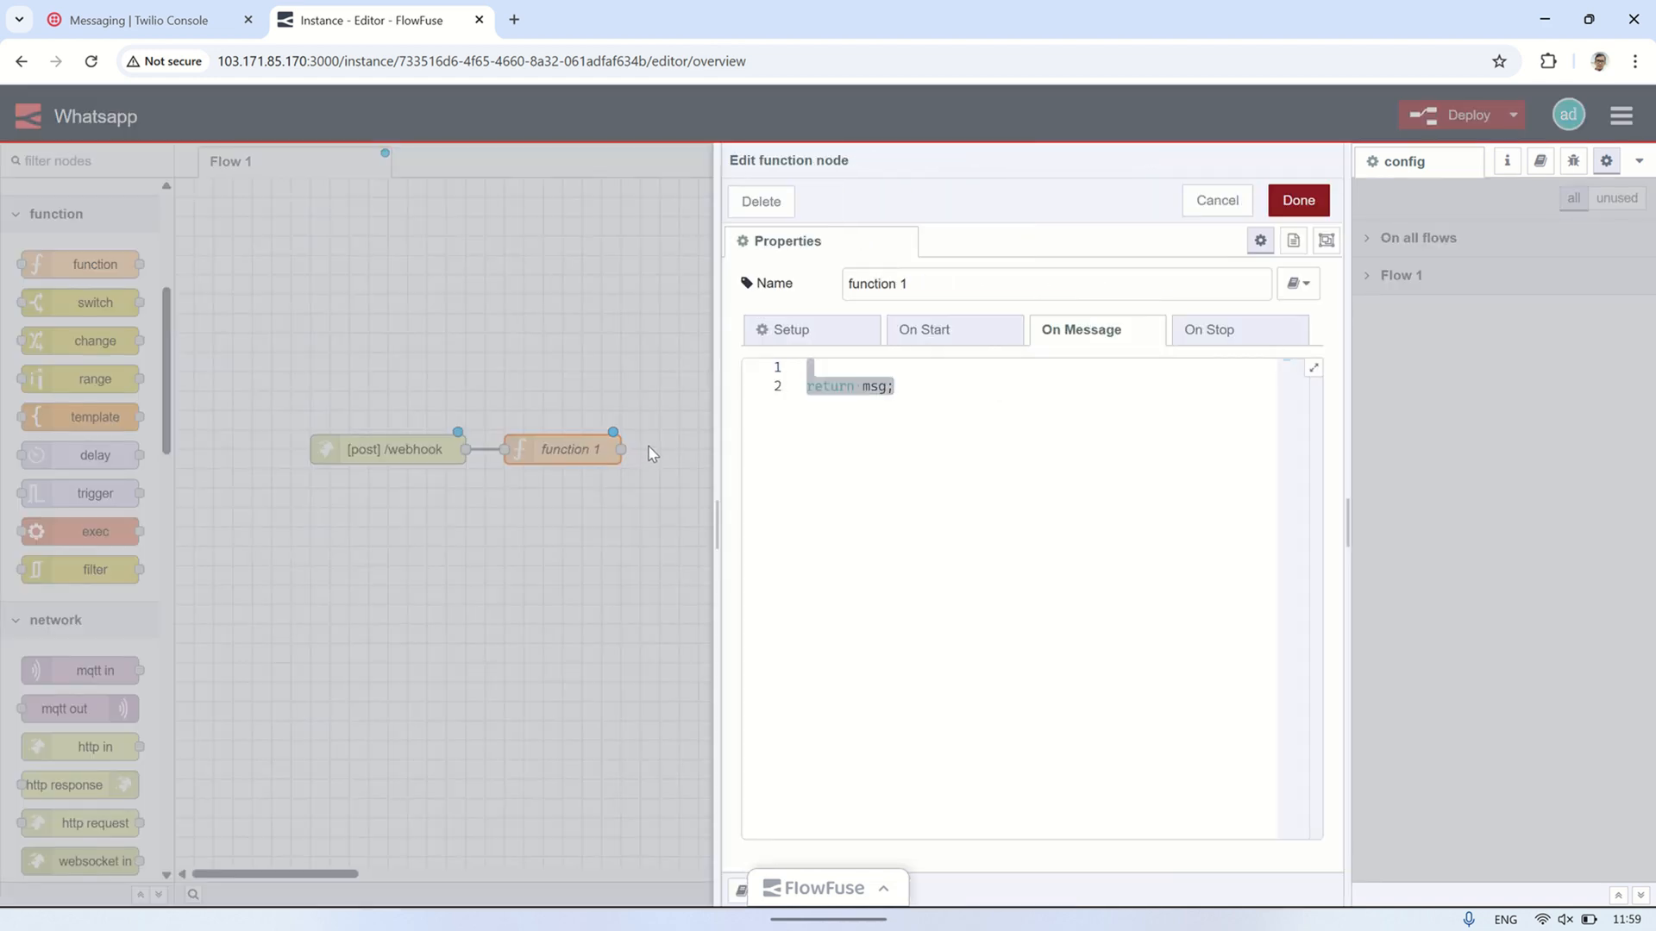
type("const from = msg.req.body.From;")
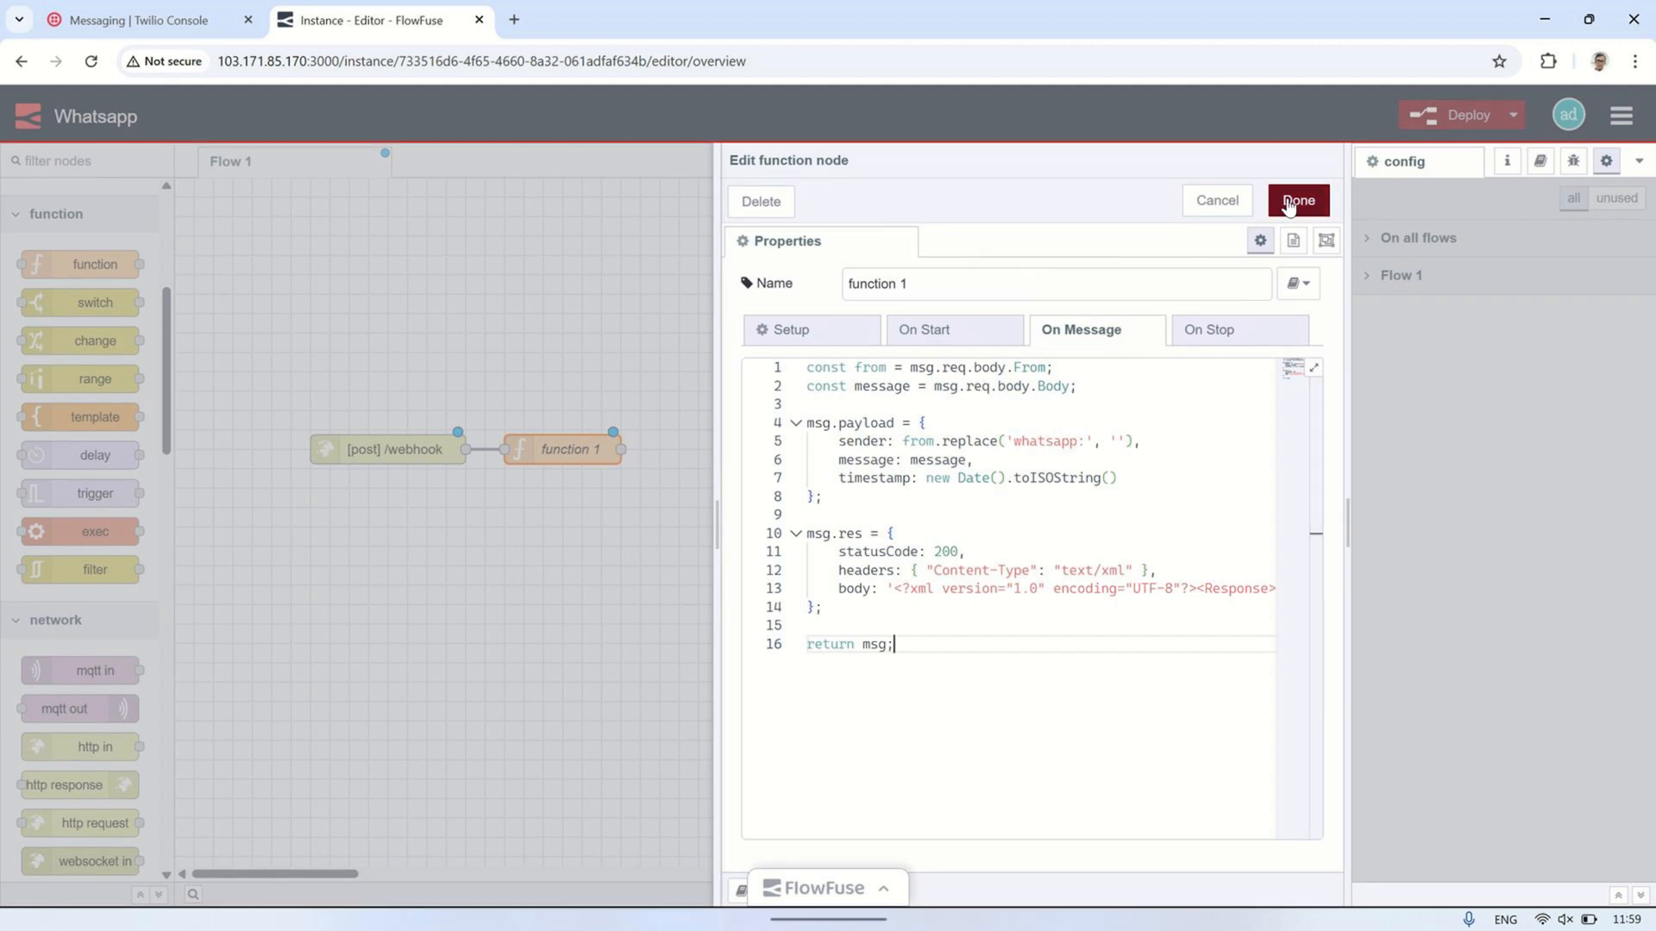
left_click(1298, 200)
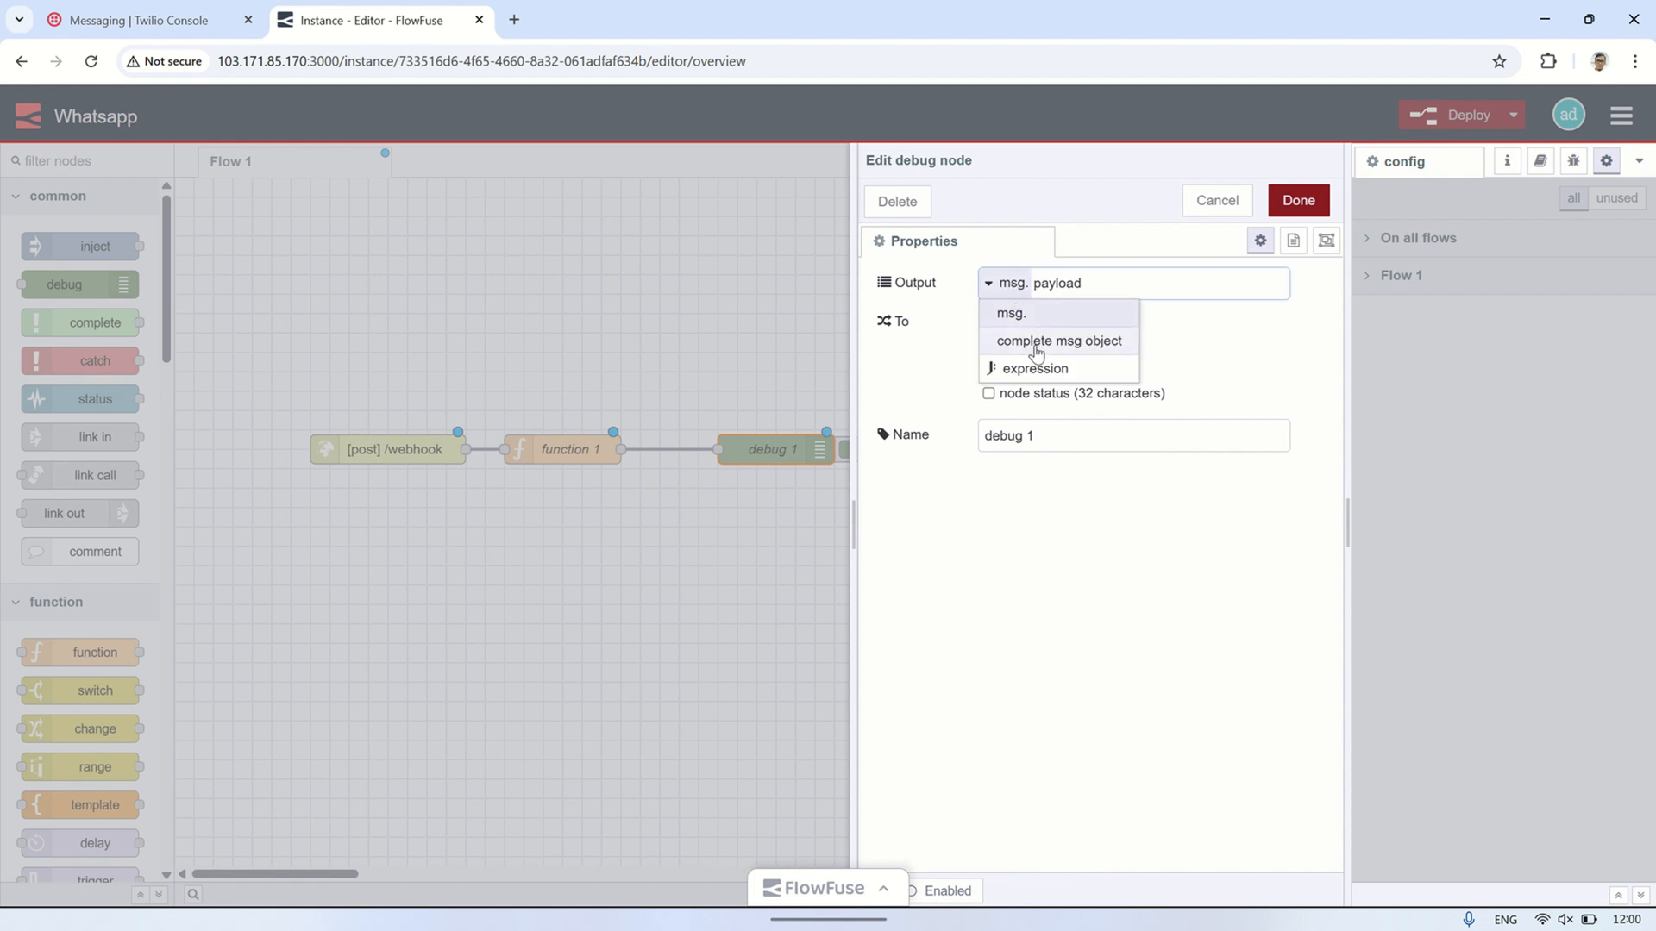
- Set the debug node to log the complete msg object and deploy the flow
left_click(1298, 200)
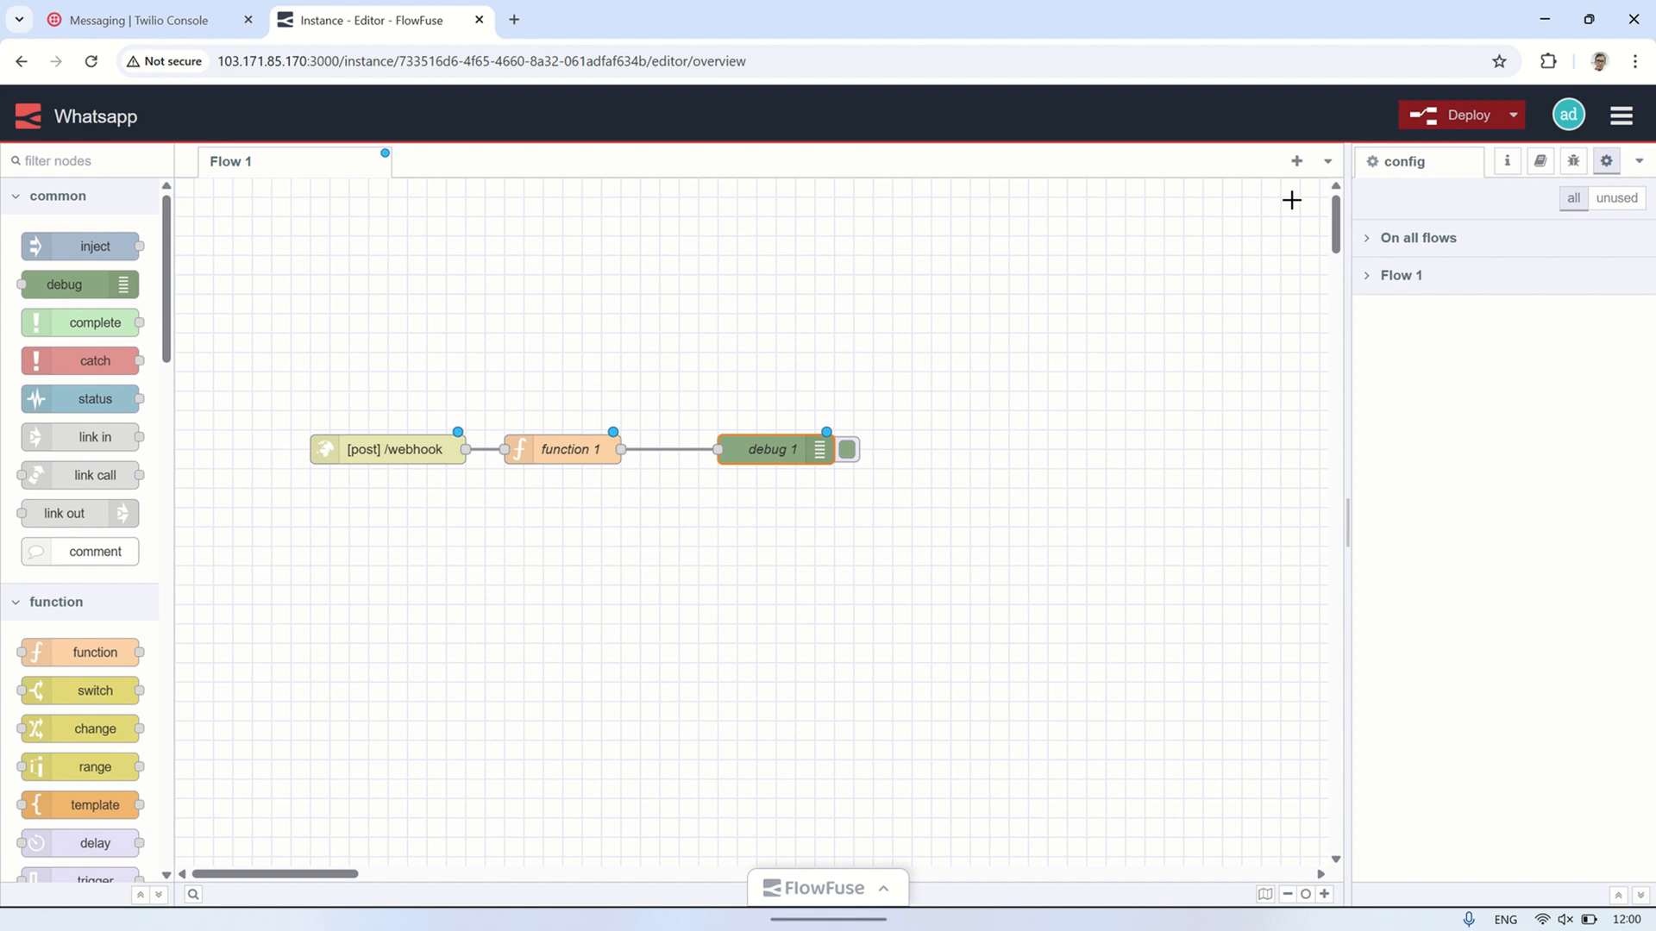
left_click(1454, 115)
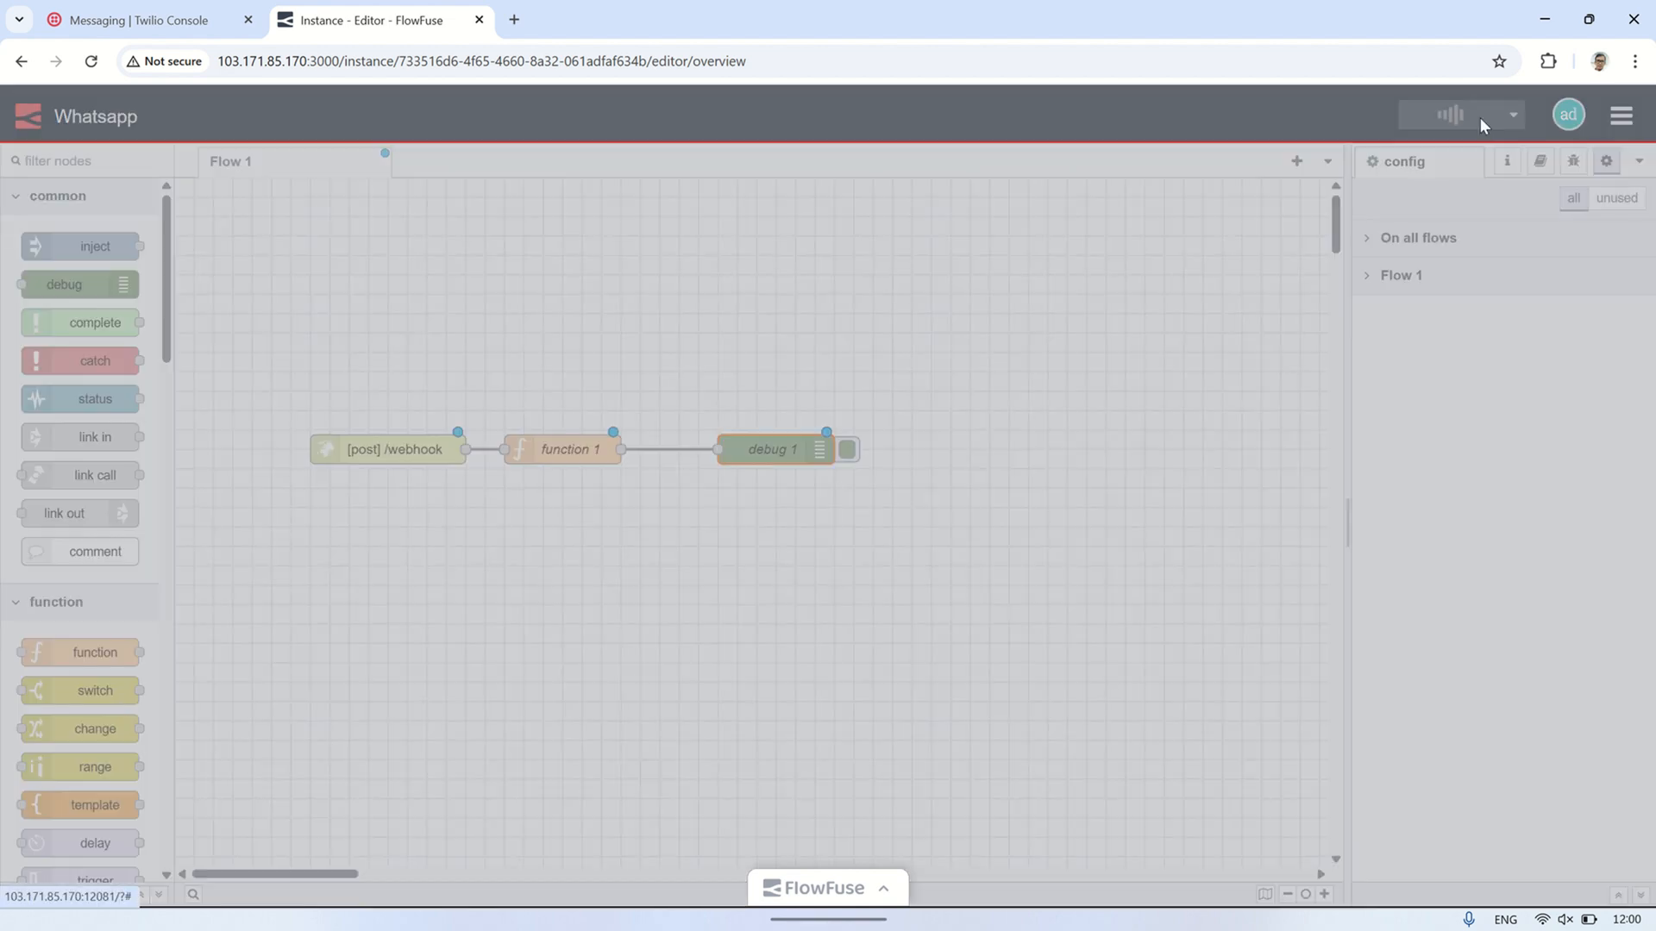
left_click(1452, 114)
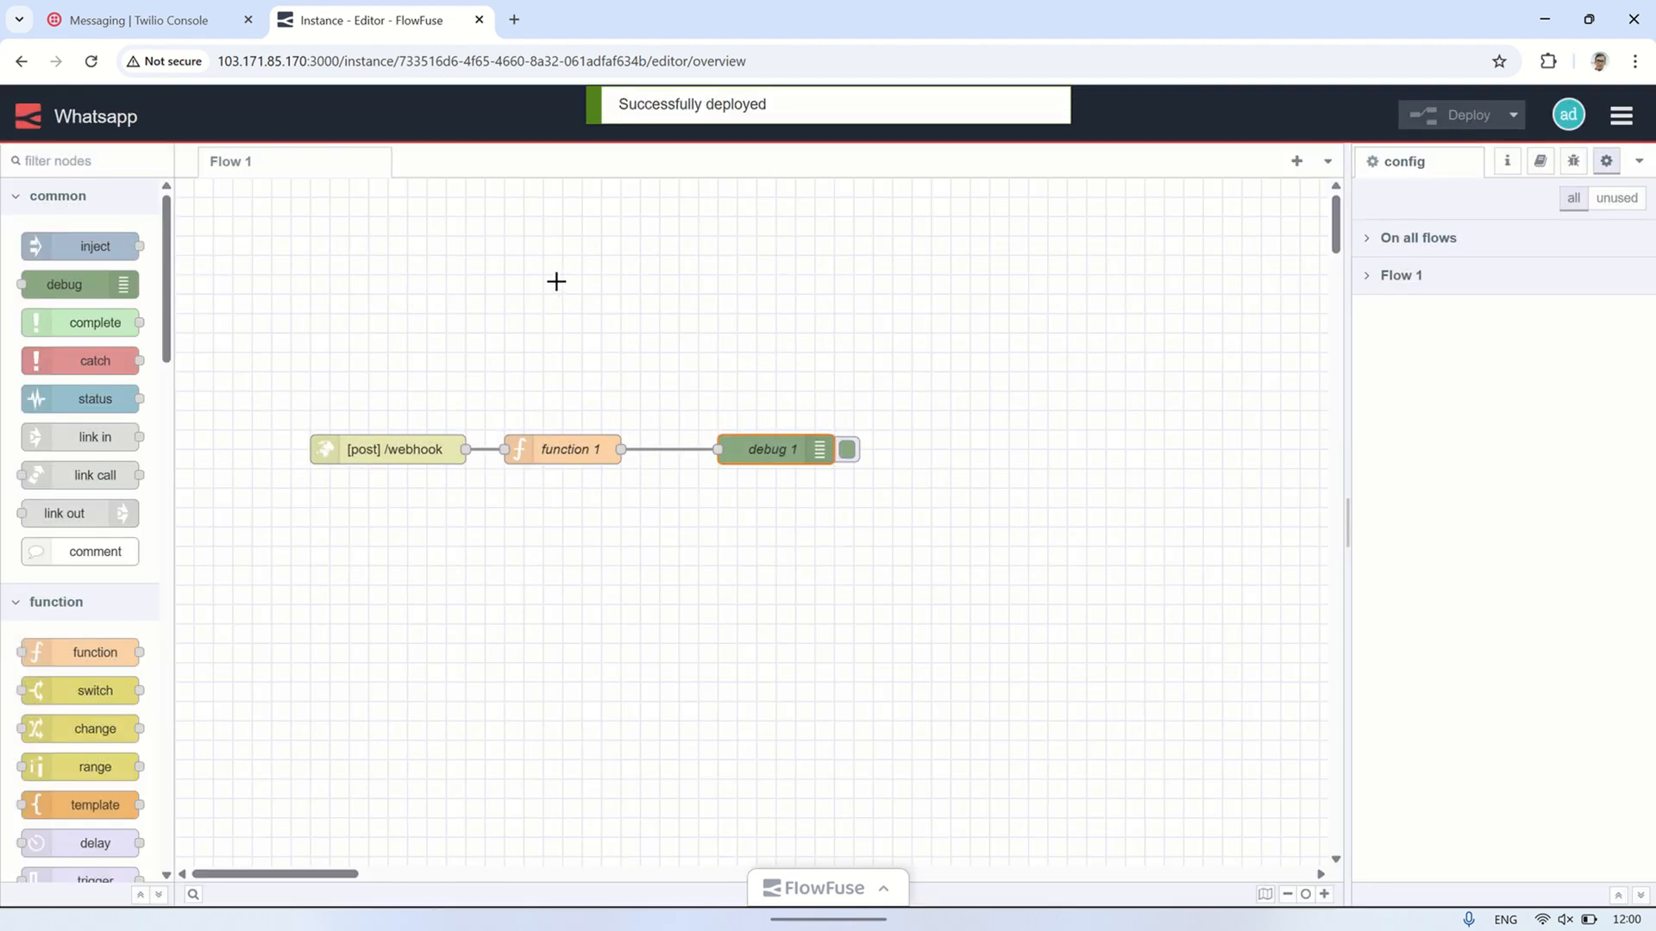
- Copy the FlowFuse instance address and return to the Twilio sandbox settings
left_click(480, 60)
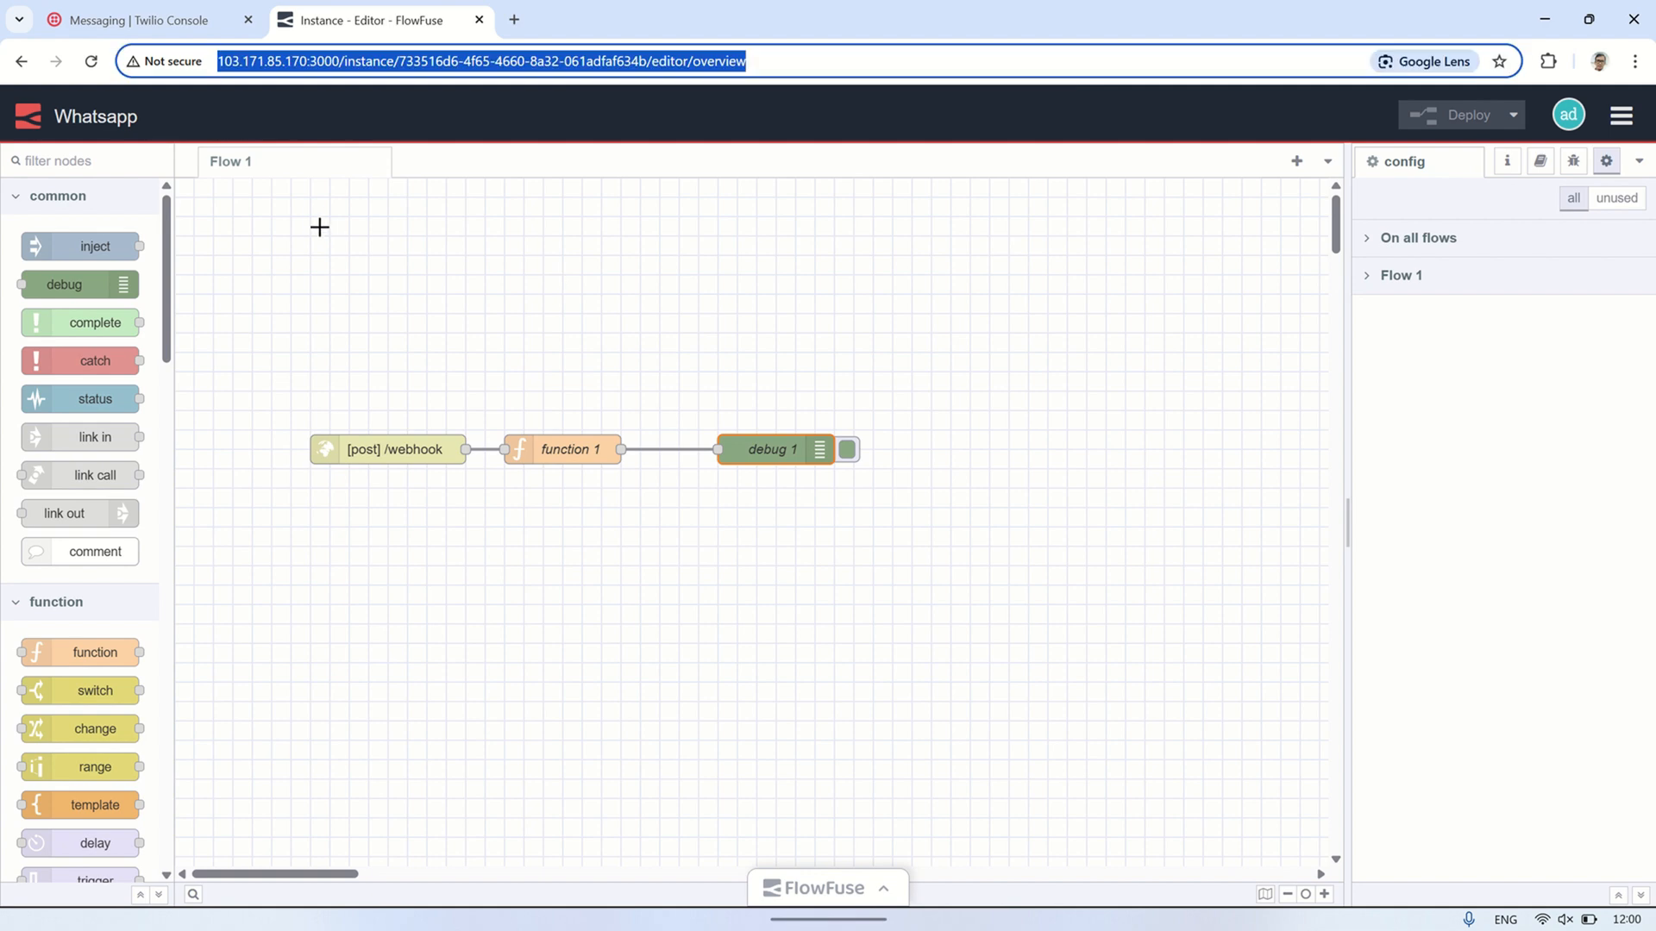
left_click(307, 61)
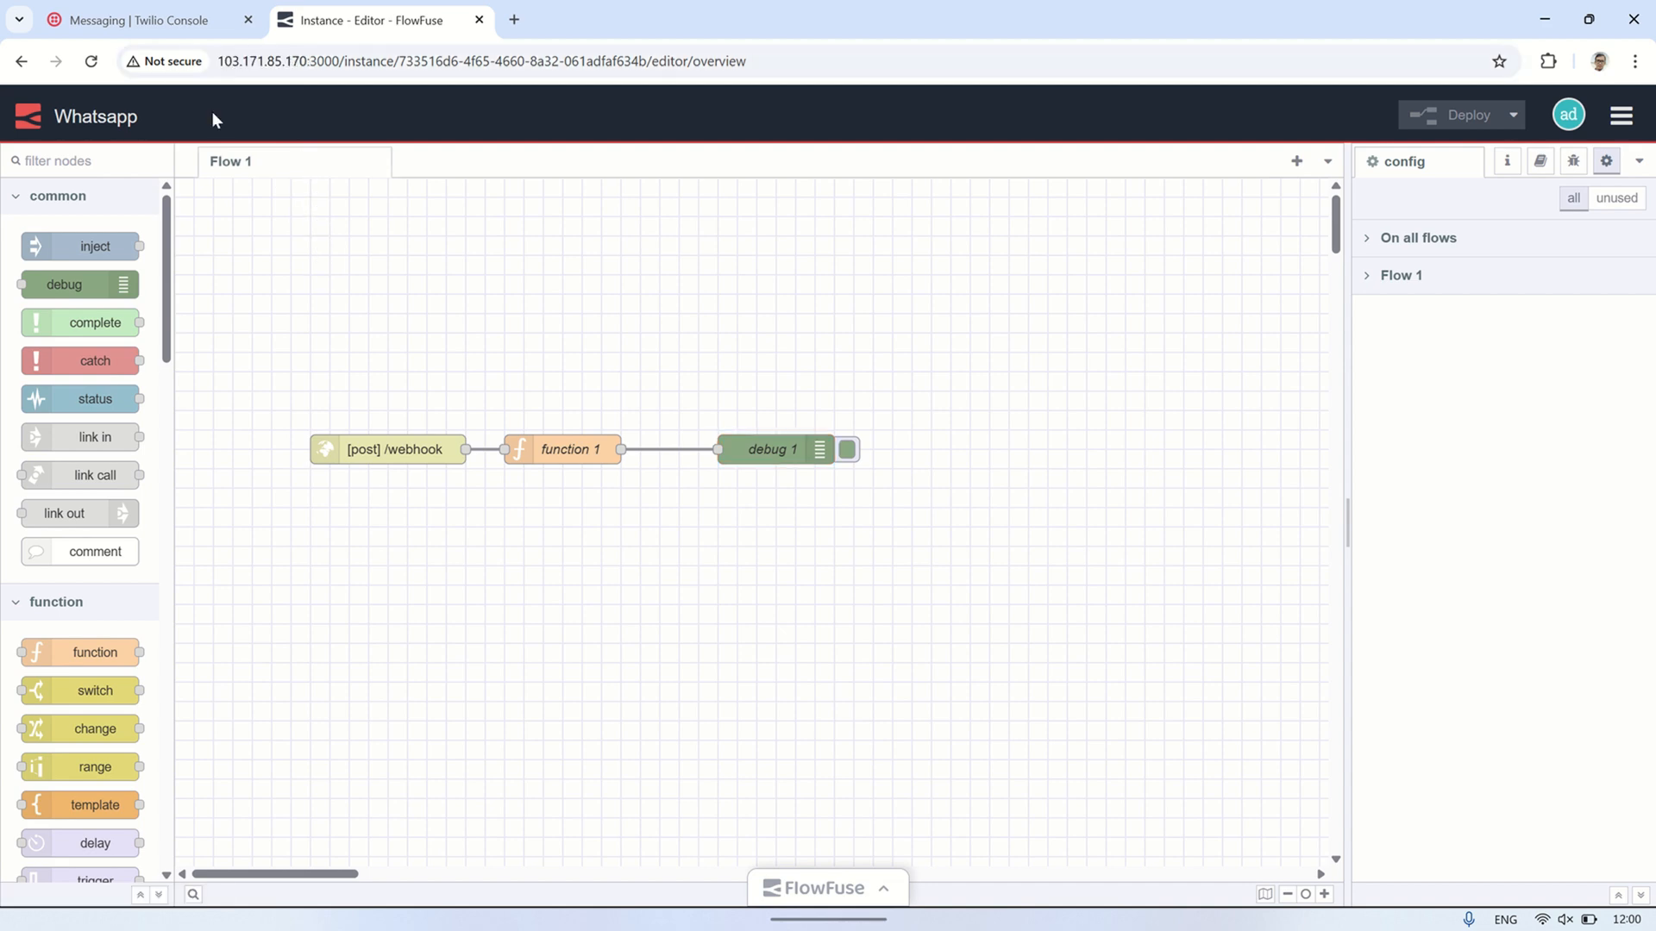
left_click(138, 21)
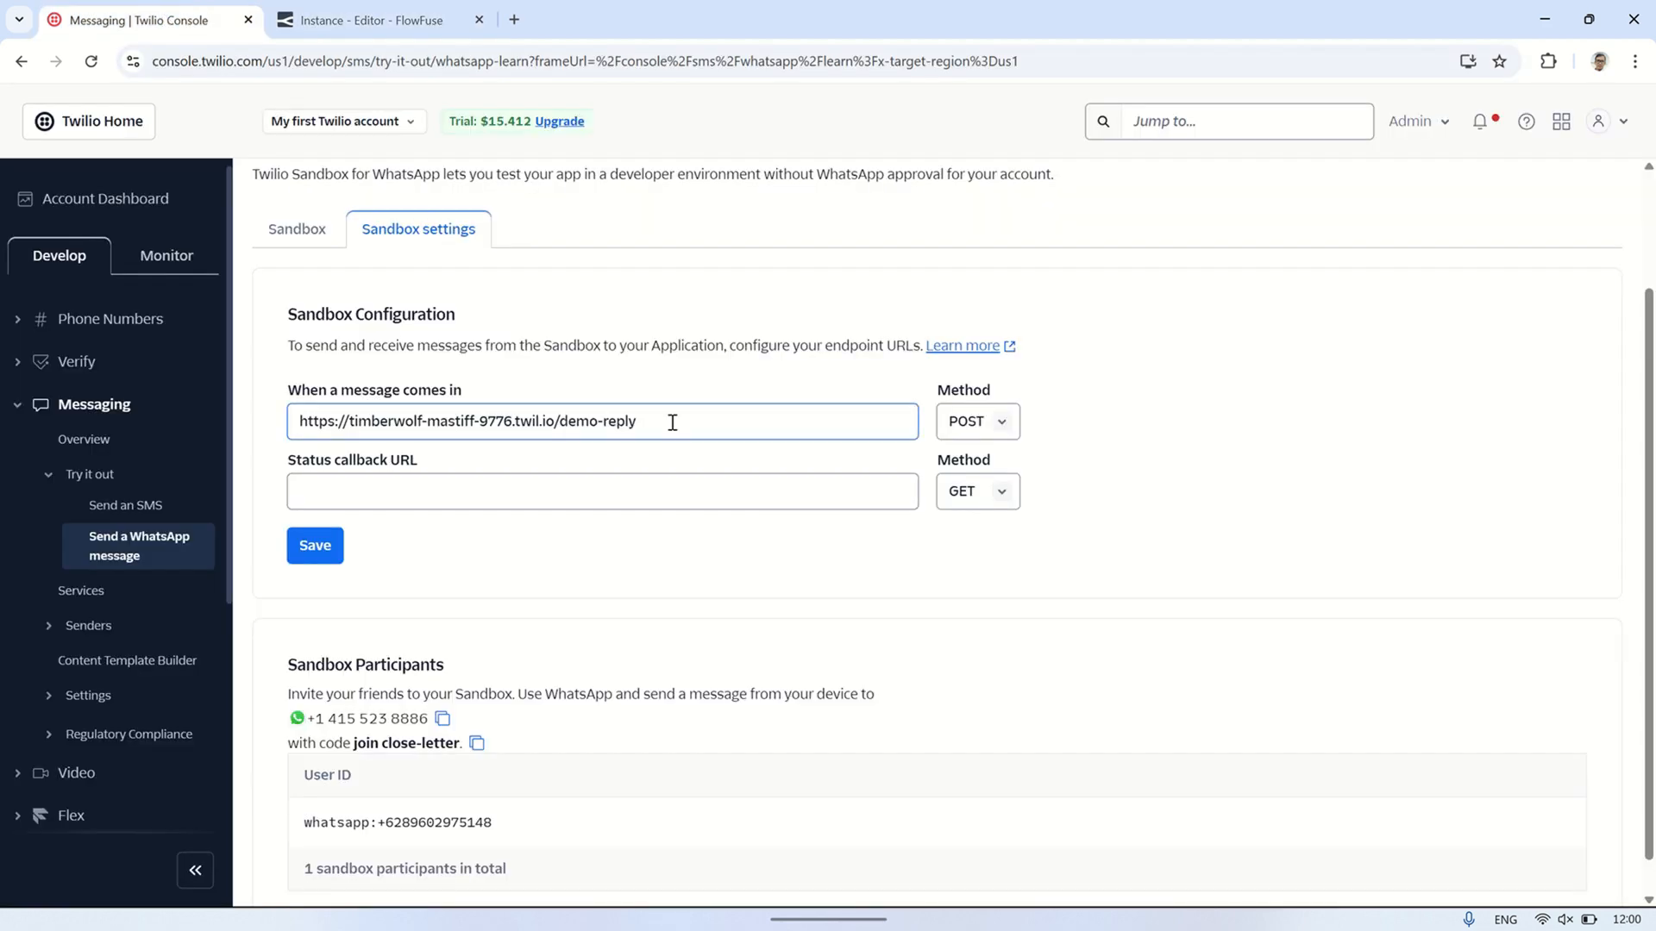
type("http://103.171.85.170/")
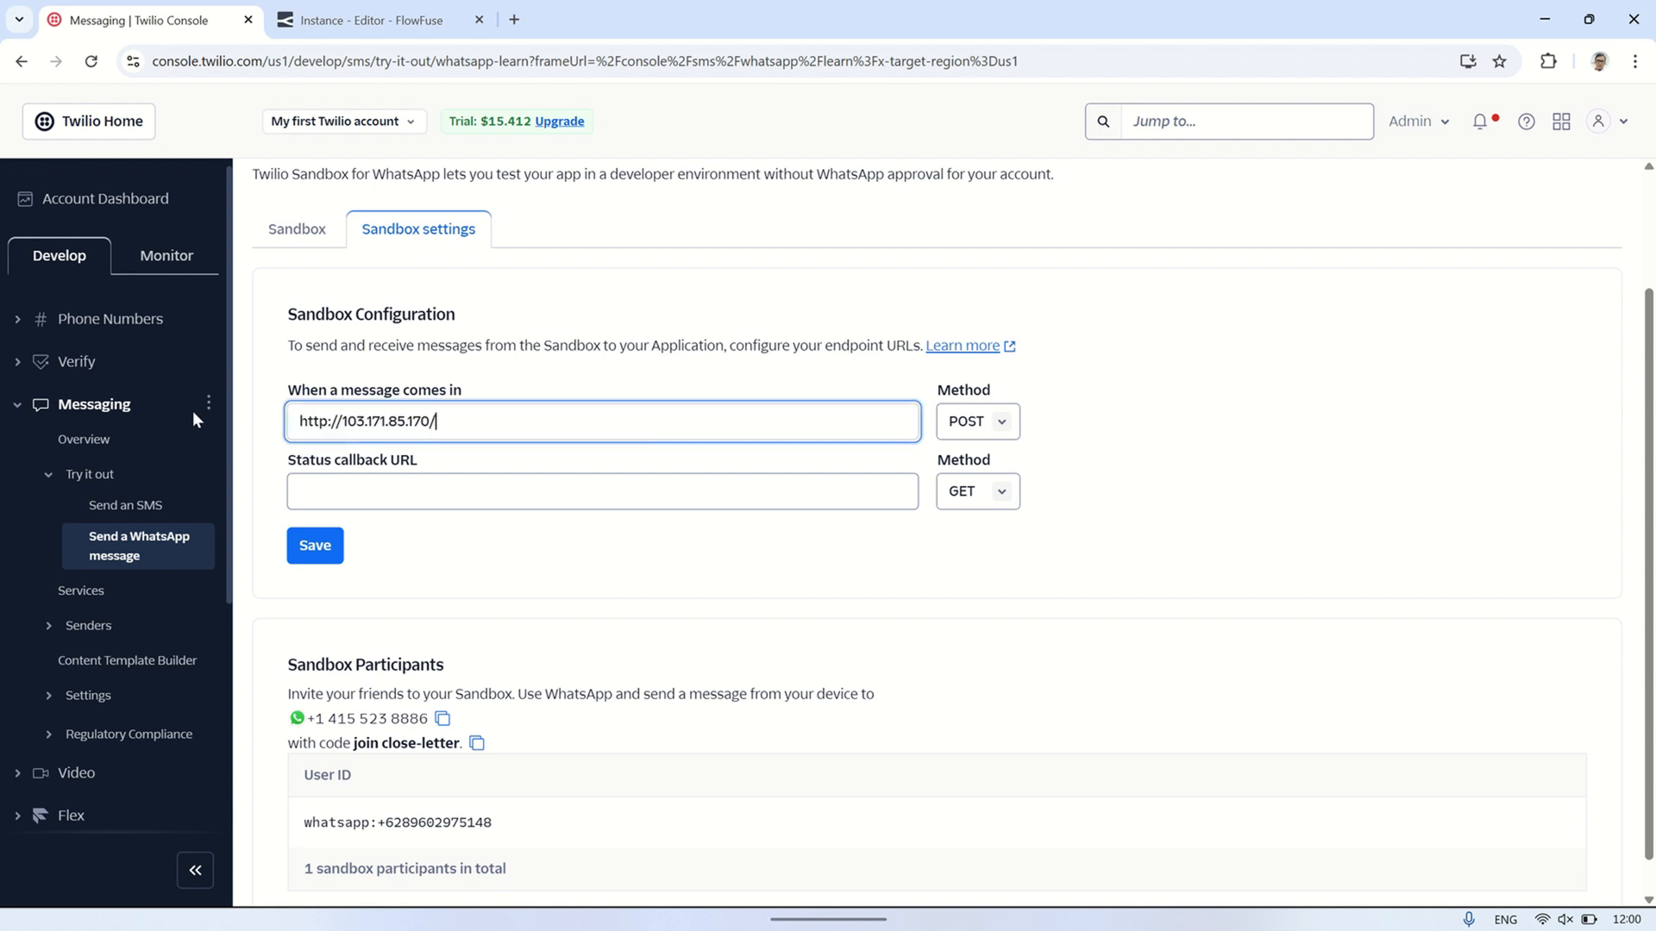
type("120")
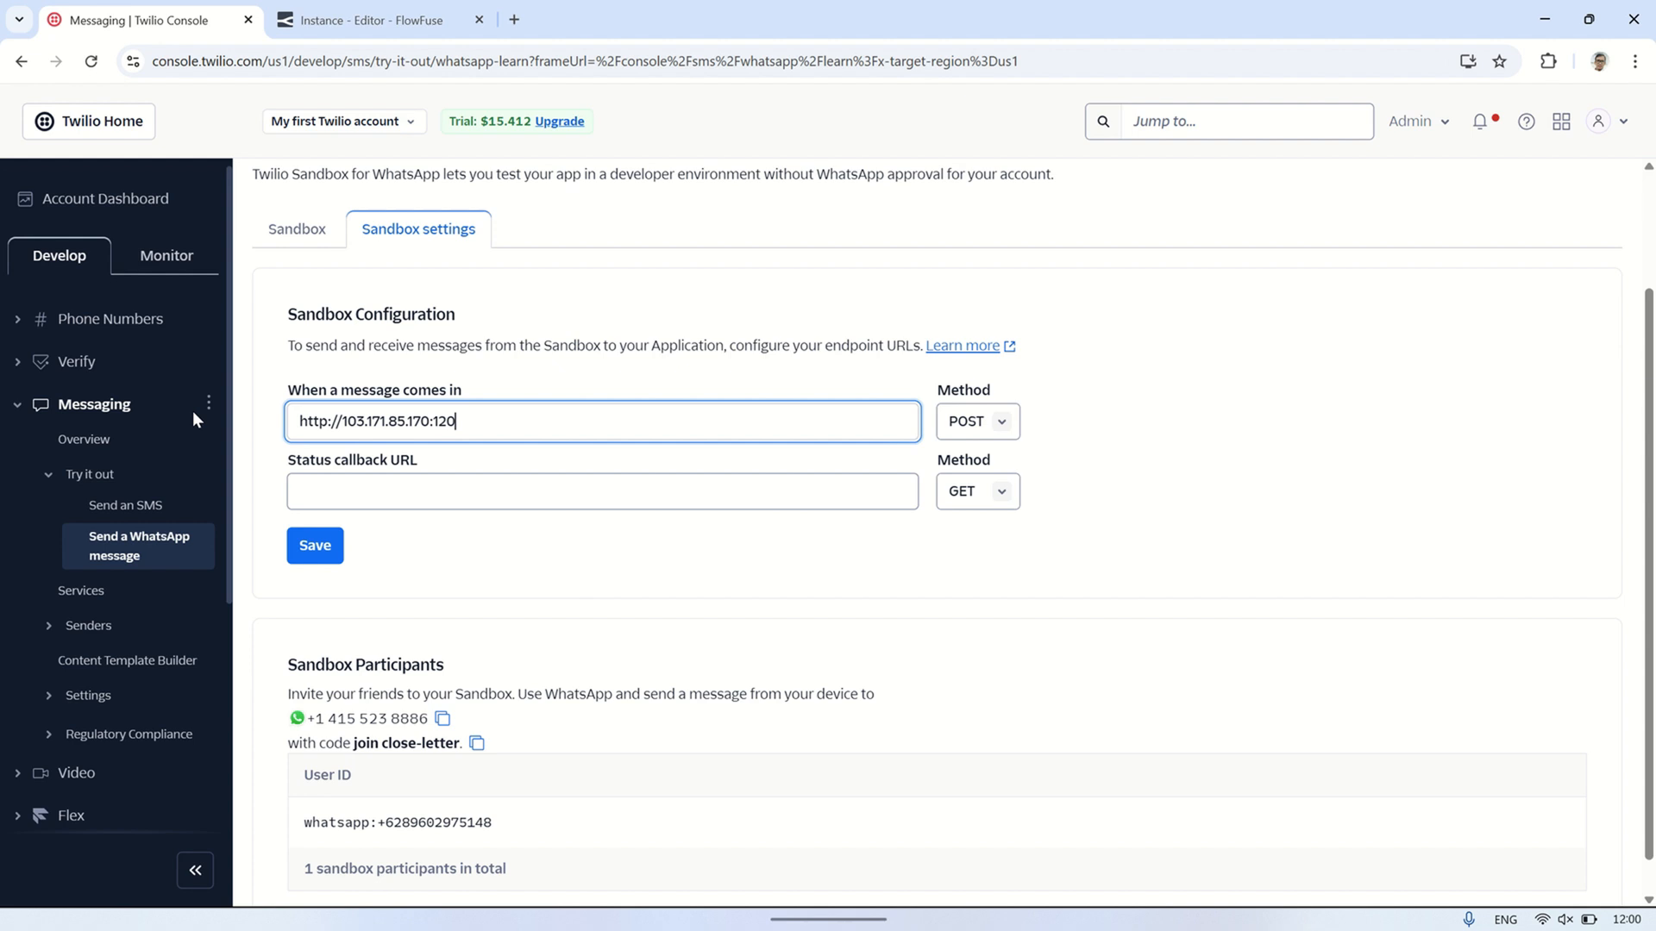
type("81")
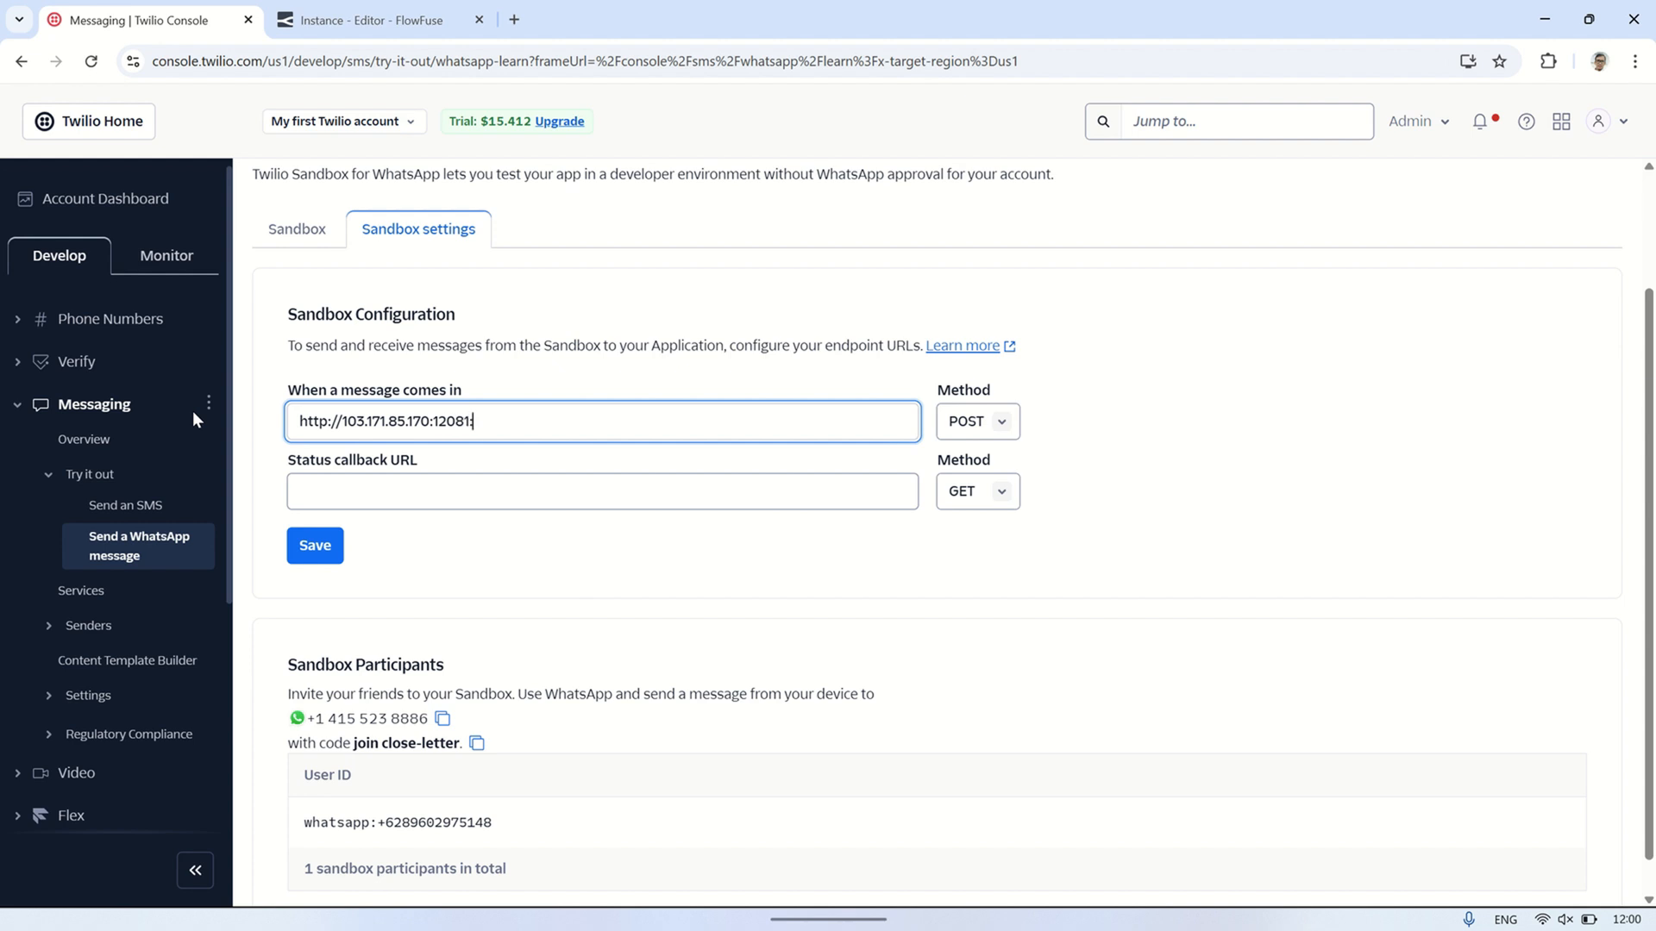
type("/")
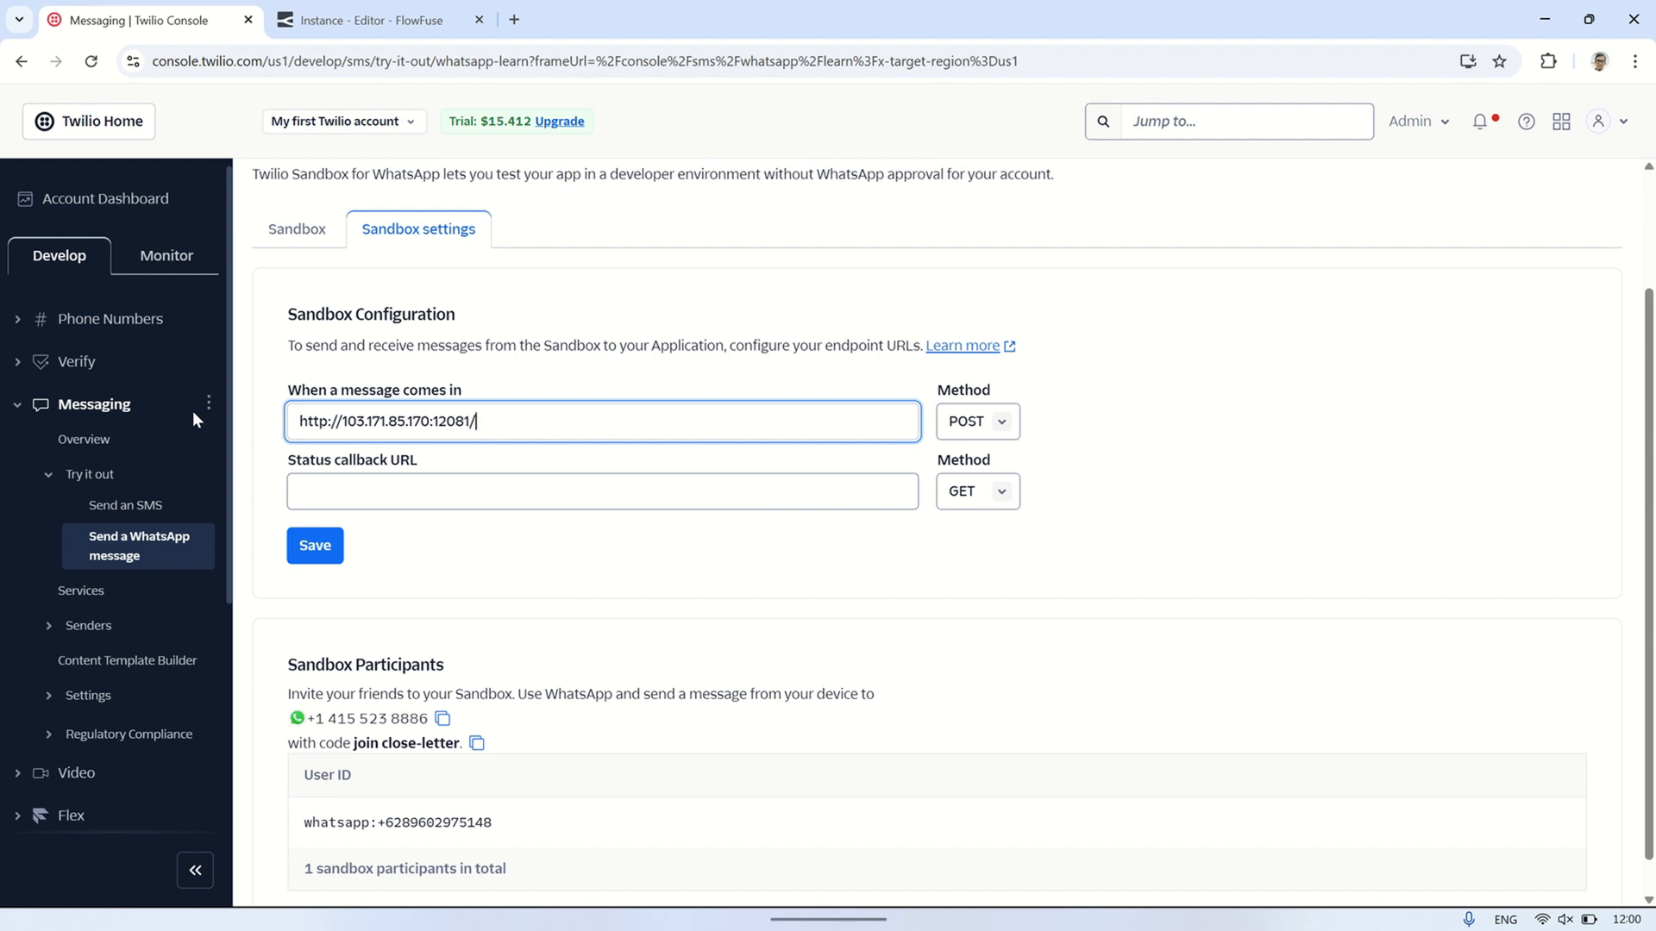
type("webhook")
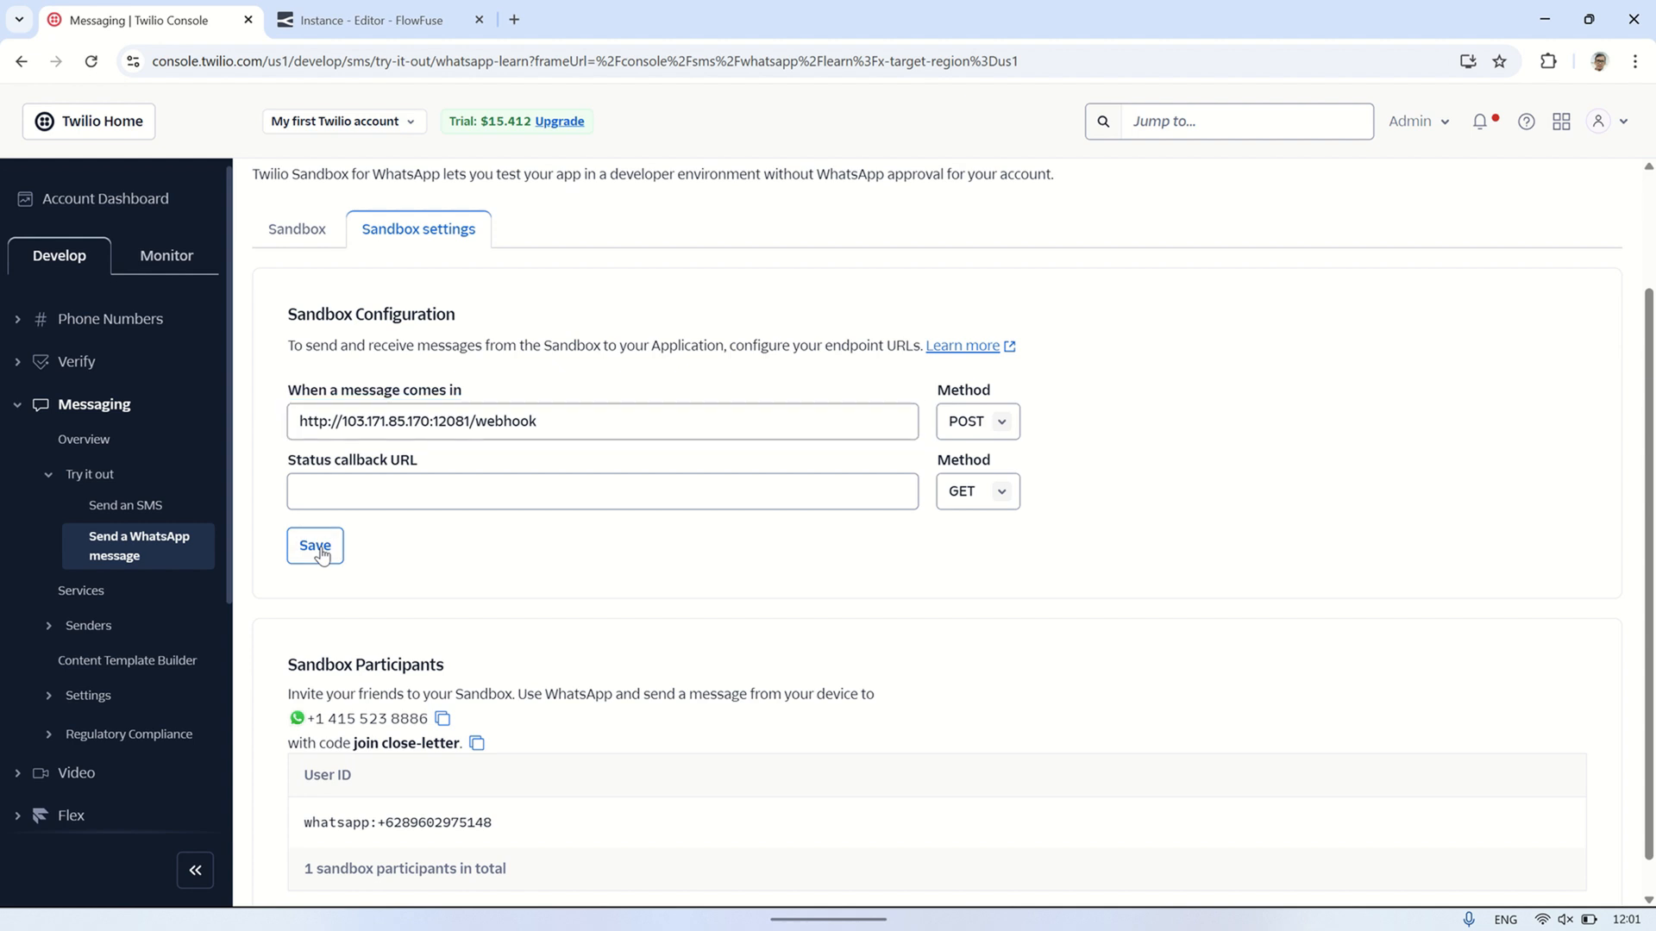
left_click(314, 546)
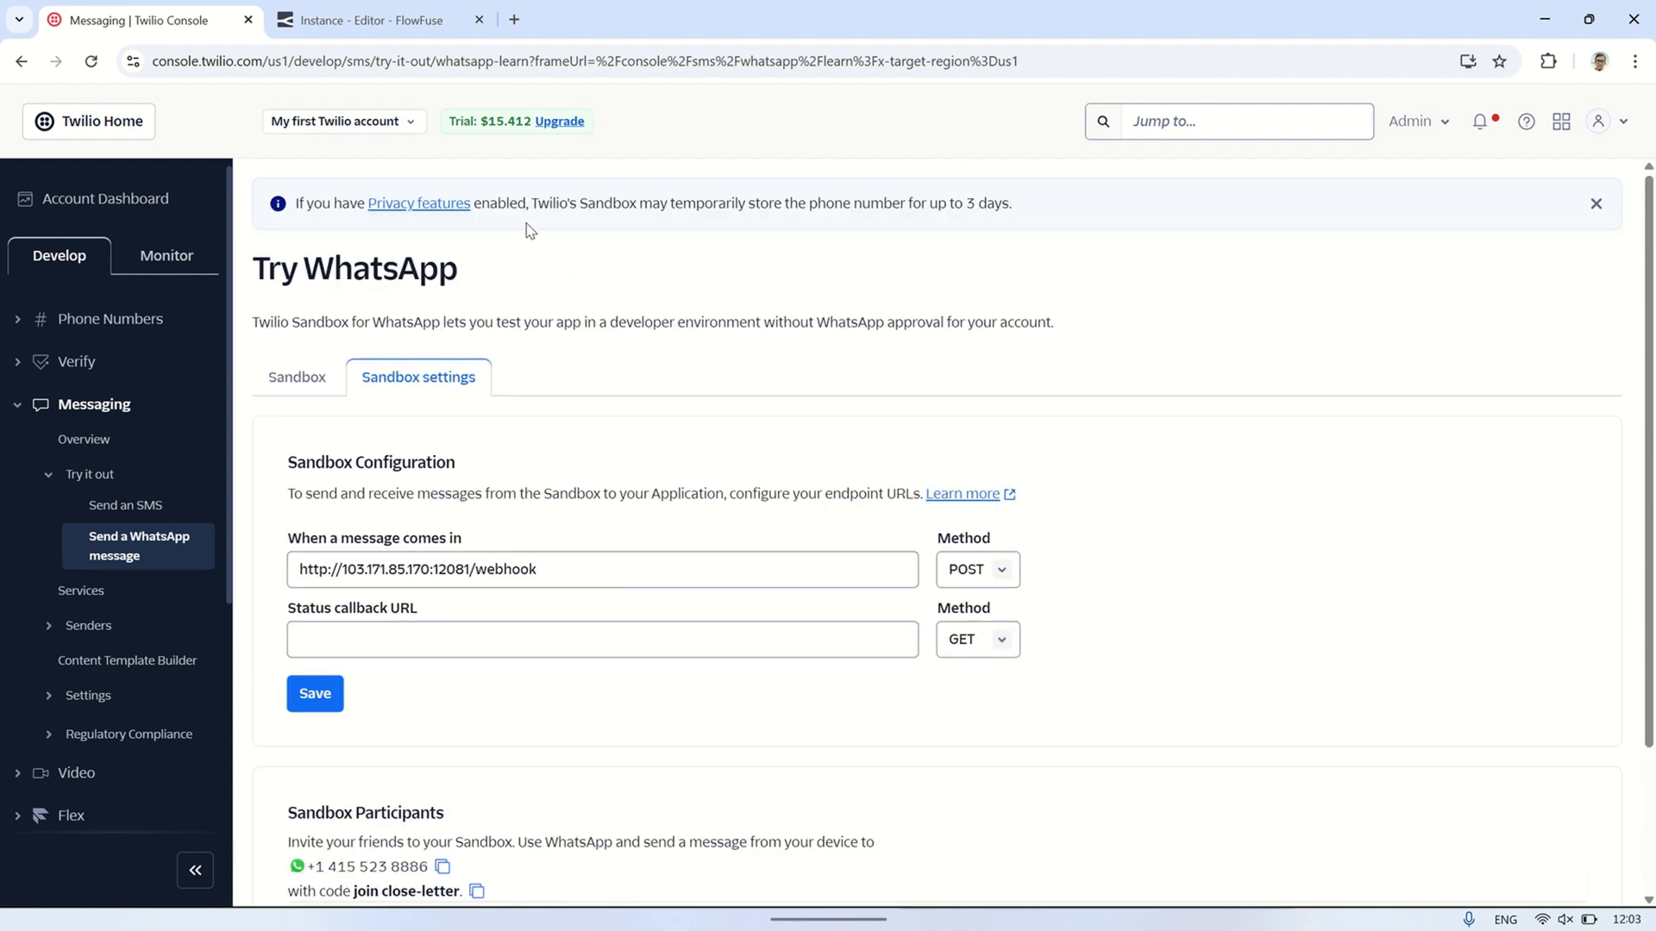
- Send a test WhatsApp message to the Twilio sandbox from the phone
left_click(372, 19)
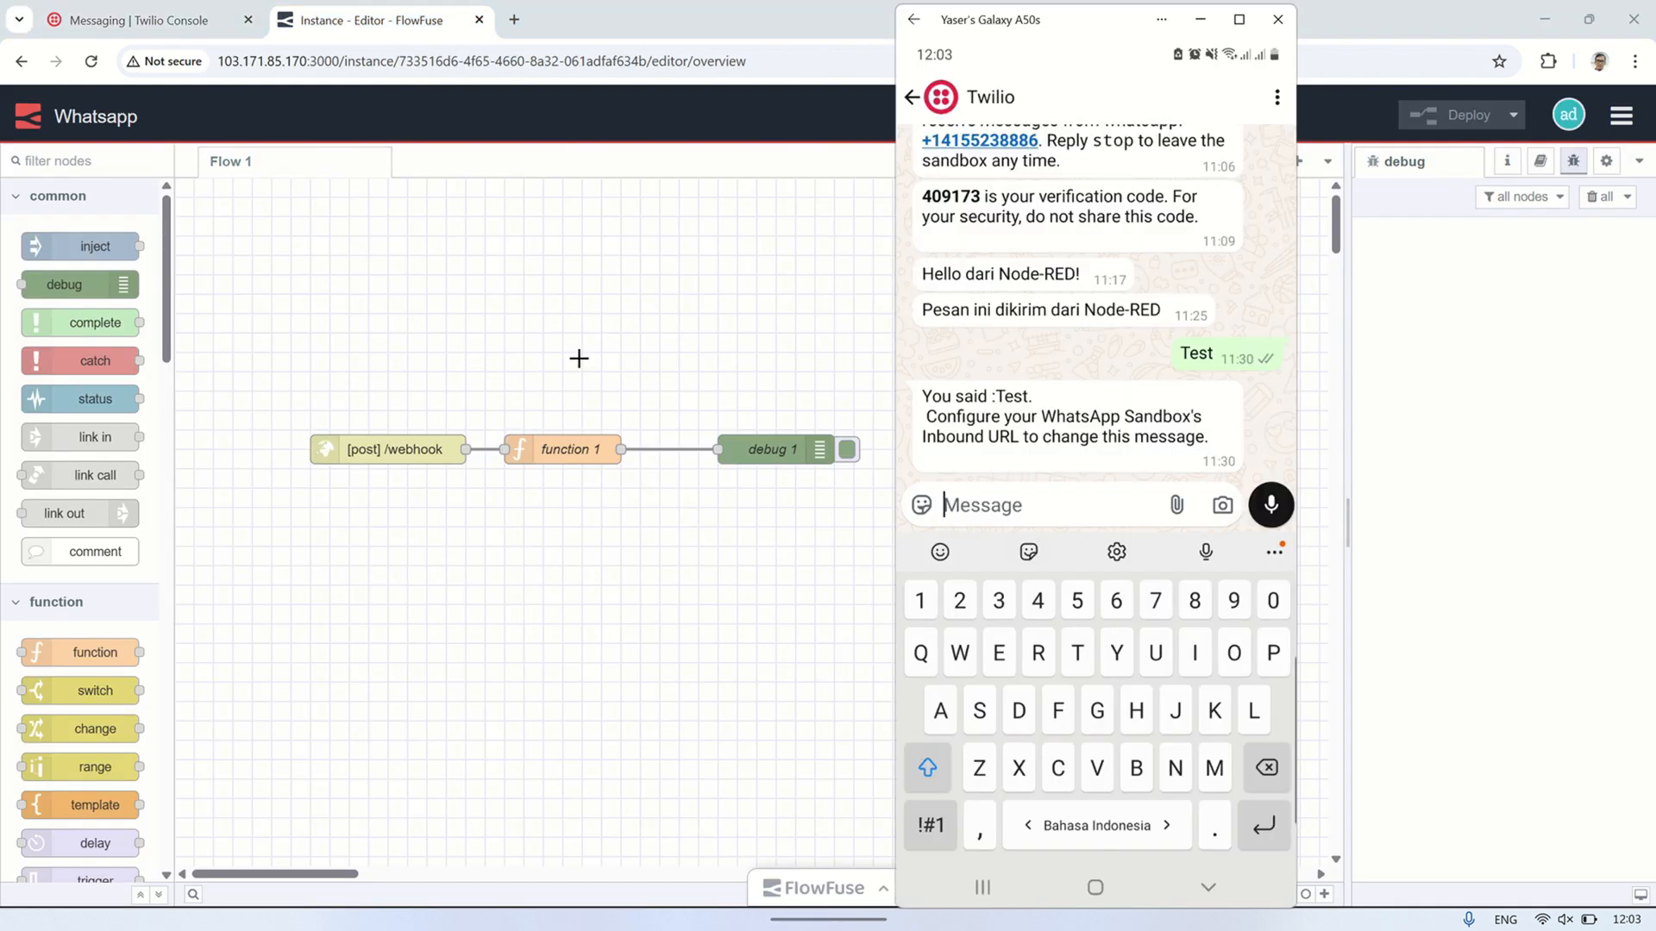
type("Sending")
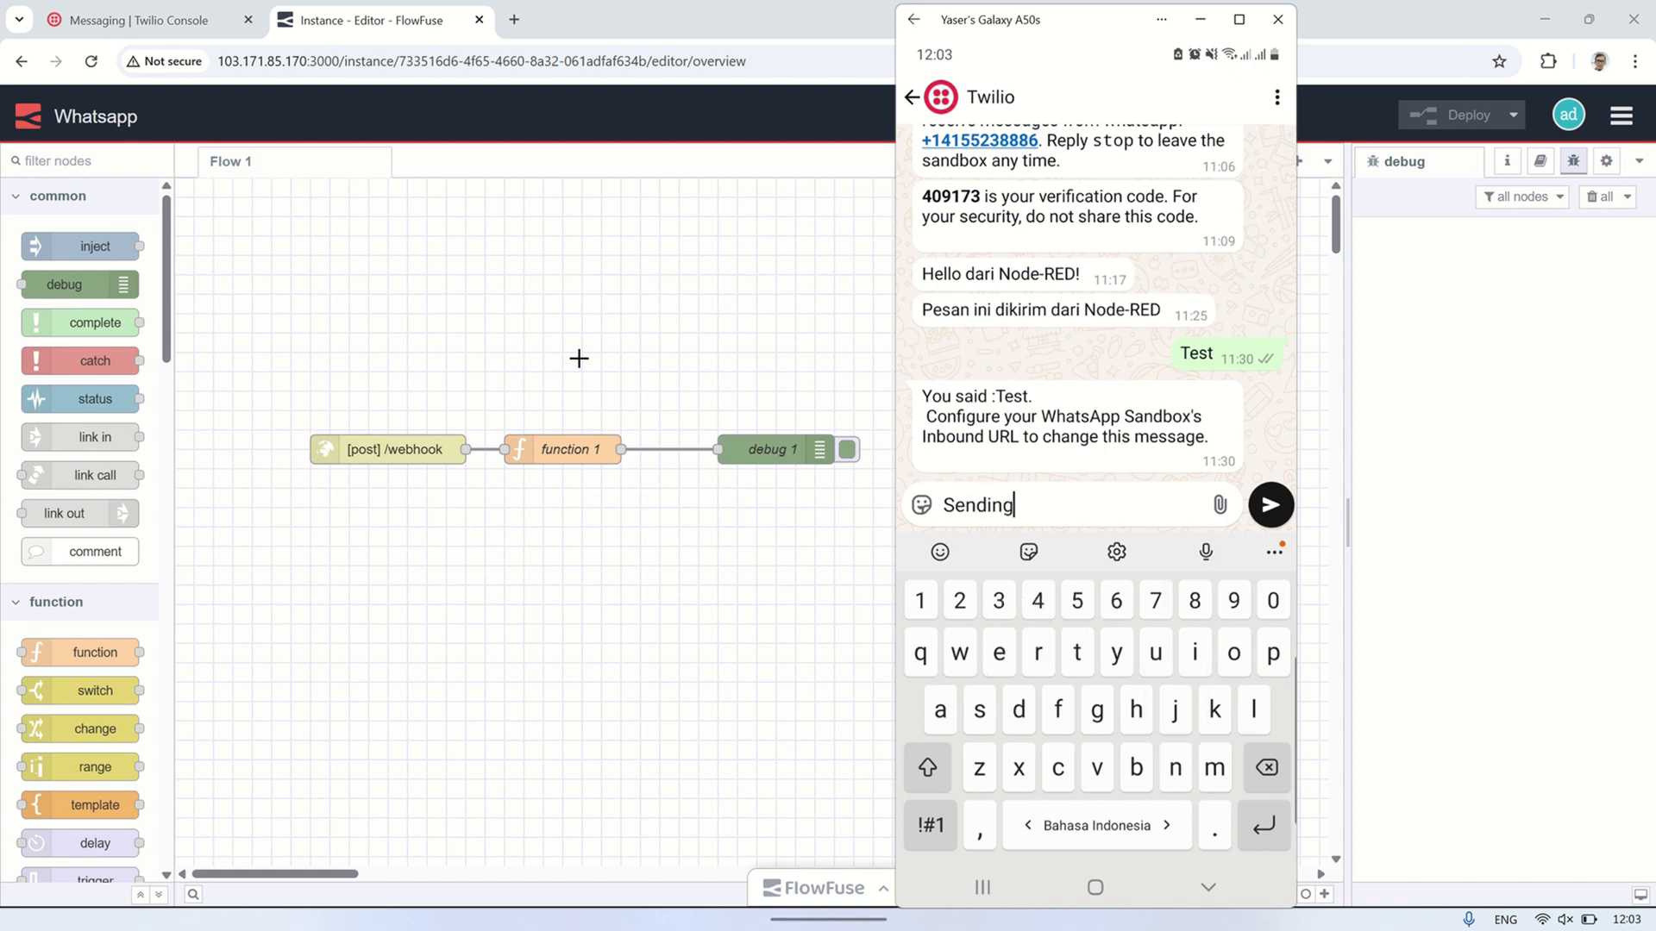
type("to")
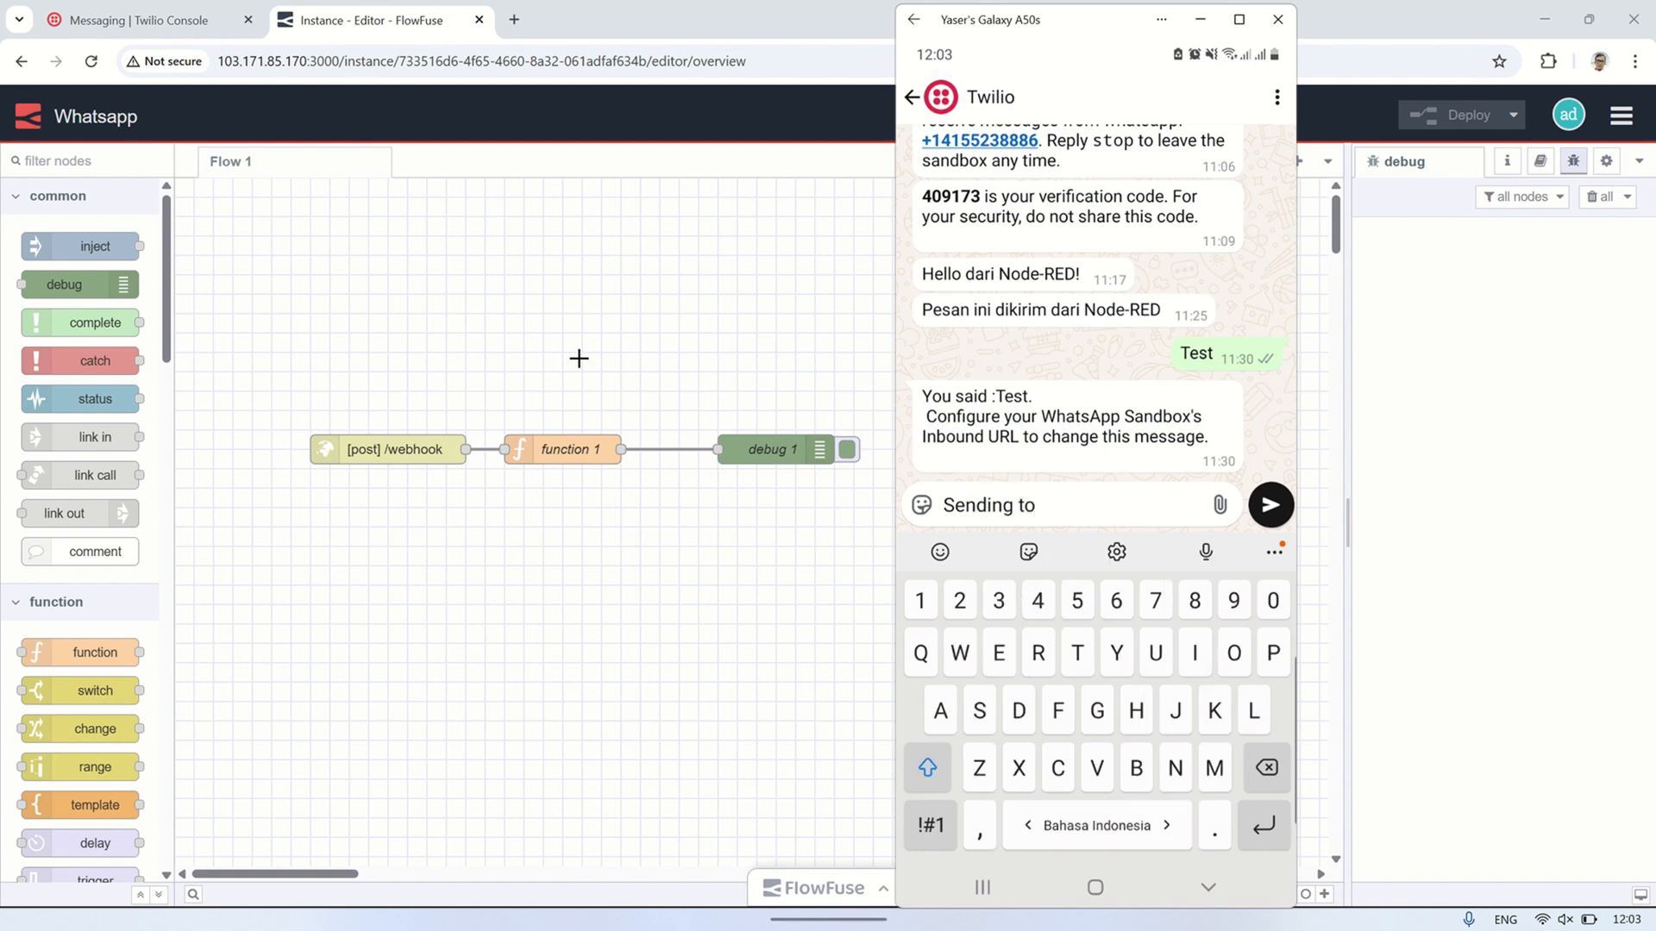
type("Node")
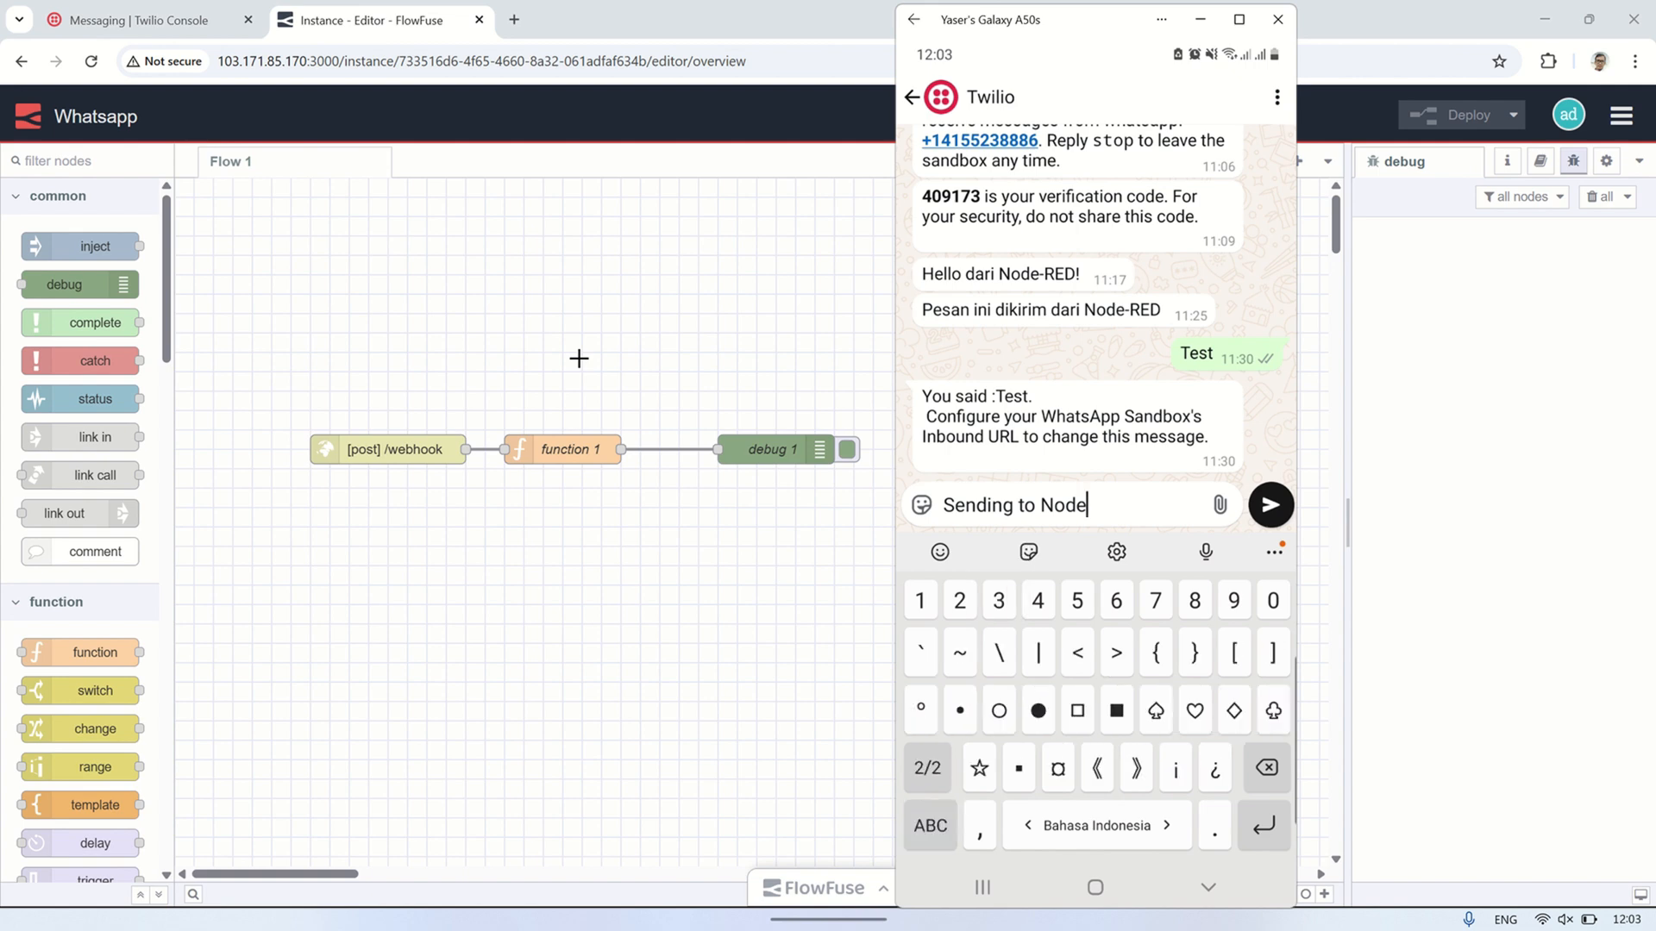
left_click(928, 767)
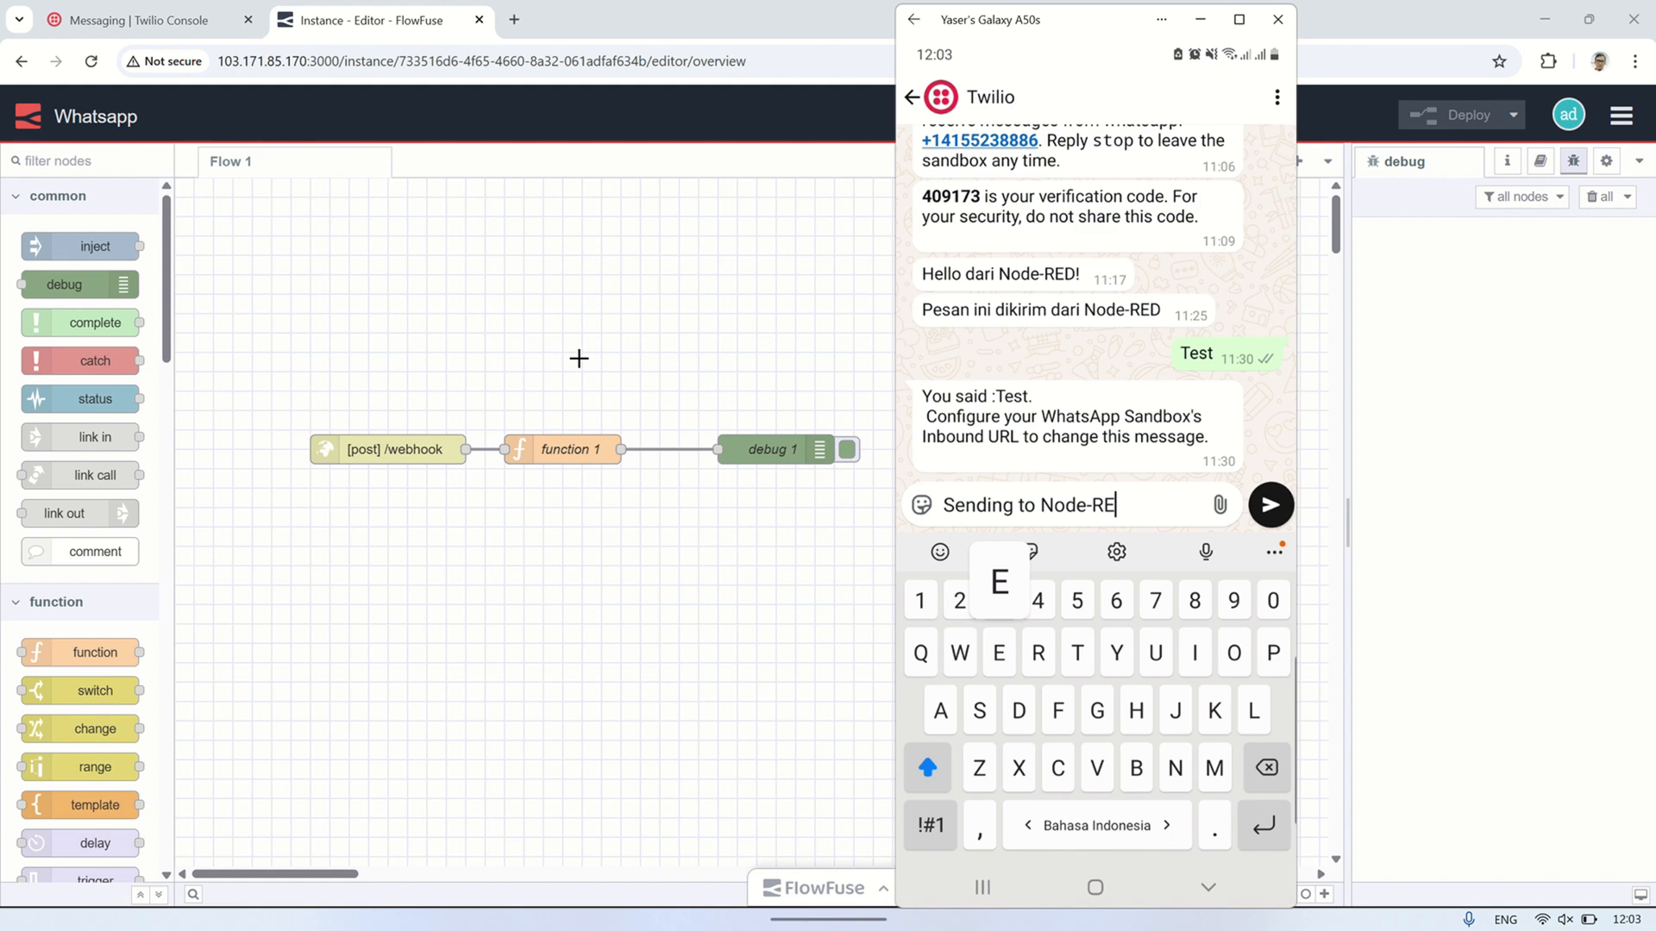
left_click(1271, 505)
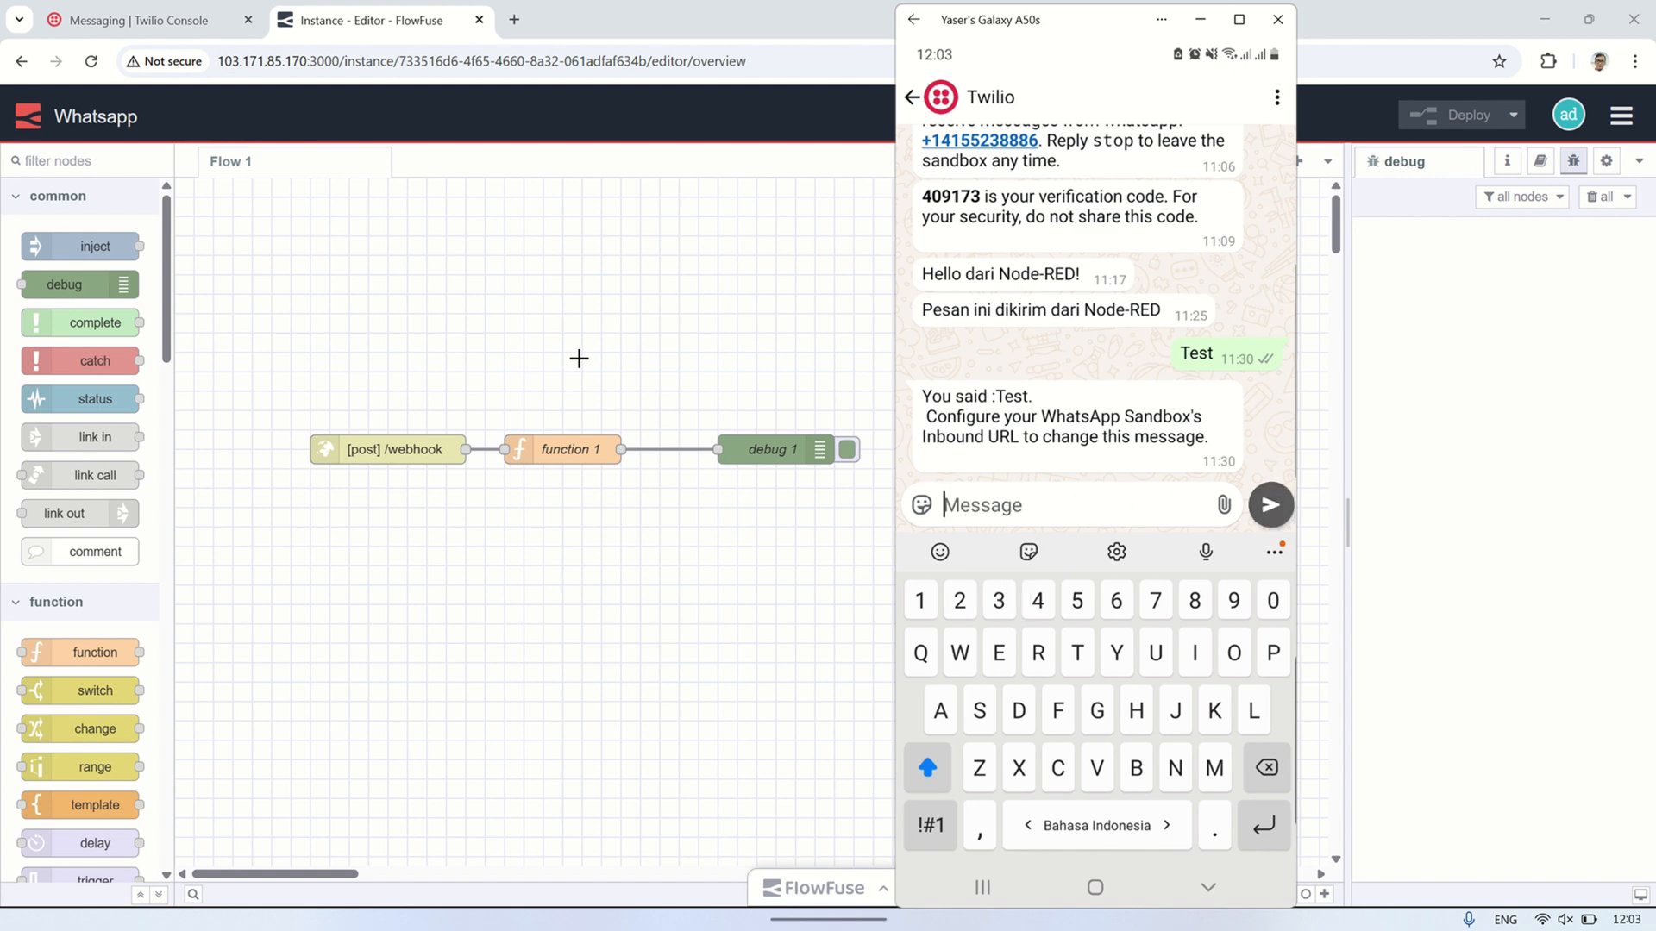
left_click(1270, 505)
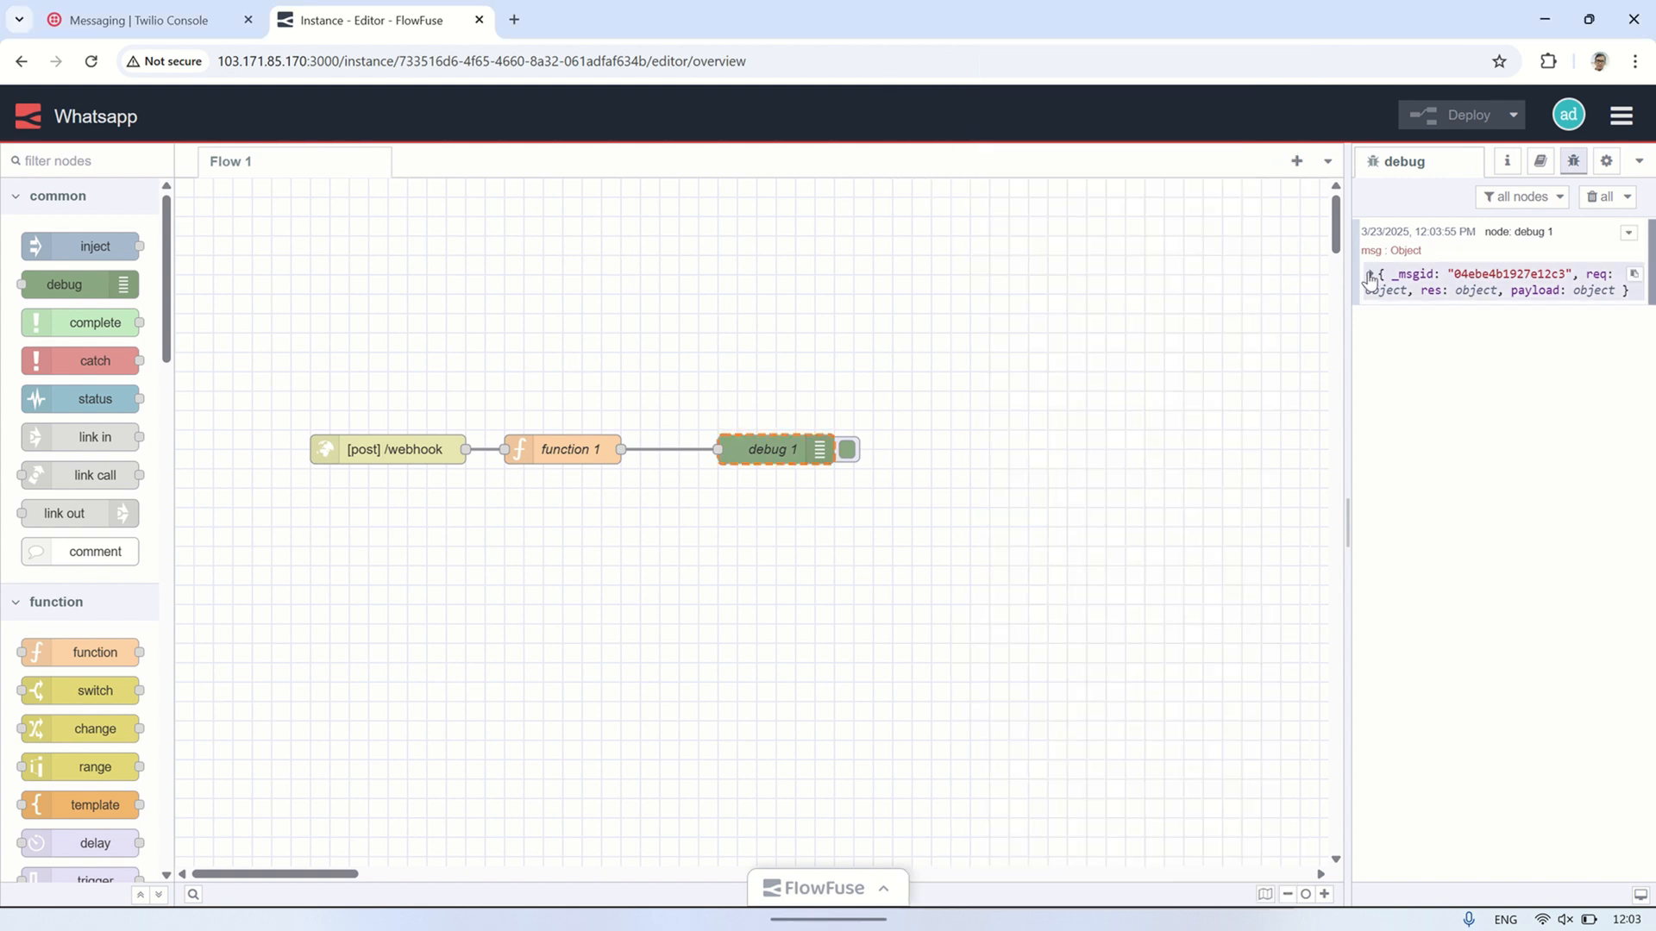
- Send a 'Testi' WhatsApp message and expand its new debug entry
left_click(1368, 278)
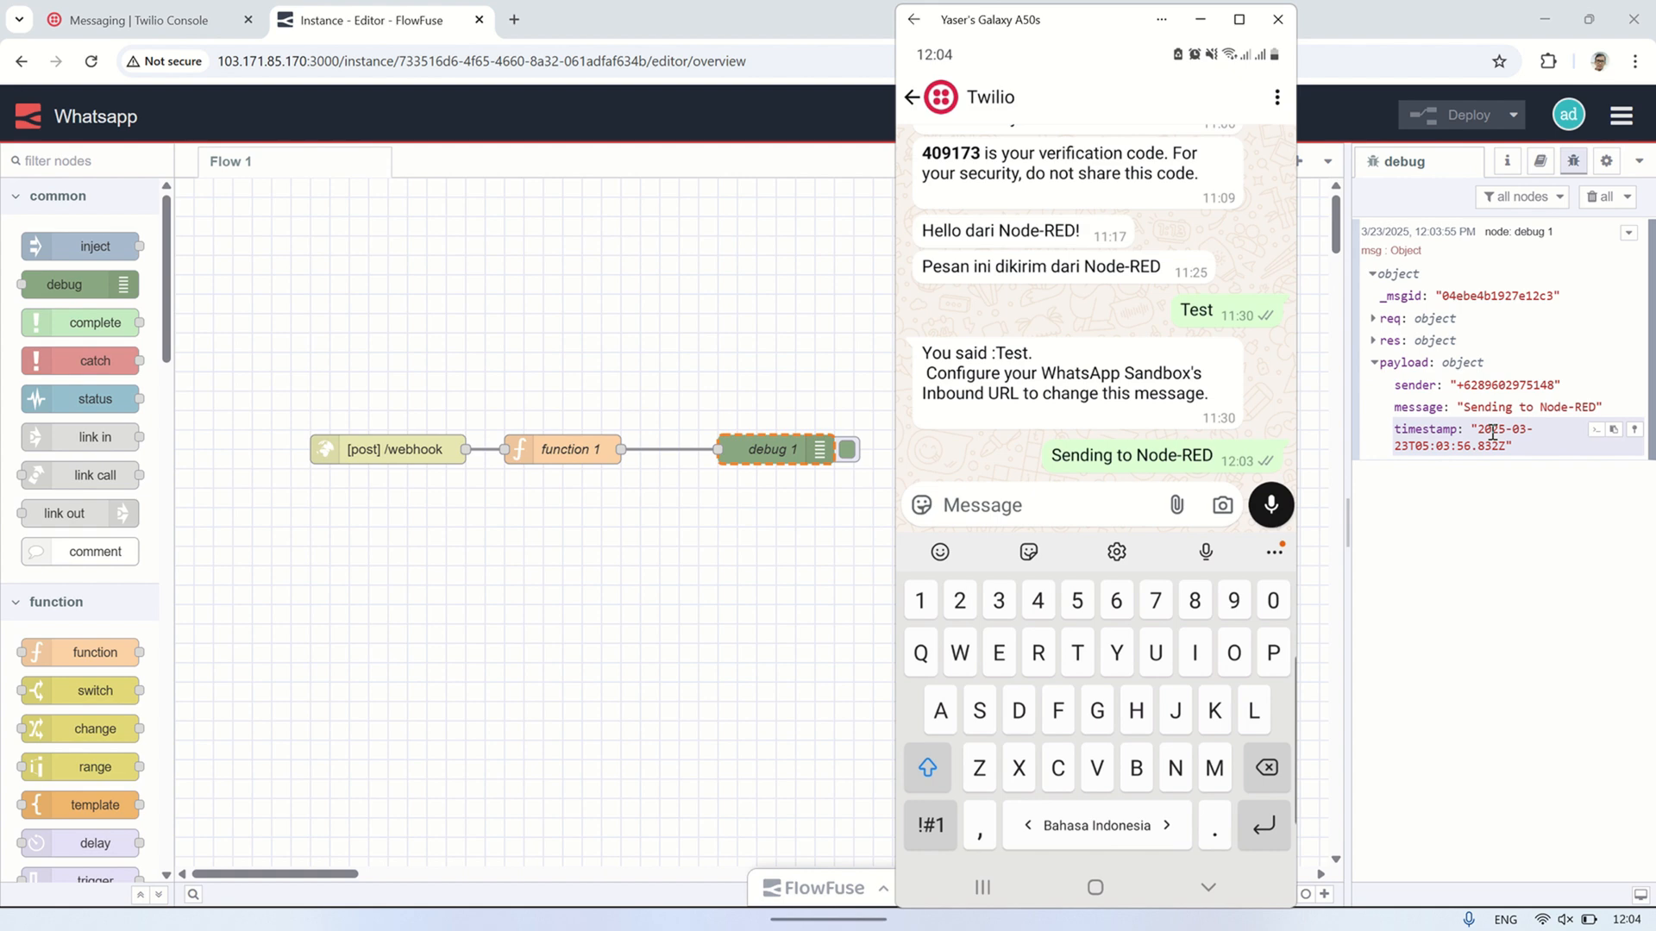
type("Testi")
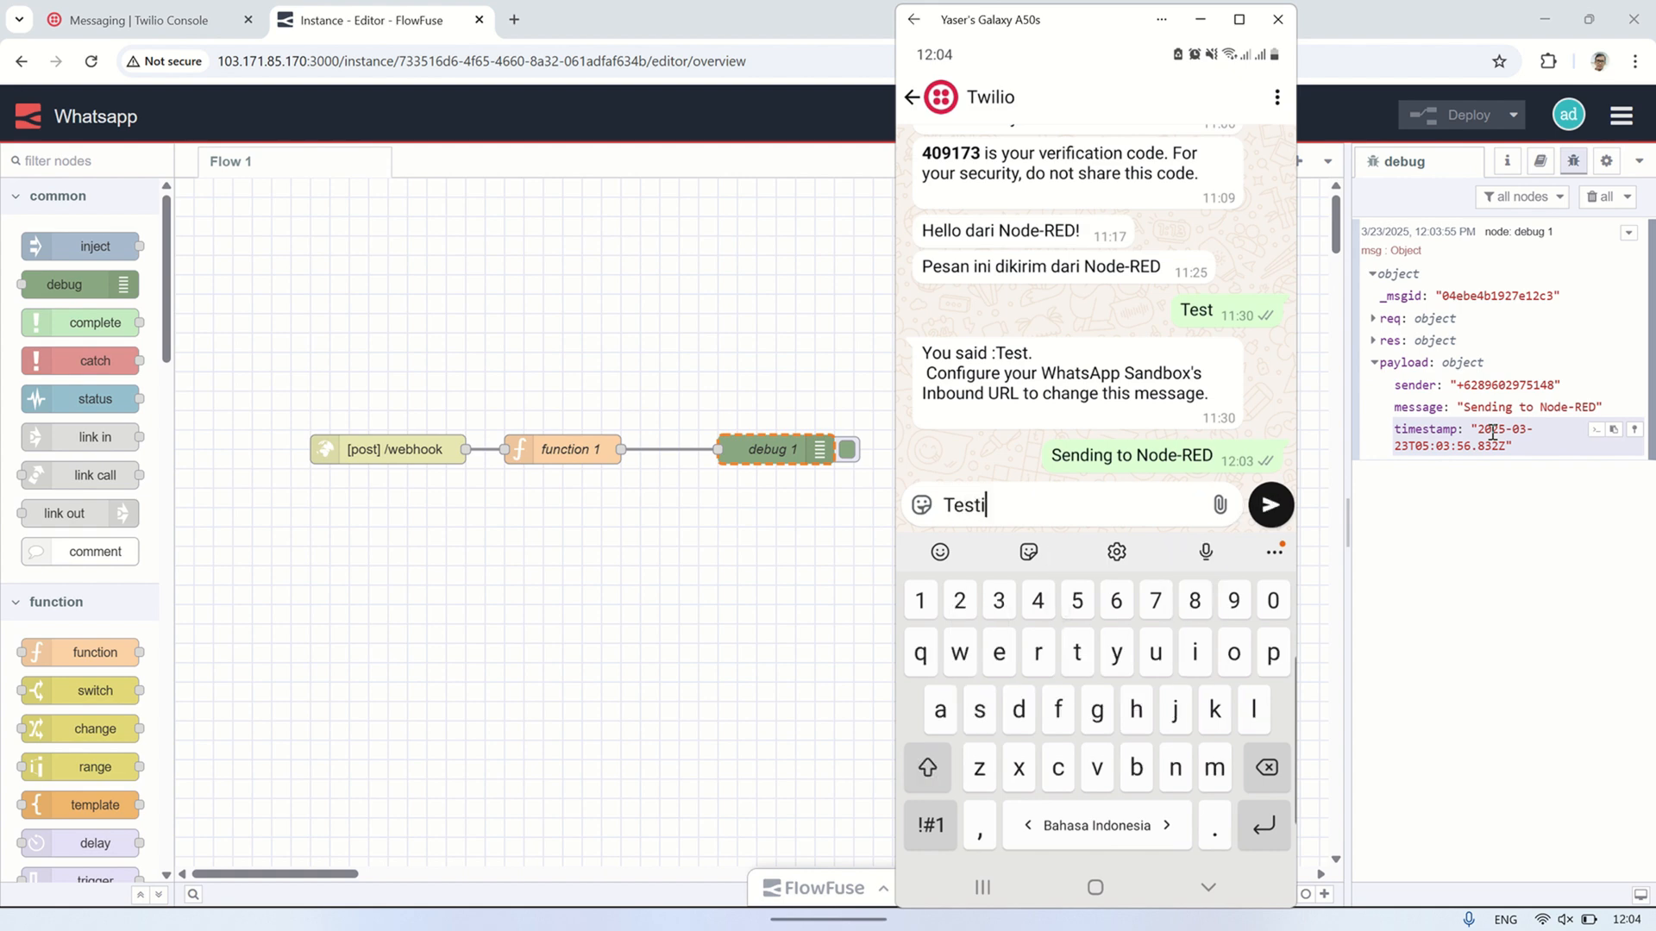
left_click(1270, 505)
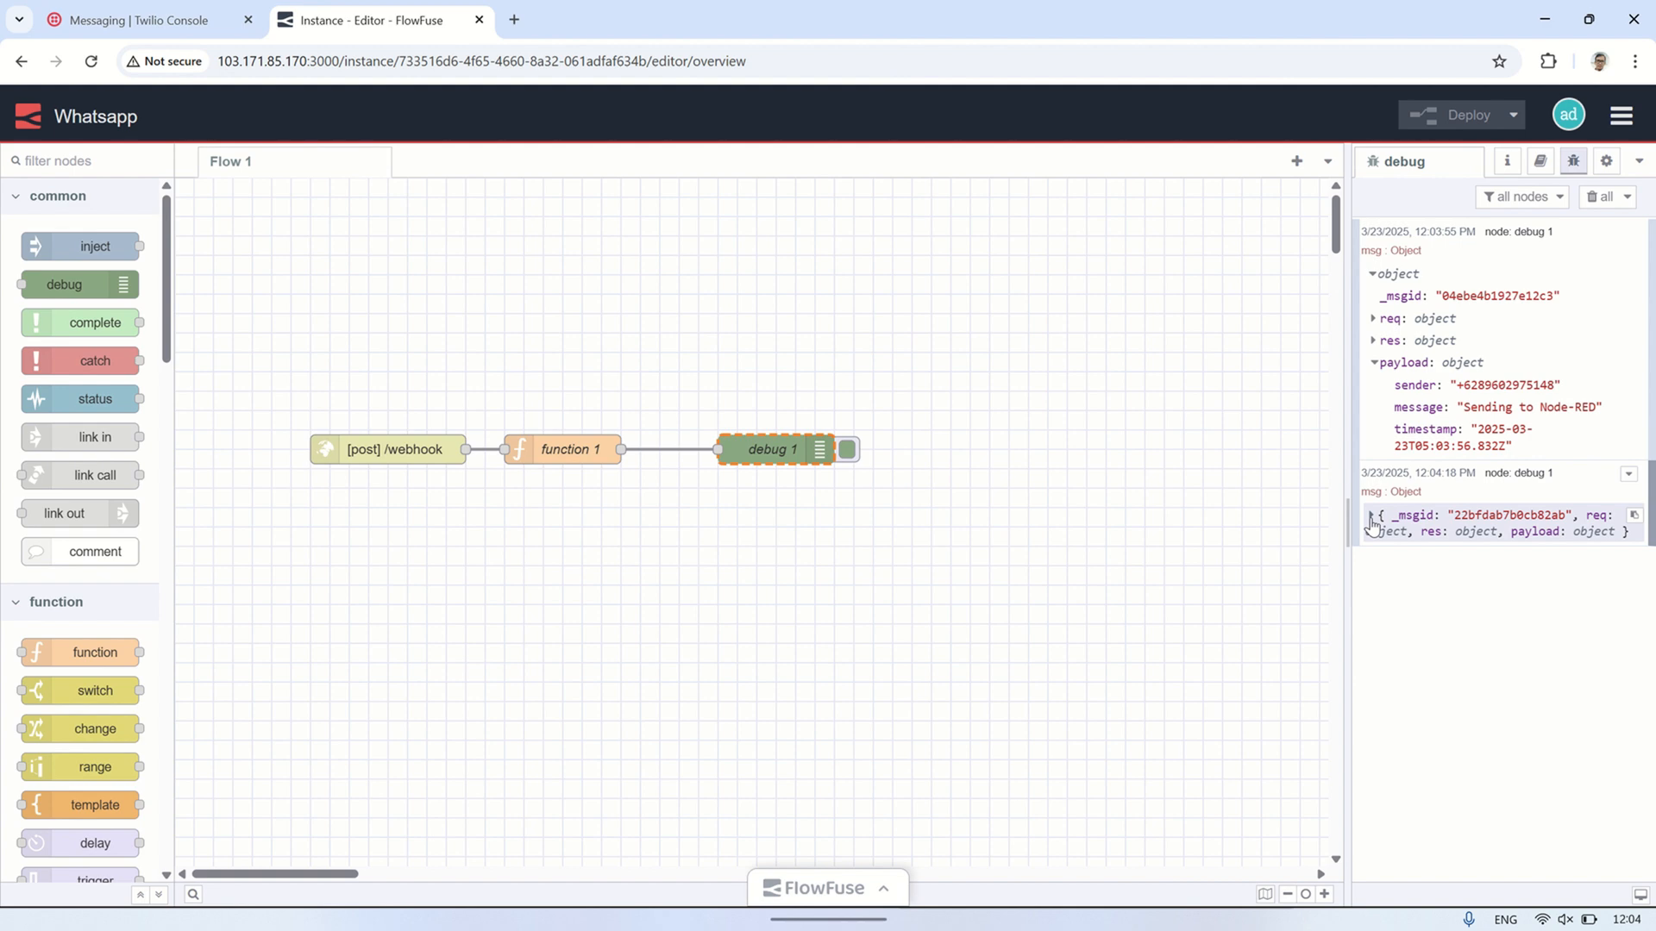
left_click(1373, 517)
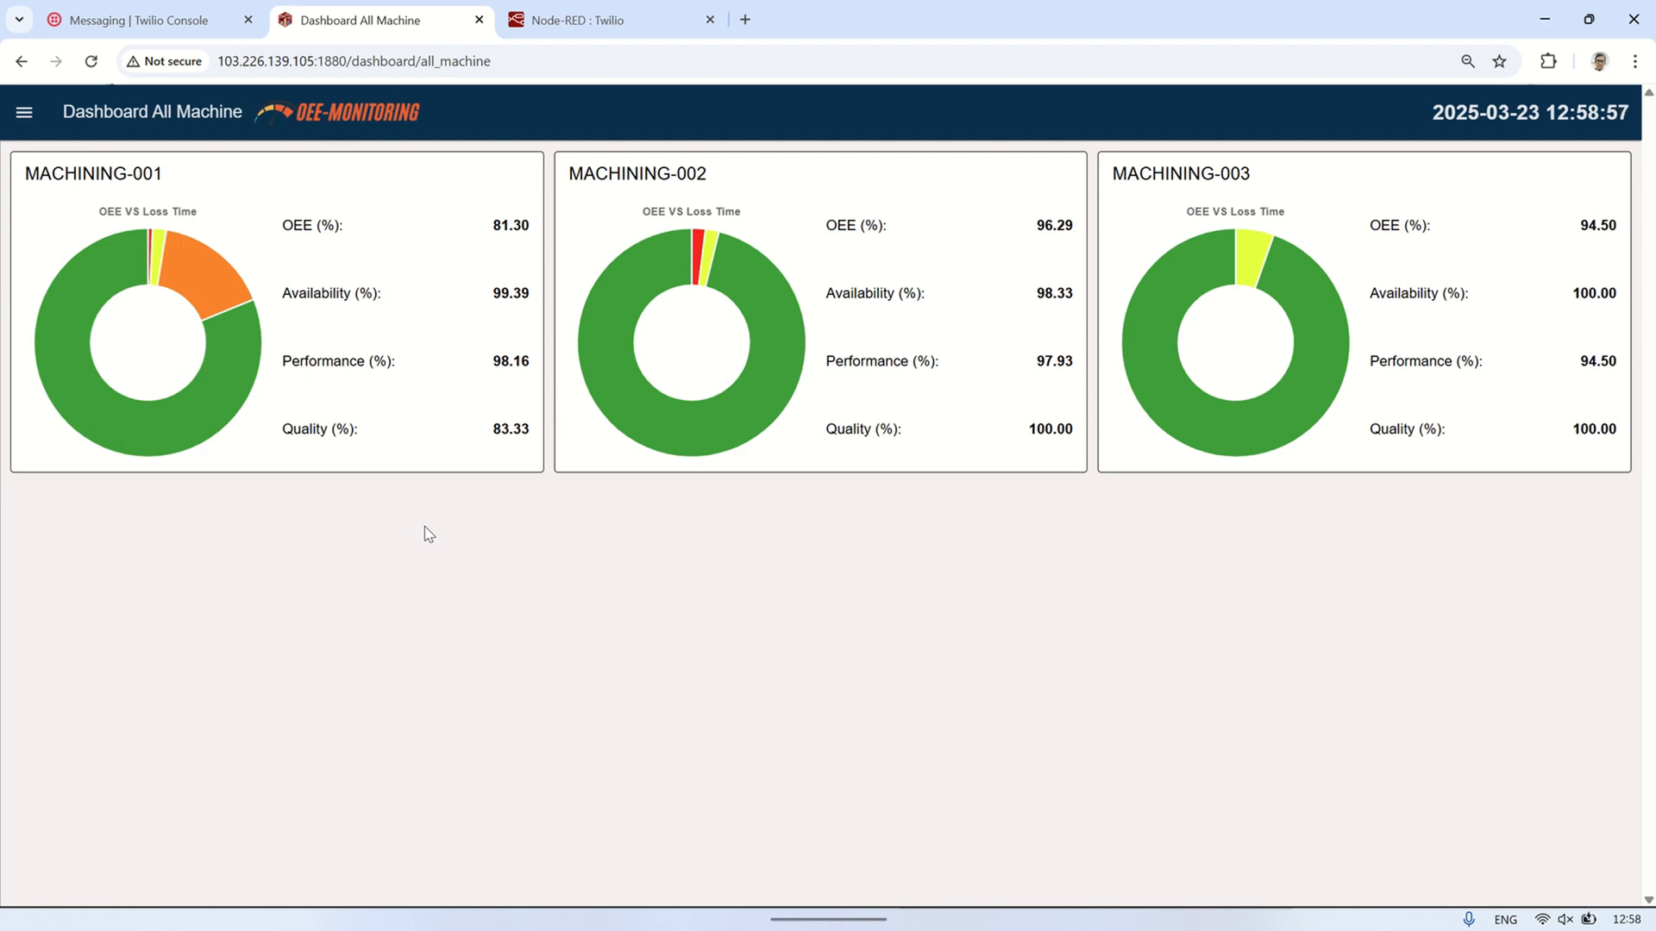
- Inspect the Twilio flow's webhook, Get Message, Get machine no and Get ID machine nodes
left_click(589, 19)
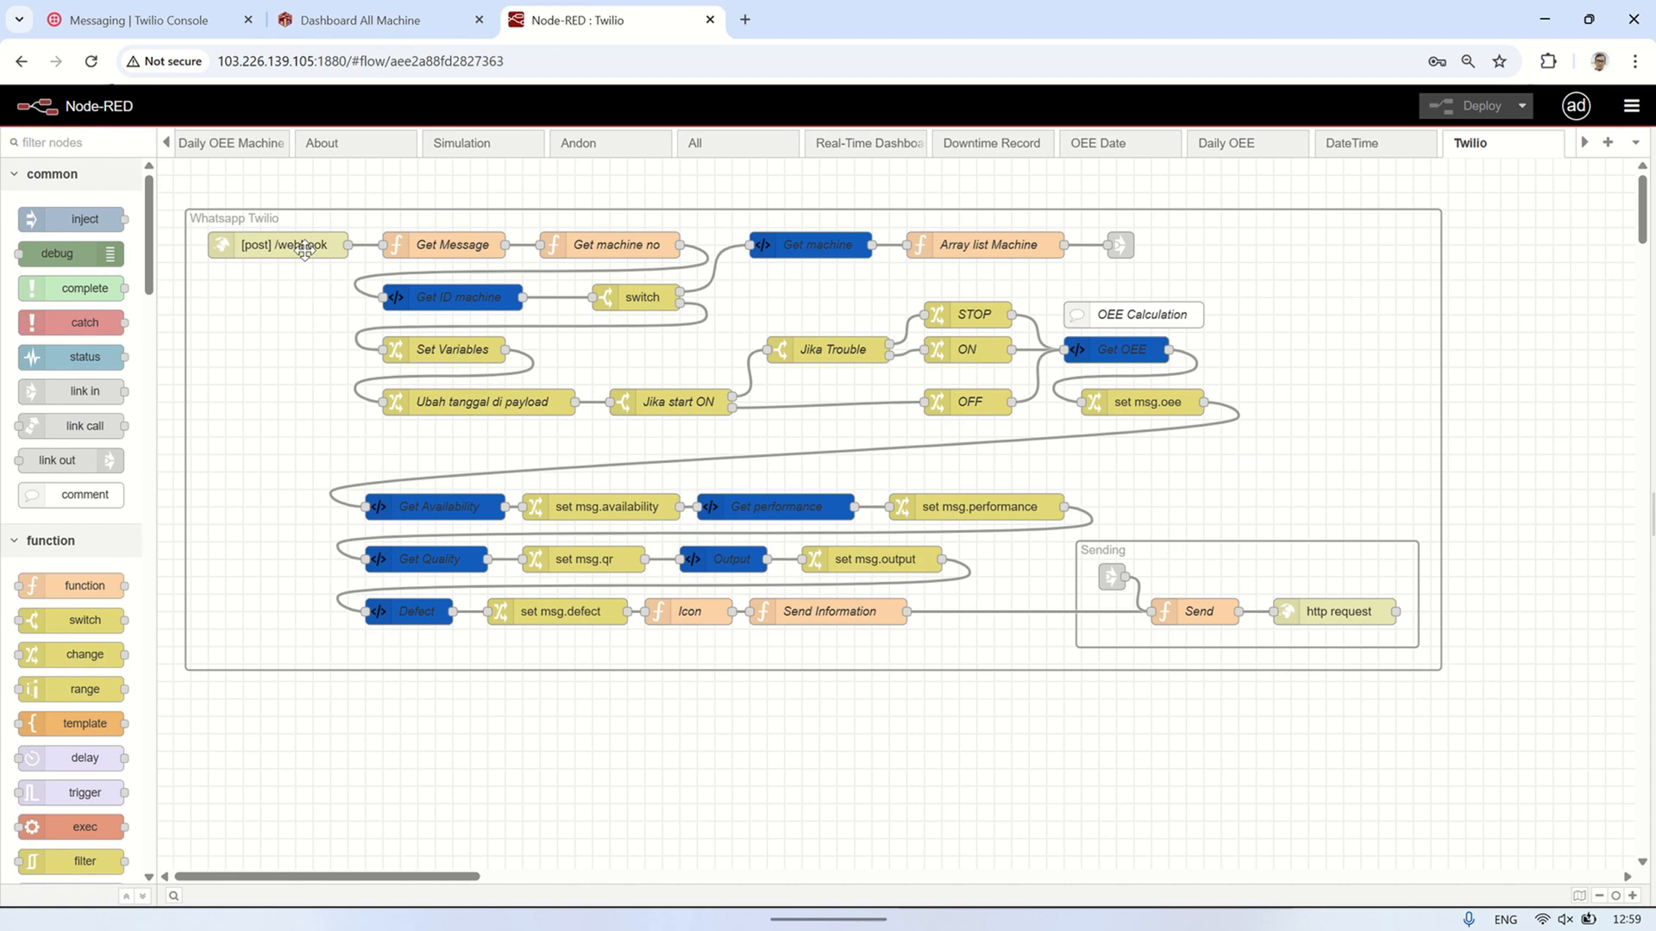
double_click(292, 245)
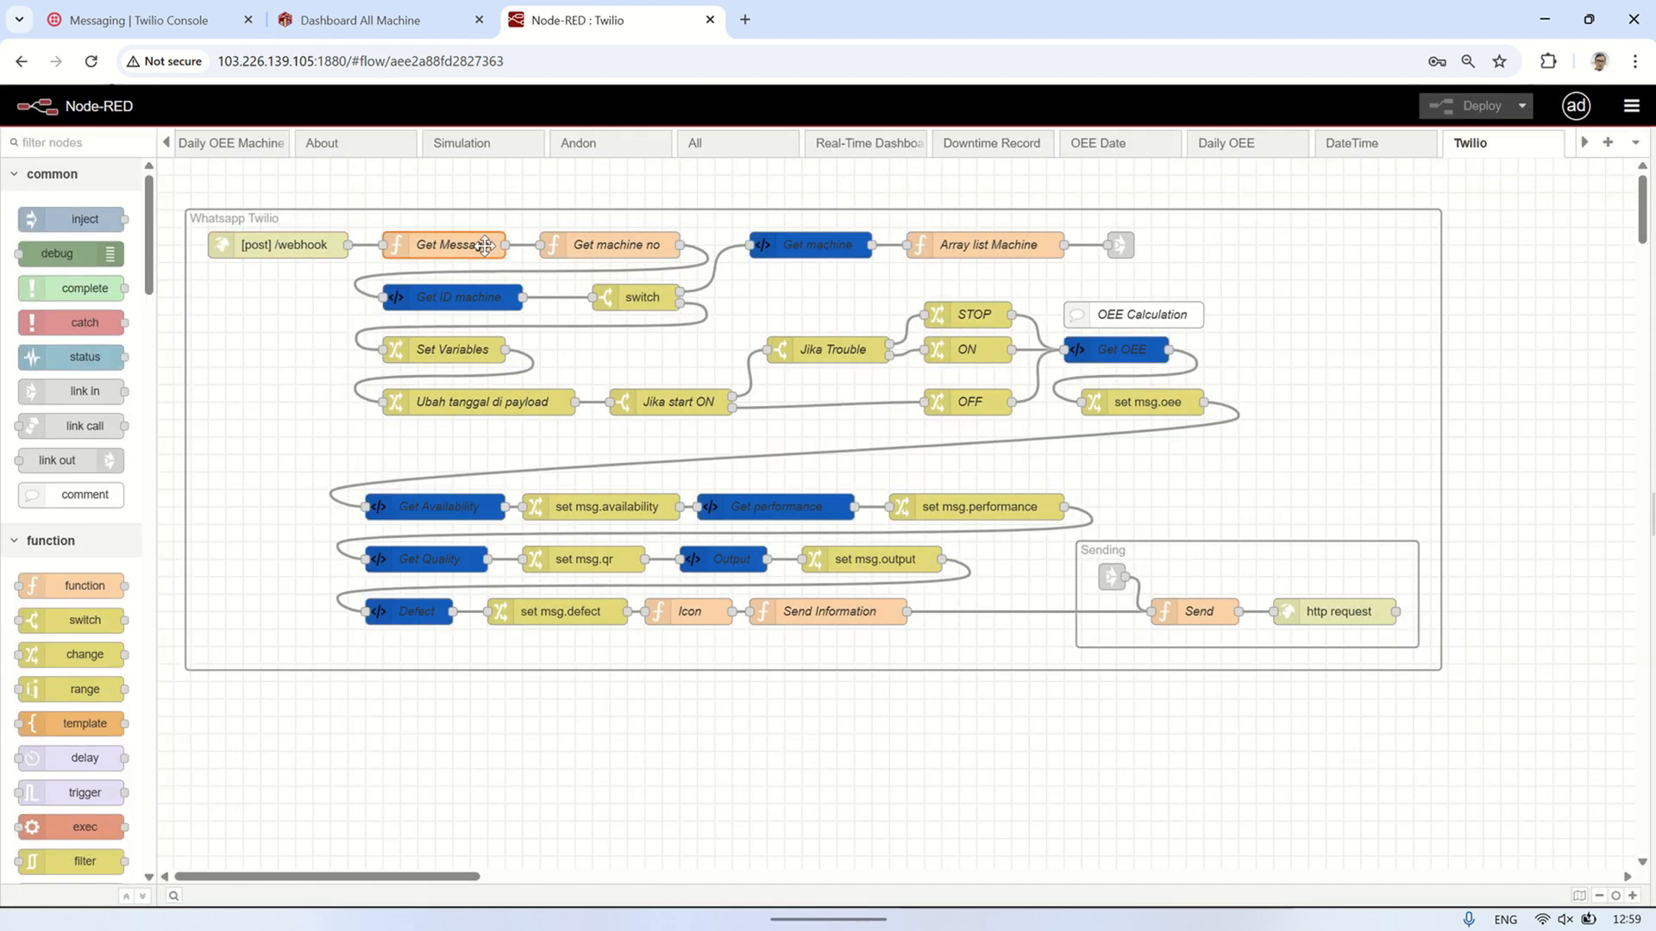
double_click(446, 245)
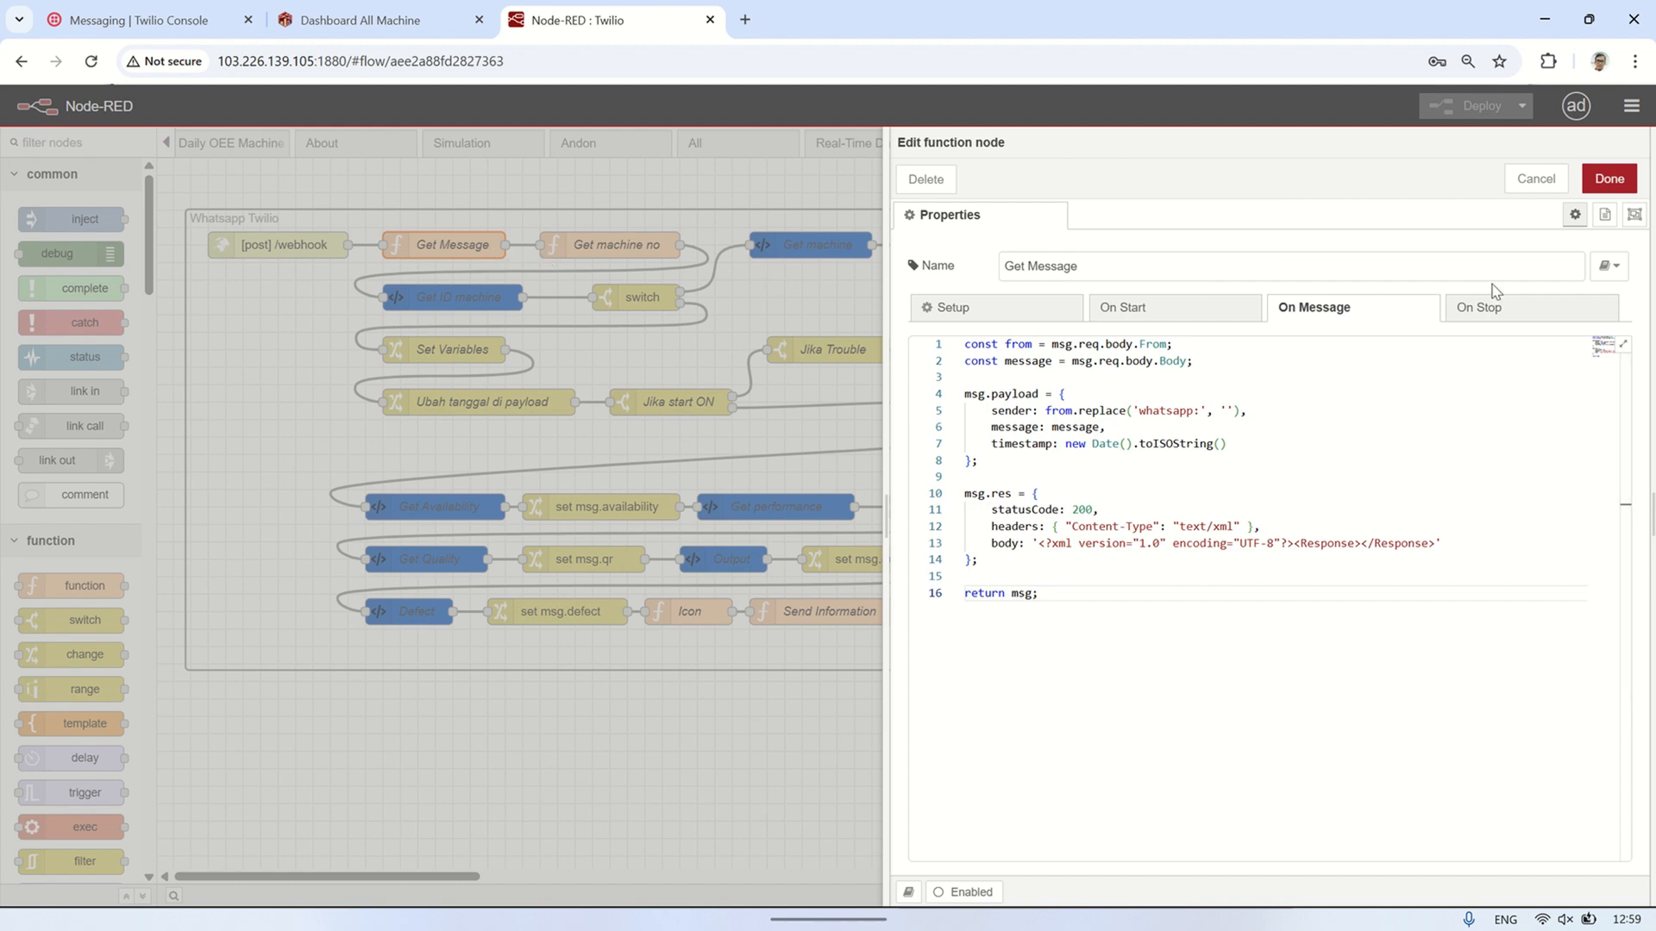
left_click(1536, 179)
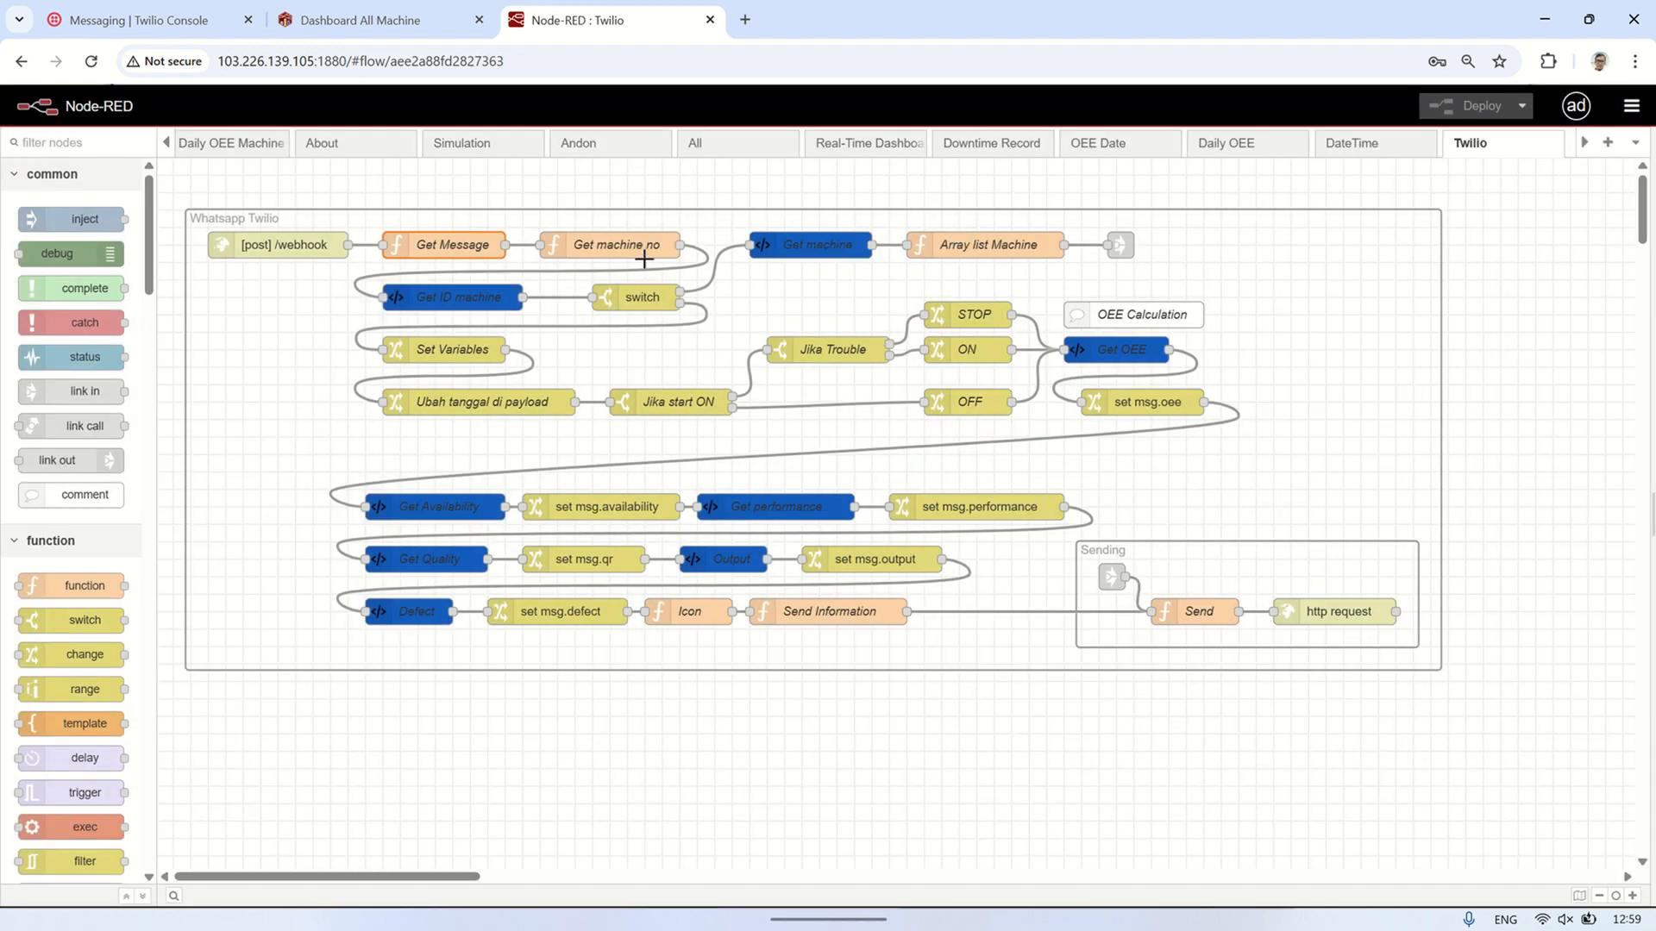
double_click(619, 245)
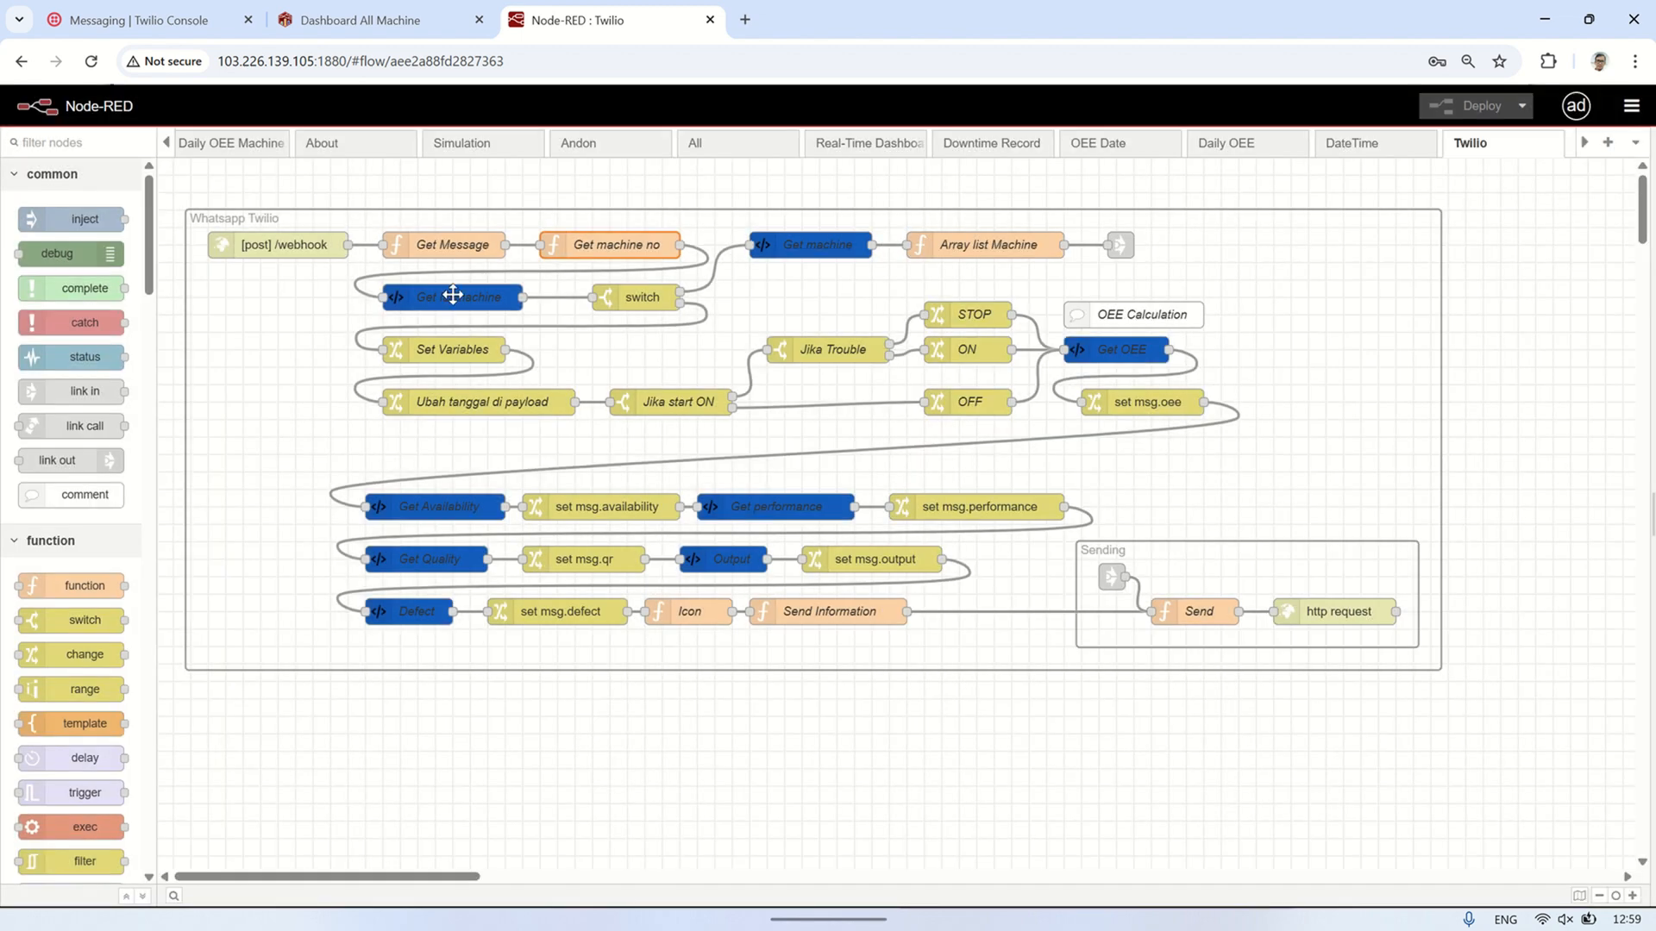
double_click(454, 297)
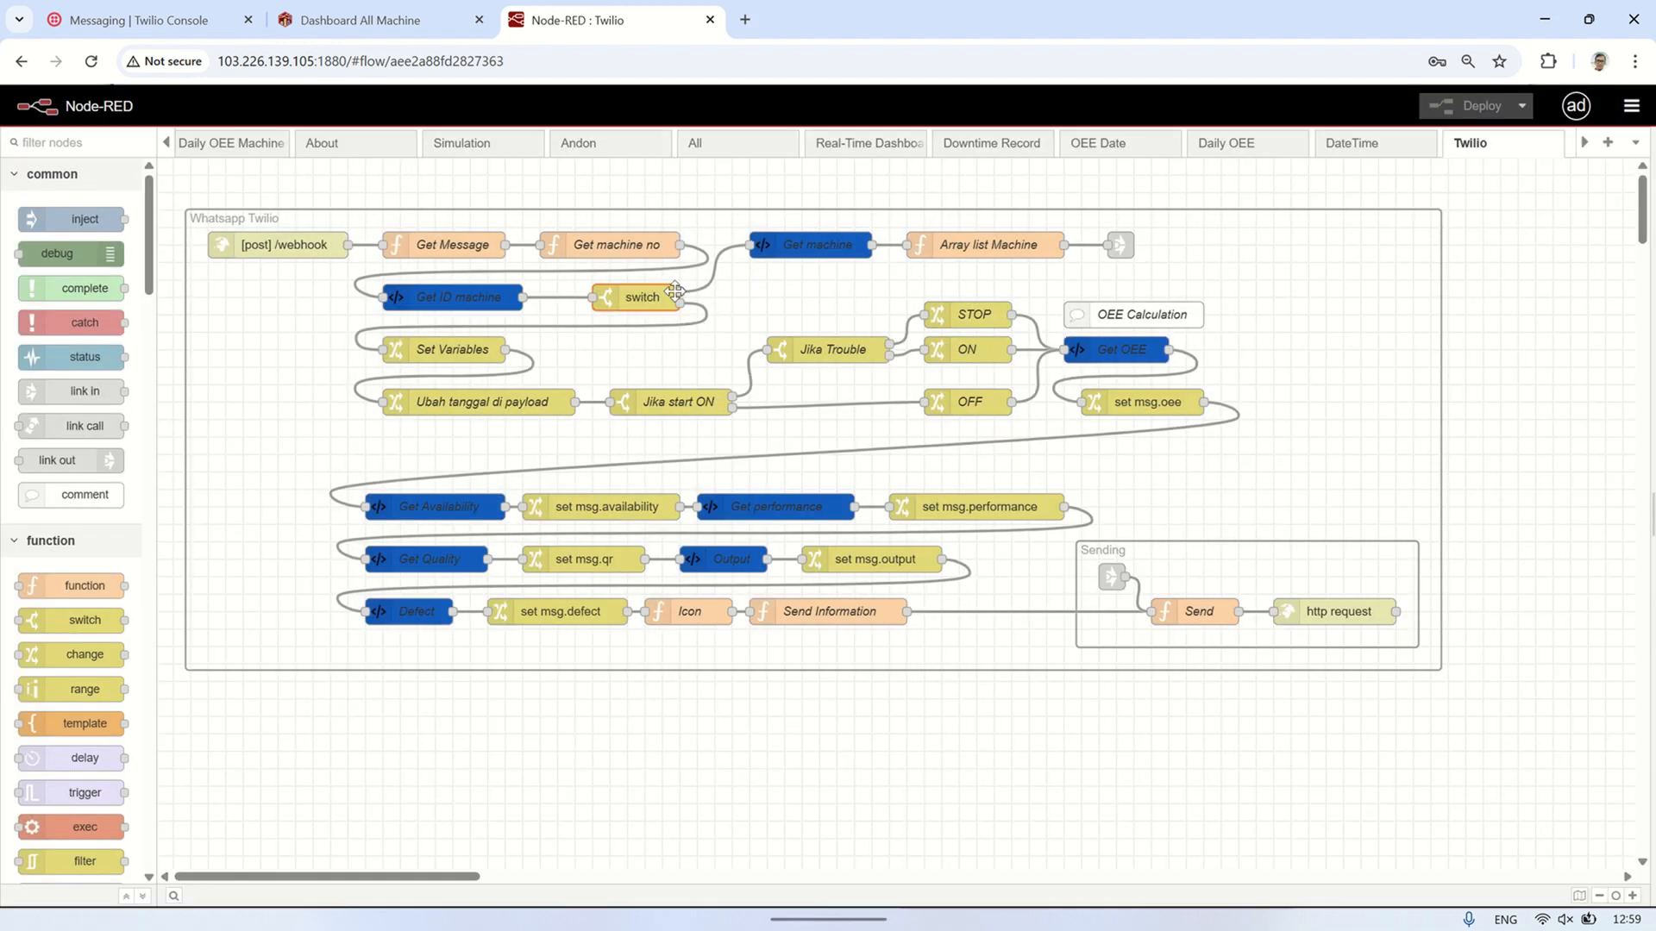
- Inspect the empty-row switch, Array list Machine and Send function nodes
double_click(640, 297)
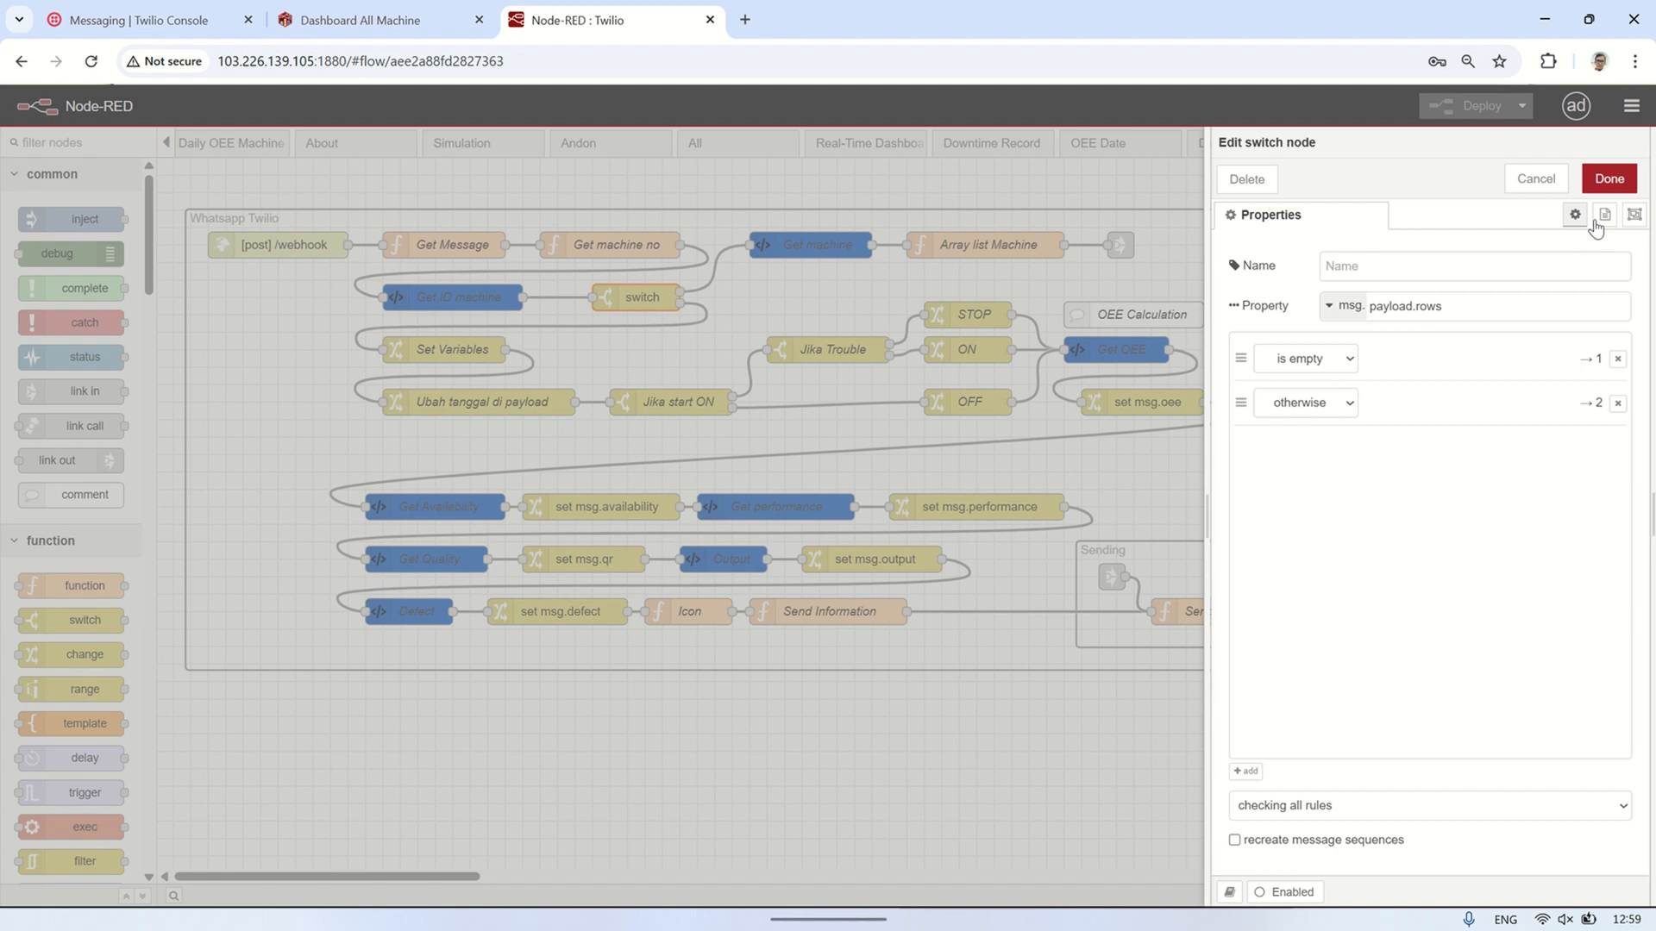
left_click(1536, 179)
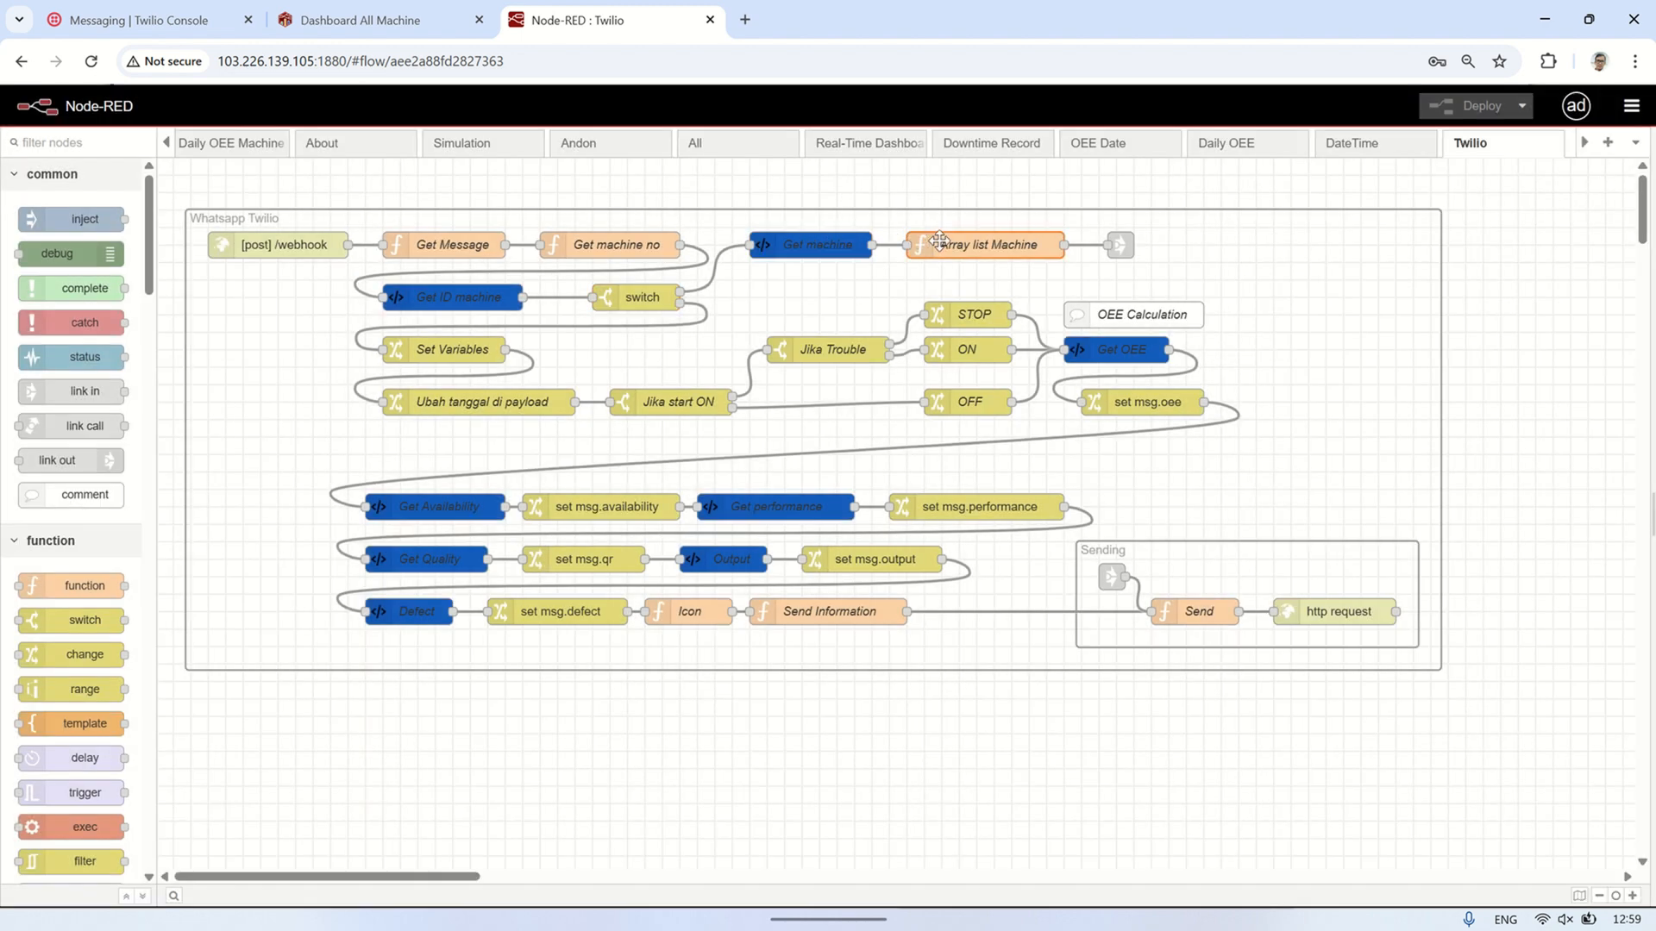
double_click(988, 245)
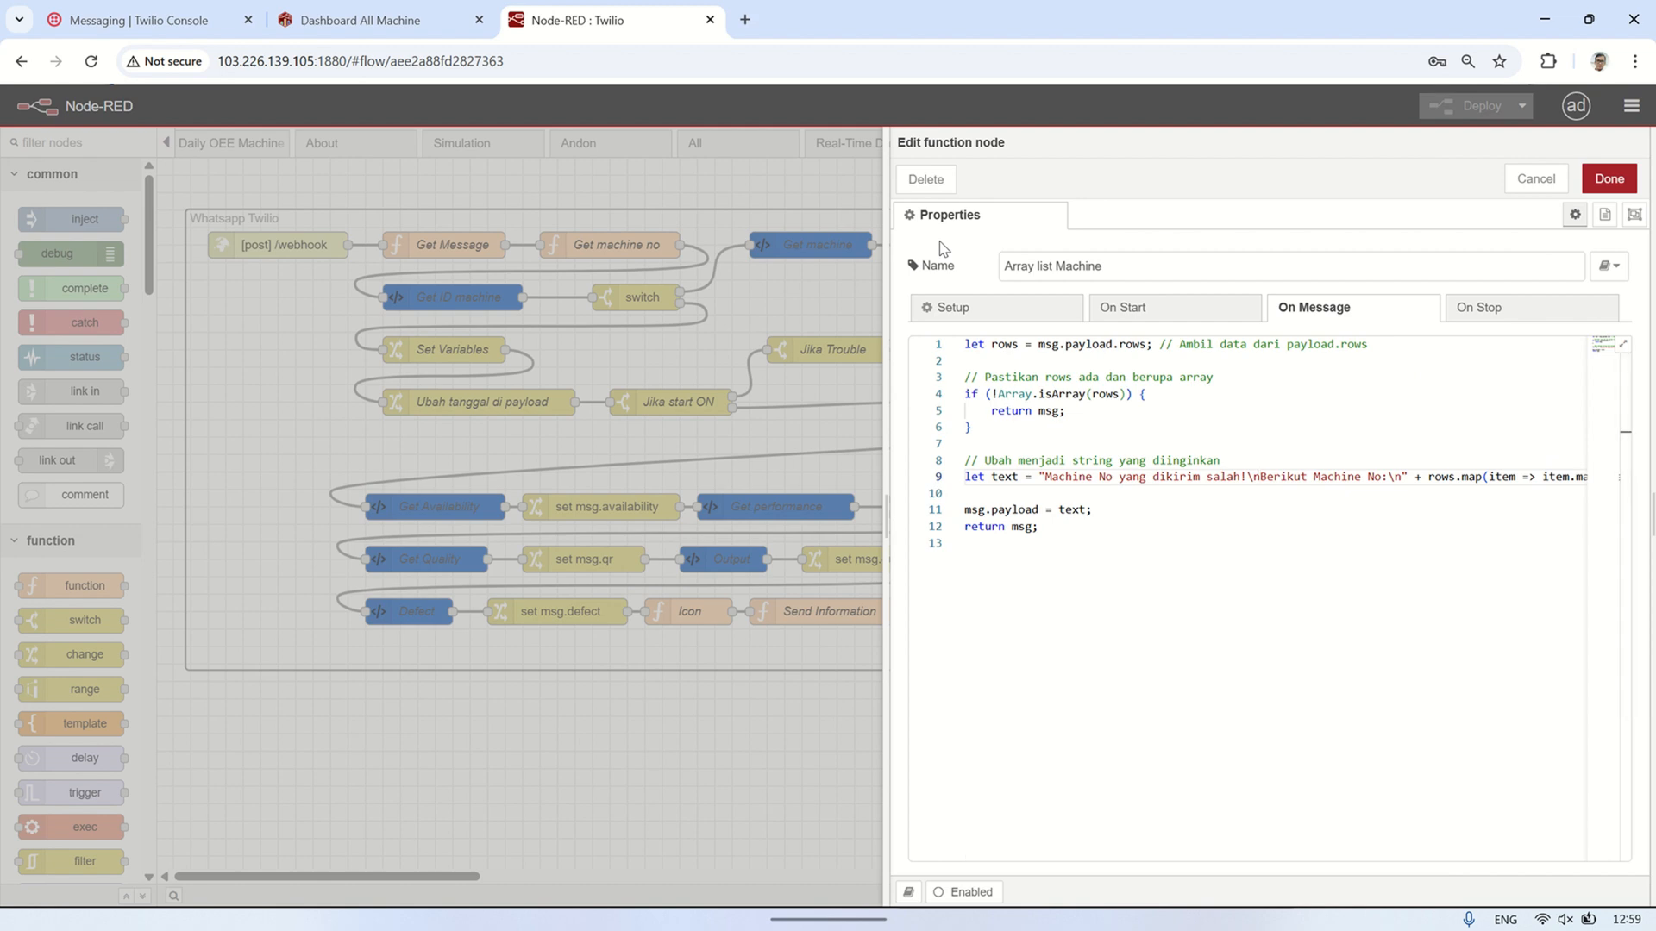
left_click(1609, 178)
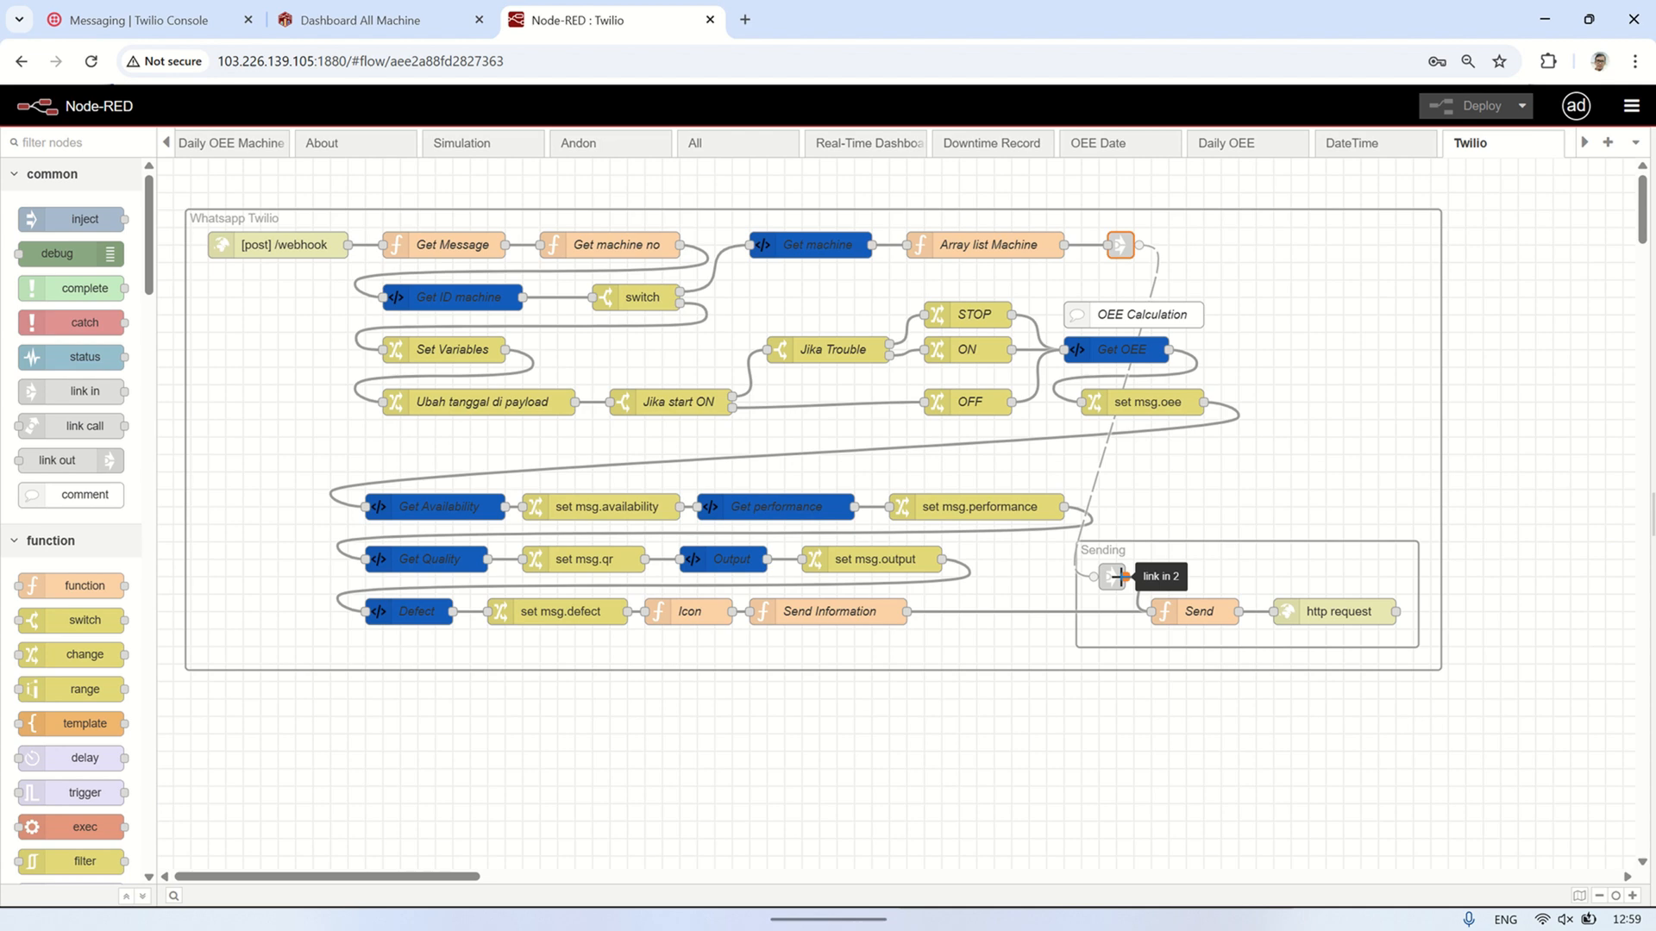
double_click(1198, 612)
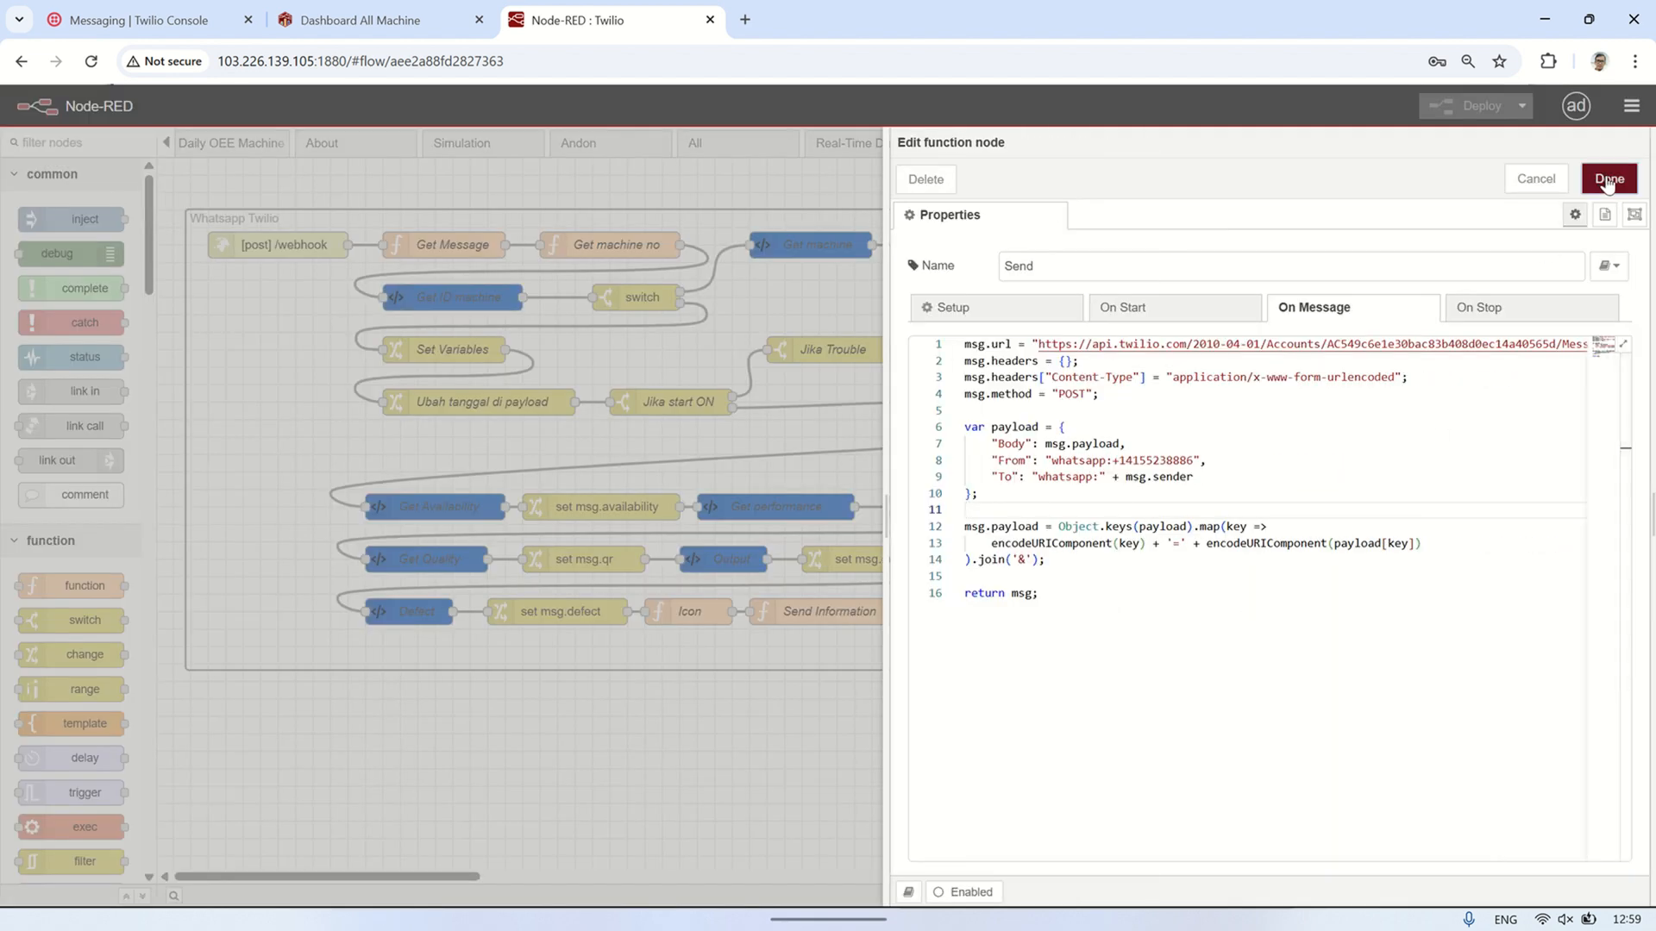
left_click(1608, 179)
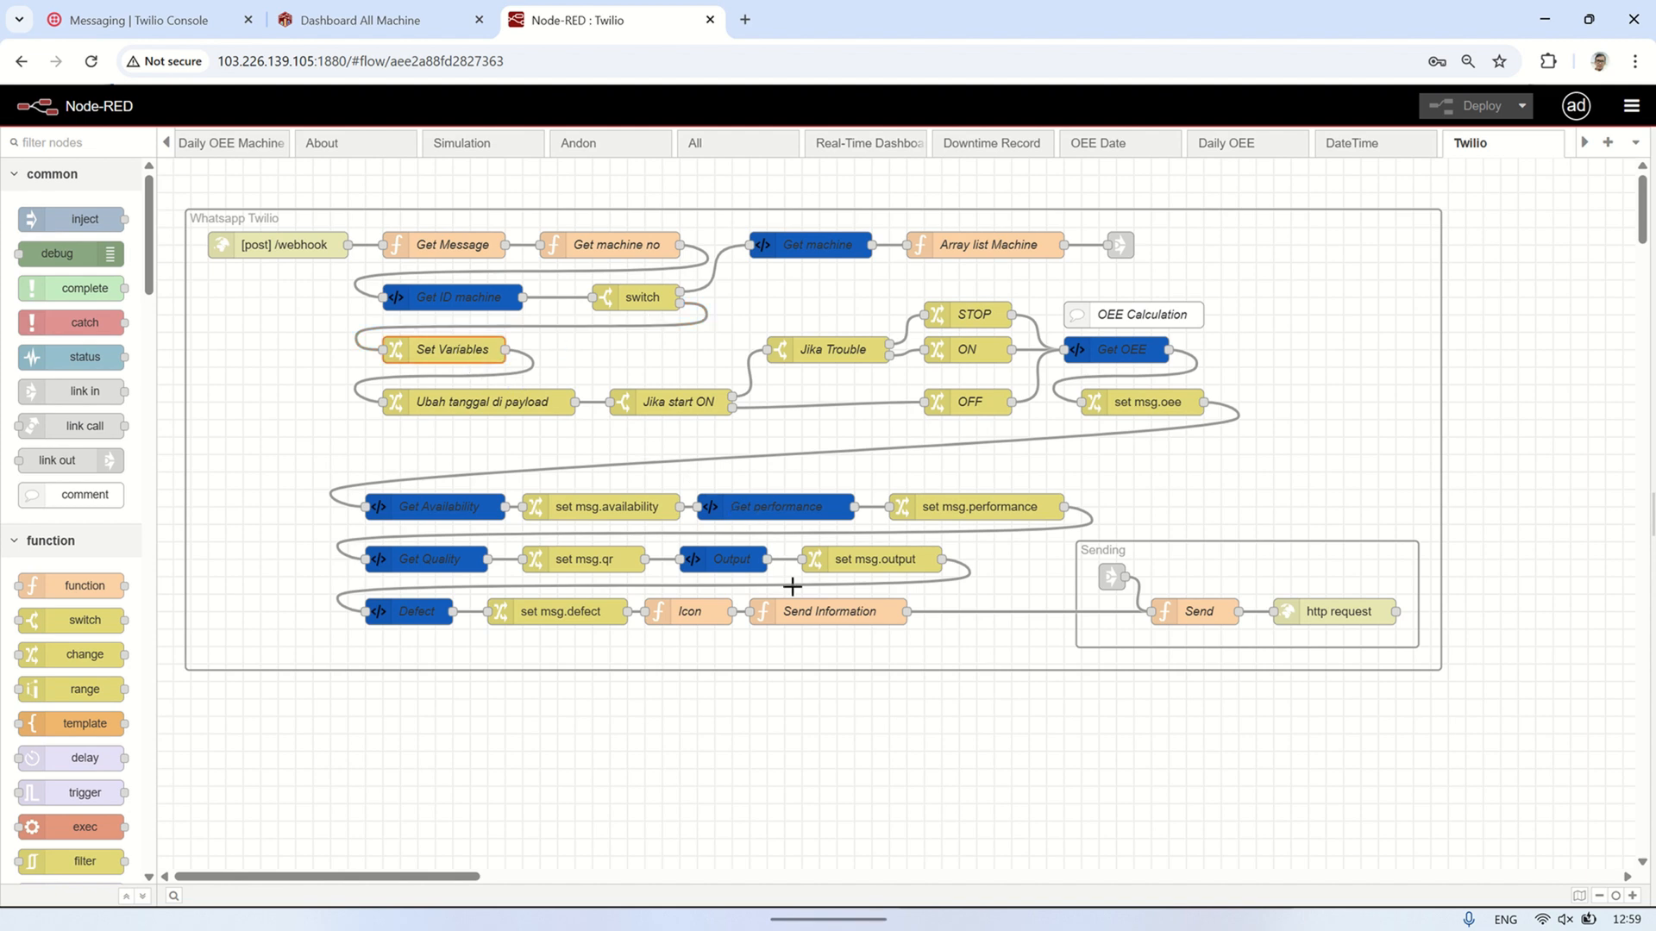
double_click(831, 611)
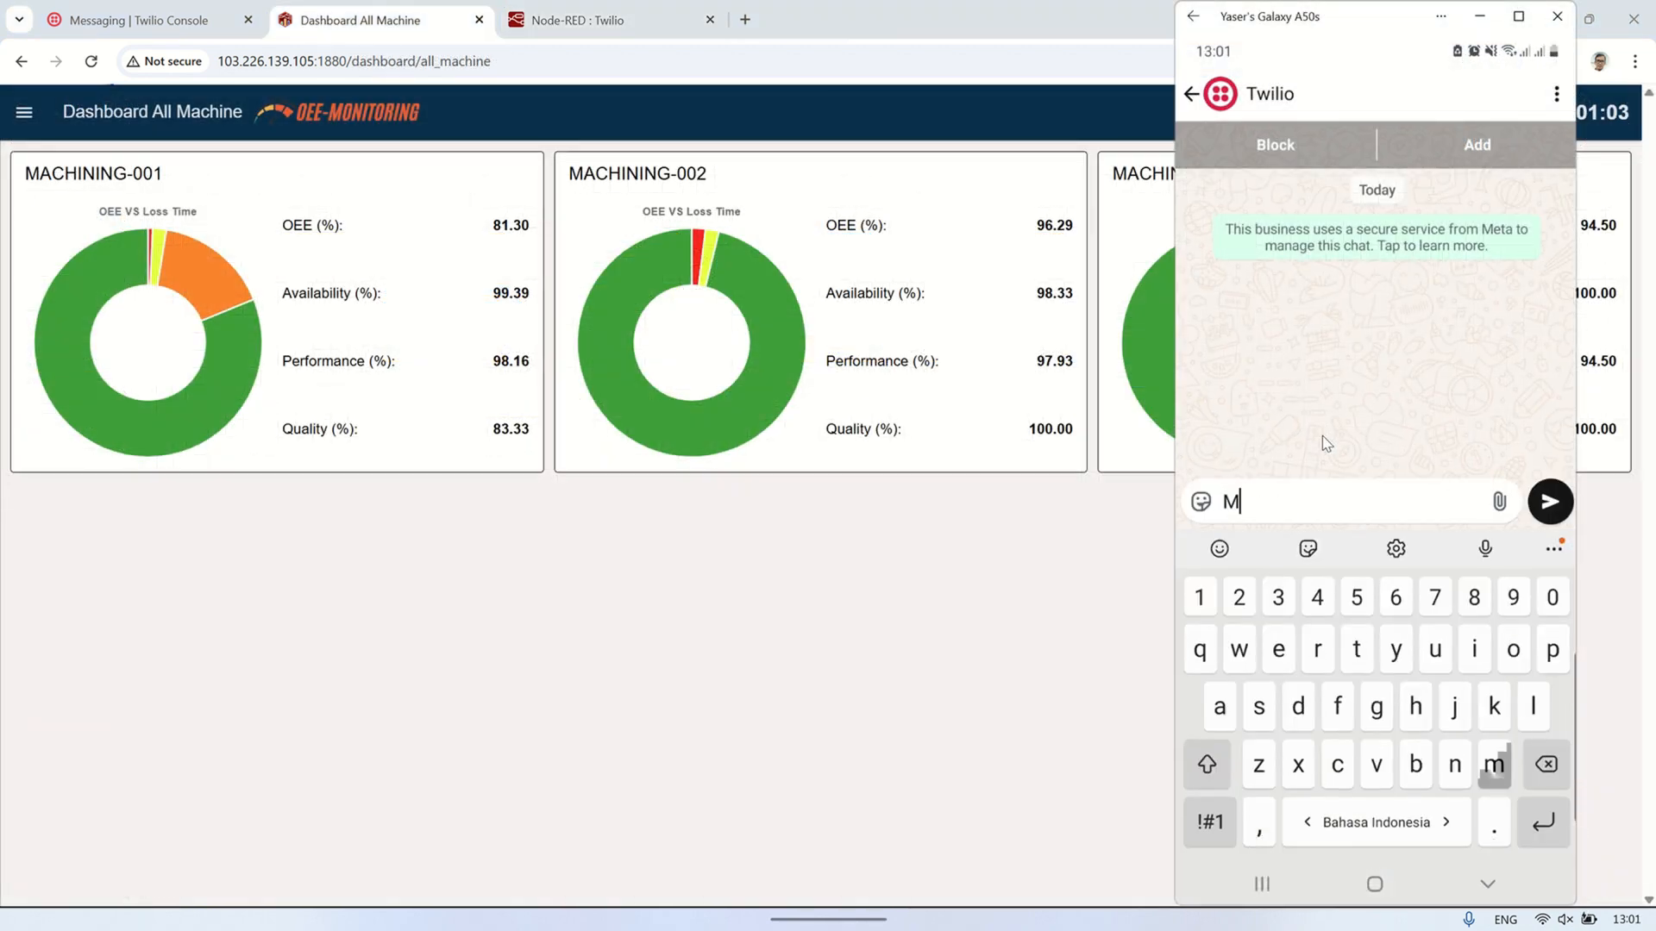
- Send the invalid machine number 'Mach1' in the WhatsApp chat to trigger the error reply
type("ac")
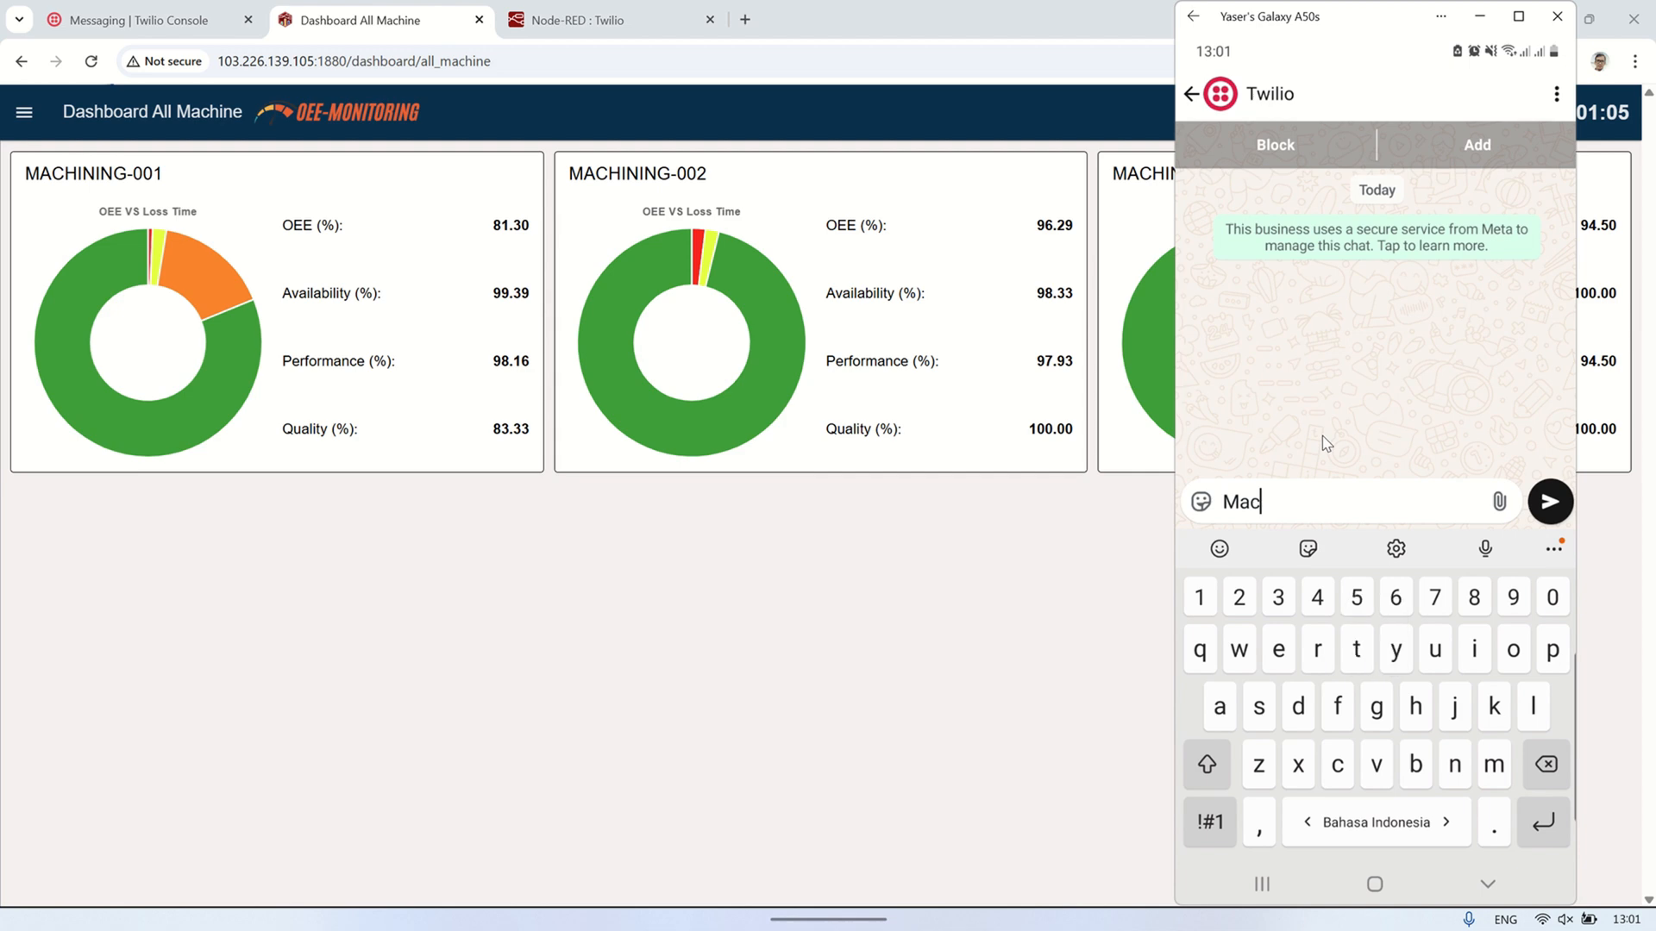
type("h1")
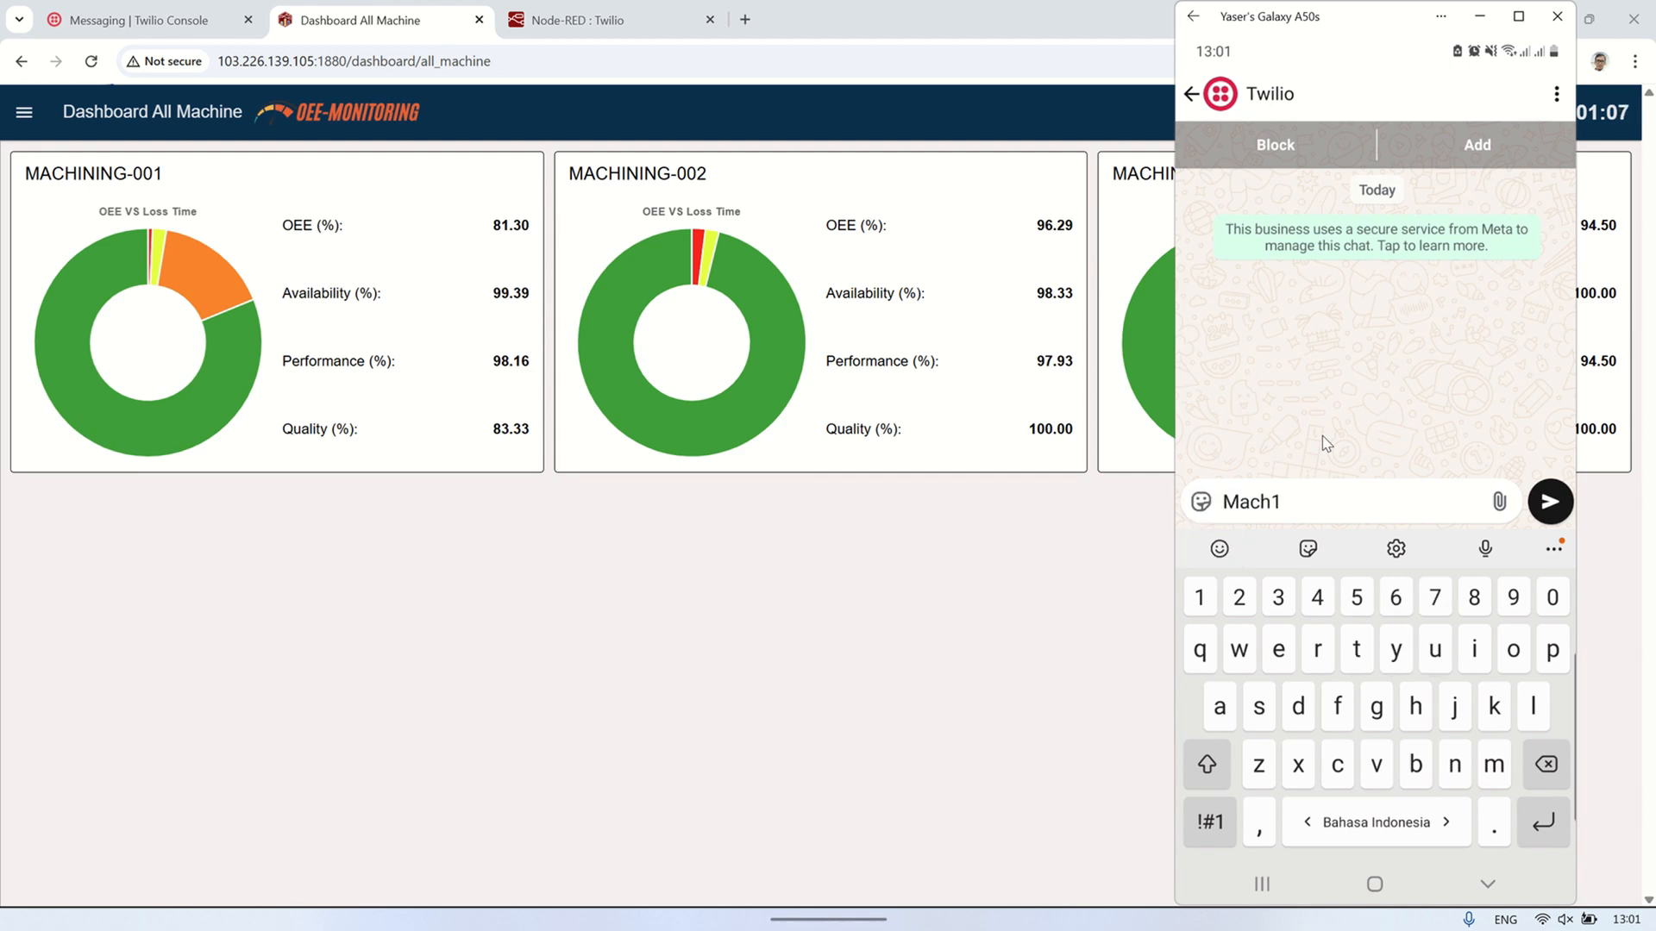
left_click(1549, 501)
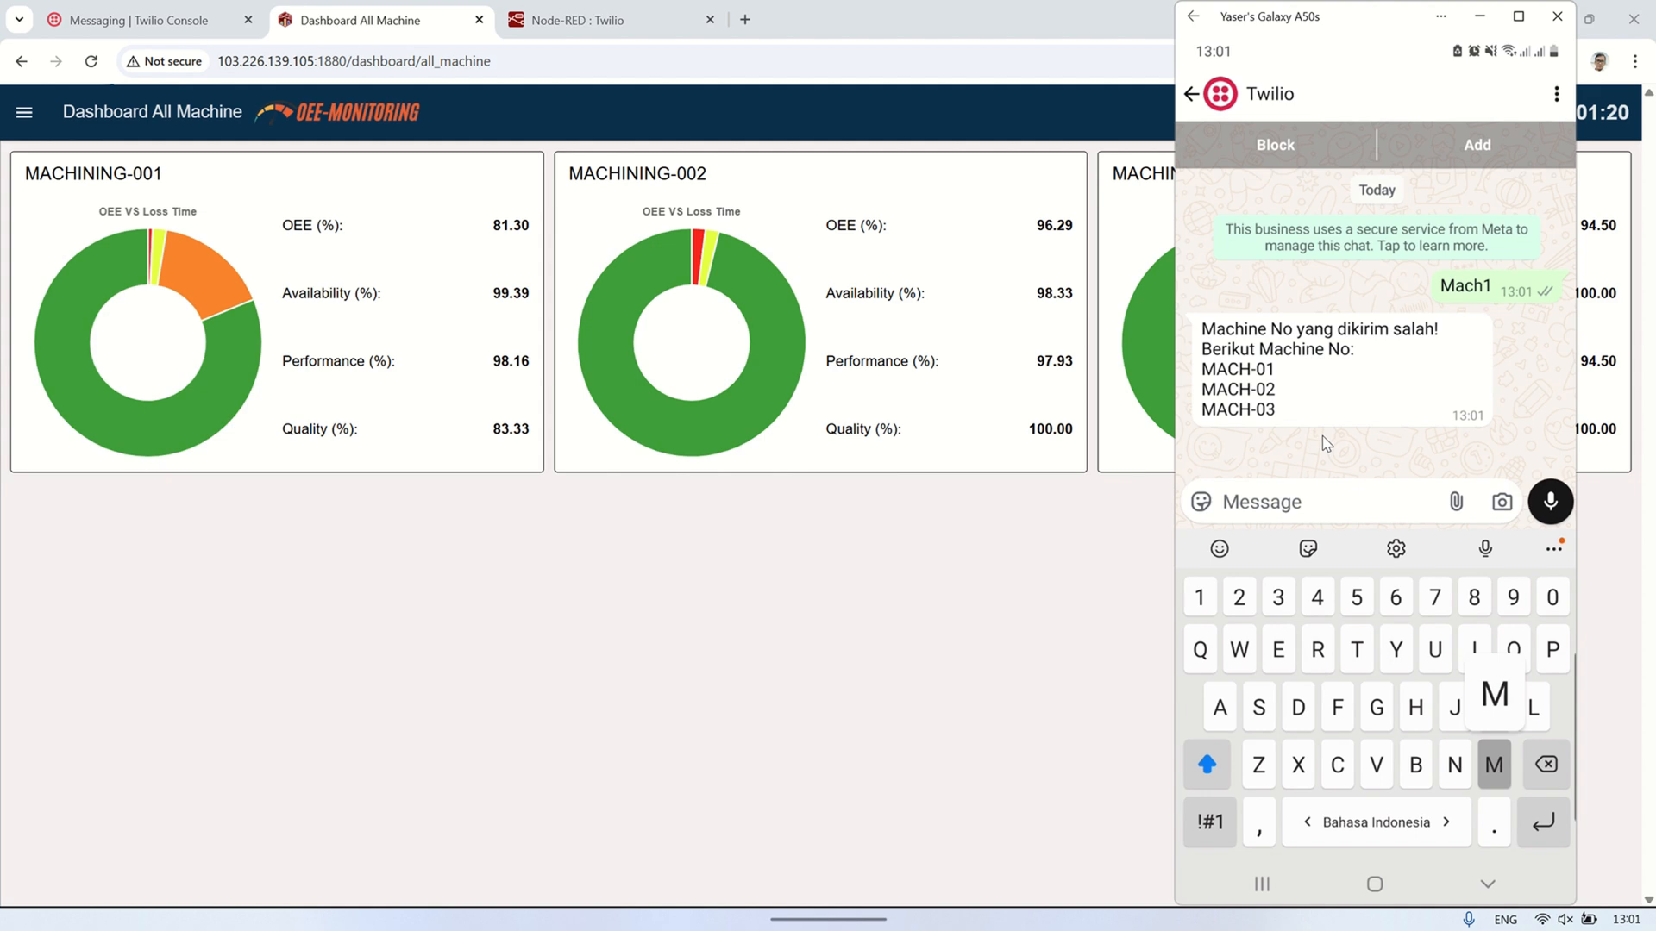
- Enter the 'MACH-01' machine request in the WhatsApp message box
type("MACH")
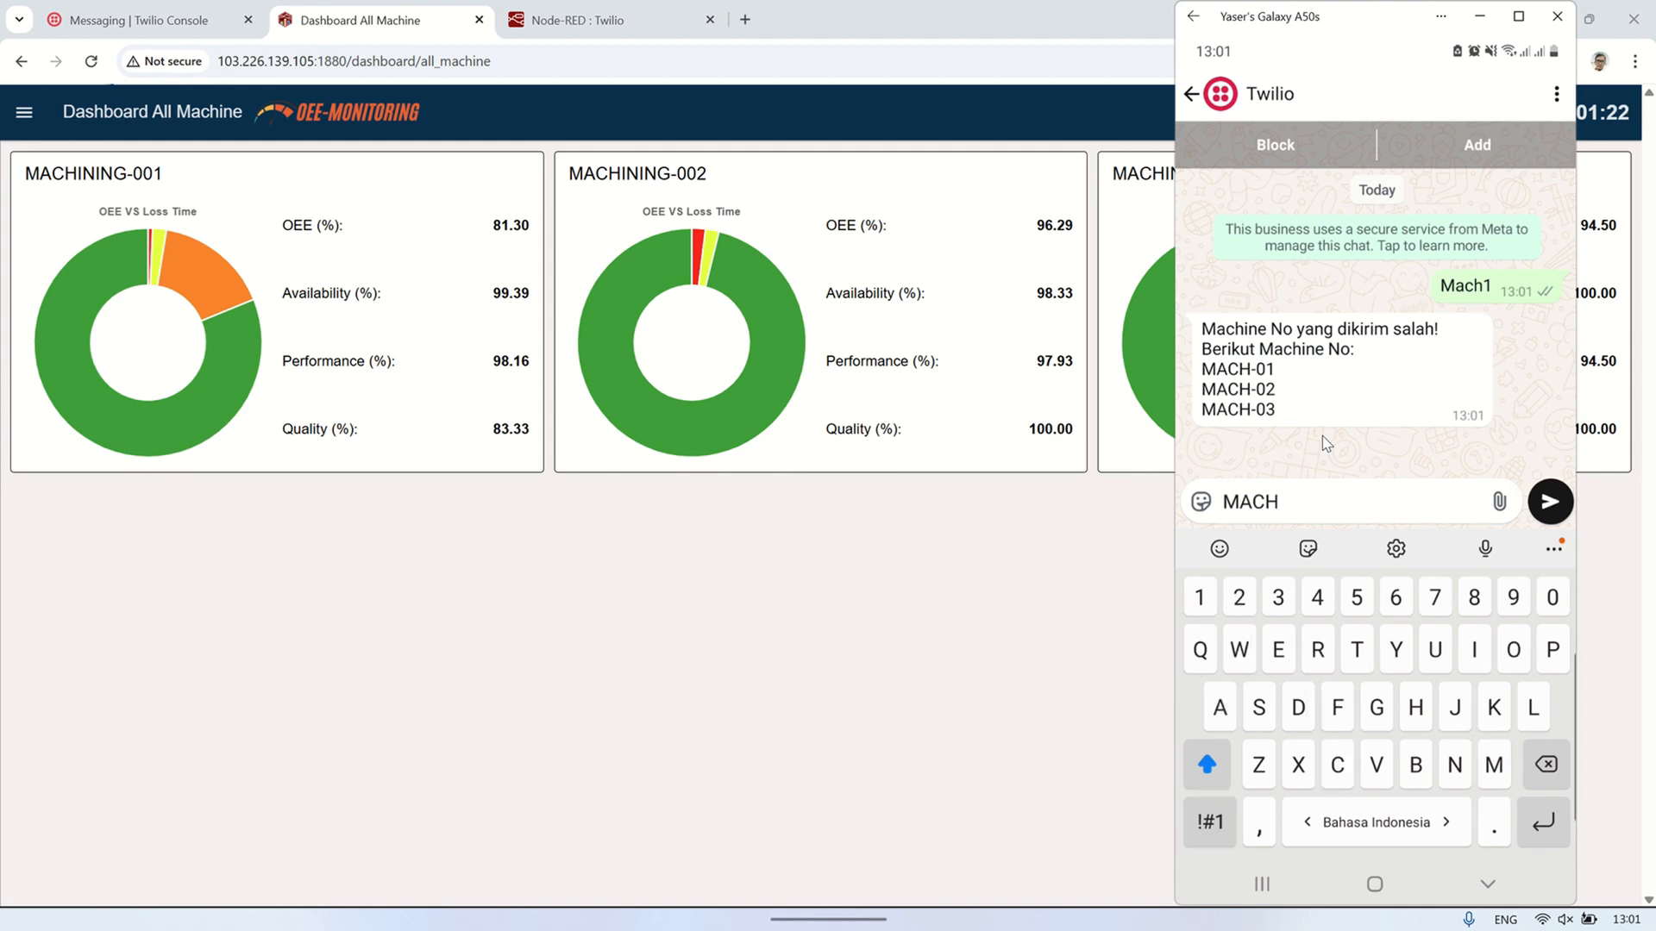
type("-0")
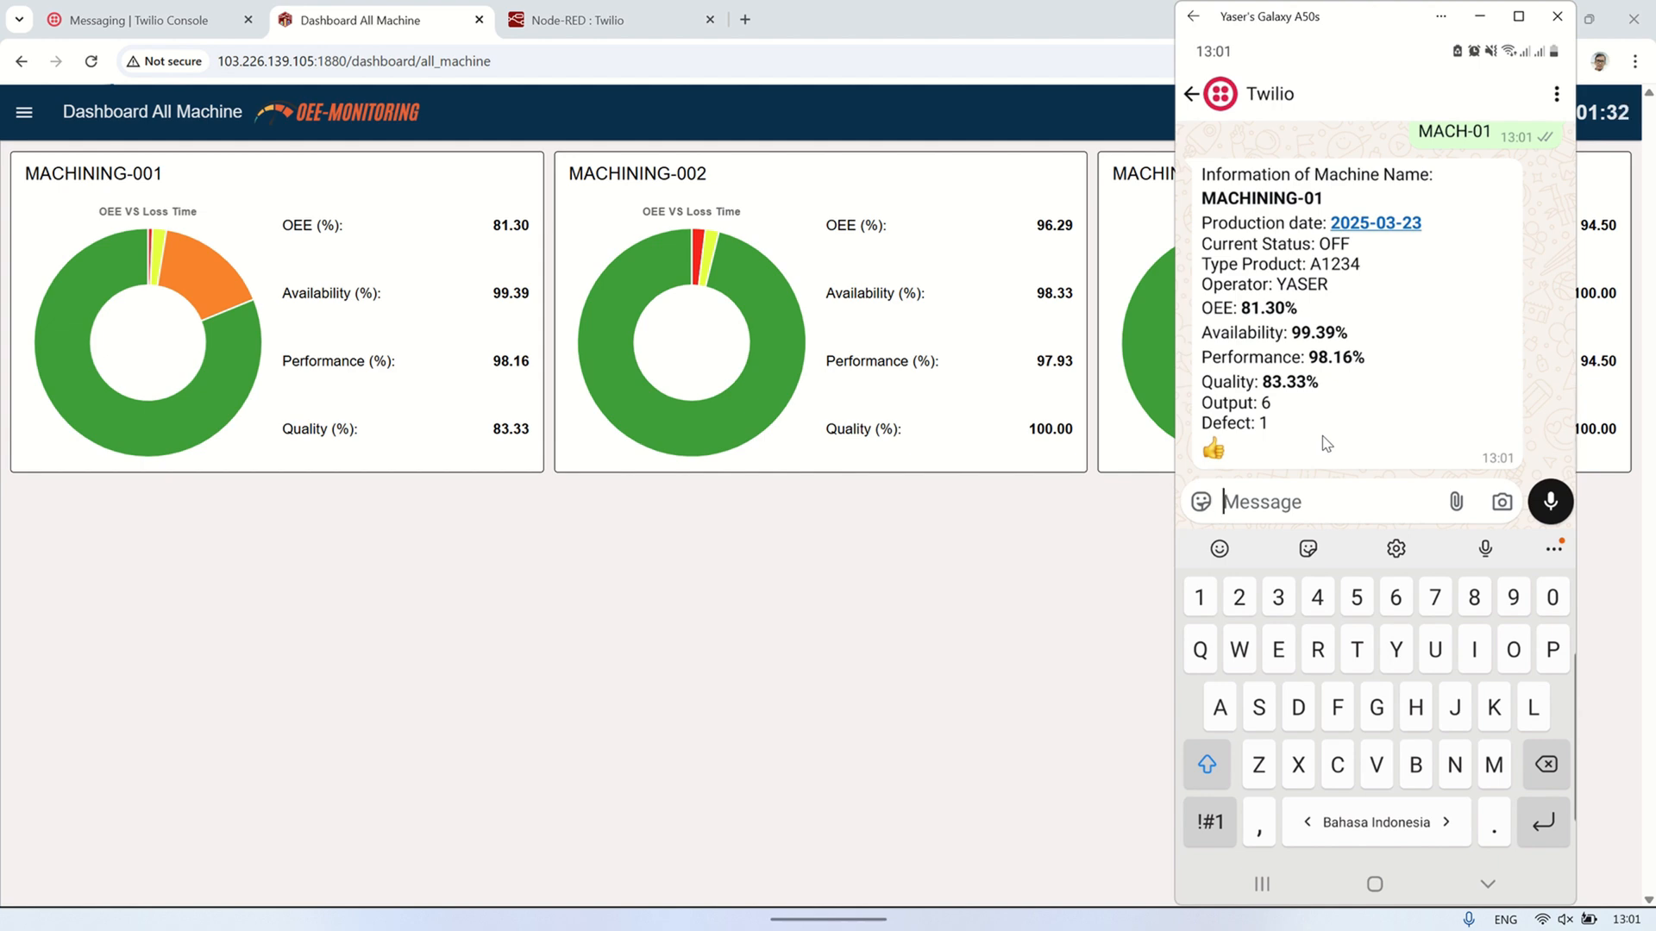
mouse_move(1300, 462)
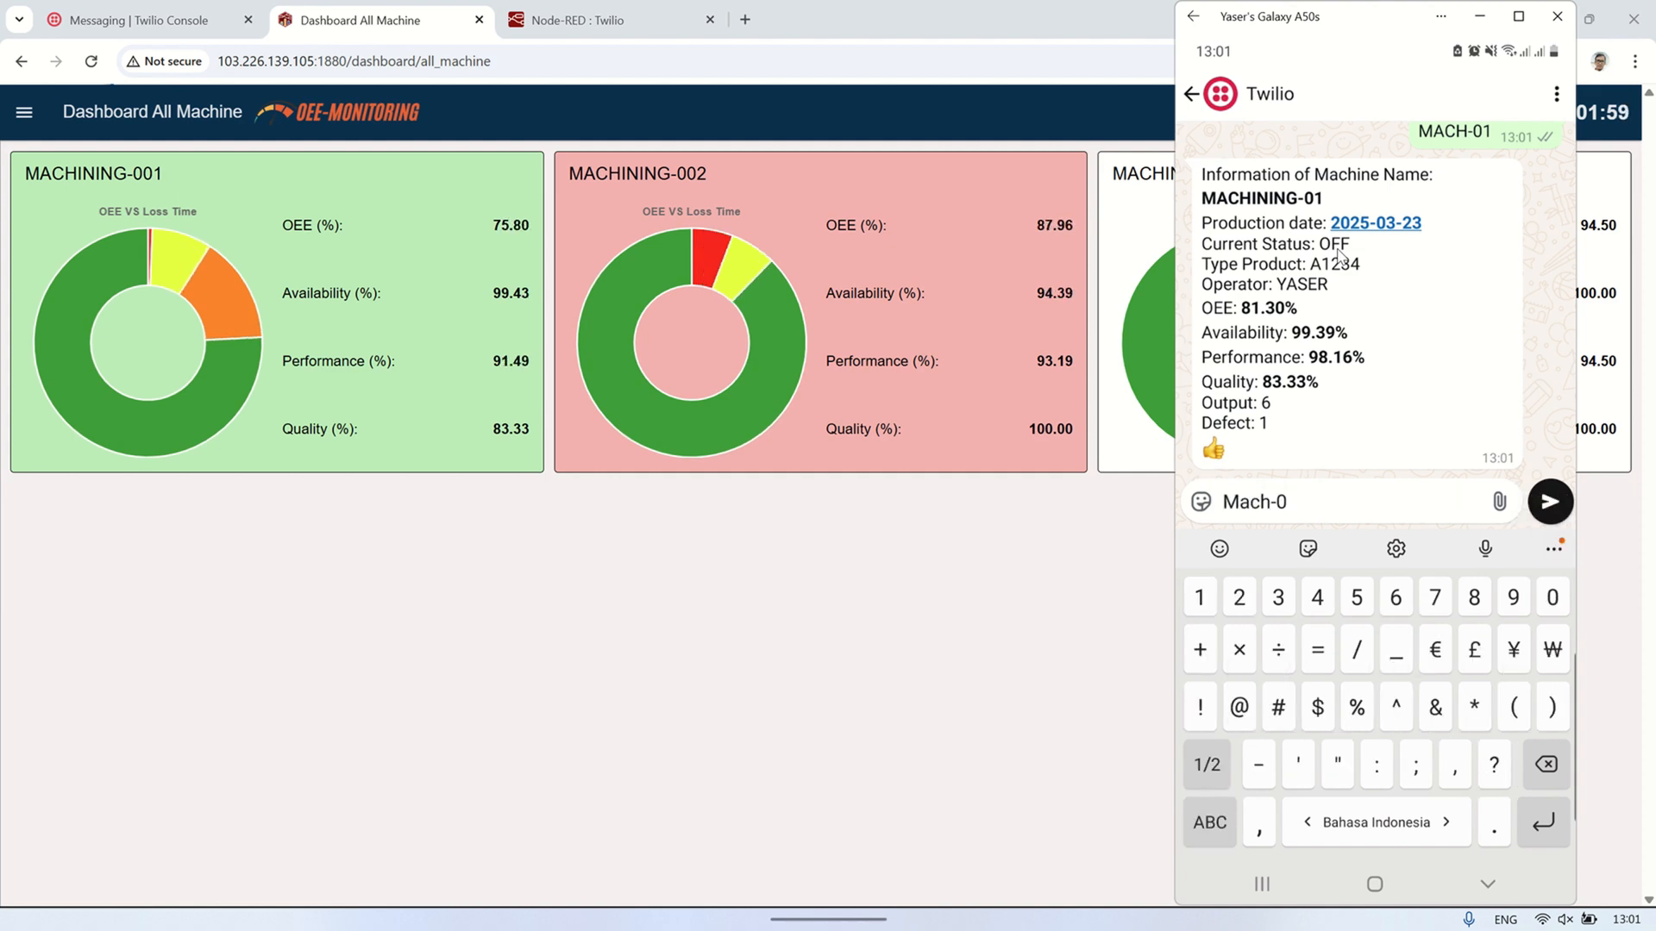
- Send the 'Mach-02' request to receive MACHINING-02's status and OEE figures
left_click(1549, 501)
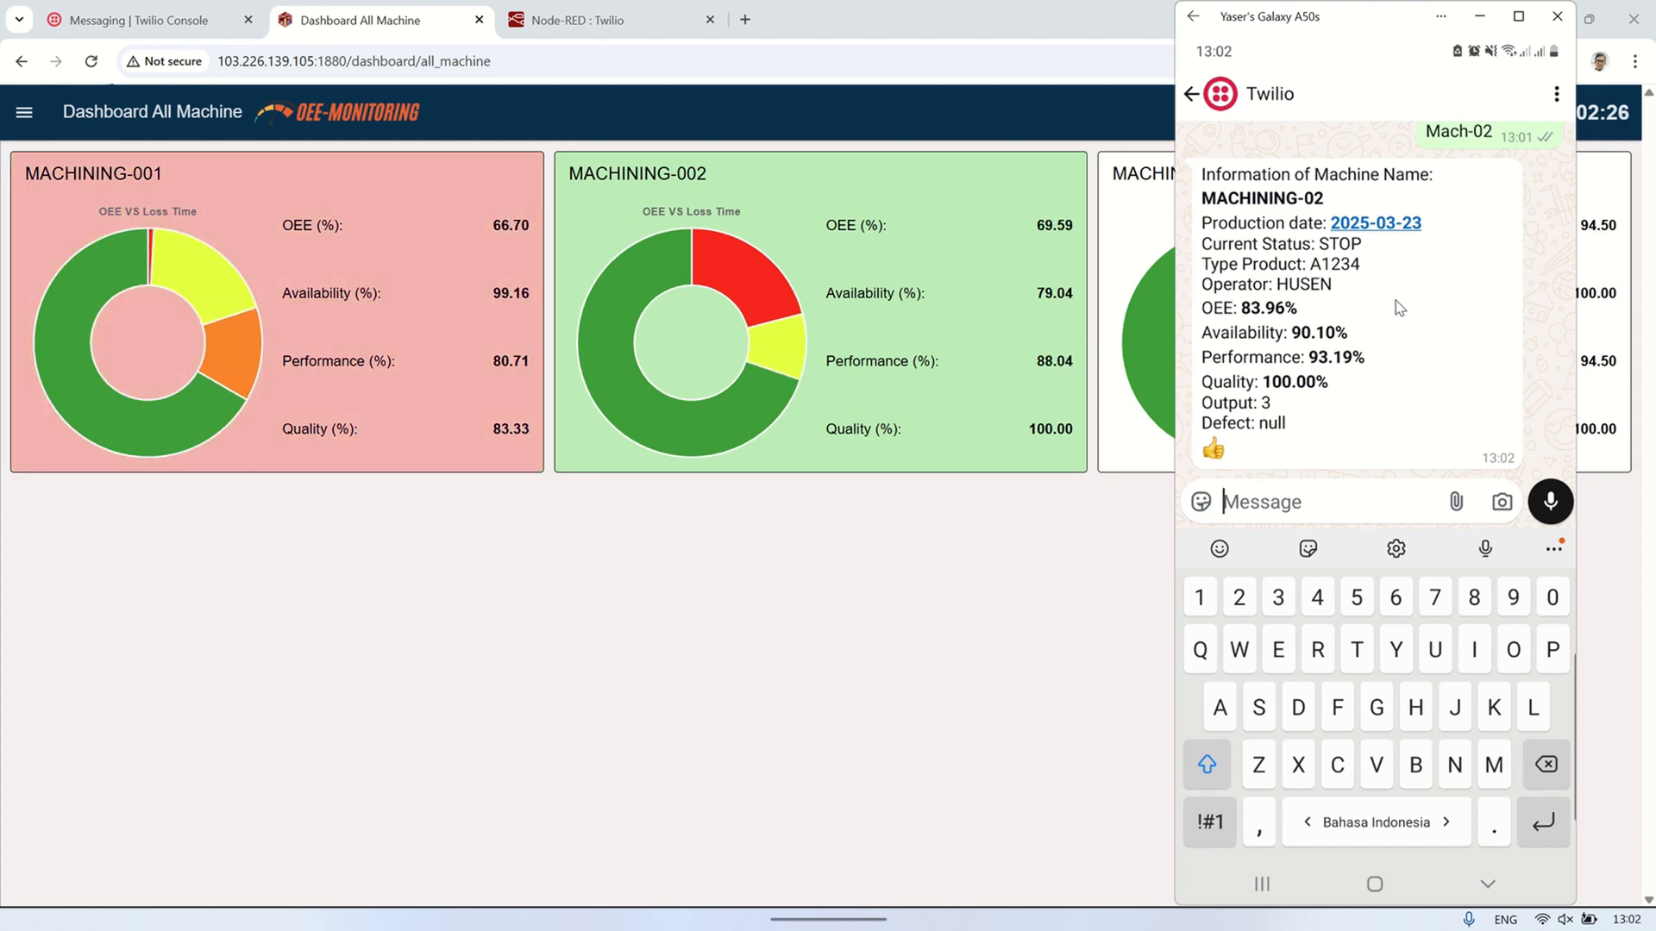
- Request Mach-01 again (now STOP, OEE 64.46%), then send a Mach-03 request
type("Mach")
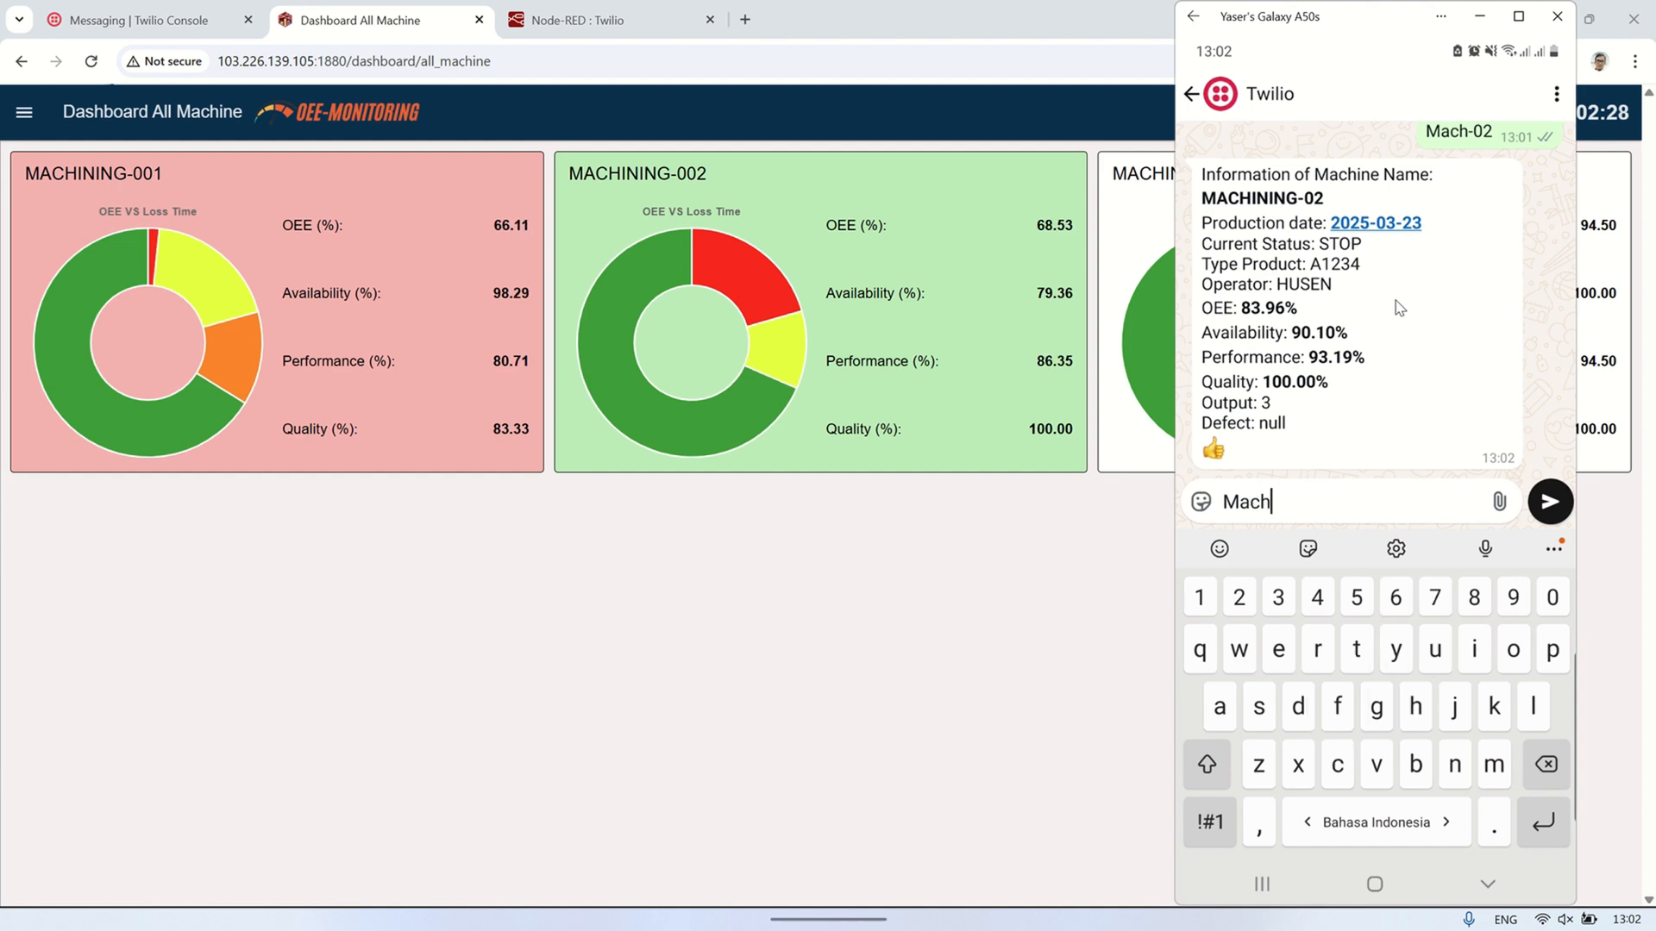
type("-01")
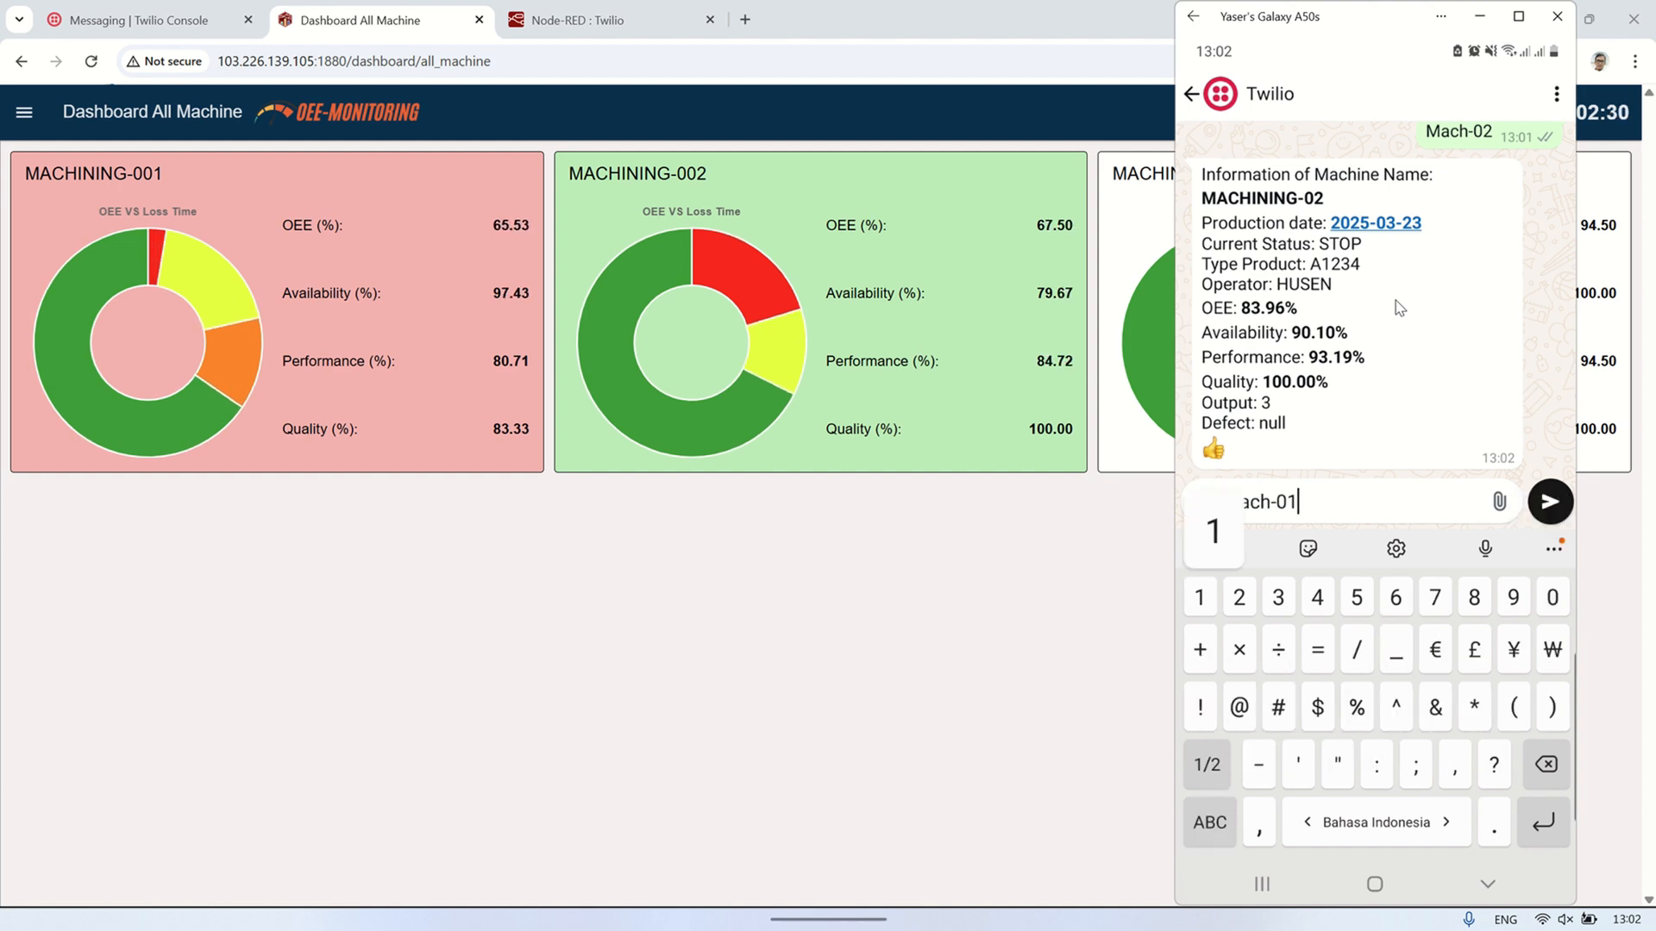
left_click(1548, 501)
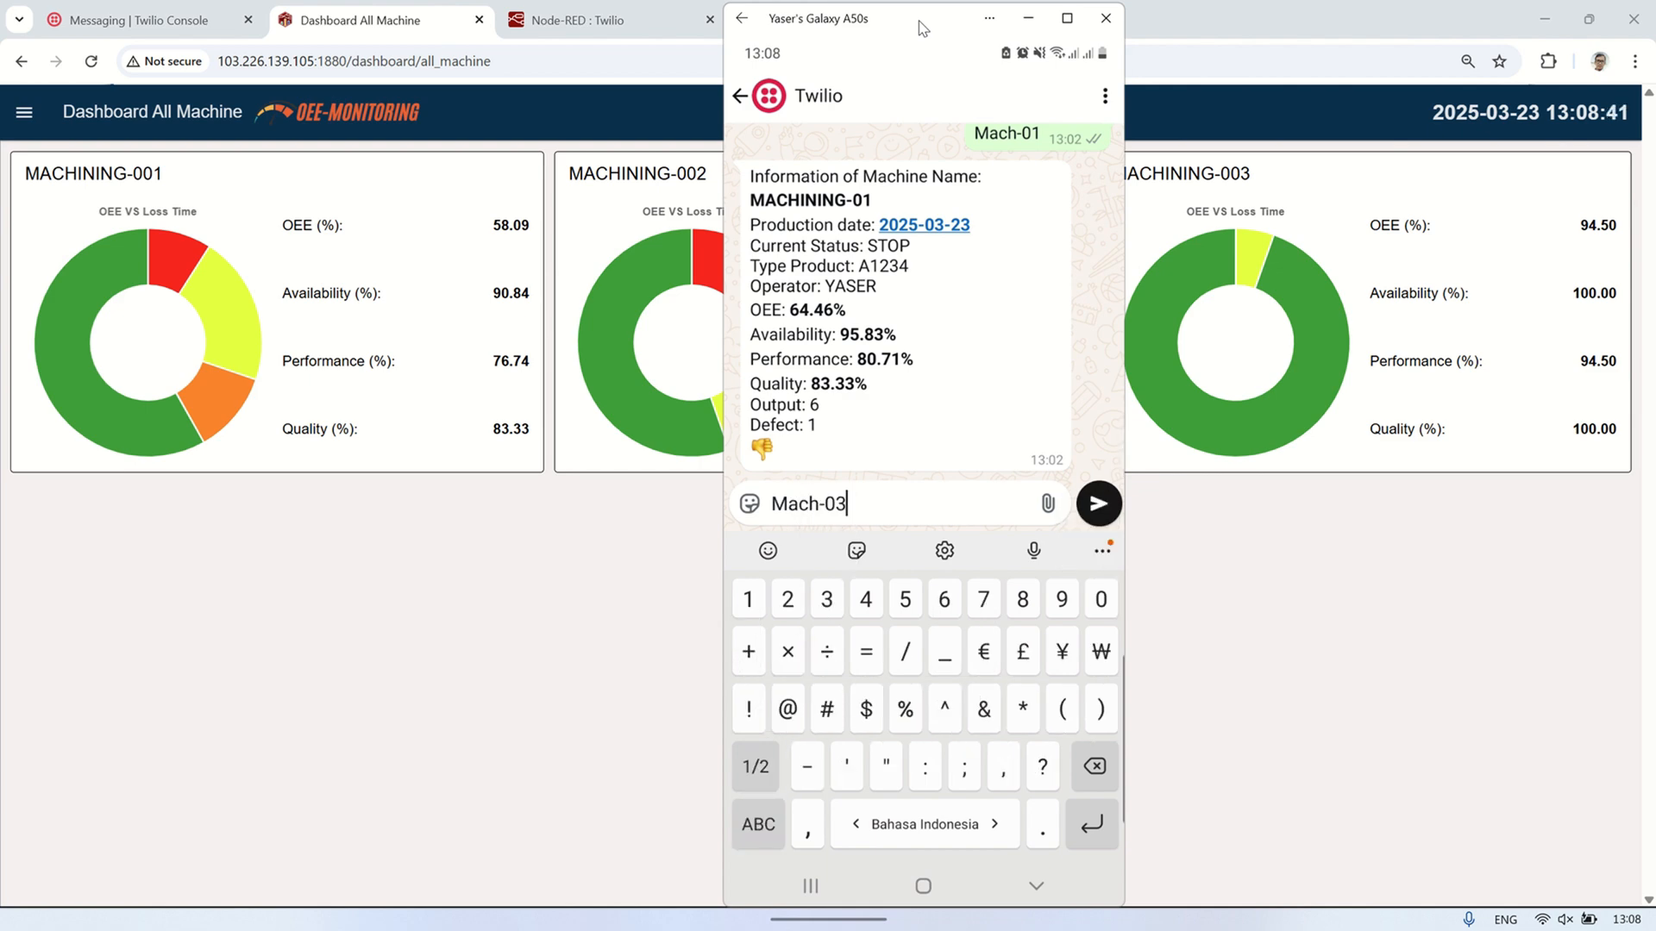
left_click(1098, 504)
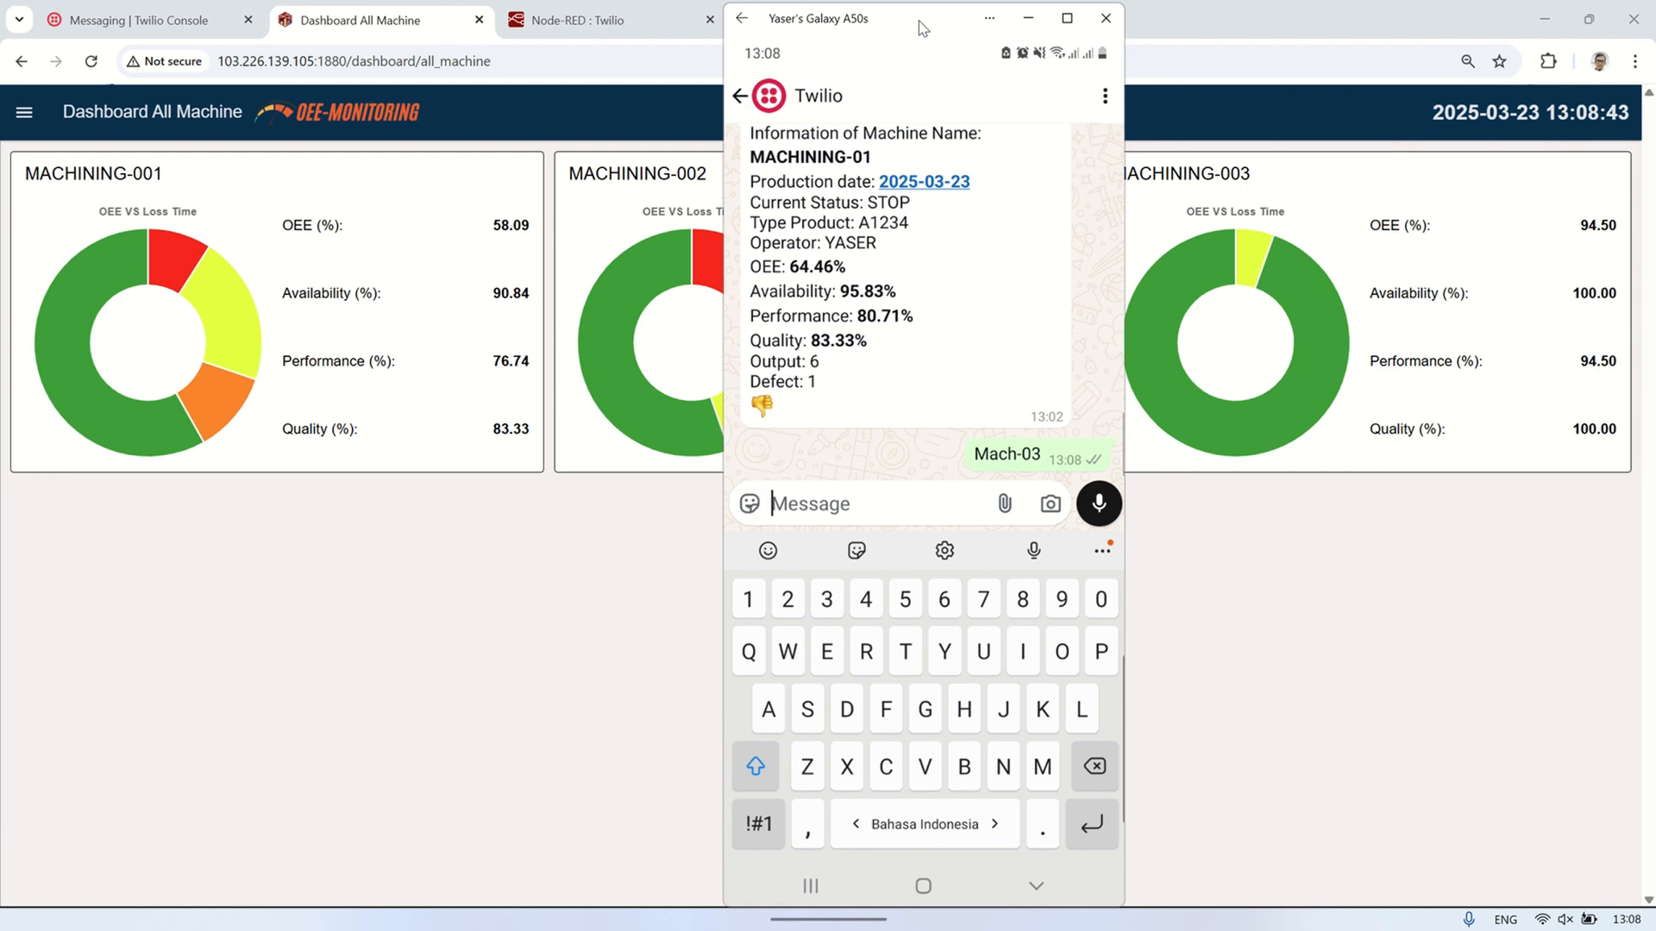